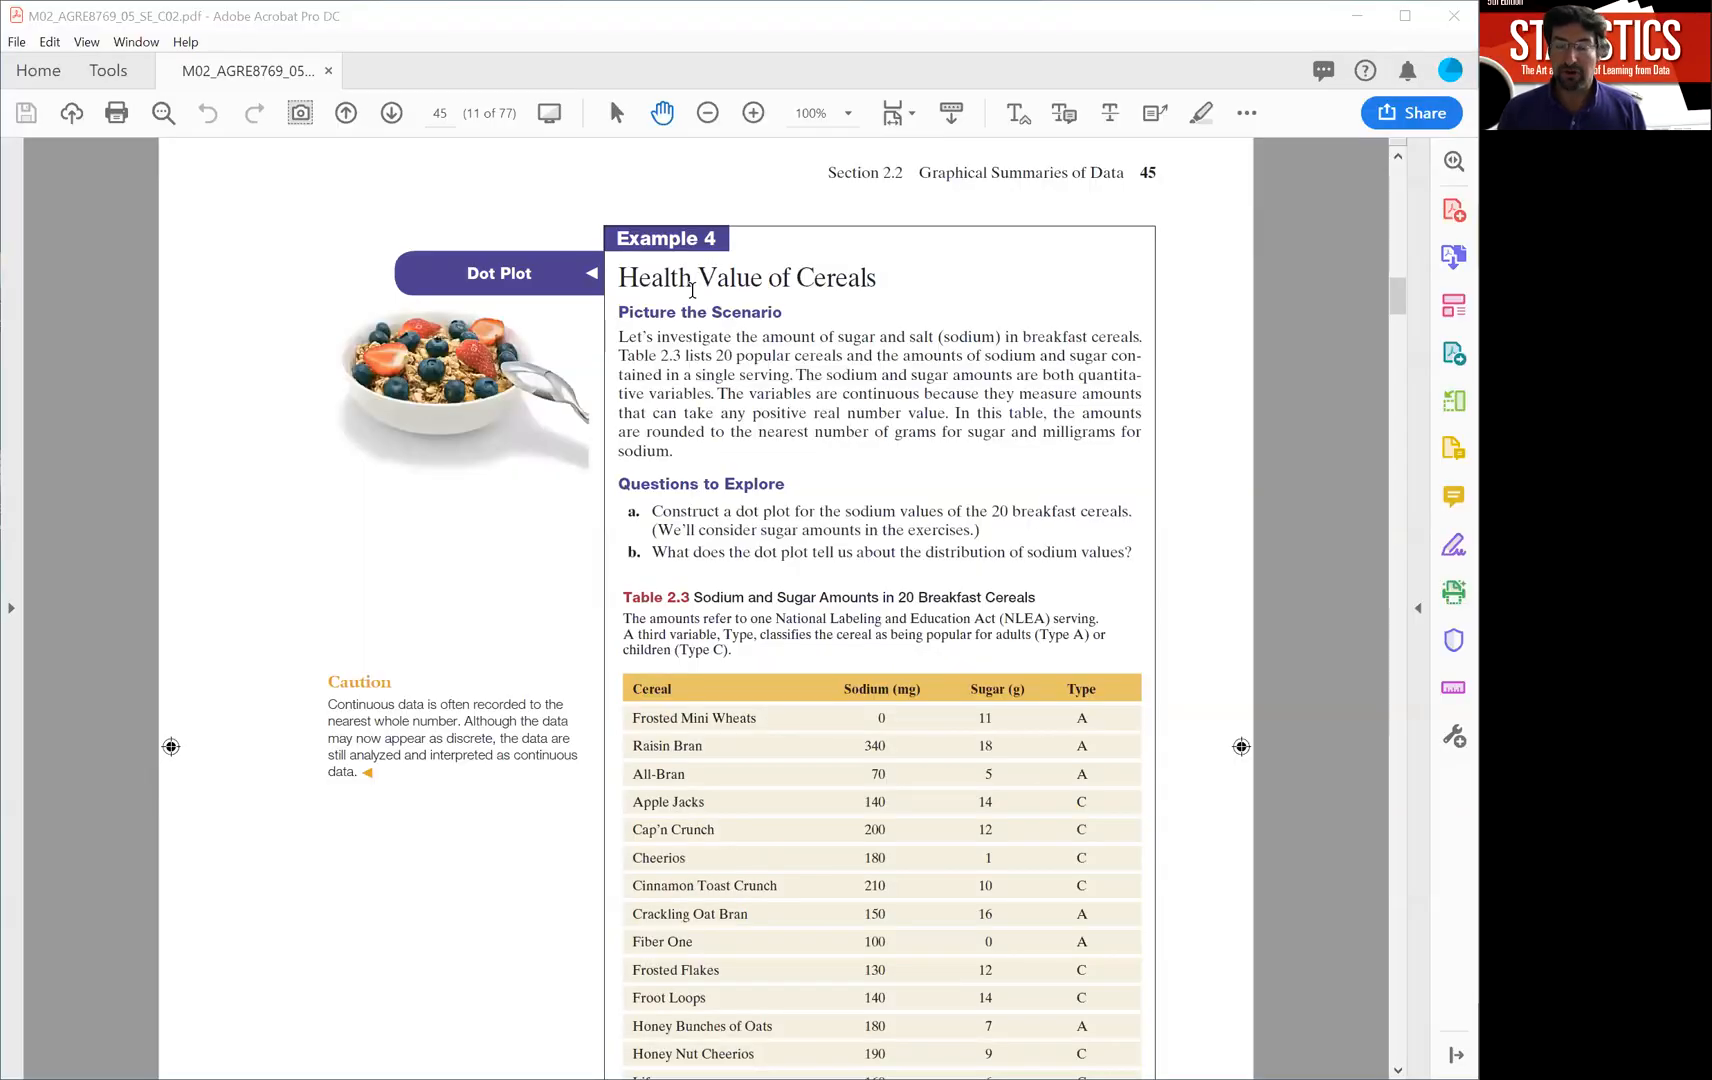
mouse_move(854, 688)
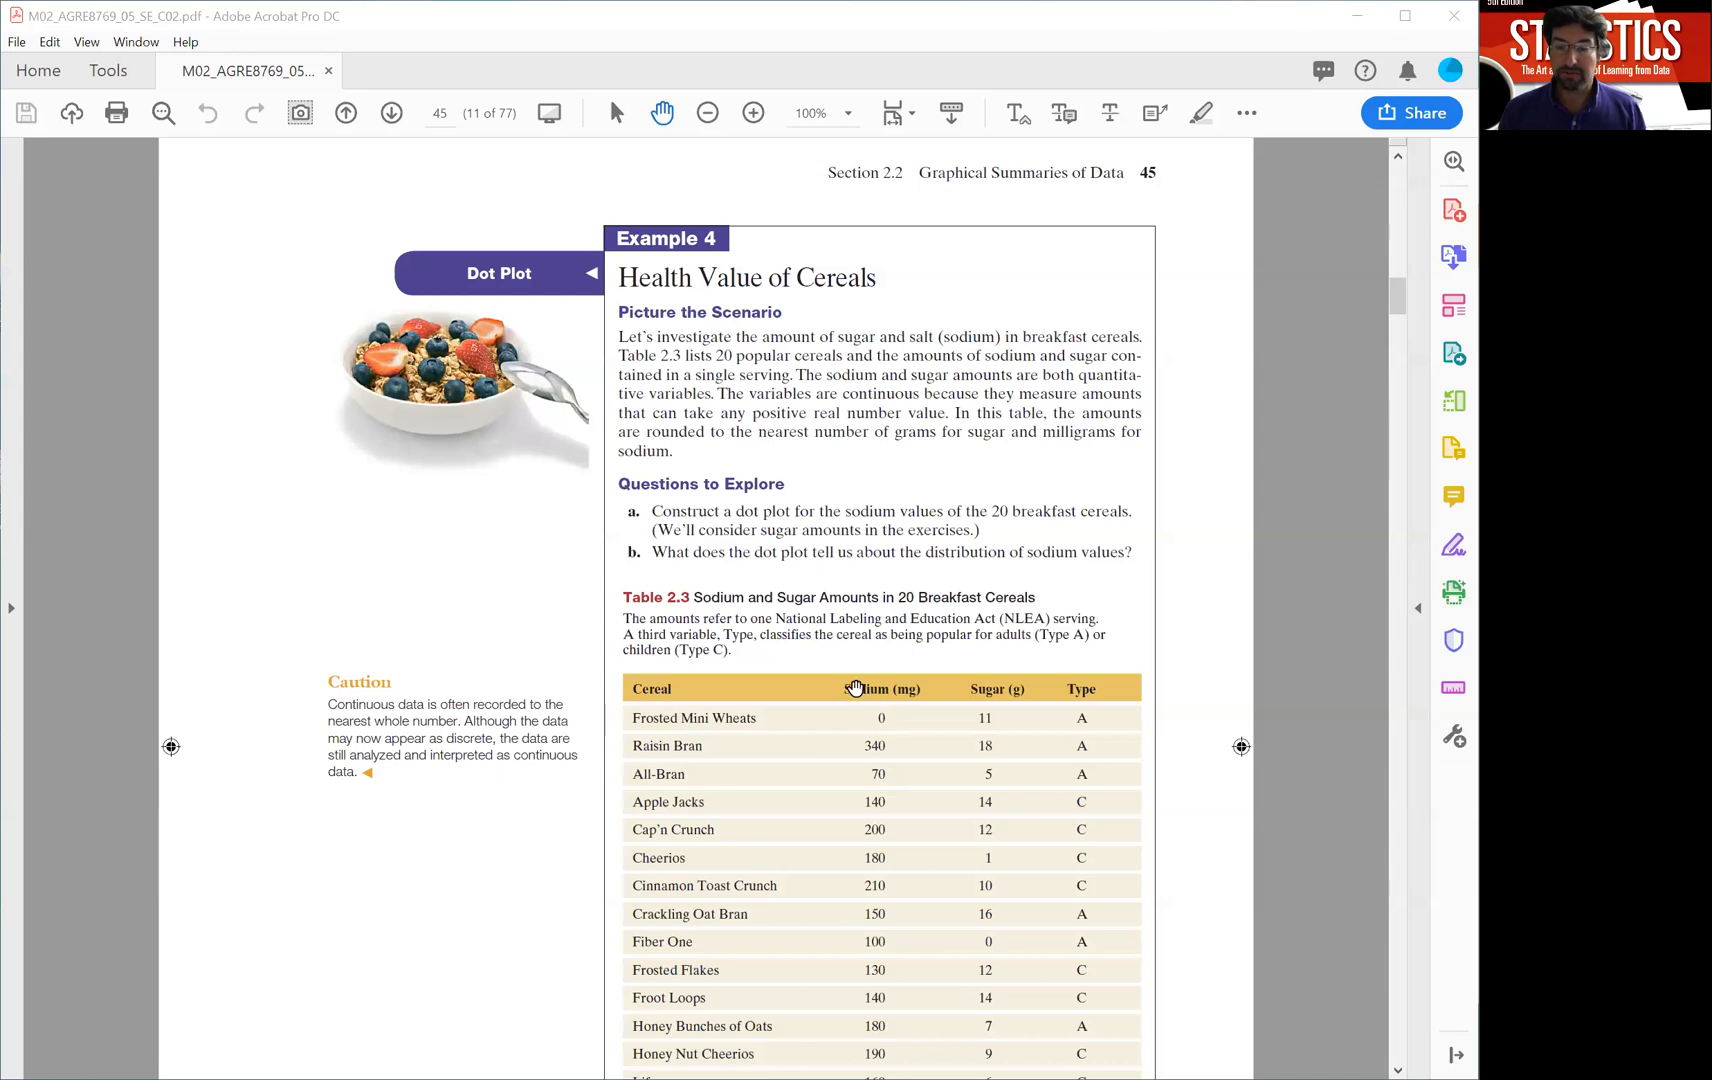
Highlight the Sodium and Sugar headers and scroll until all twenty cereals of Table 2.3 show.
drag(842, 688, 1024, 696)
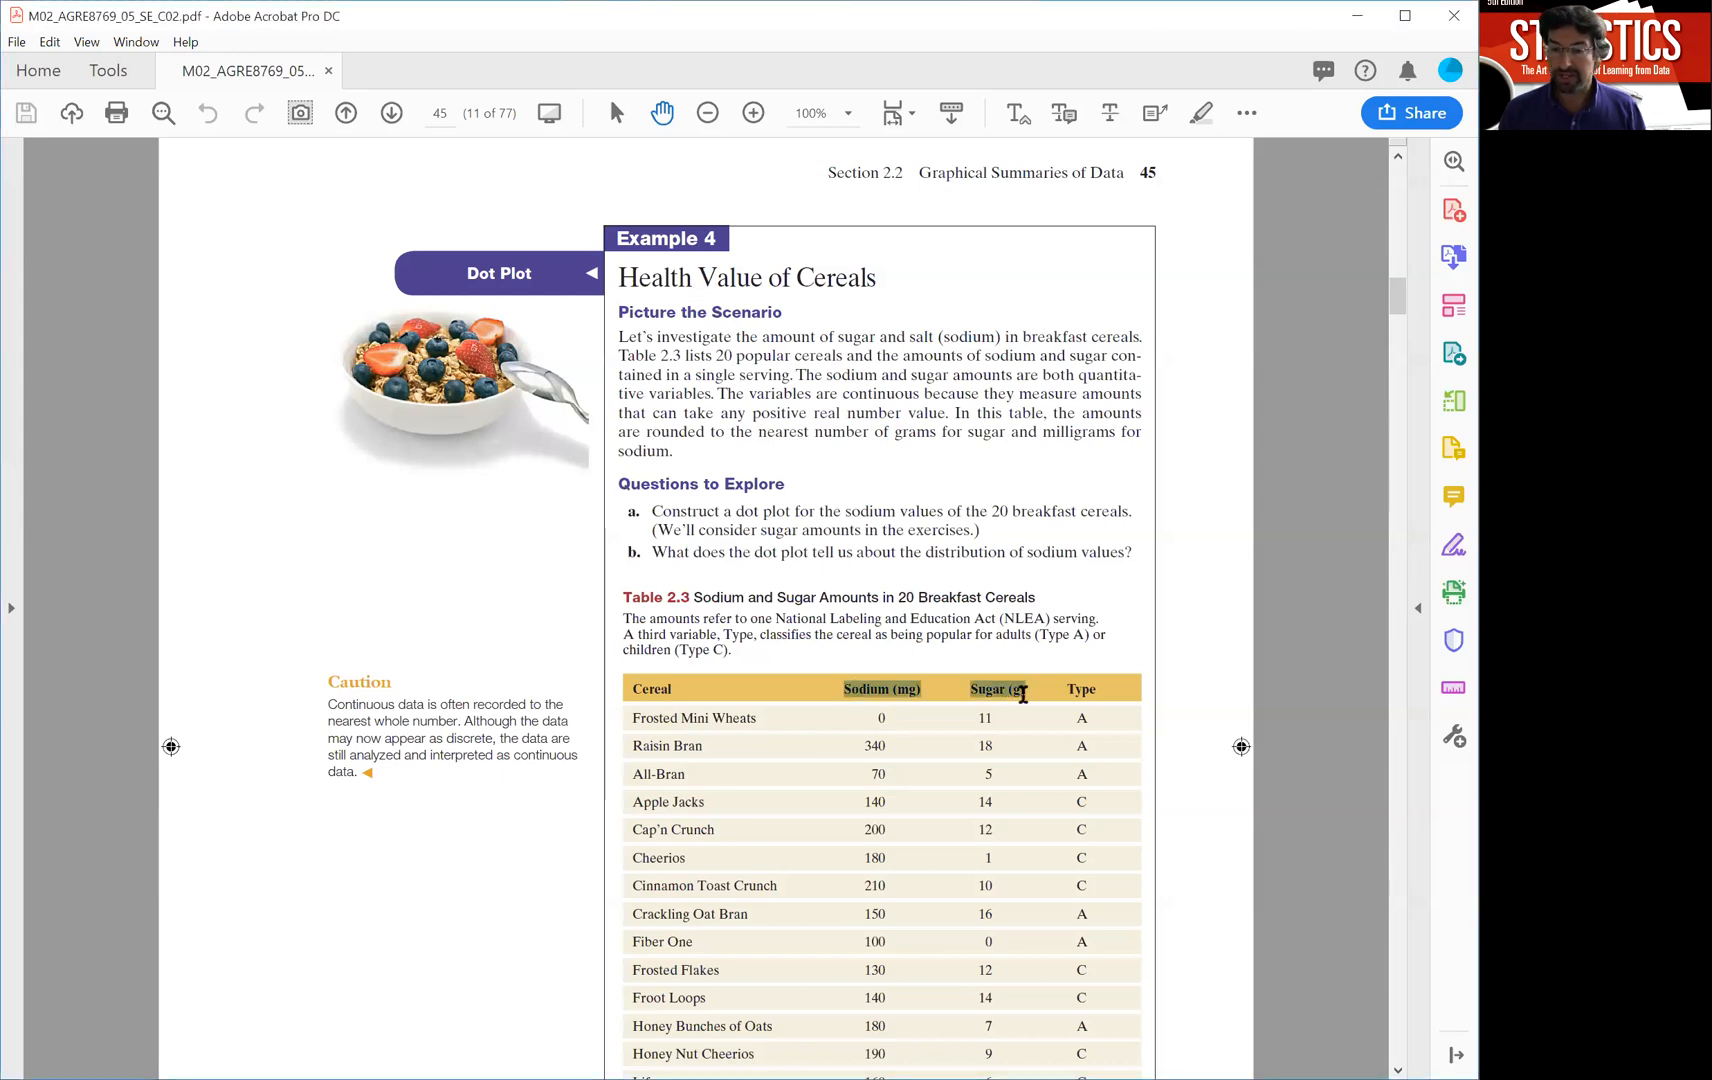
scroll(down, 3)
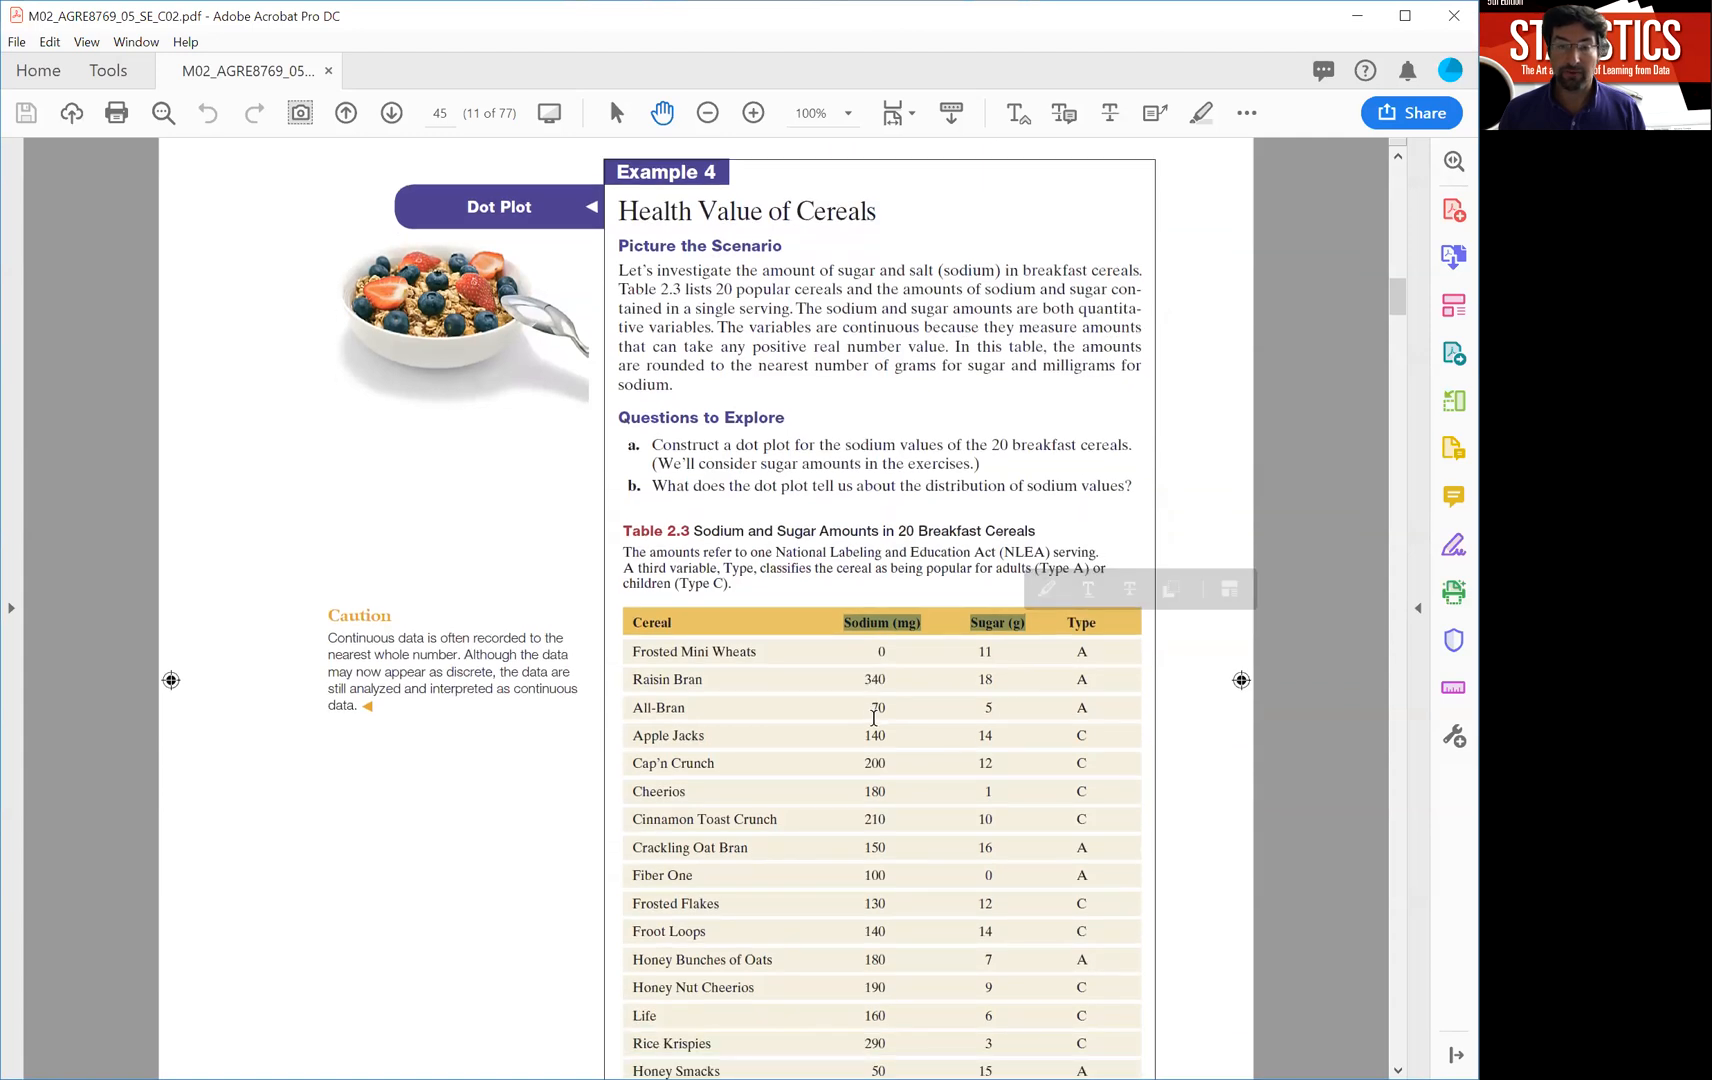
scroll(down, 3)
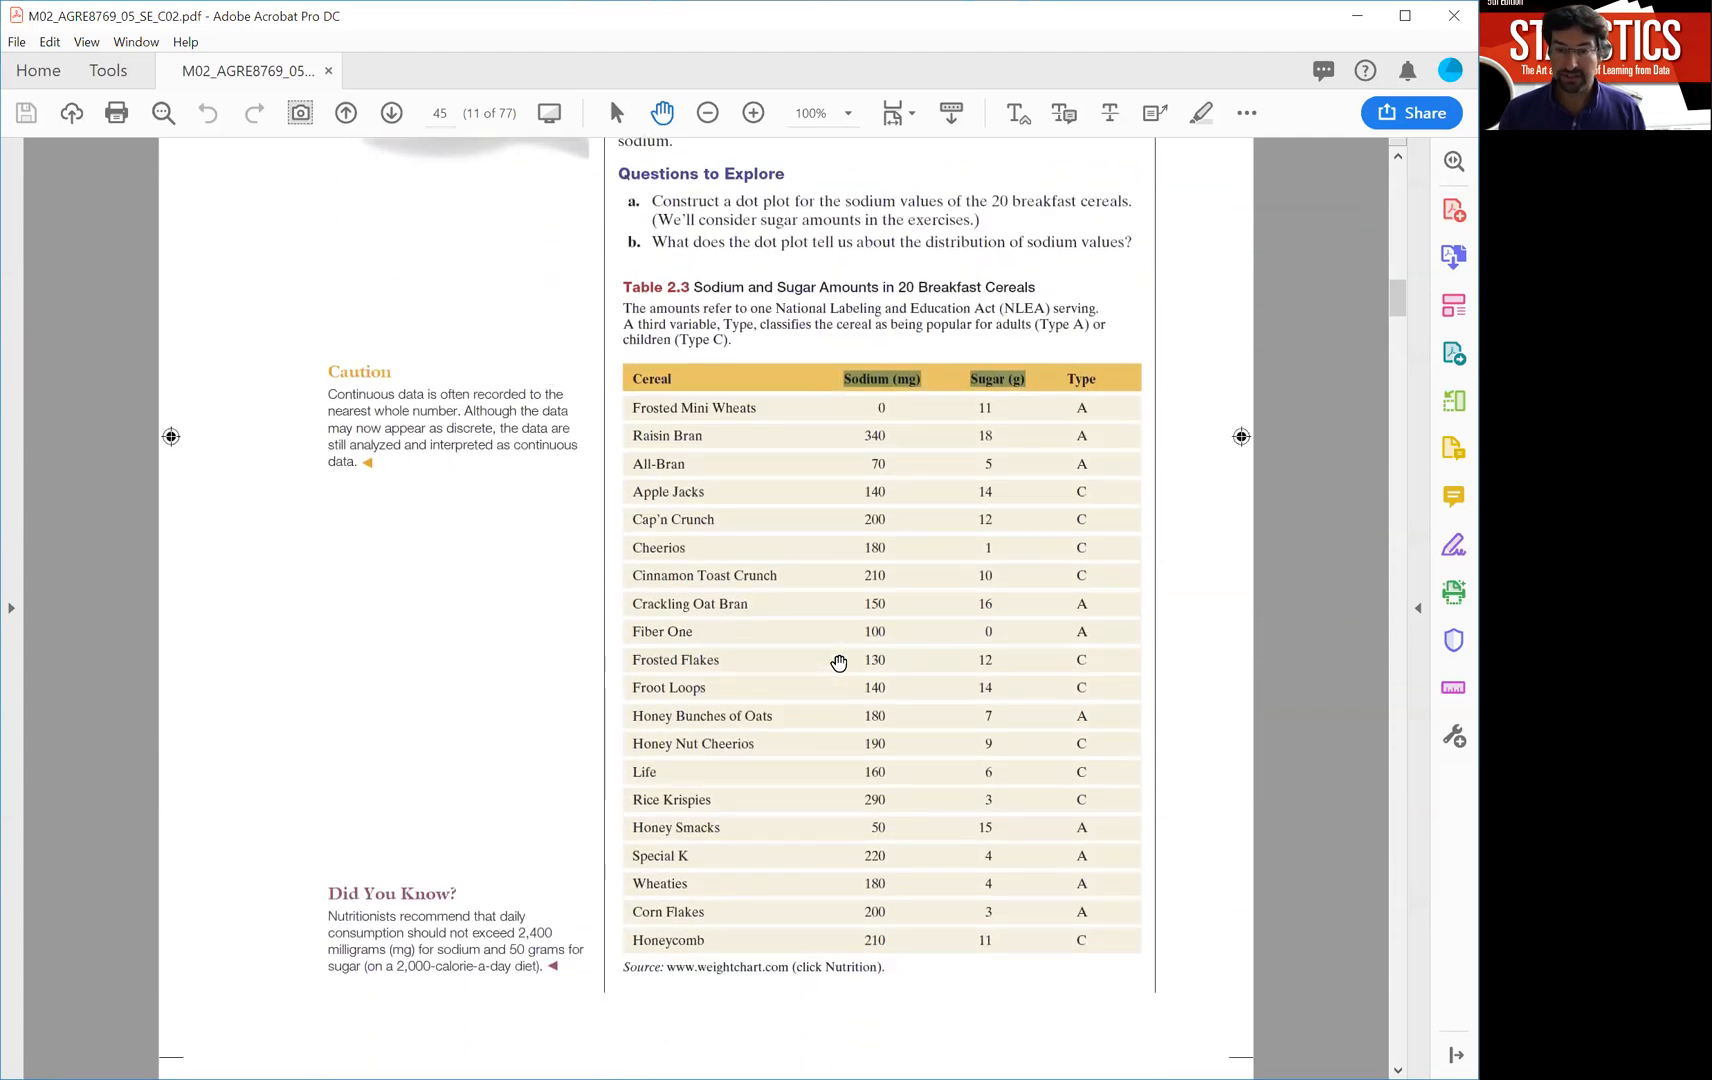
scroll(down, 3)
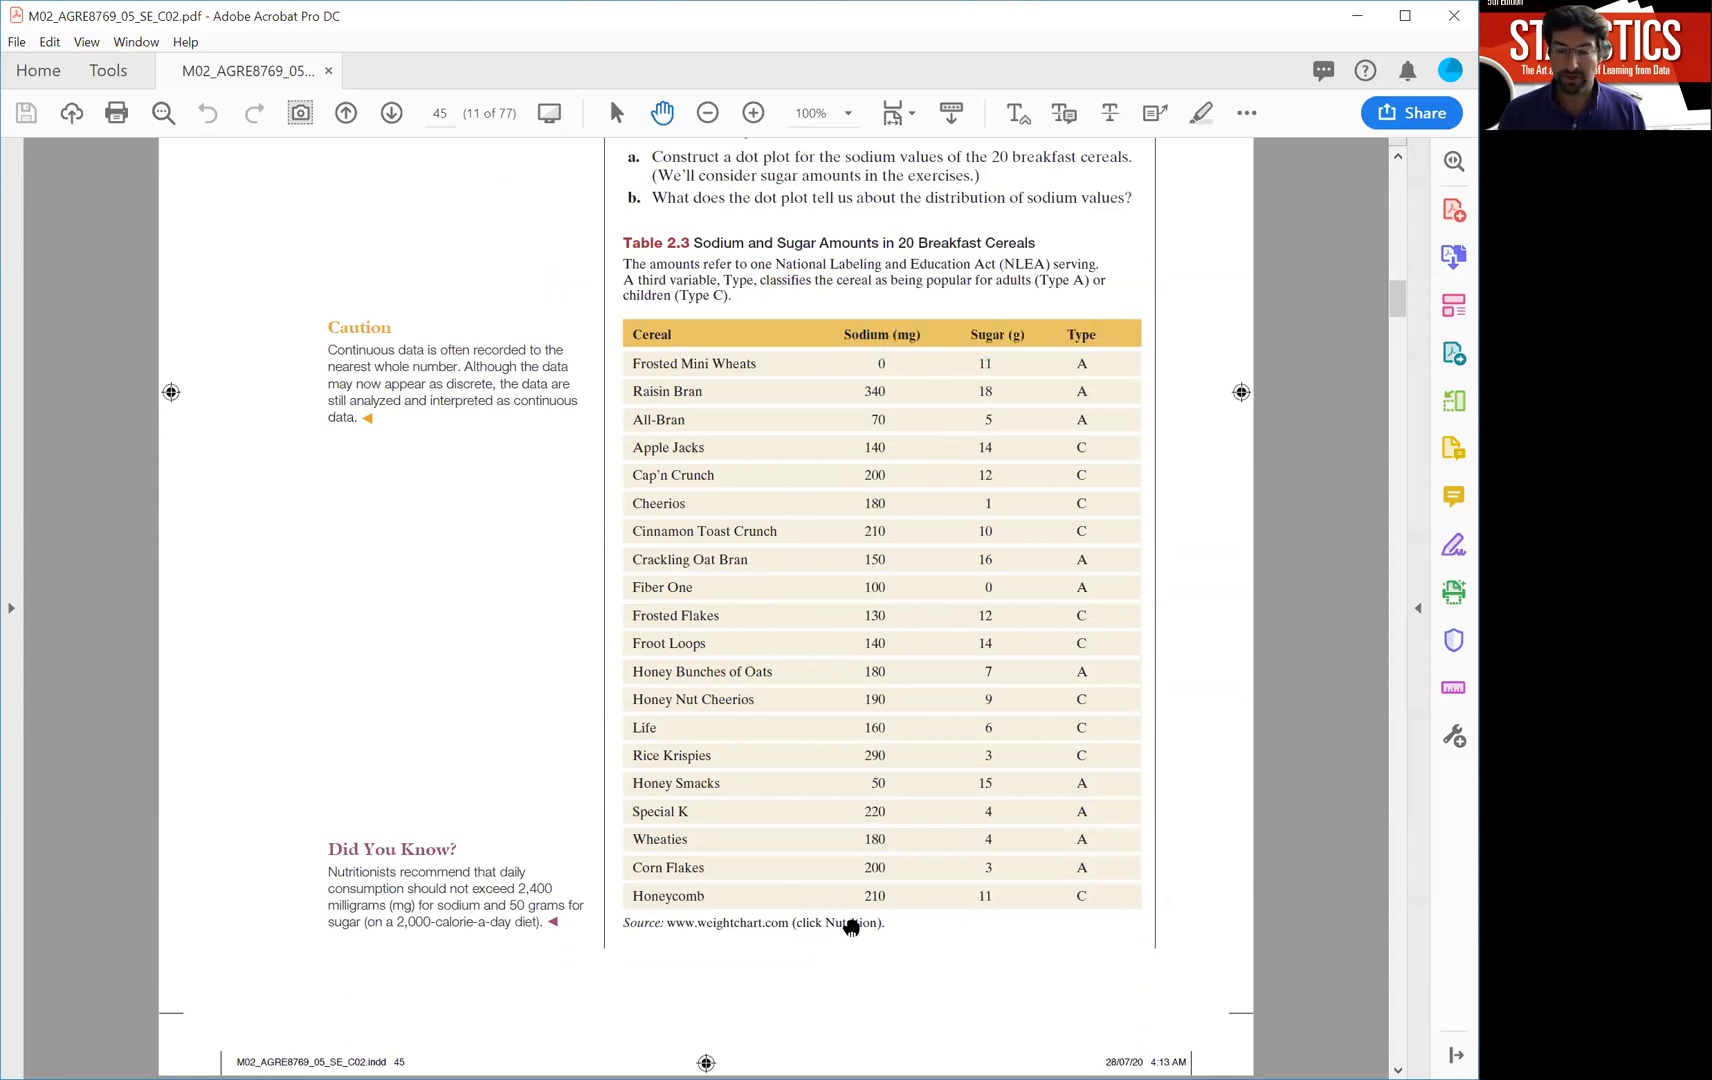
mouse_move(806, 750)
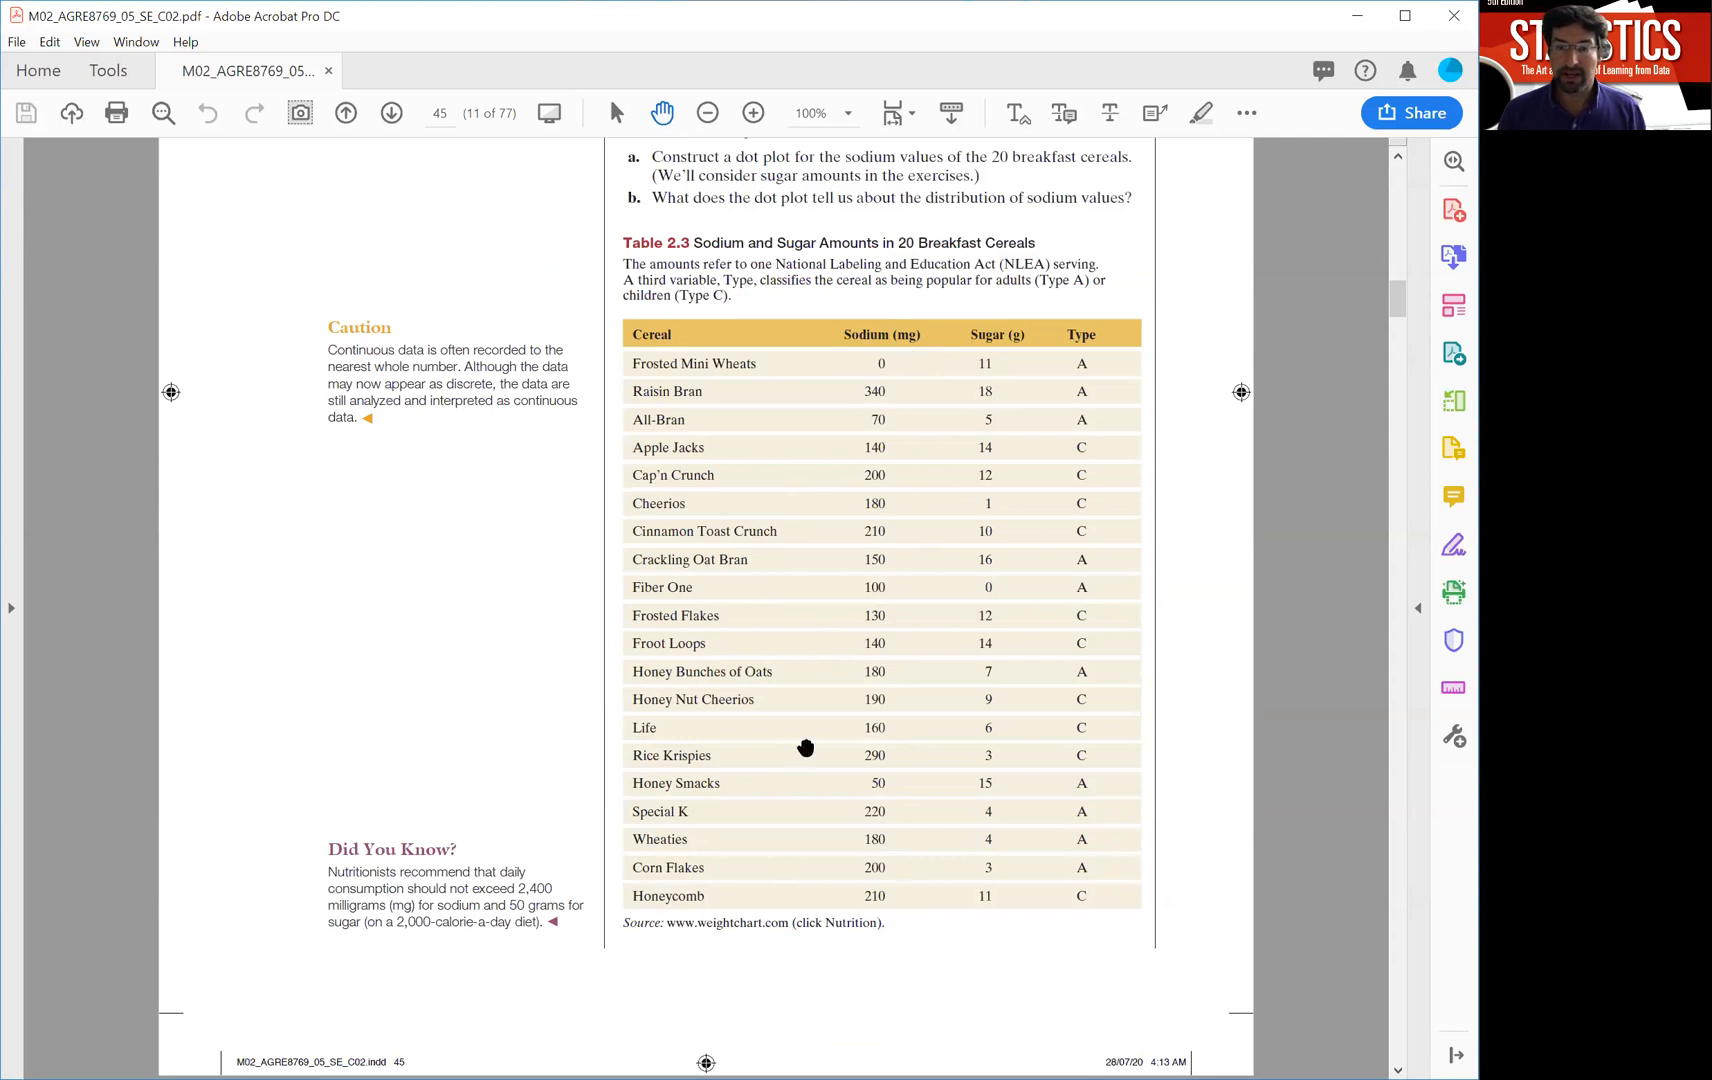
mouse_move(876, 828)
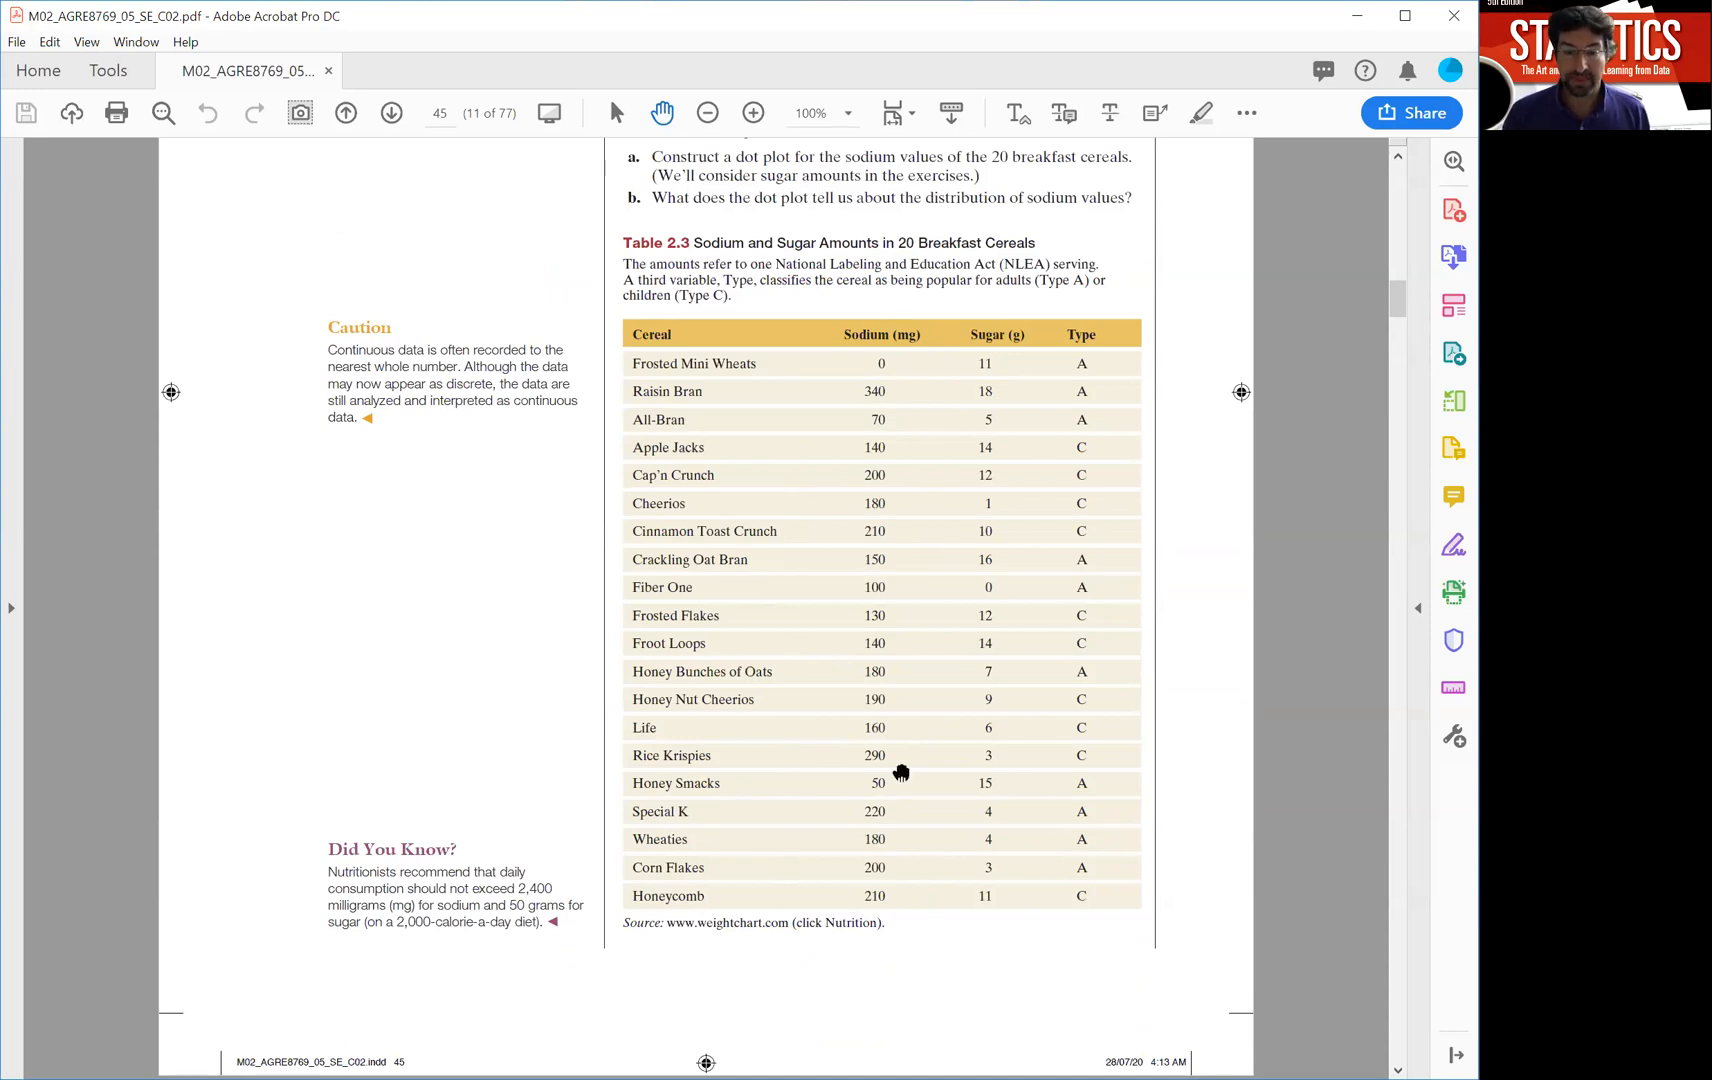
mouse_move(846, 664)
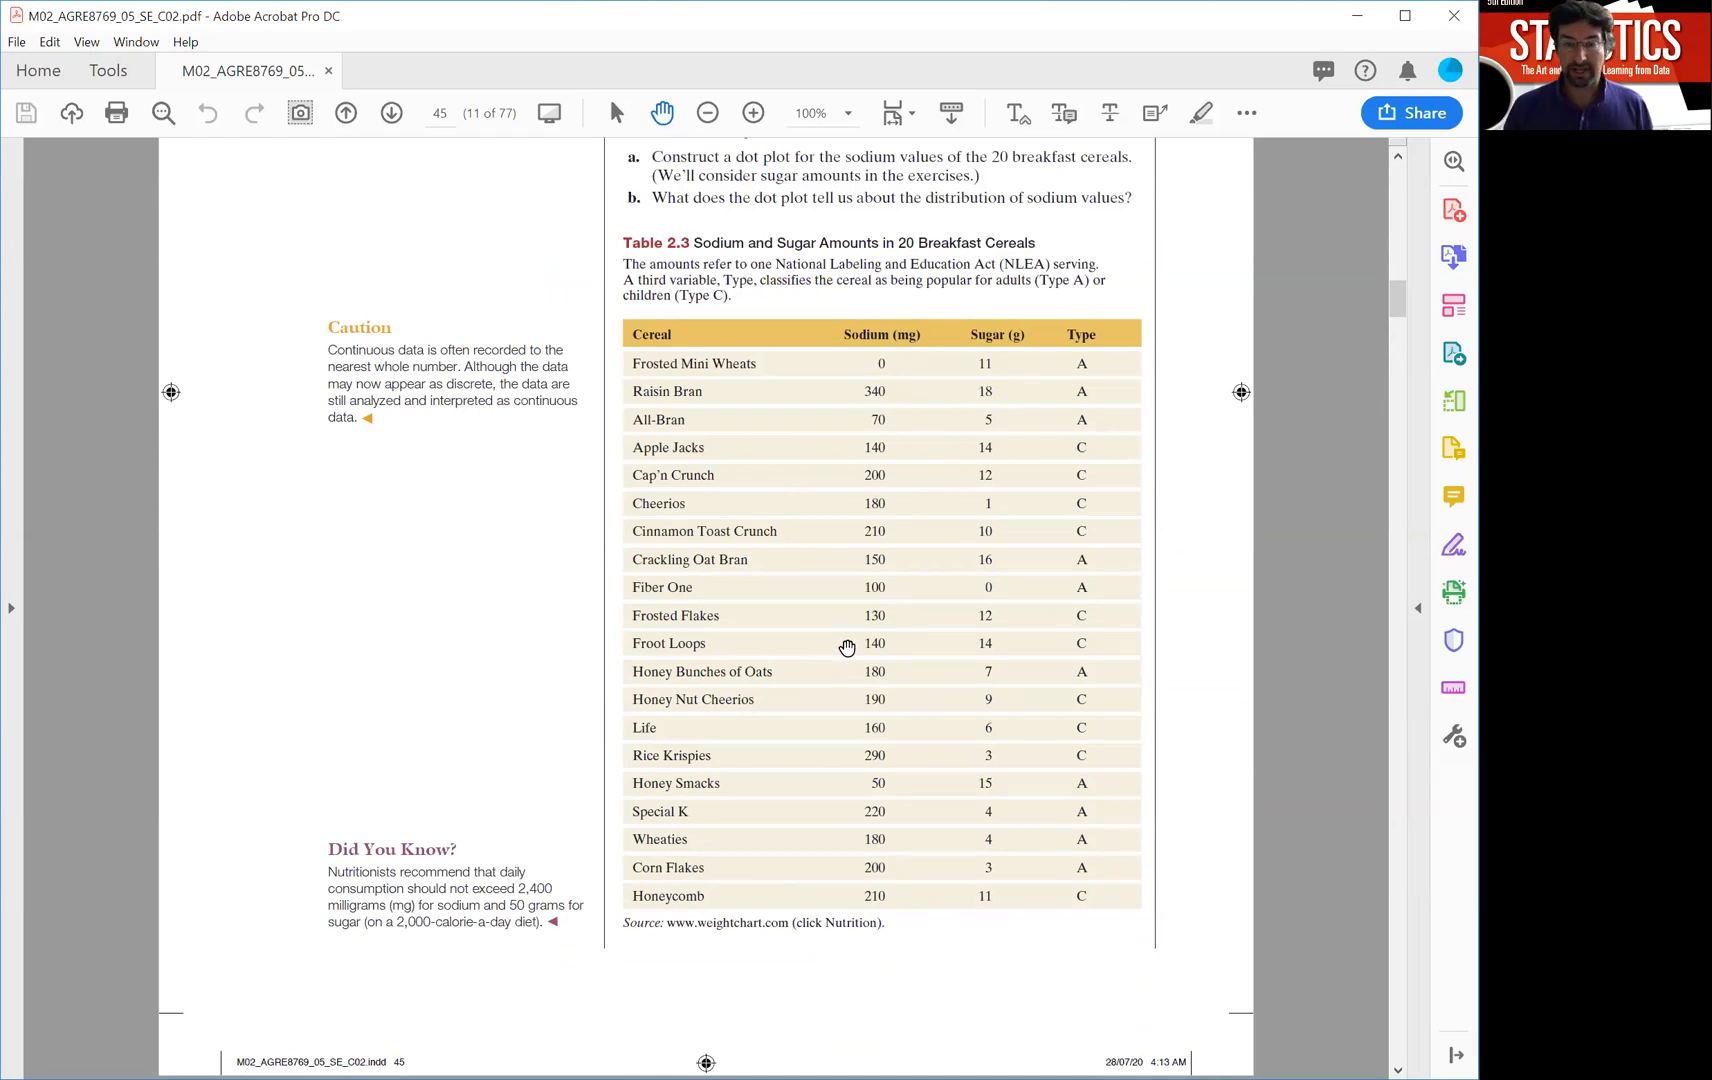
mouse_move(890, 492)
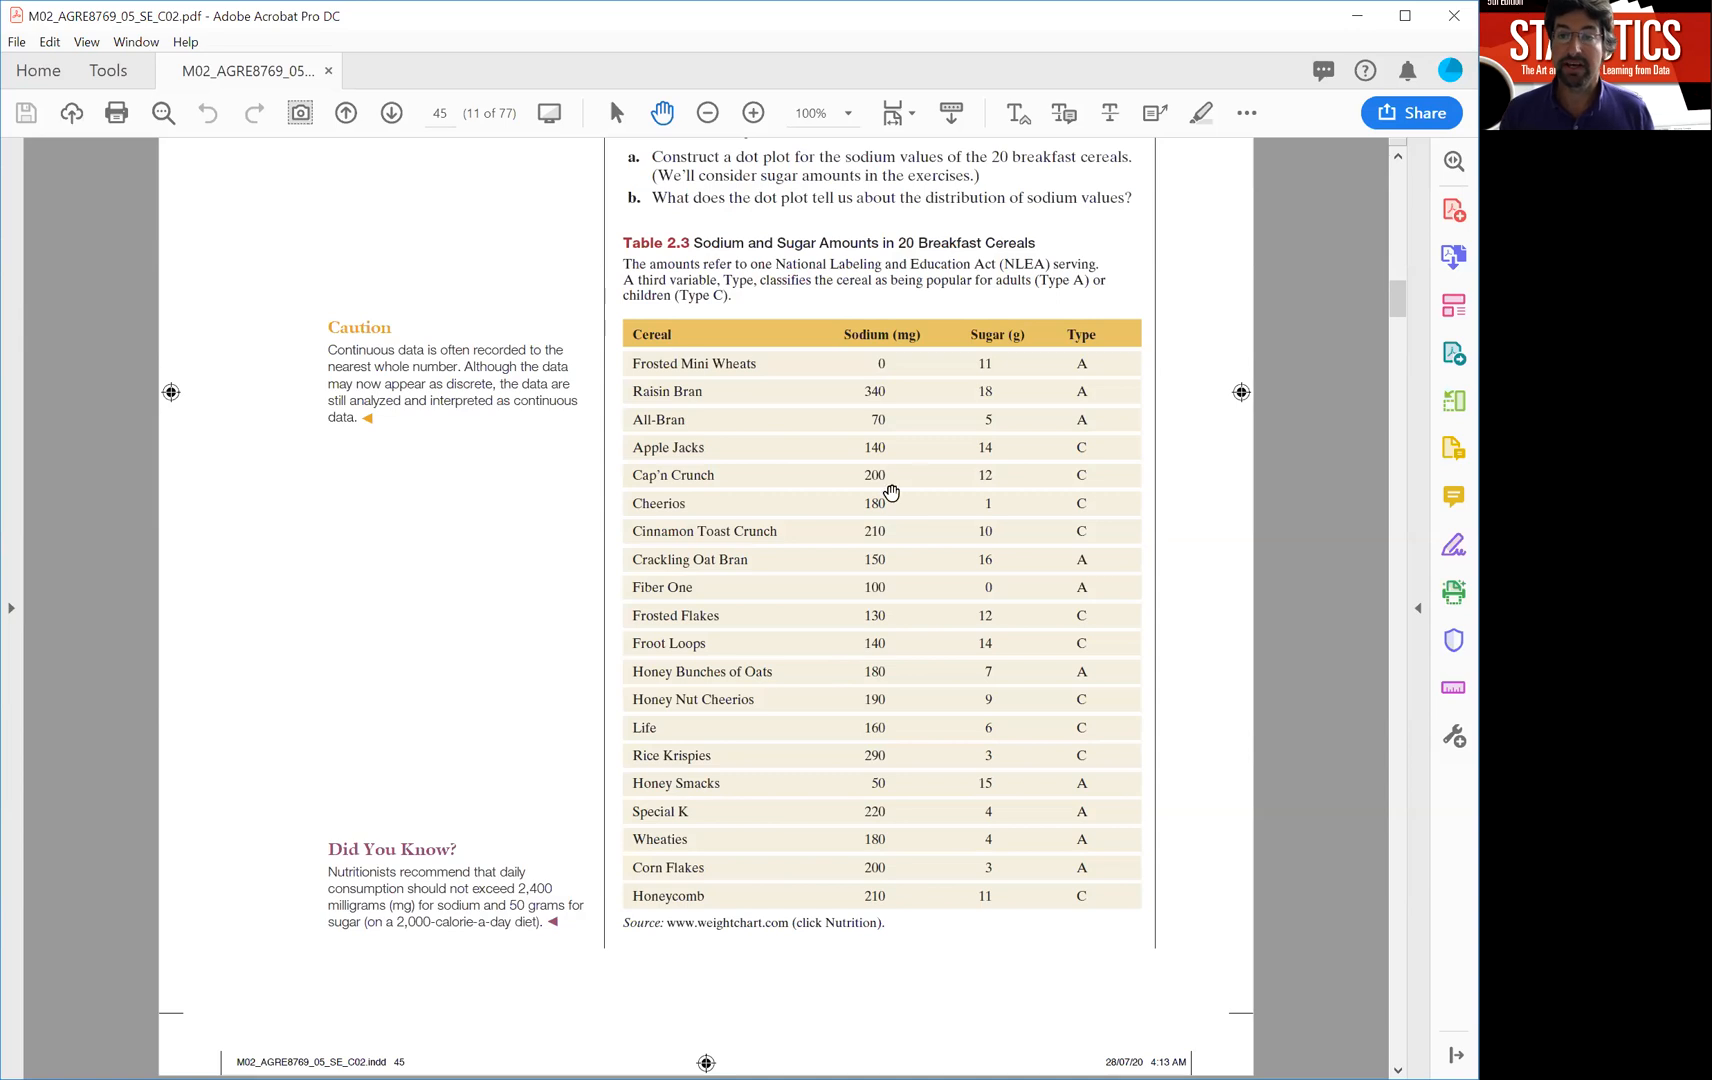
mouse_move(906, 468)
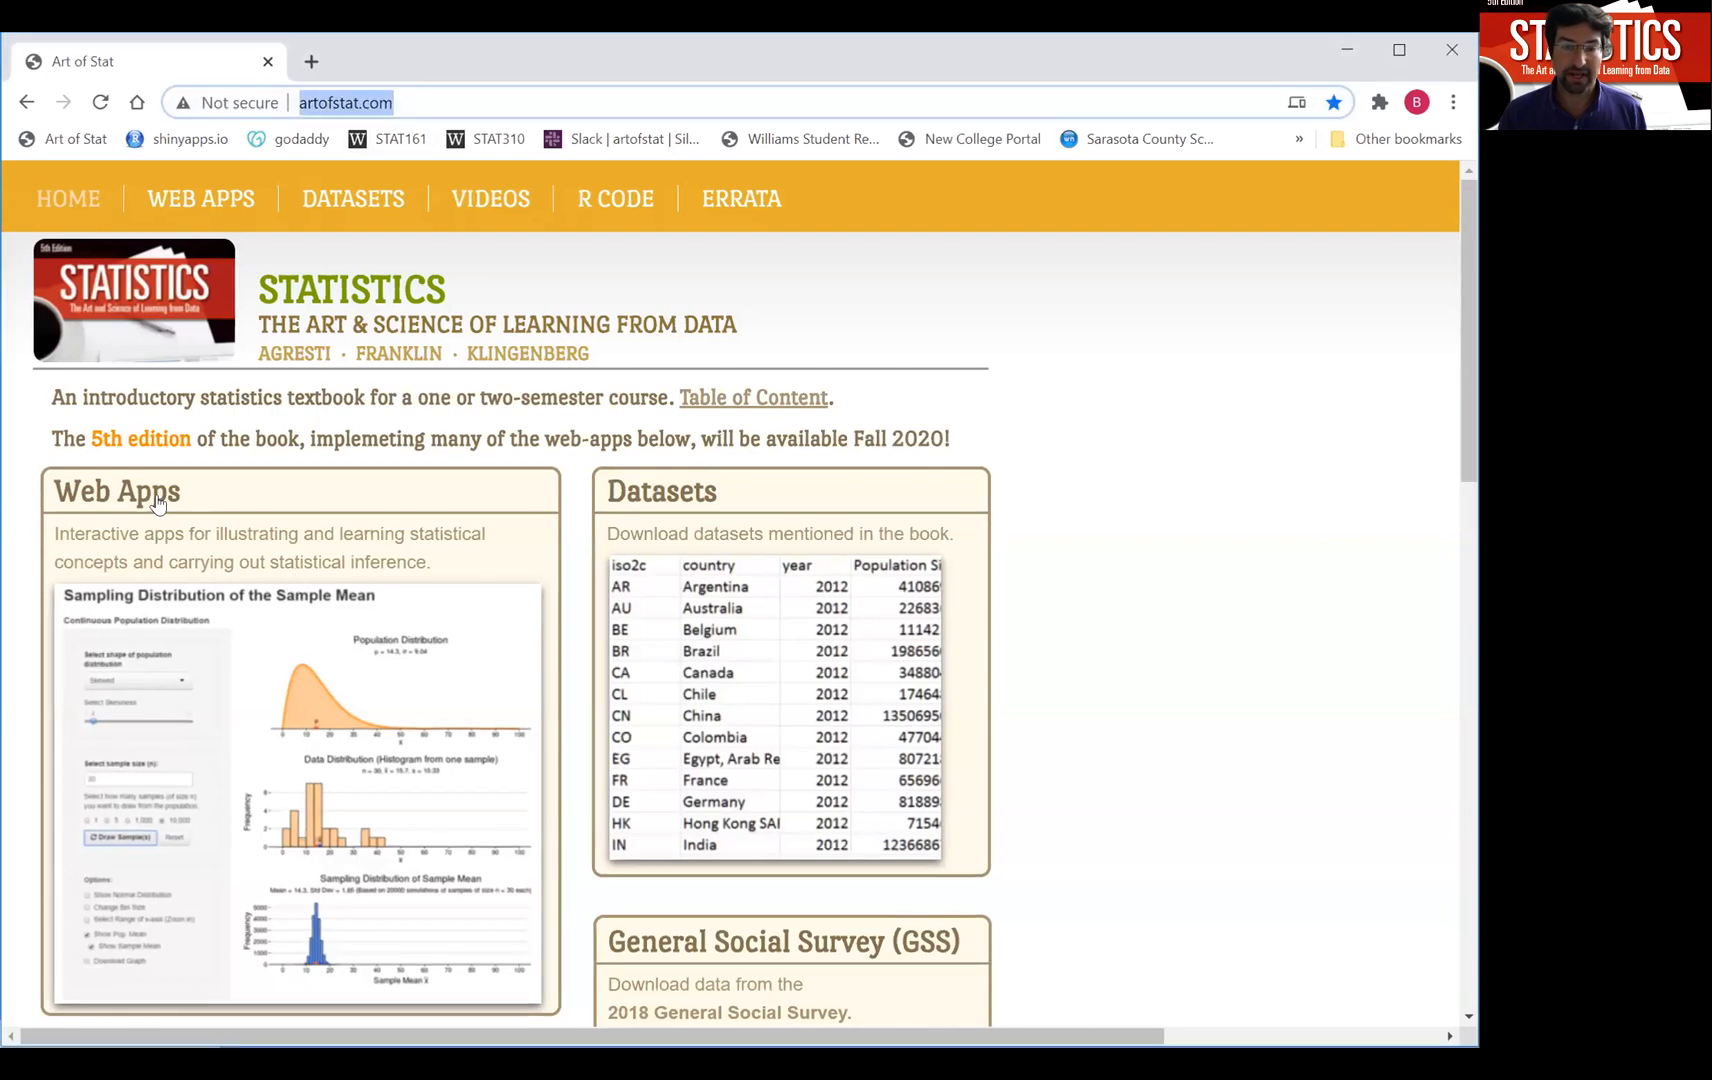
From the WEB APPS page, launch Explore Quantitative Data under Exploratory Analysis.
click(200, 198)
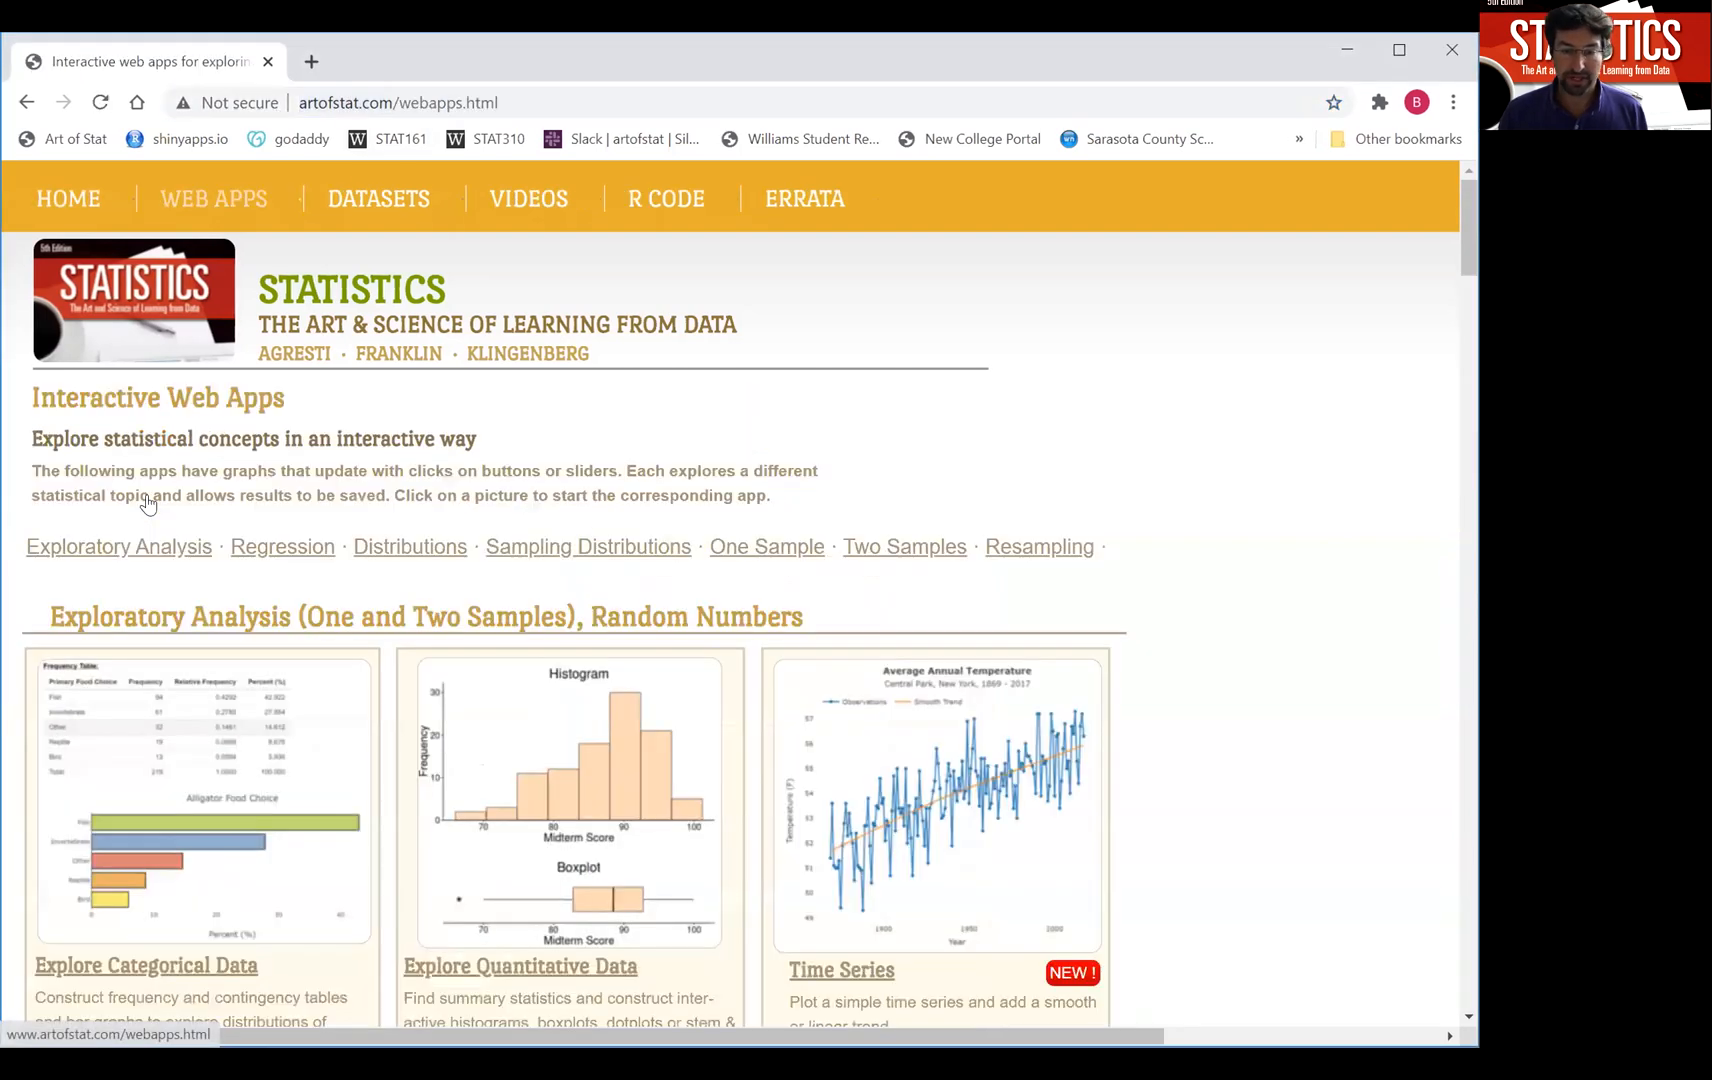
scroll(down, 3)
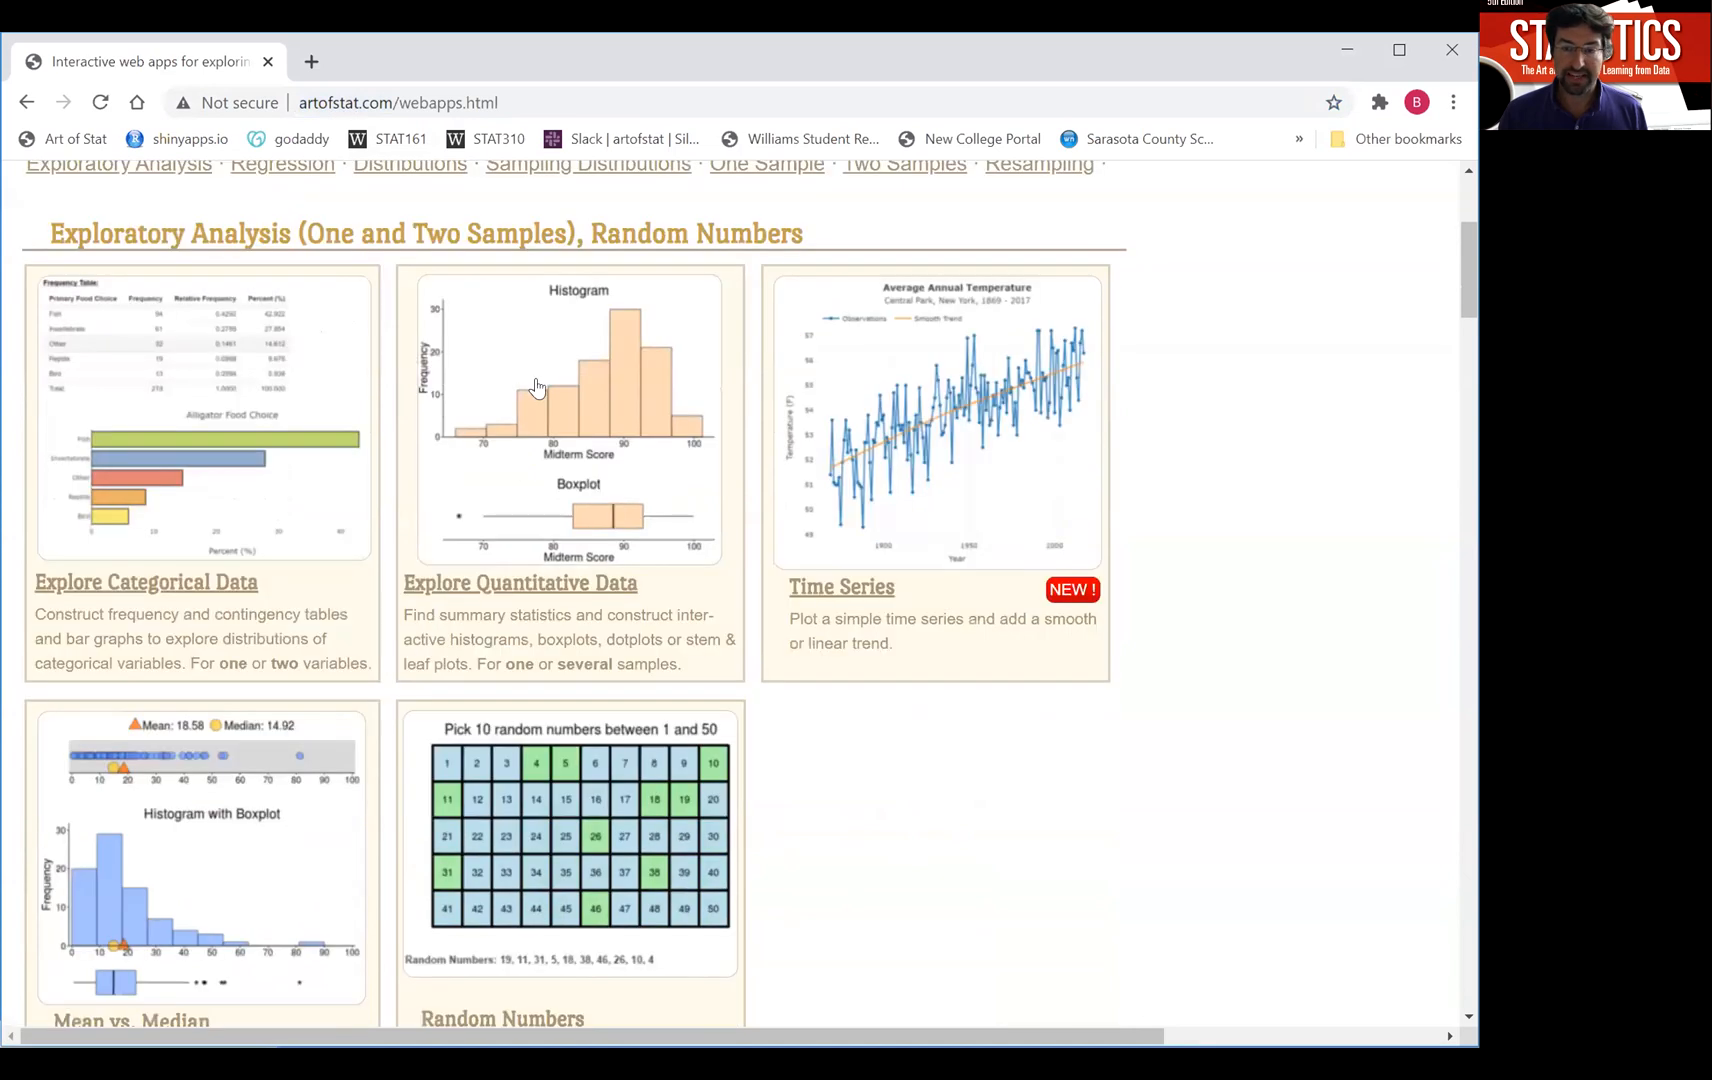
mouse_move(546, 598)
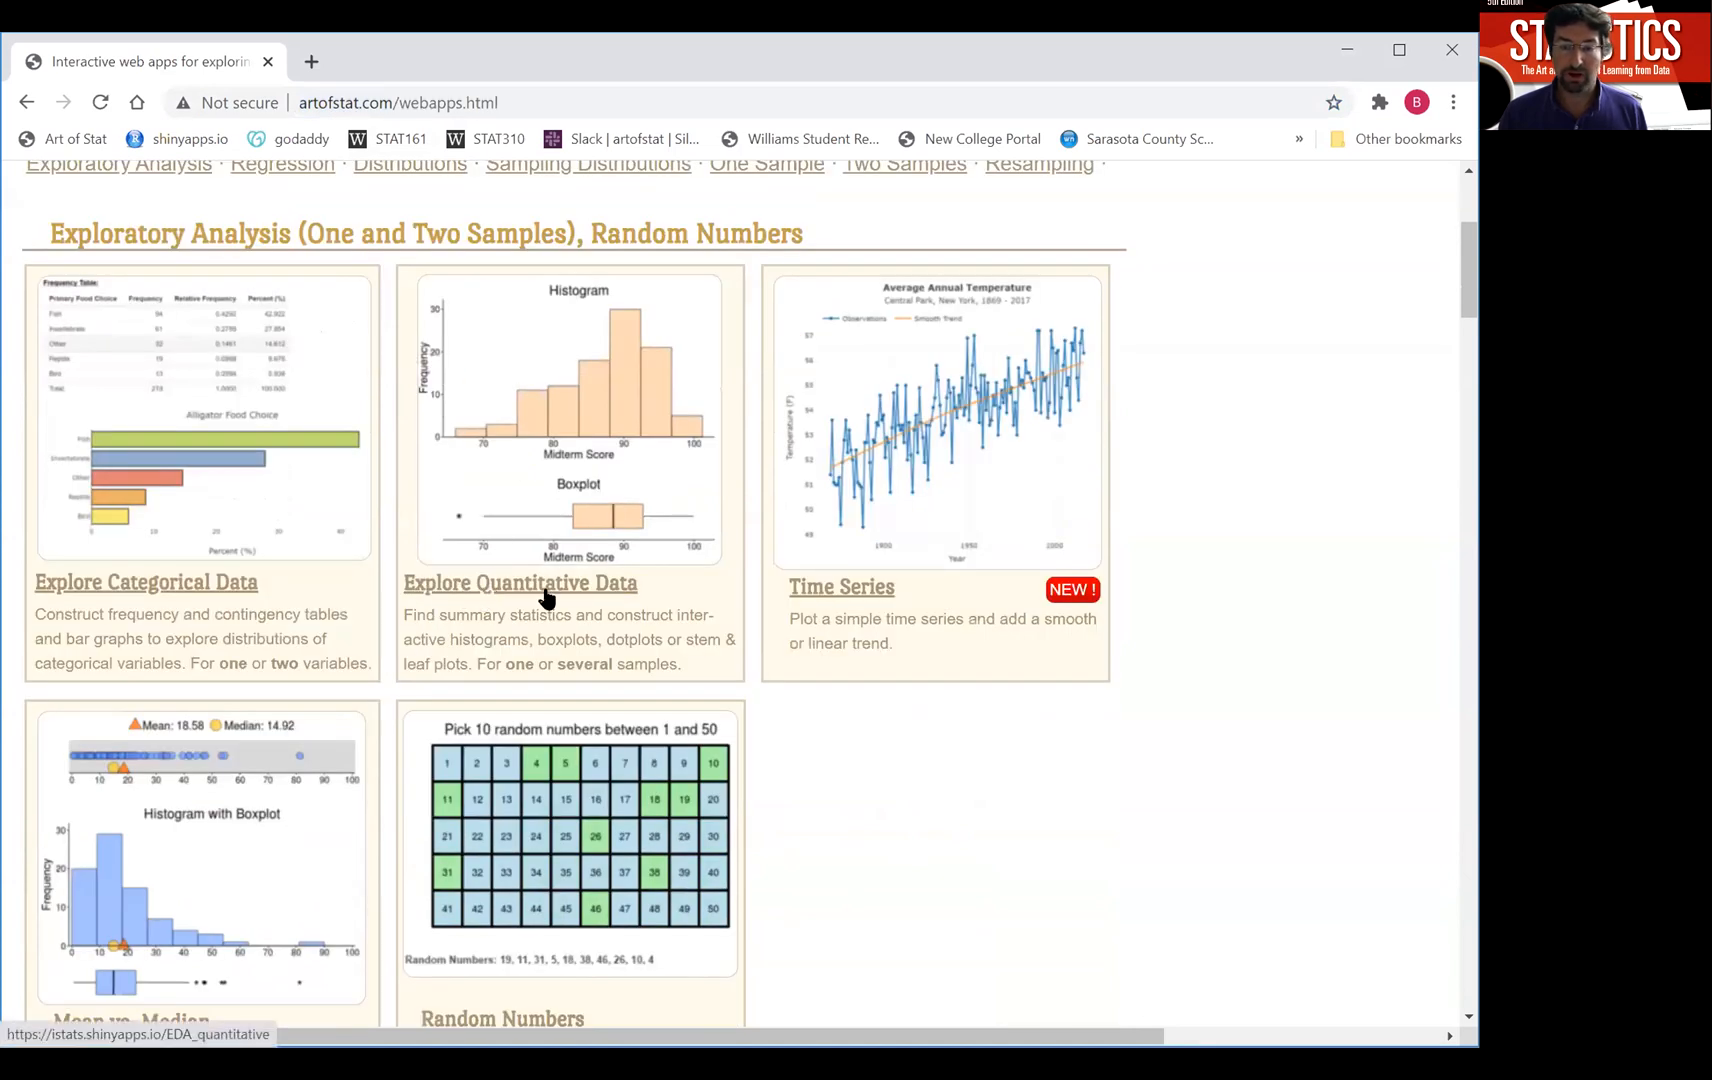
click(520, 582)
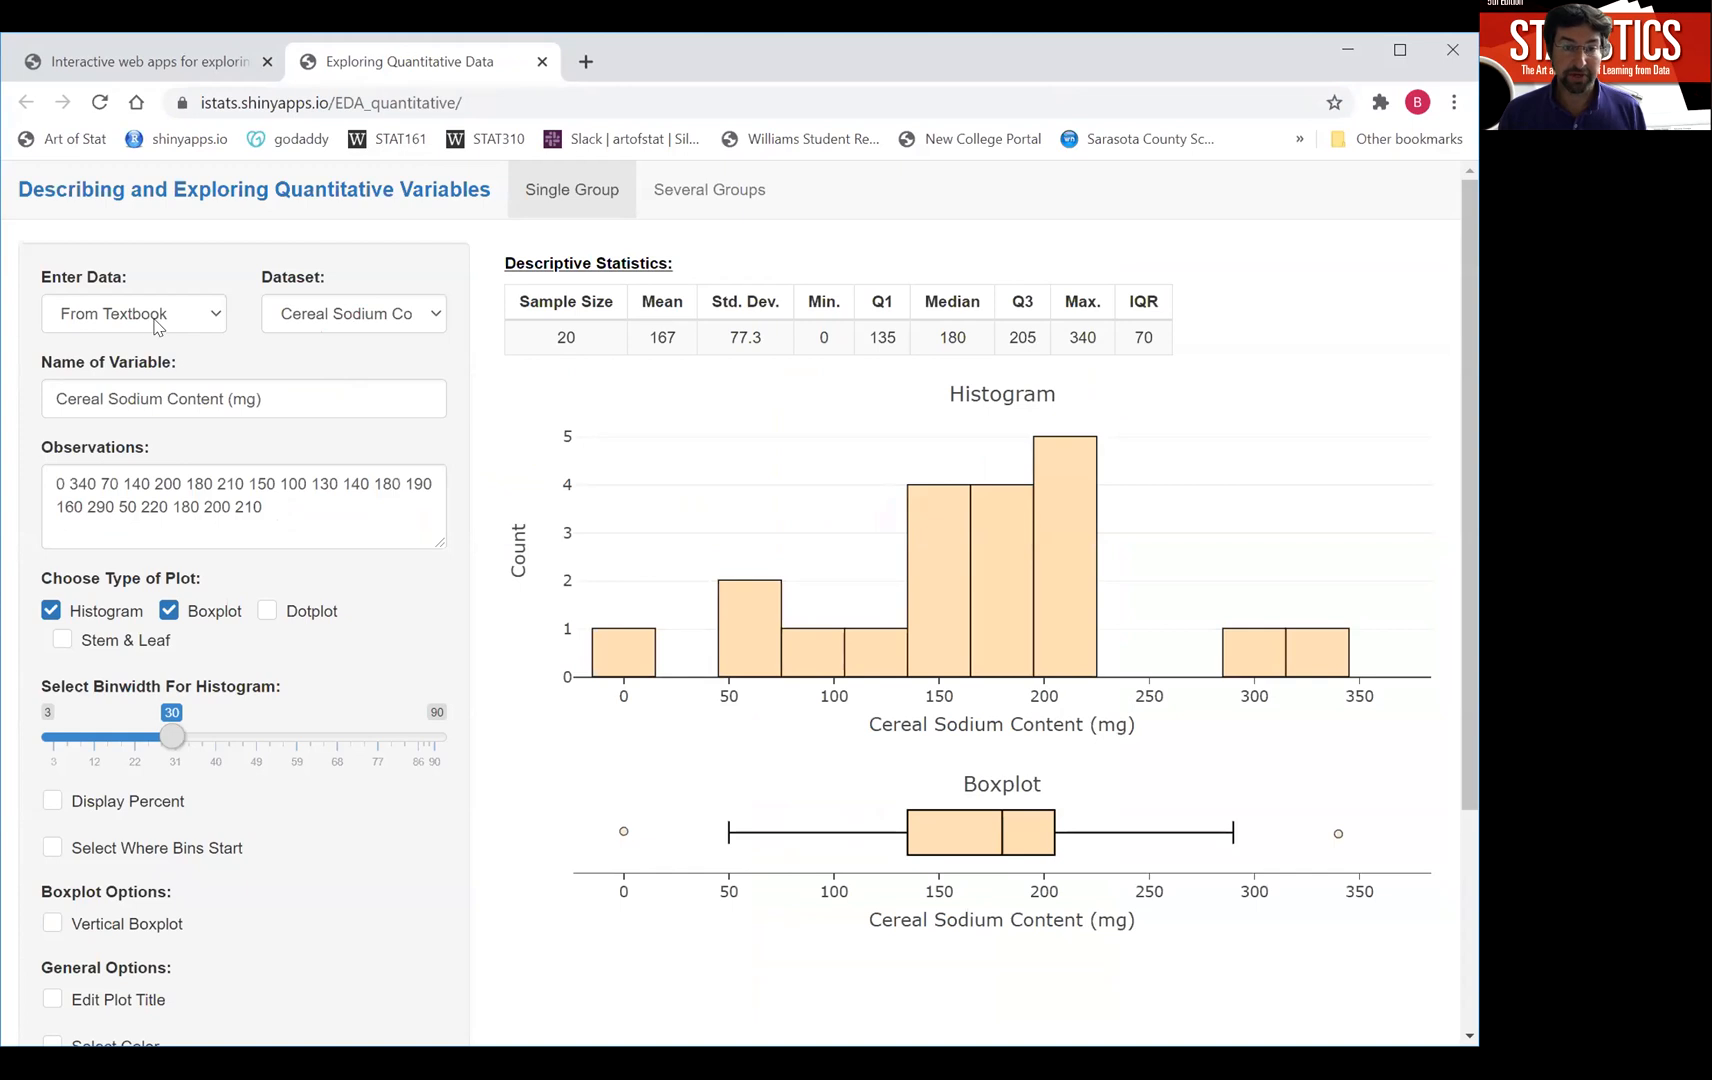
mouse_move(288, 318)
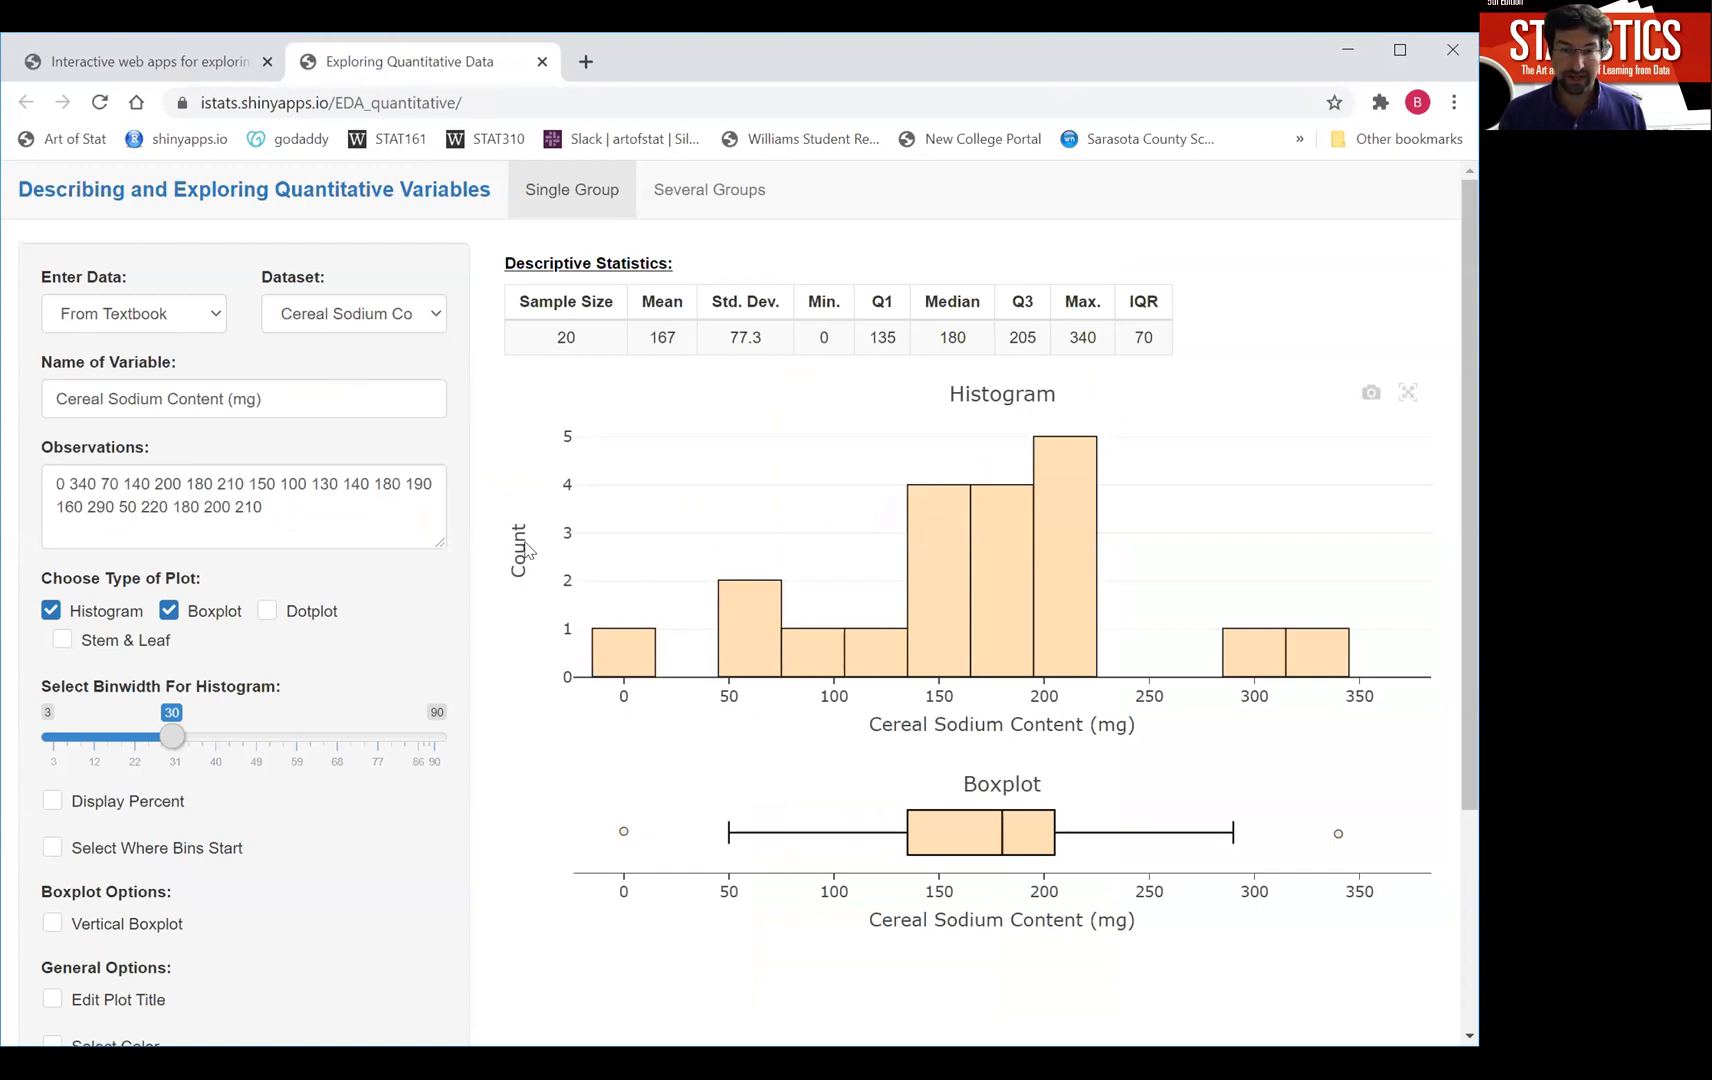
Select the cereal sodium observations and turn off the Boxplot plot type.
triple_click(240, 494)
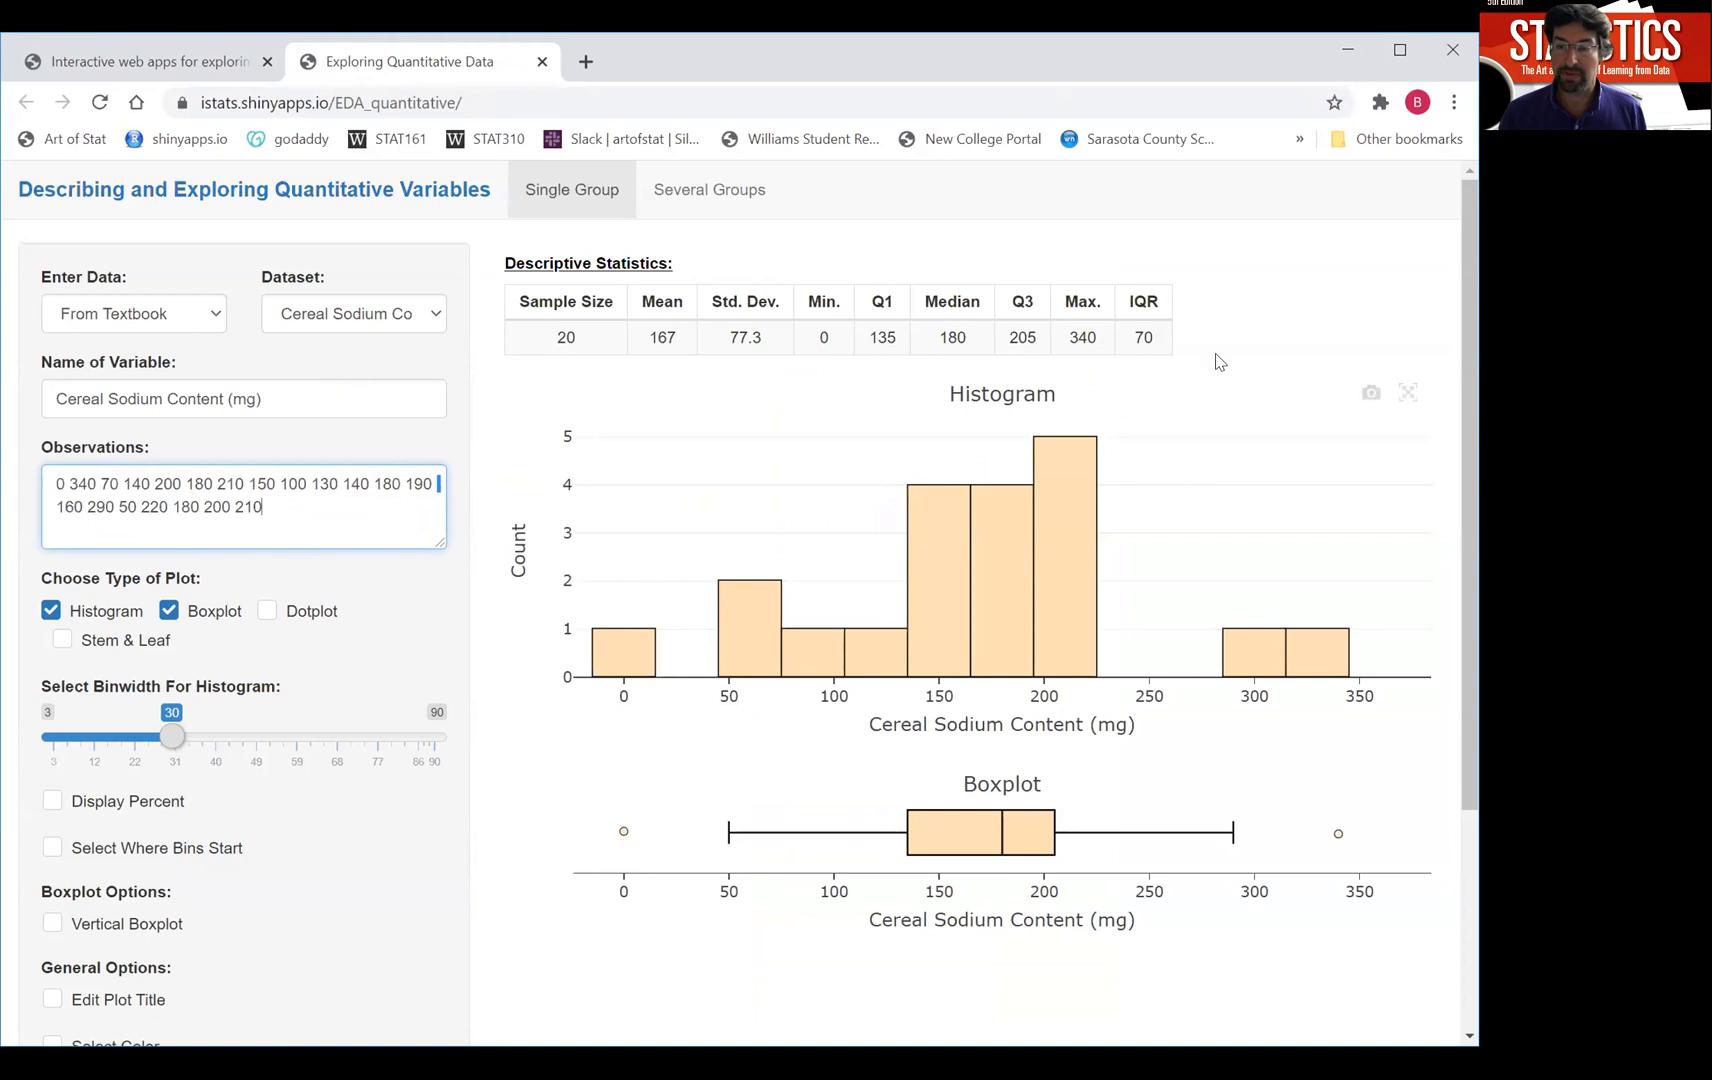
mouse_move(586, 732)
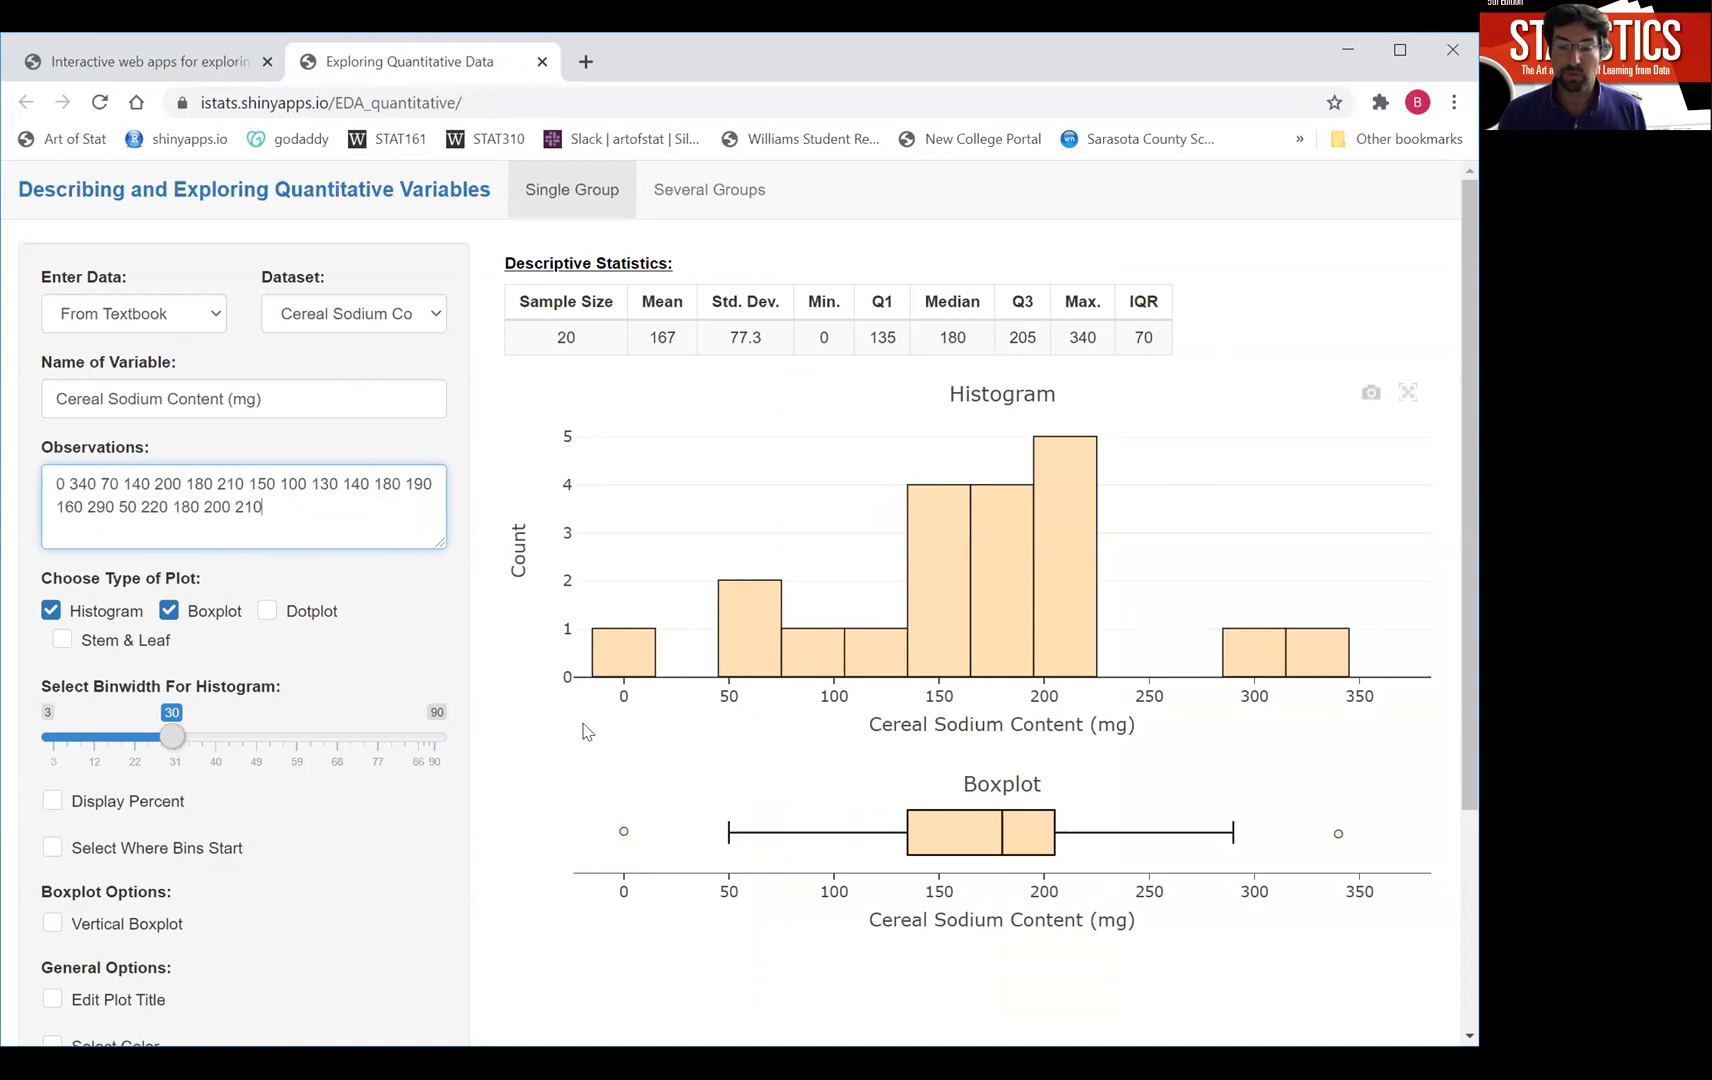
click(168, 610)
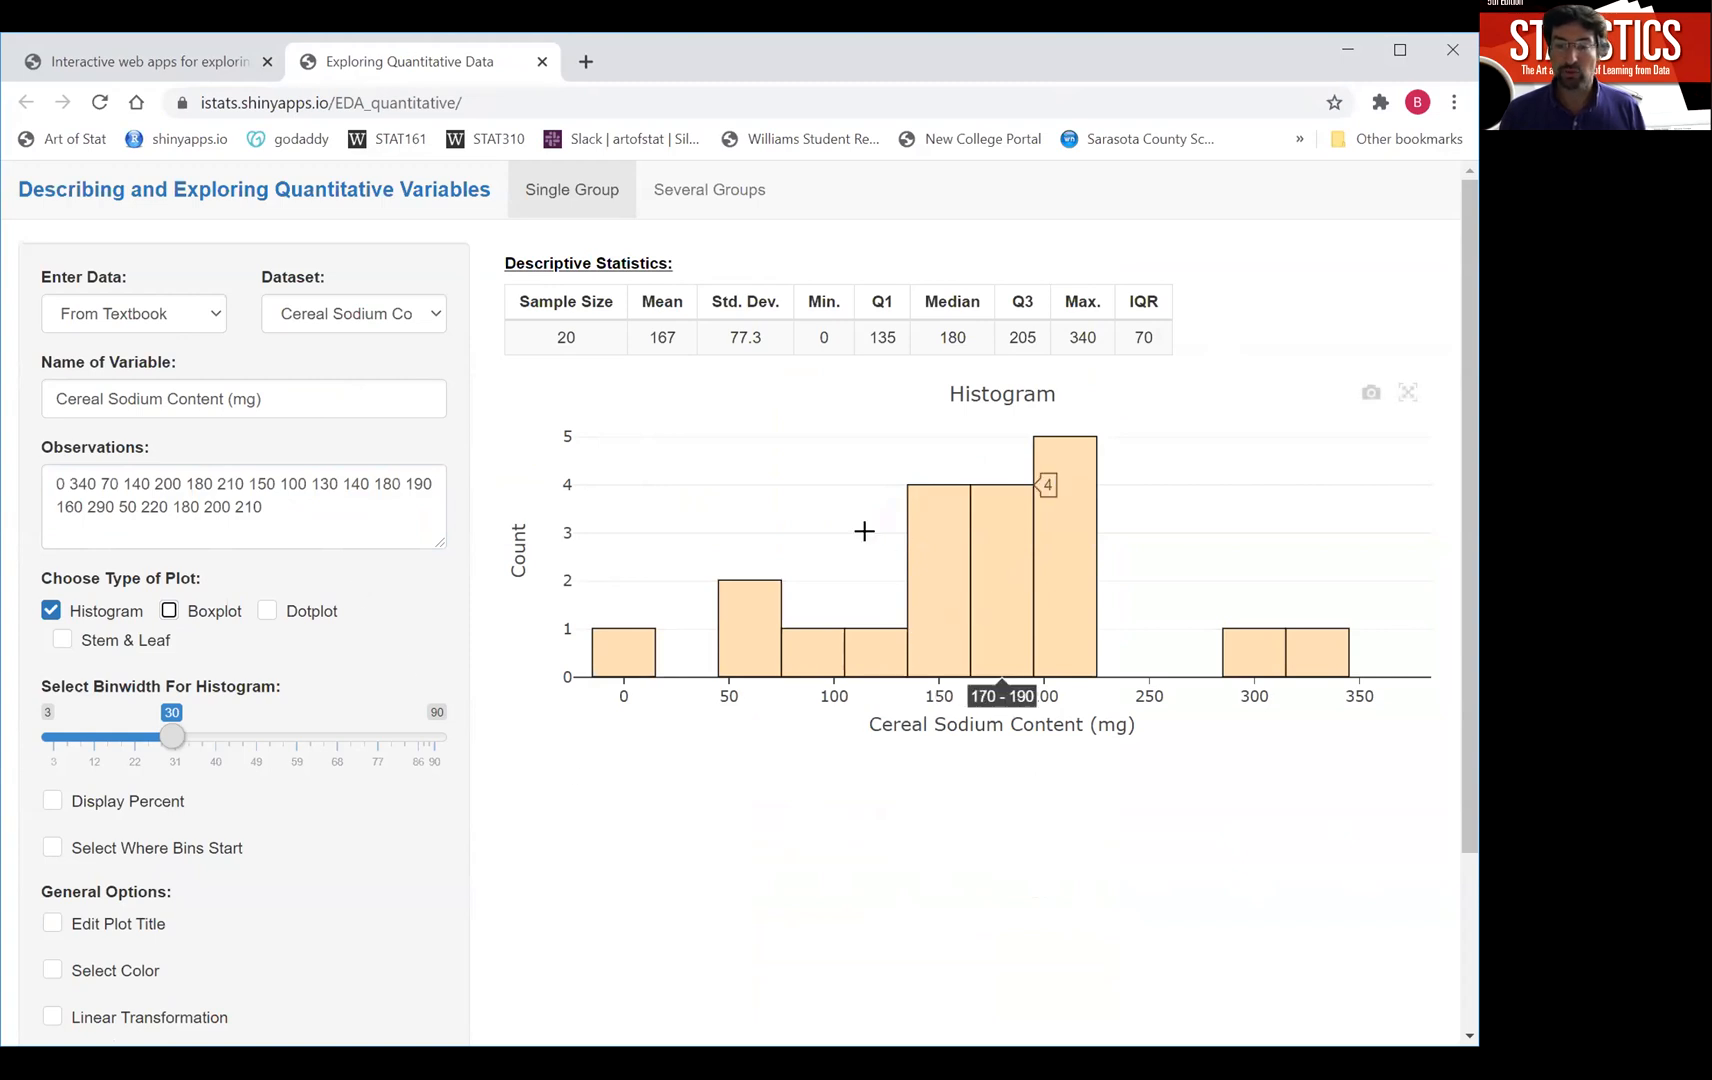
mouse_move(756, 828)
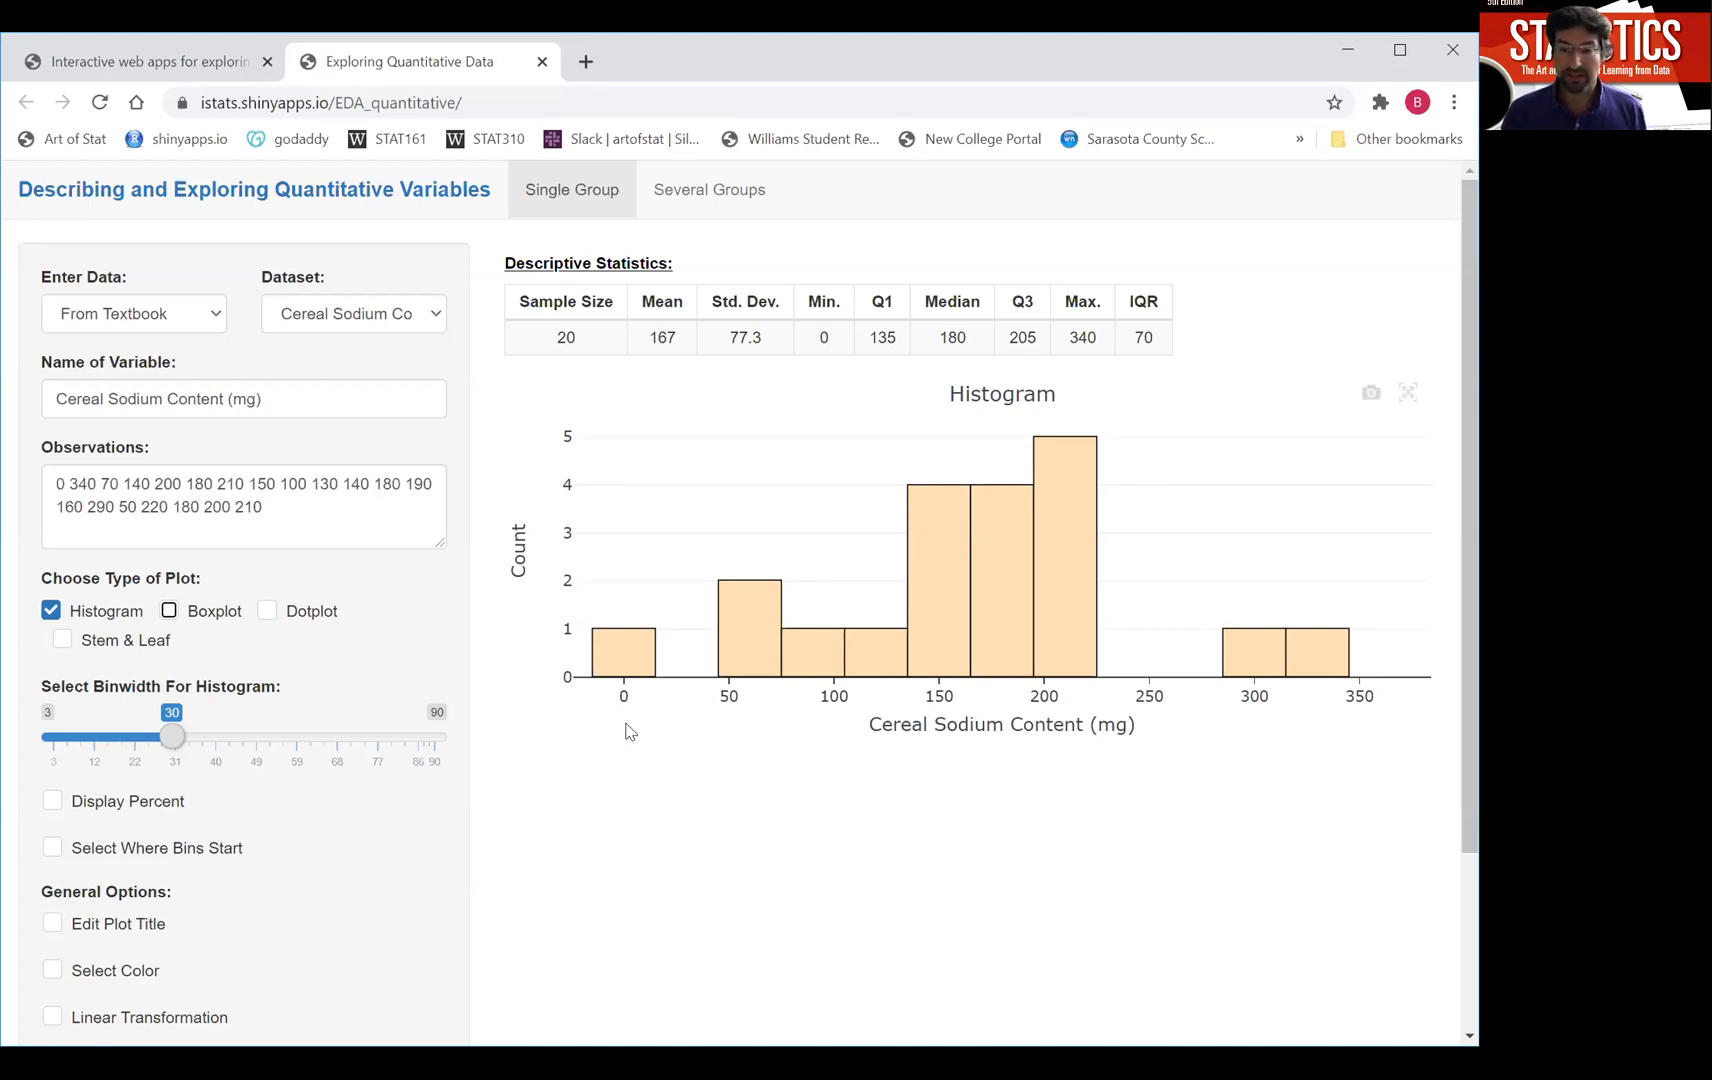
mouse_move(822, 722)
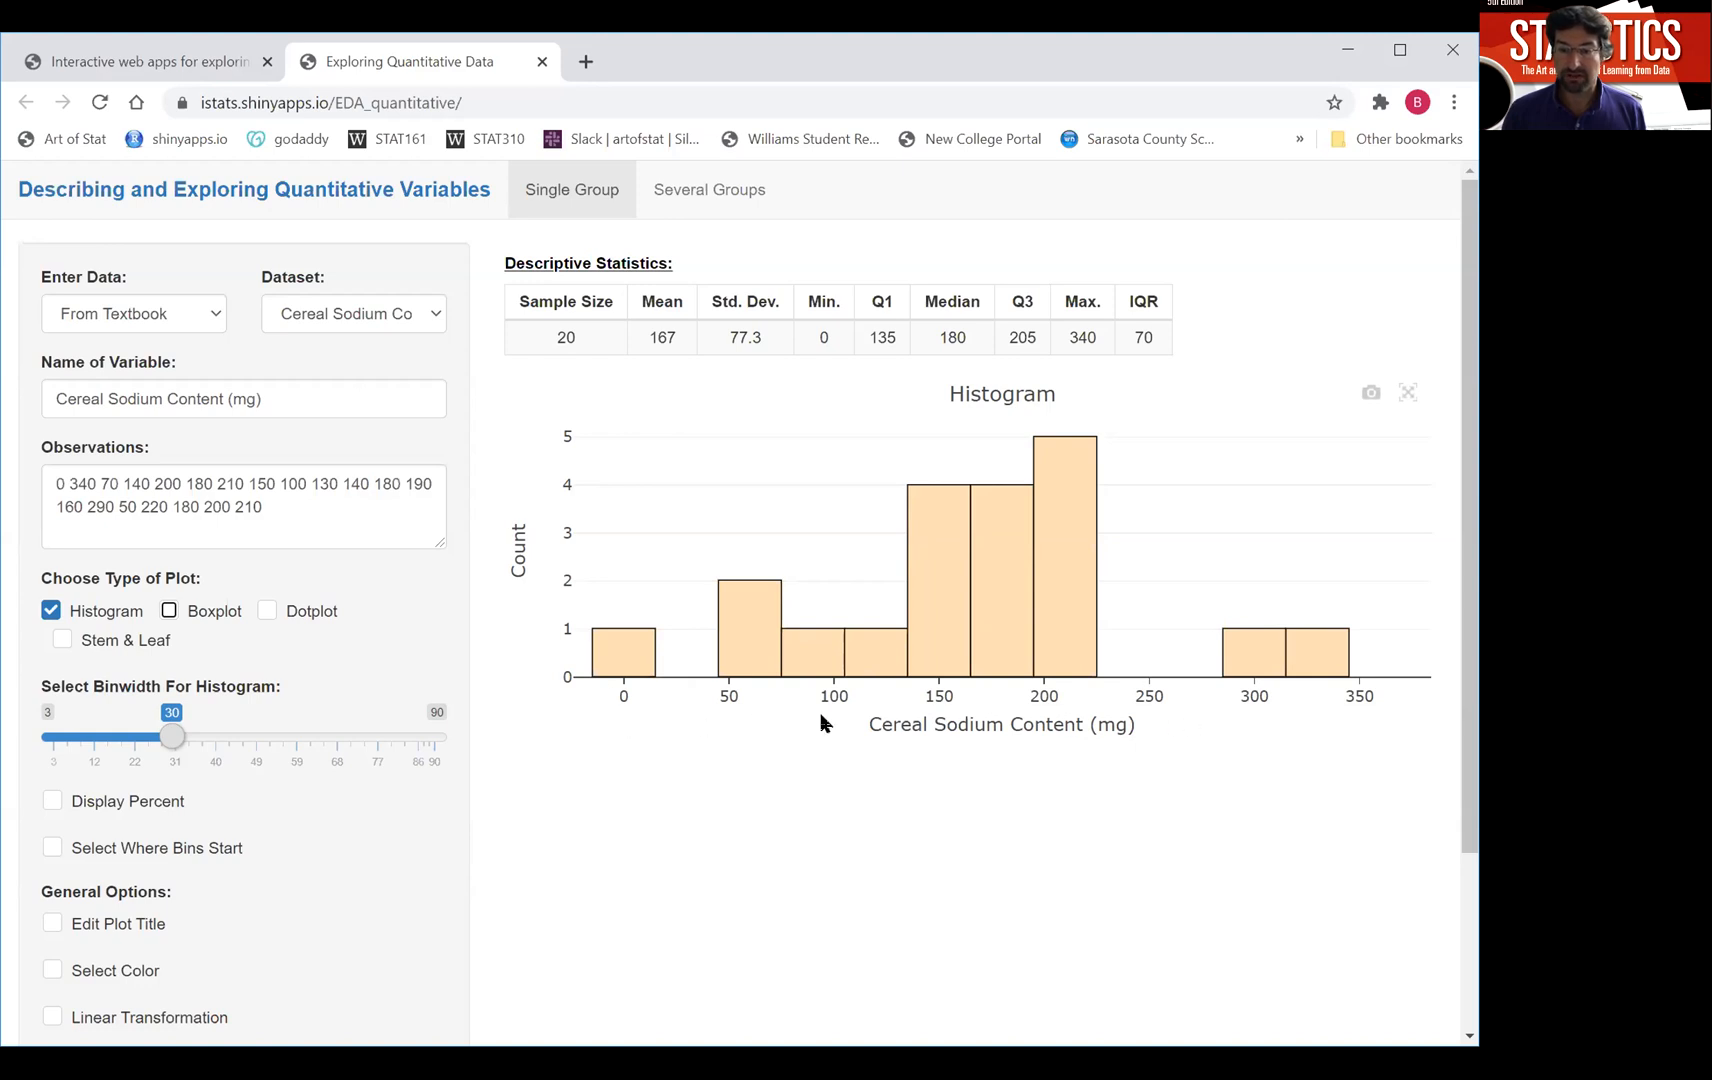
mouse_move(762, 756)
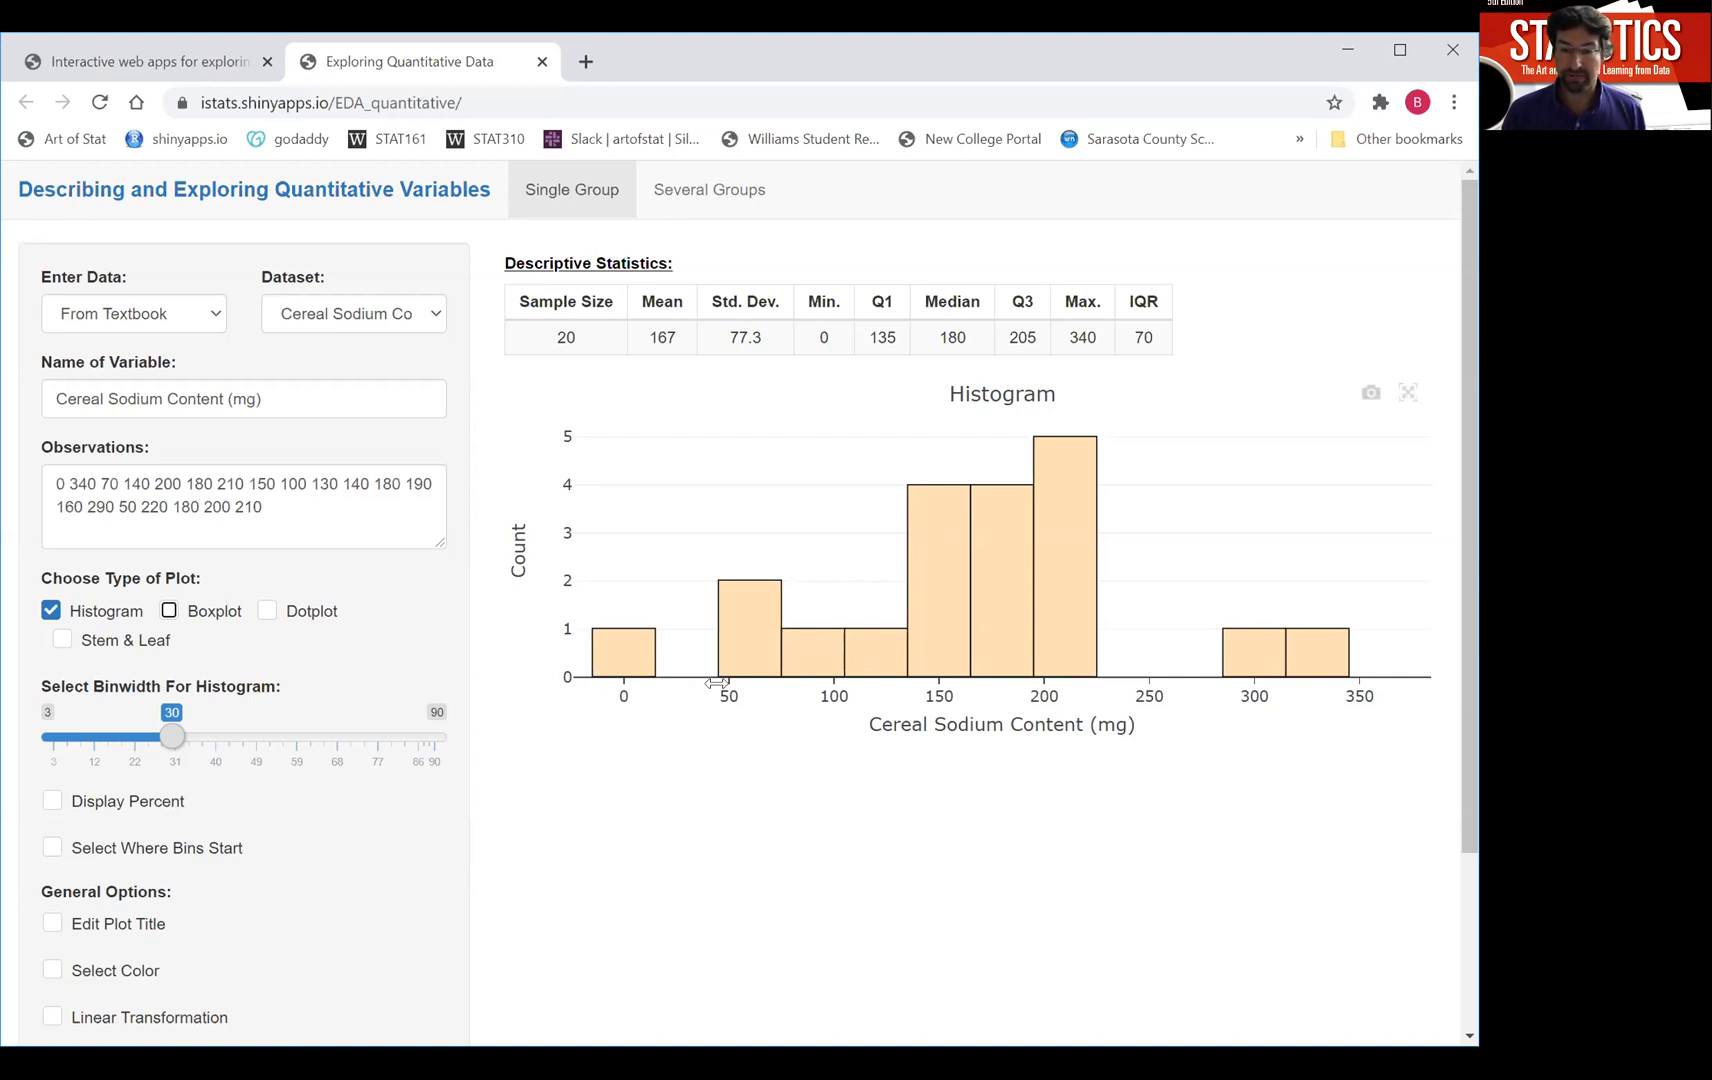
mouse_move(758, 610)
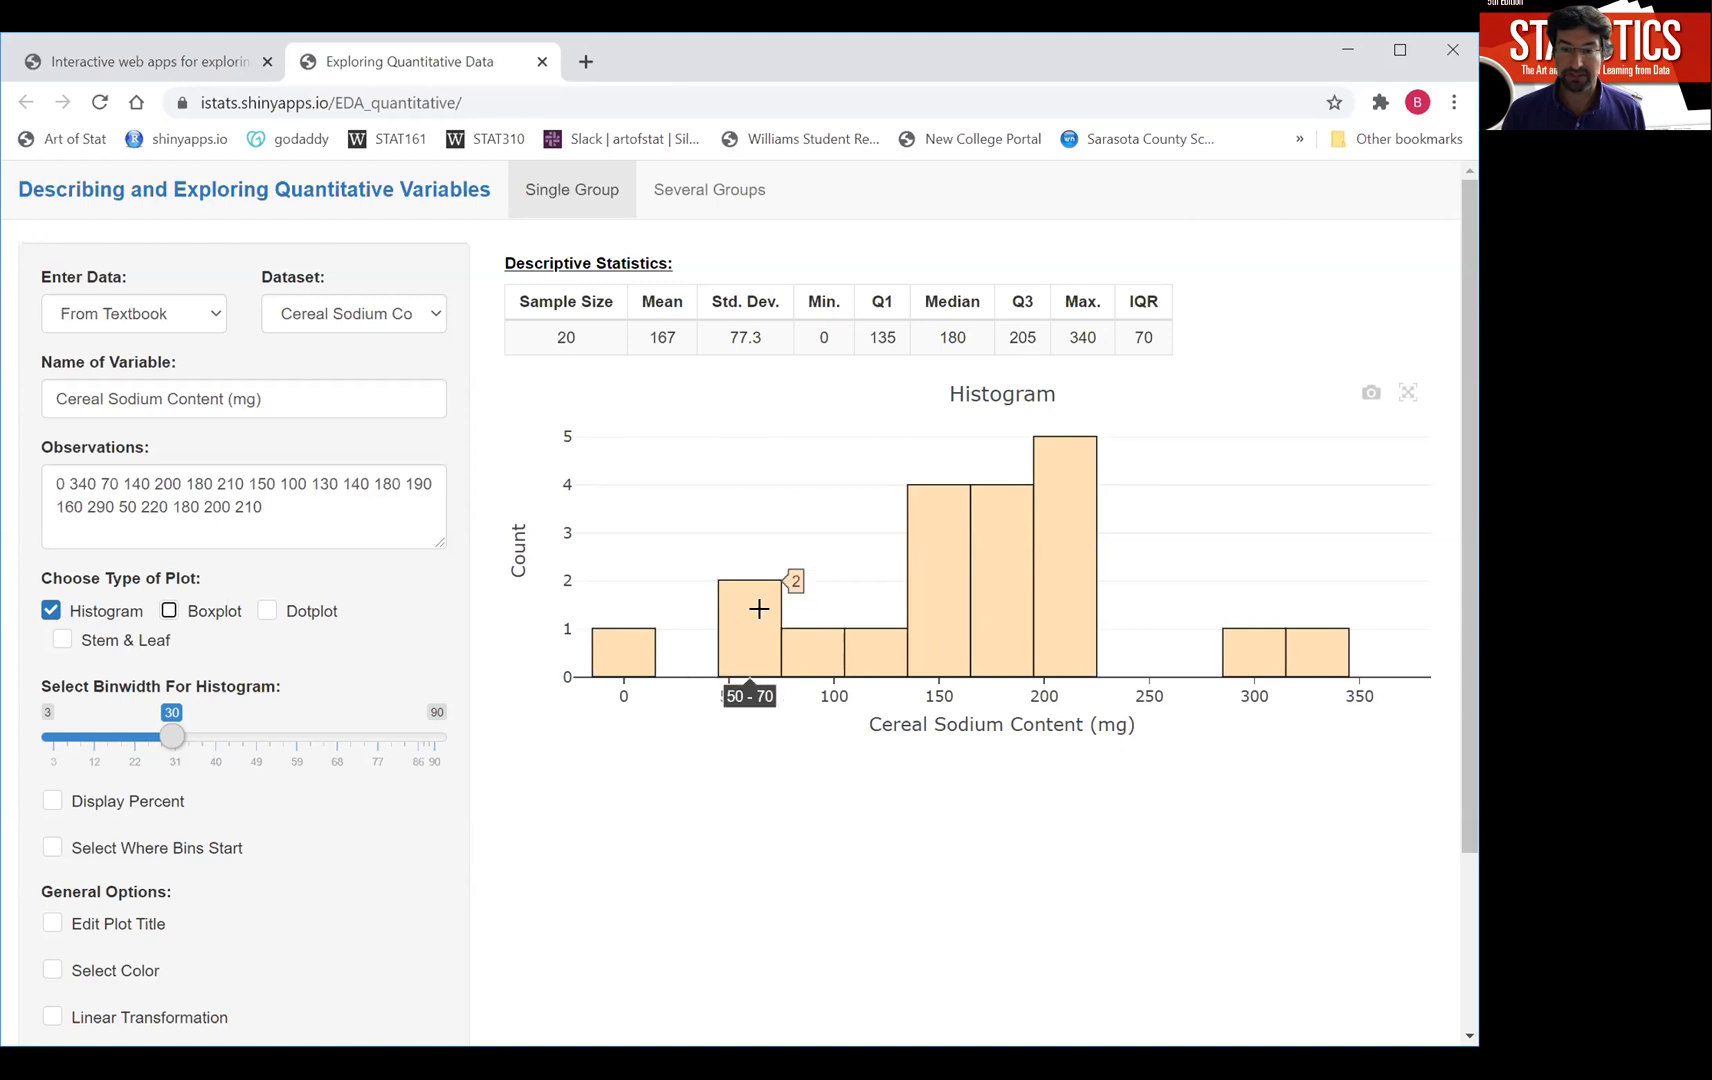
mouse_move(752, 618)
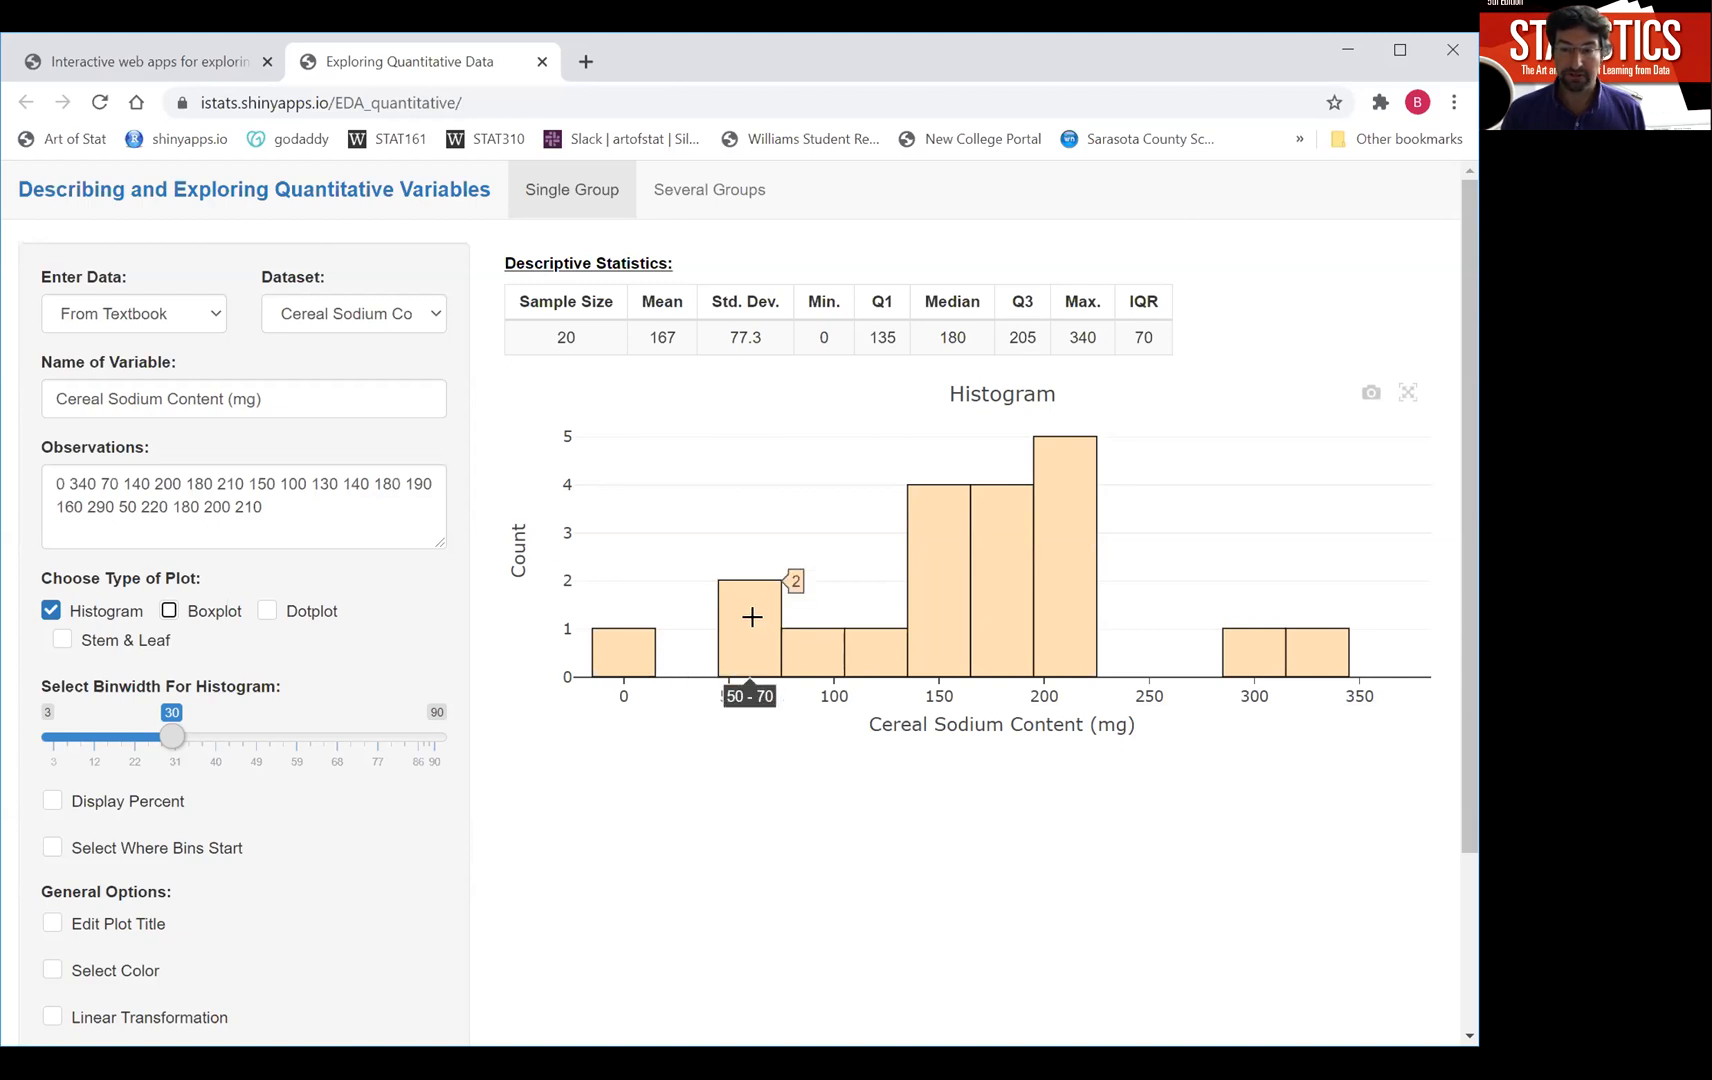
mouse_move(1056, 708)
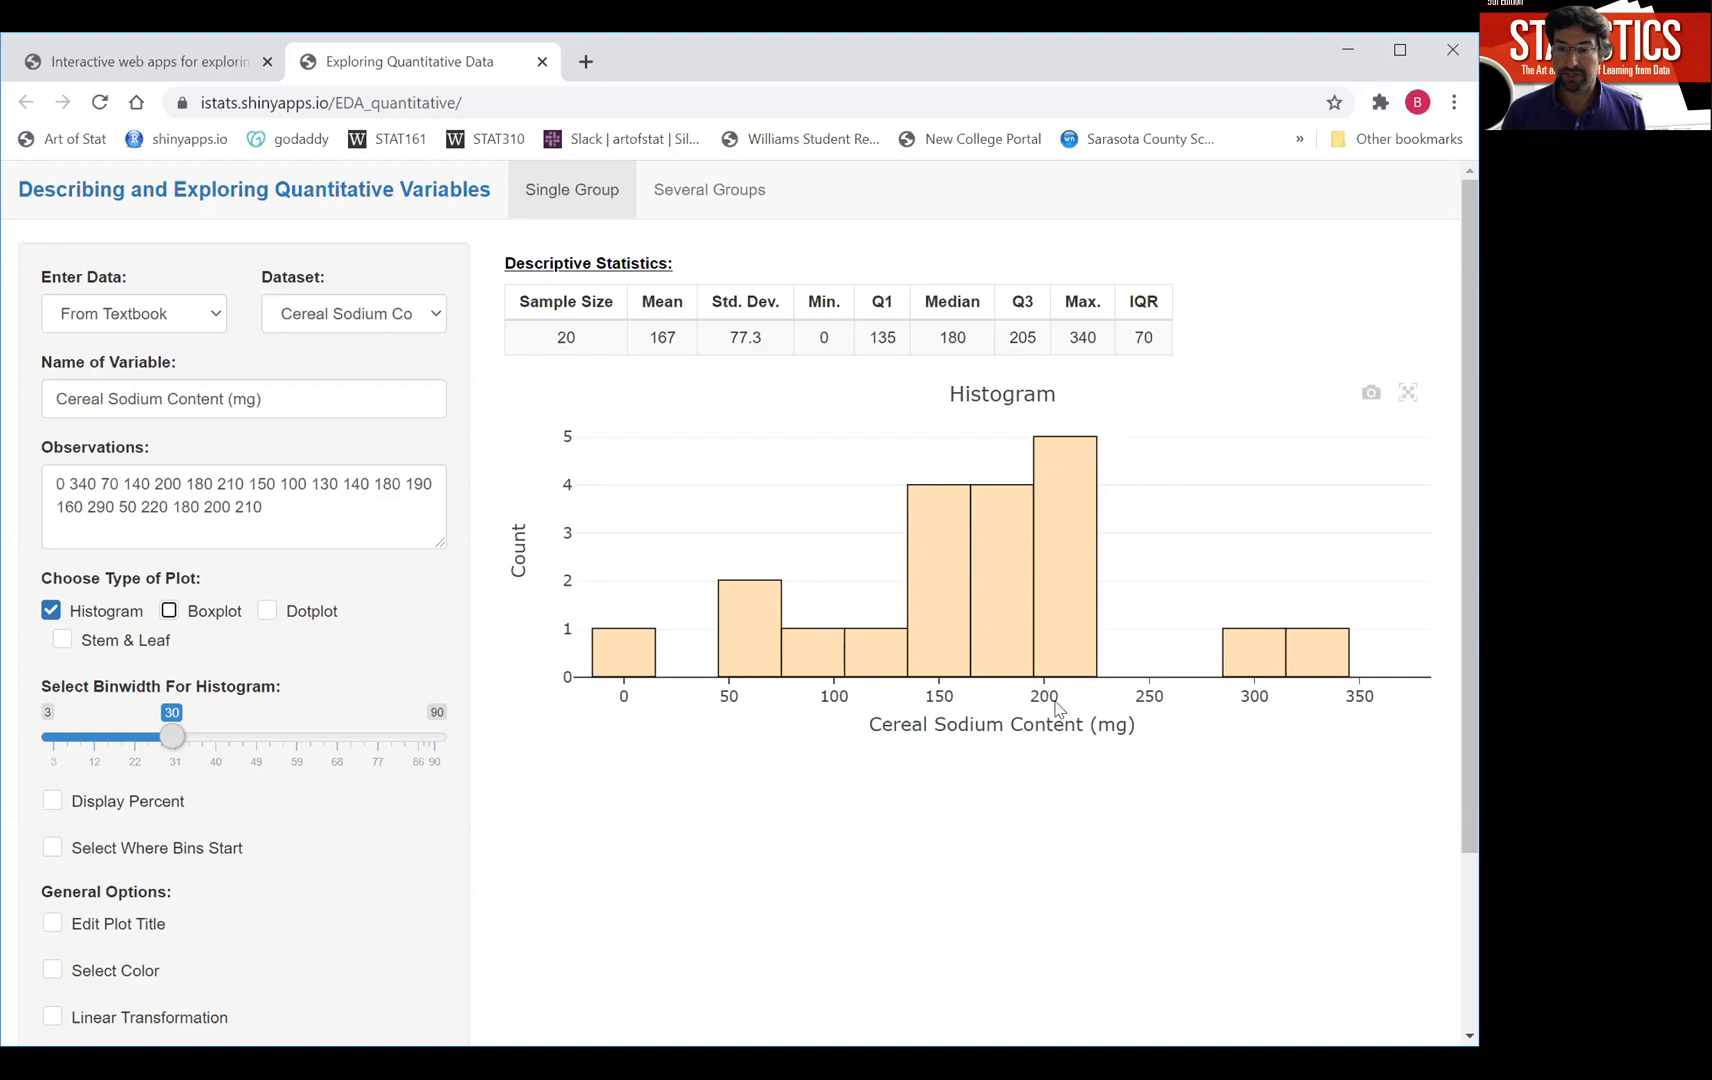
mouse_move(1064, 654)
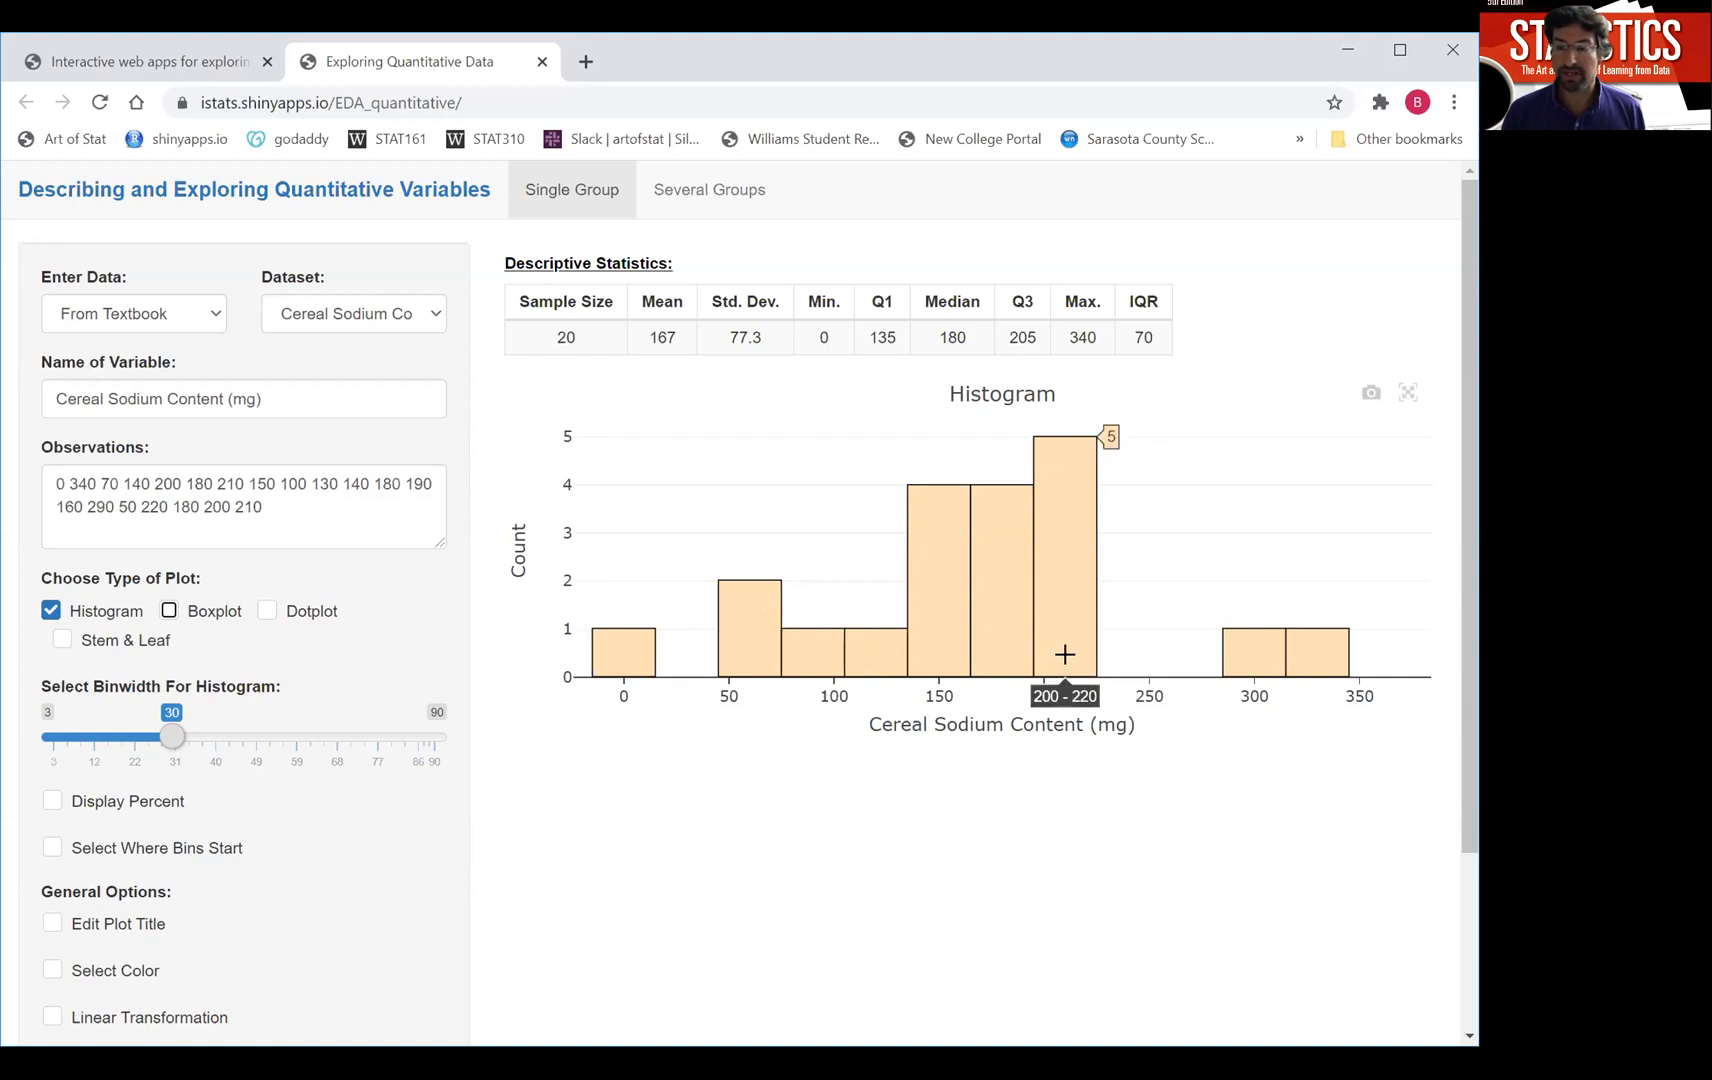
mouse_move(1084, 456)
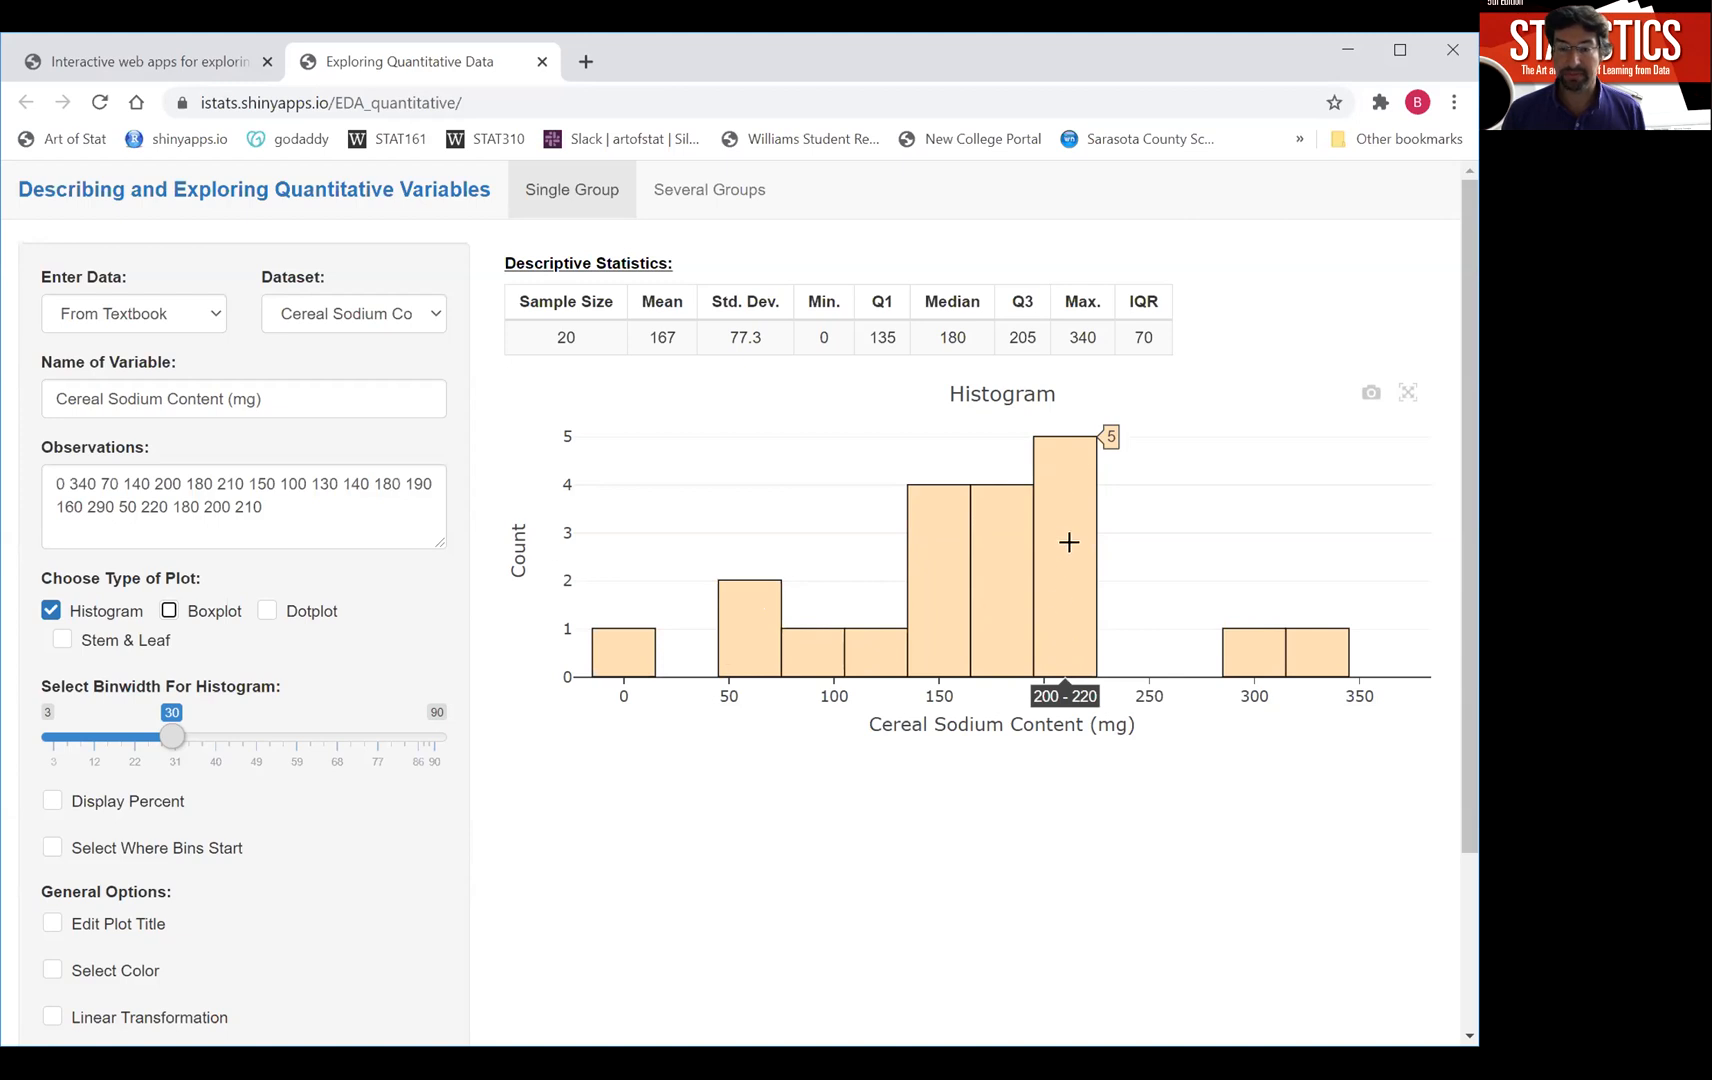
mouse_move(612, 794)
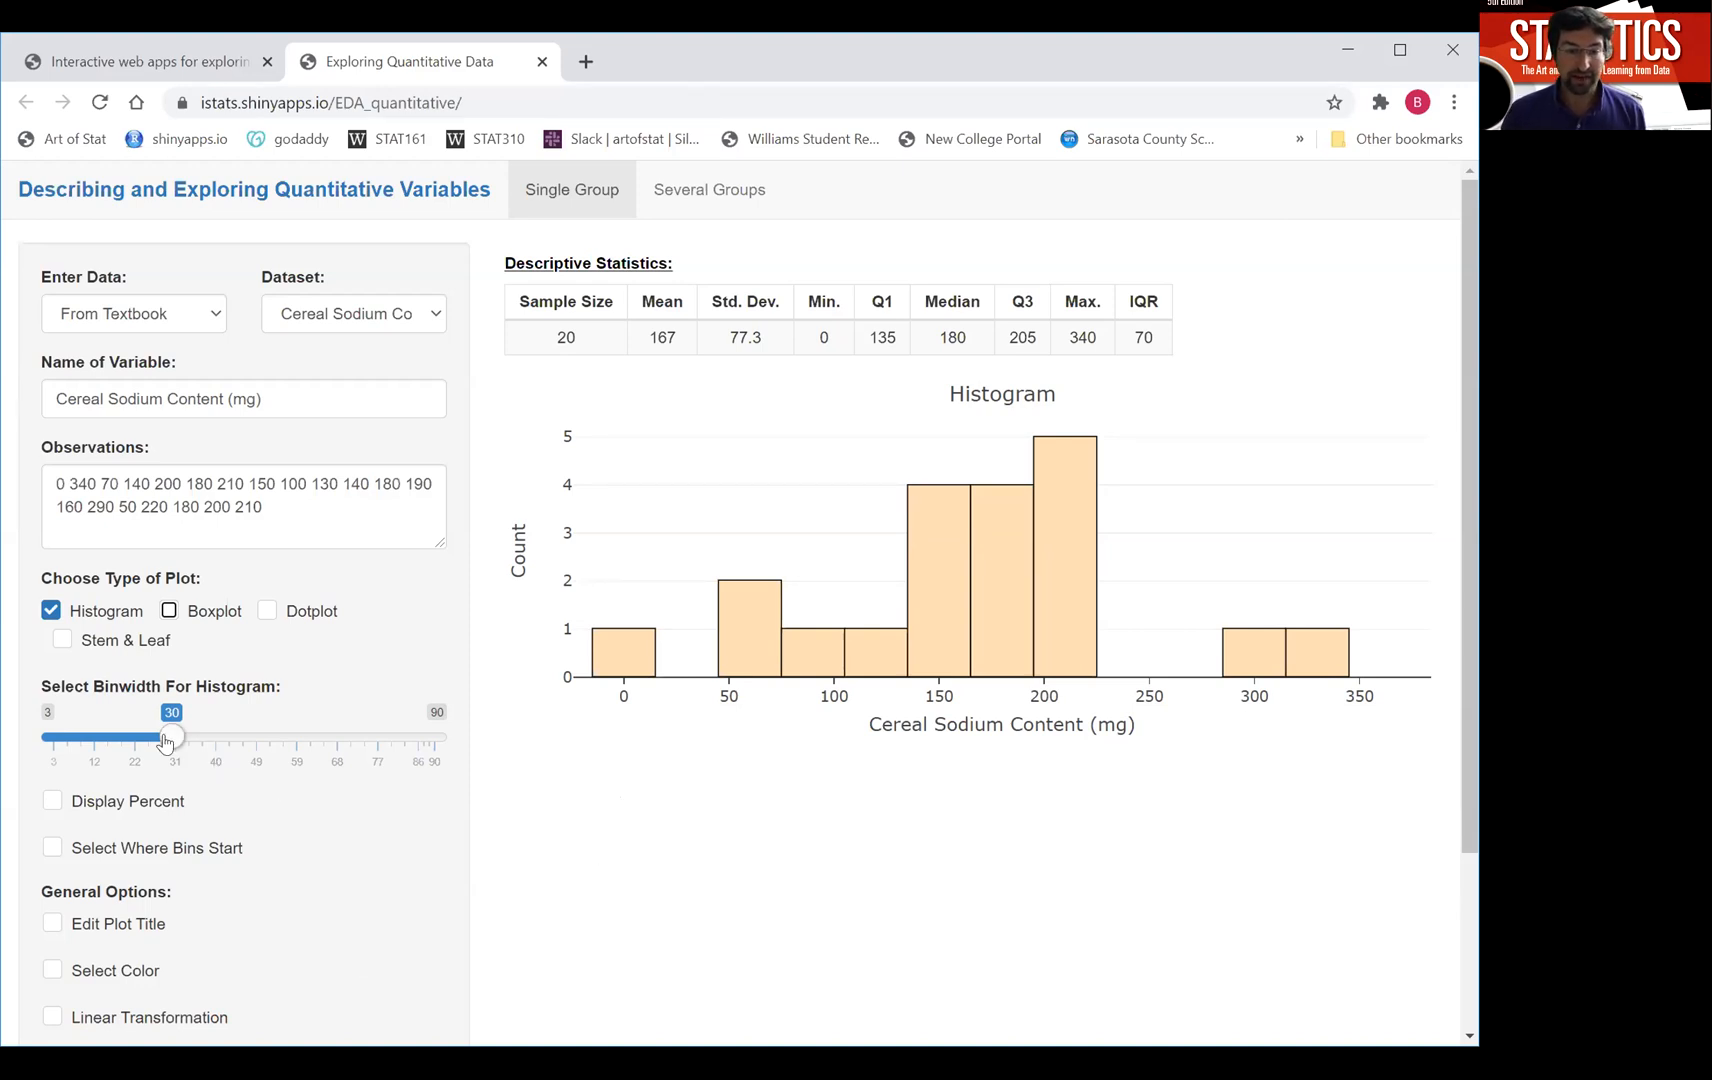
Try histogram bin widths of 31, 60, 69 and the maximum of 90.
drag(164, 736, 178, 736)
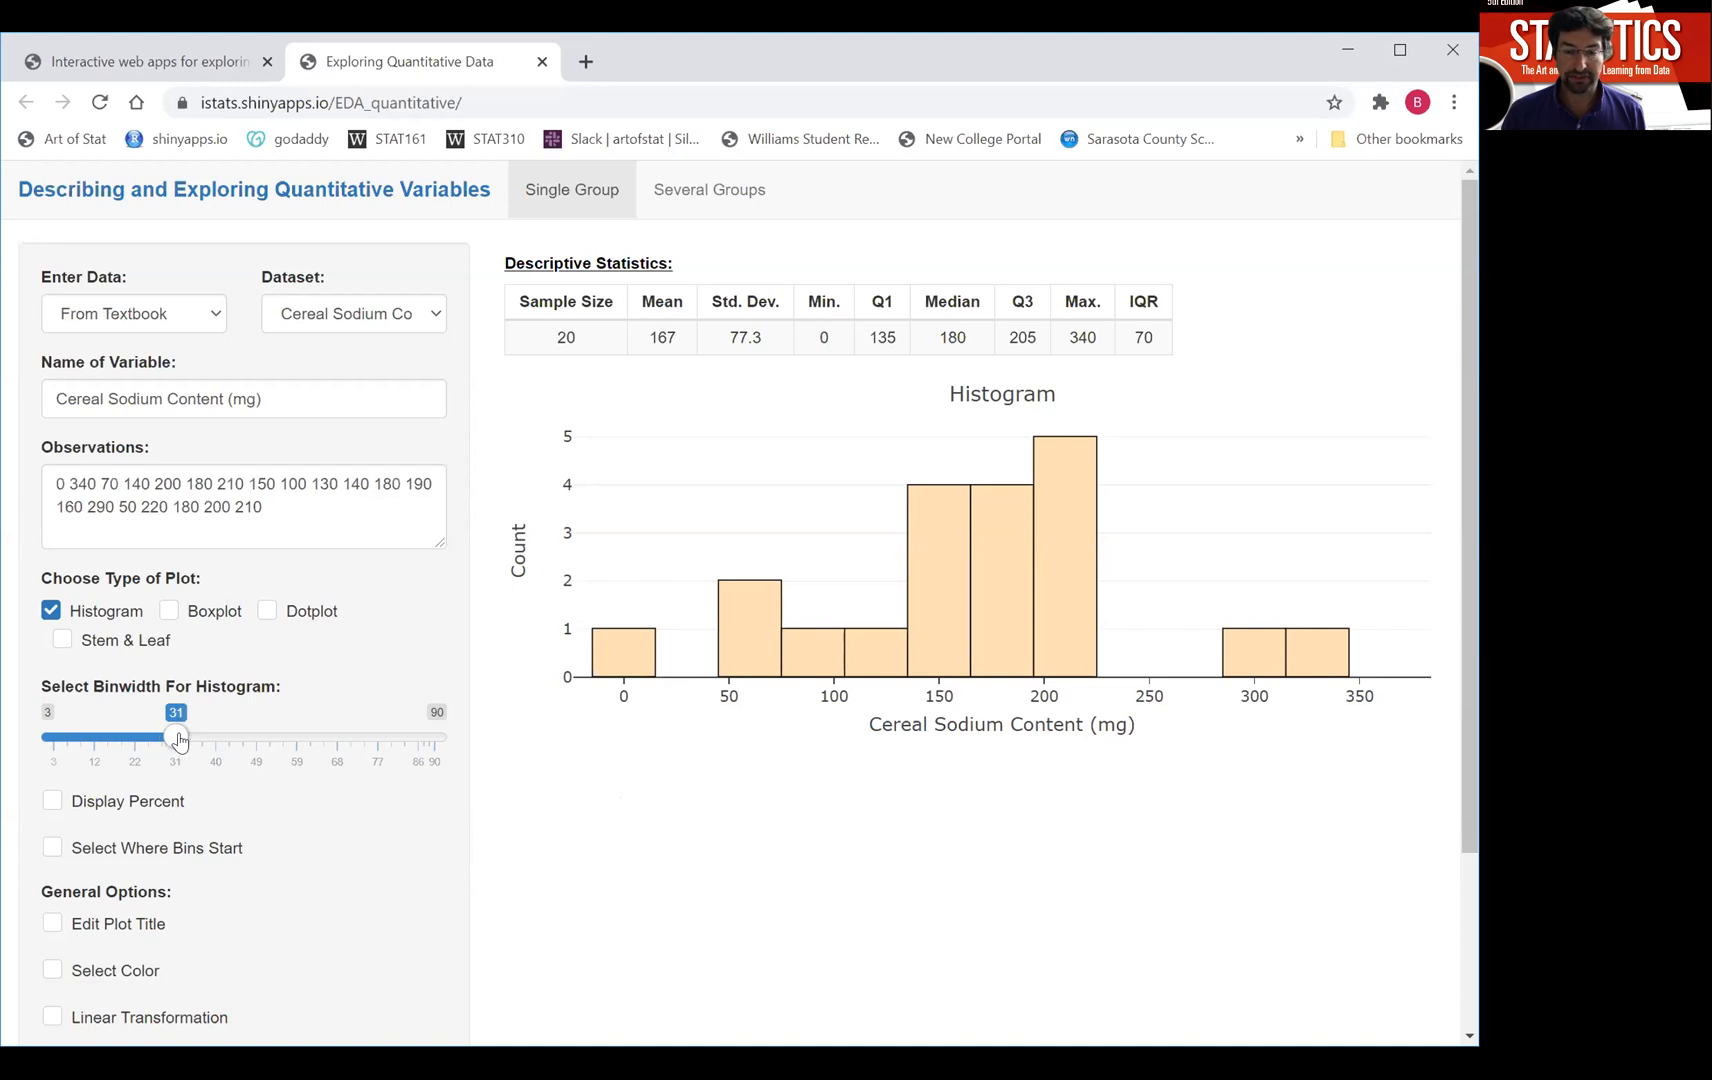
drag(176, 736, 304, 736)
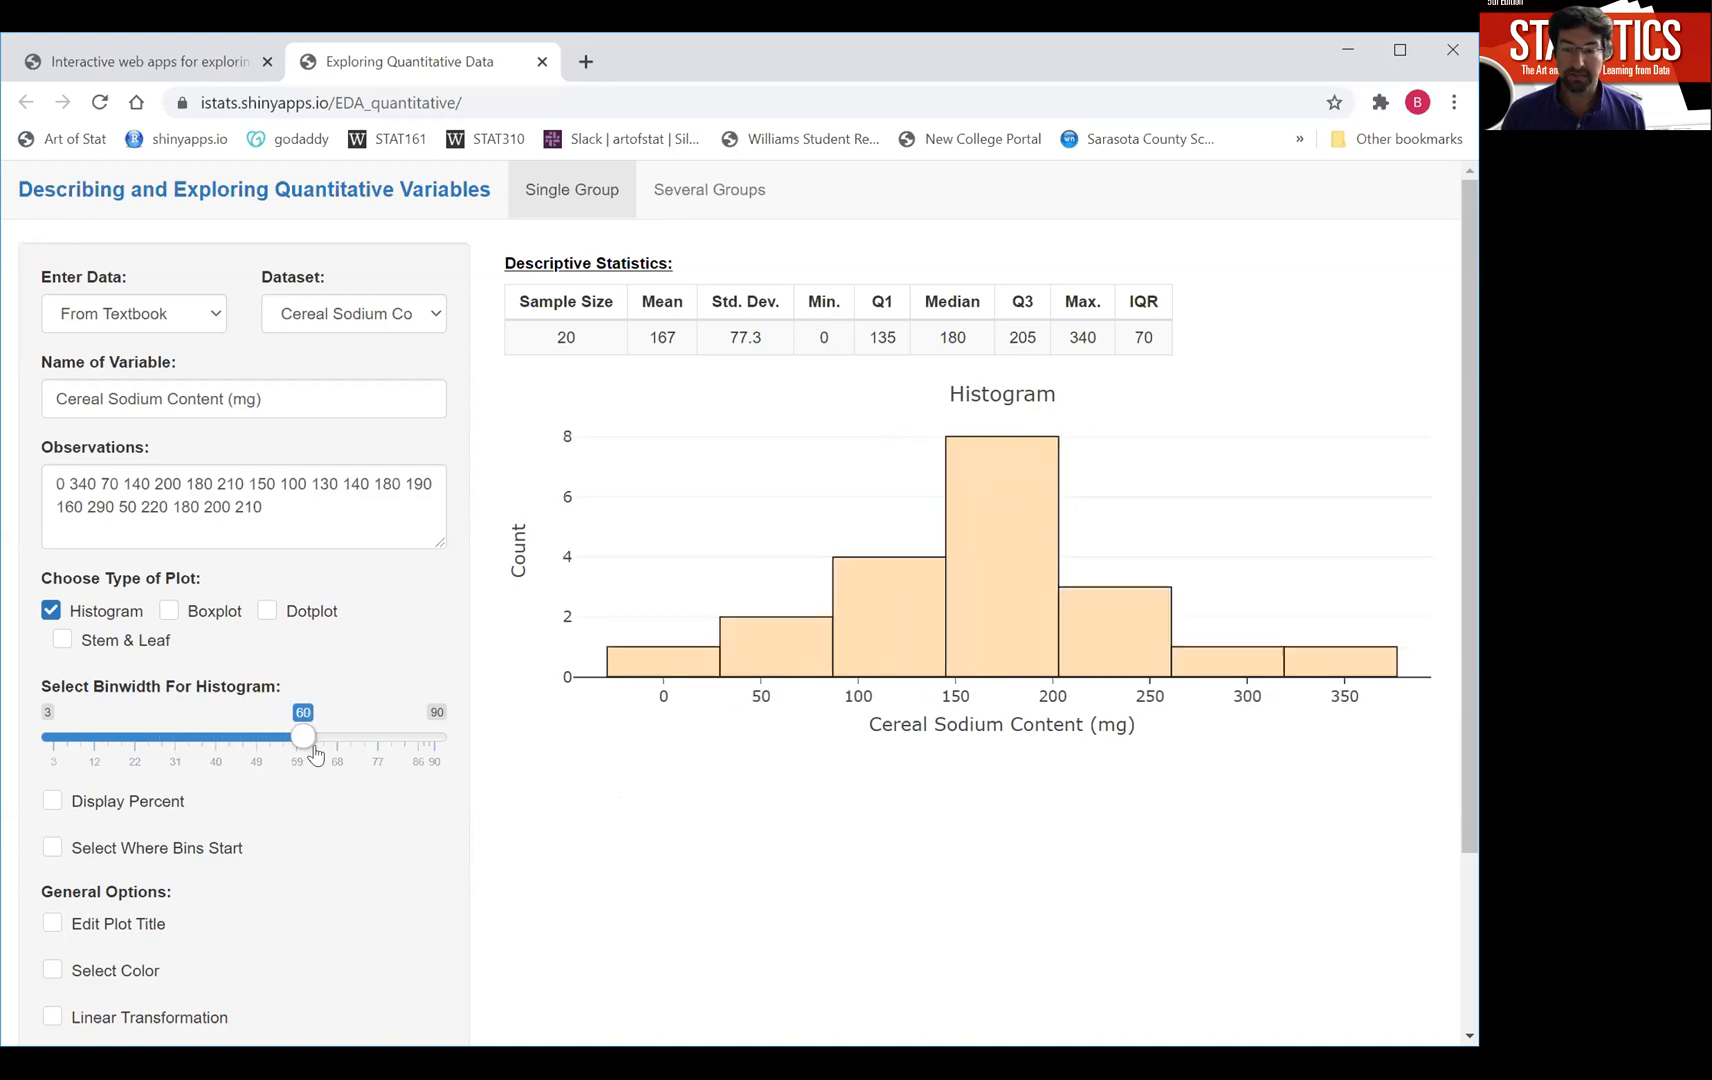
drag(302, 738, 342, 738)
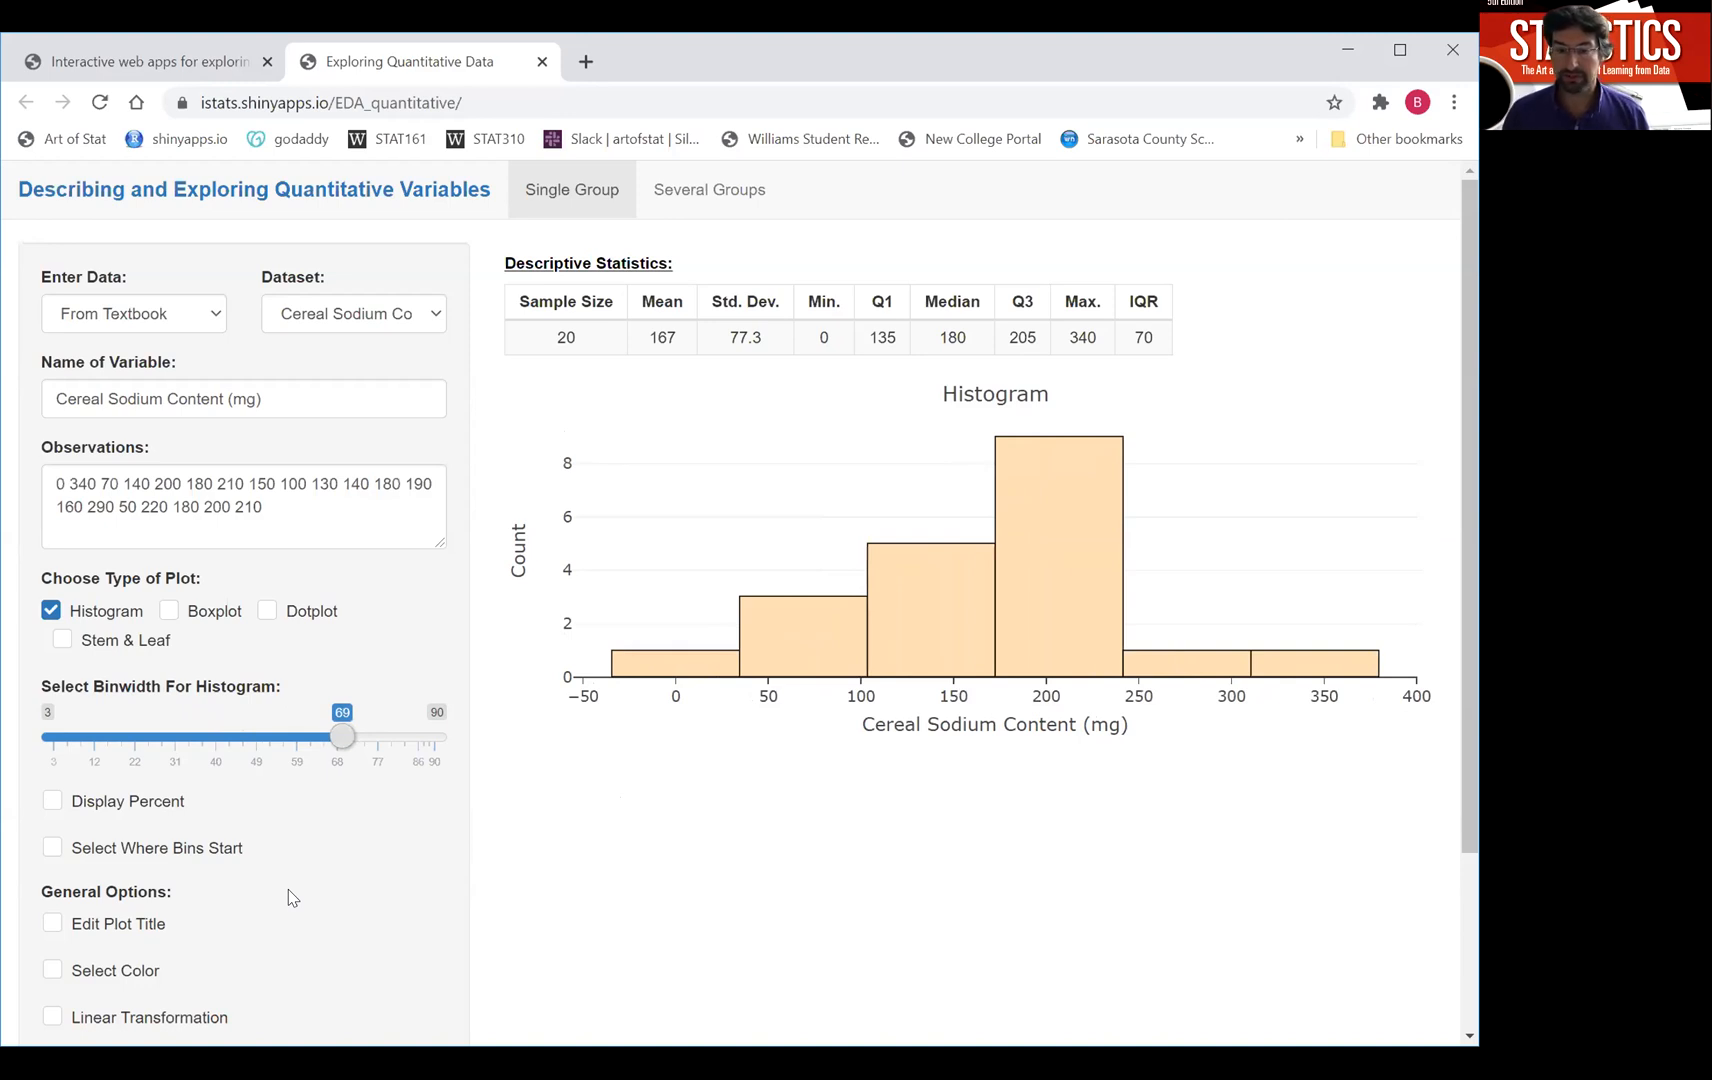
mouse_move(364, 746)
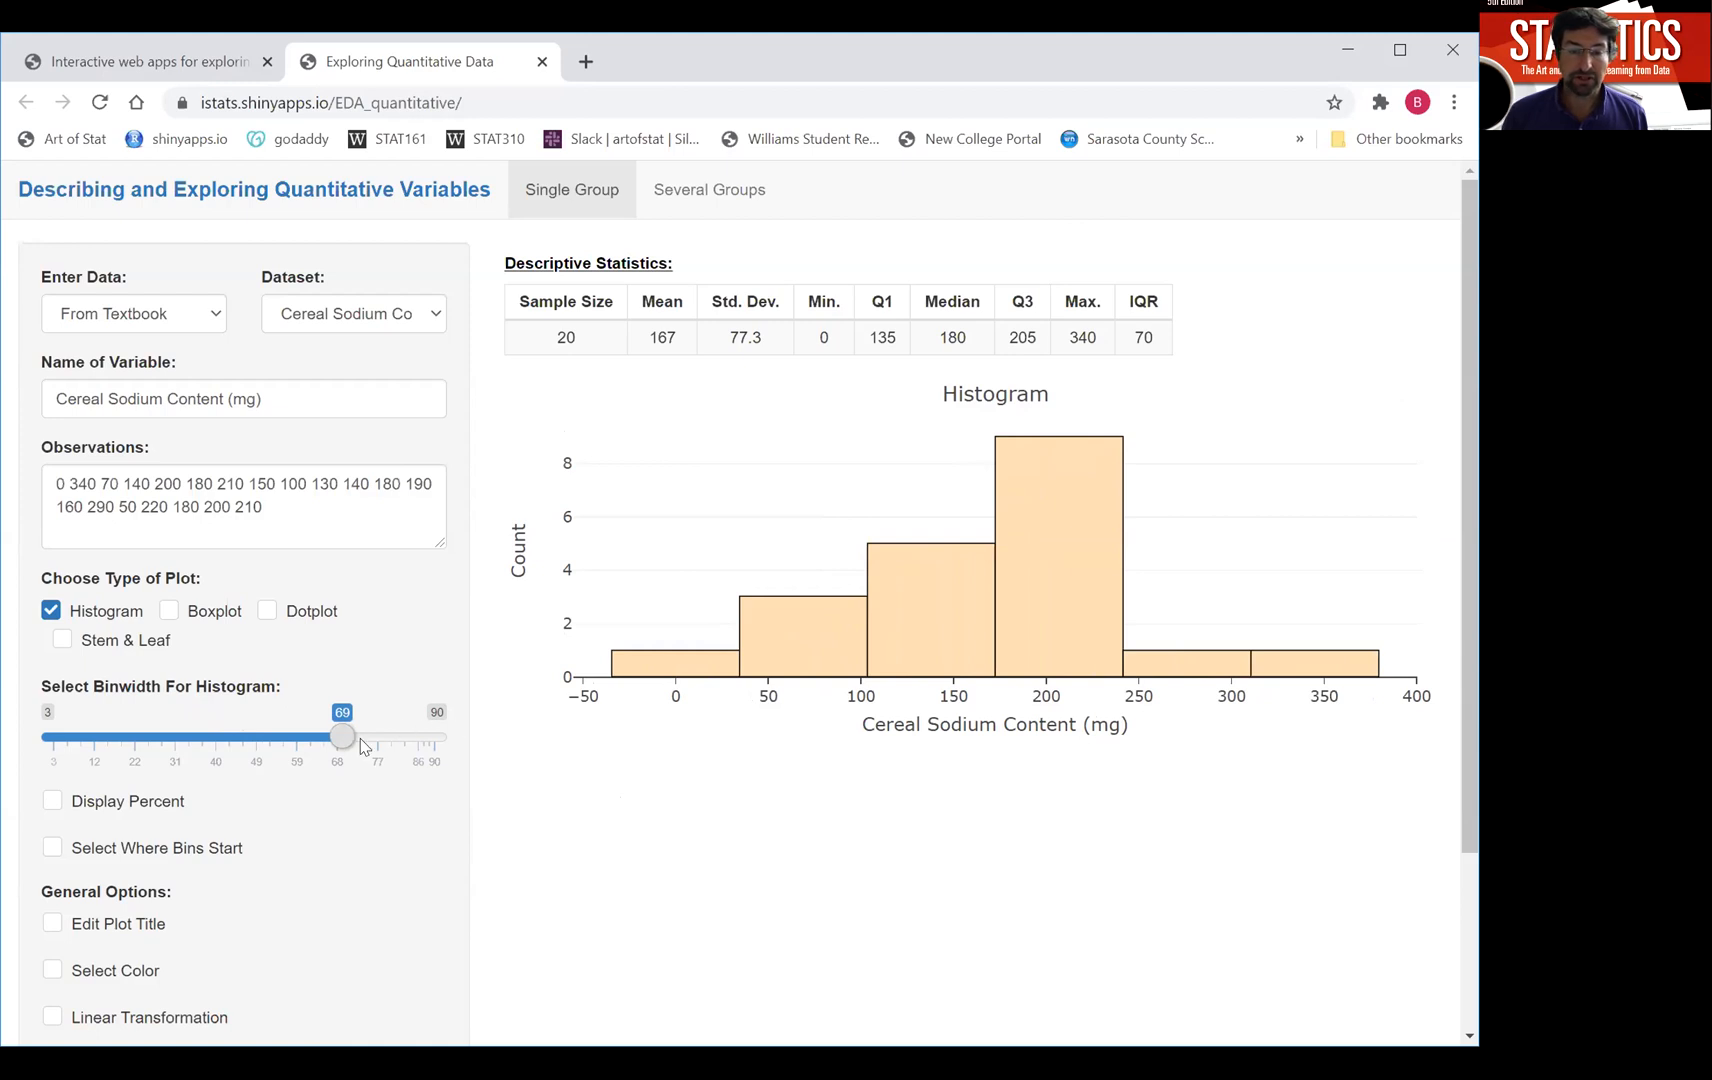
drag(342, 736, 434, 736)
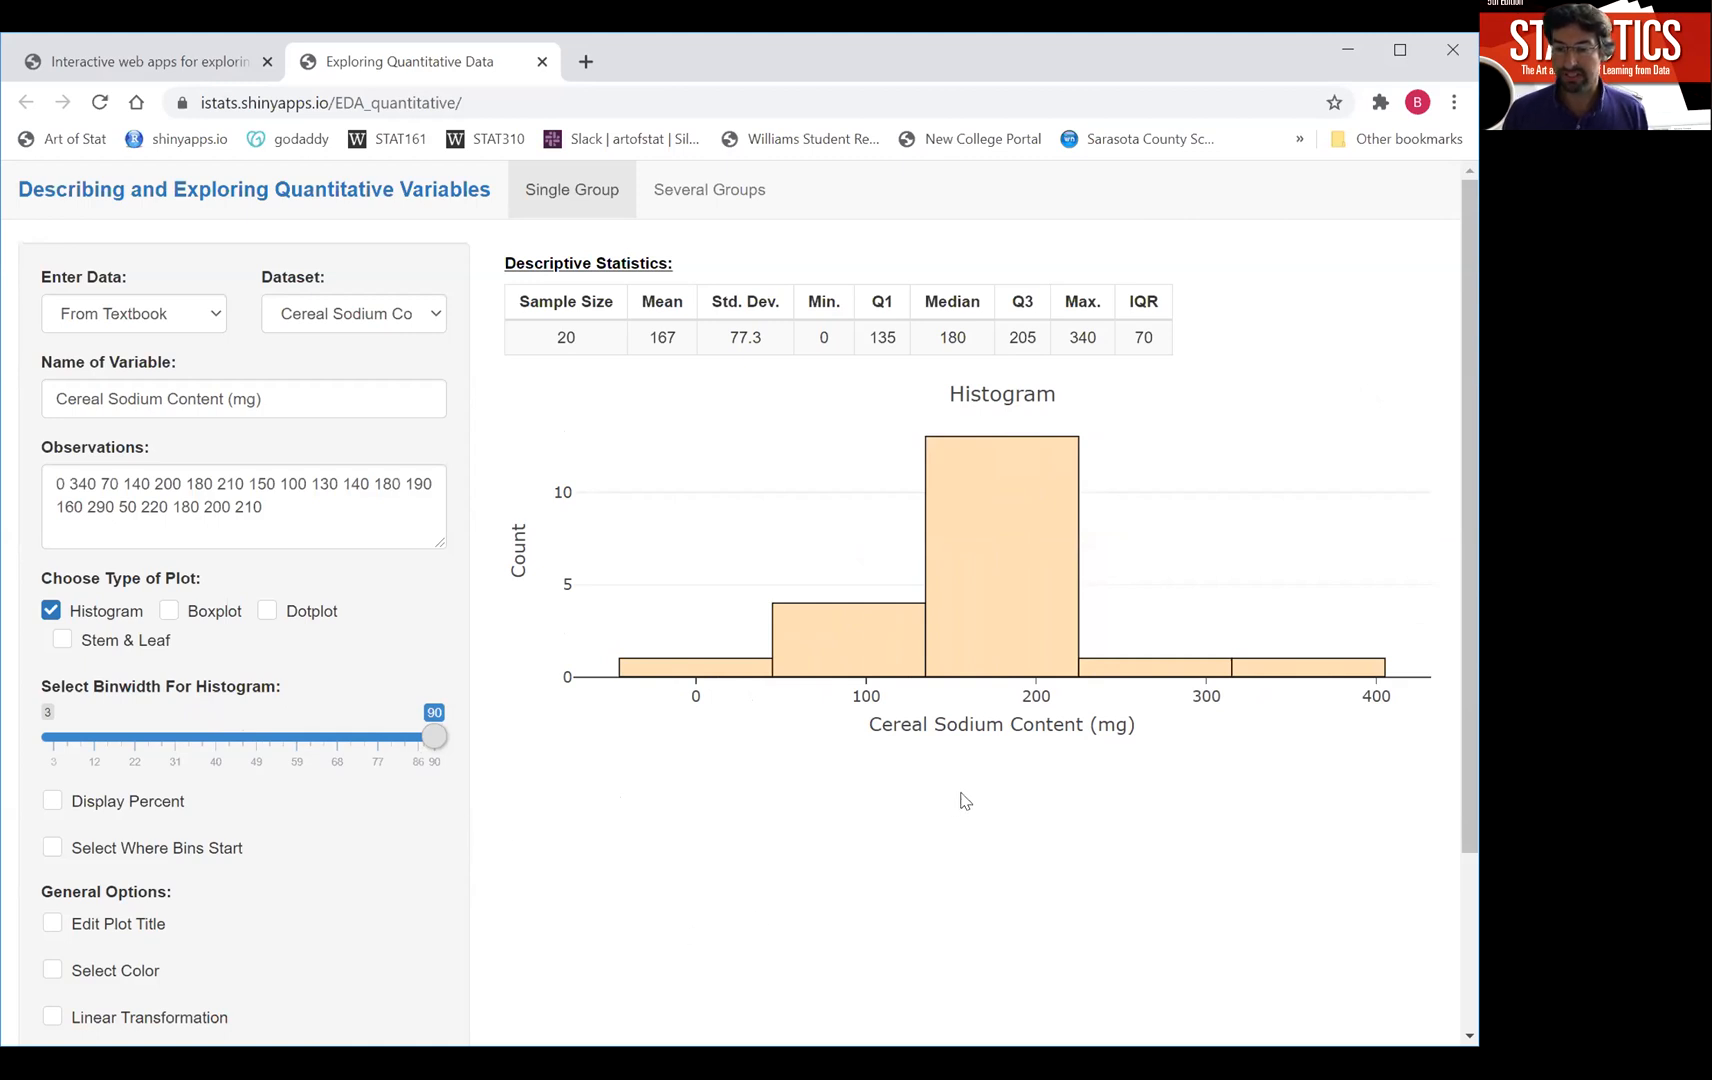
Try bin widths 89 and the minimum 3, then settle on 59.
drag(432, 734, 424, 734)
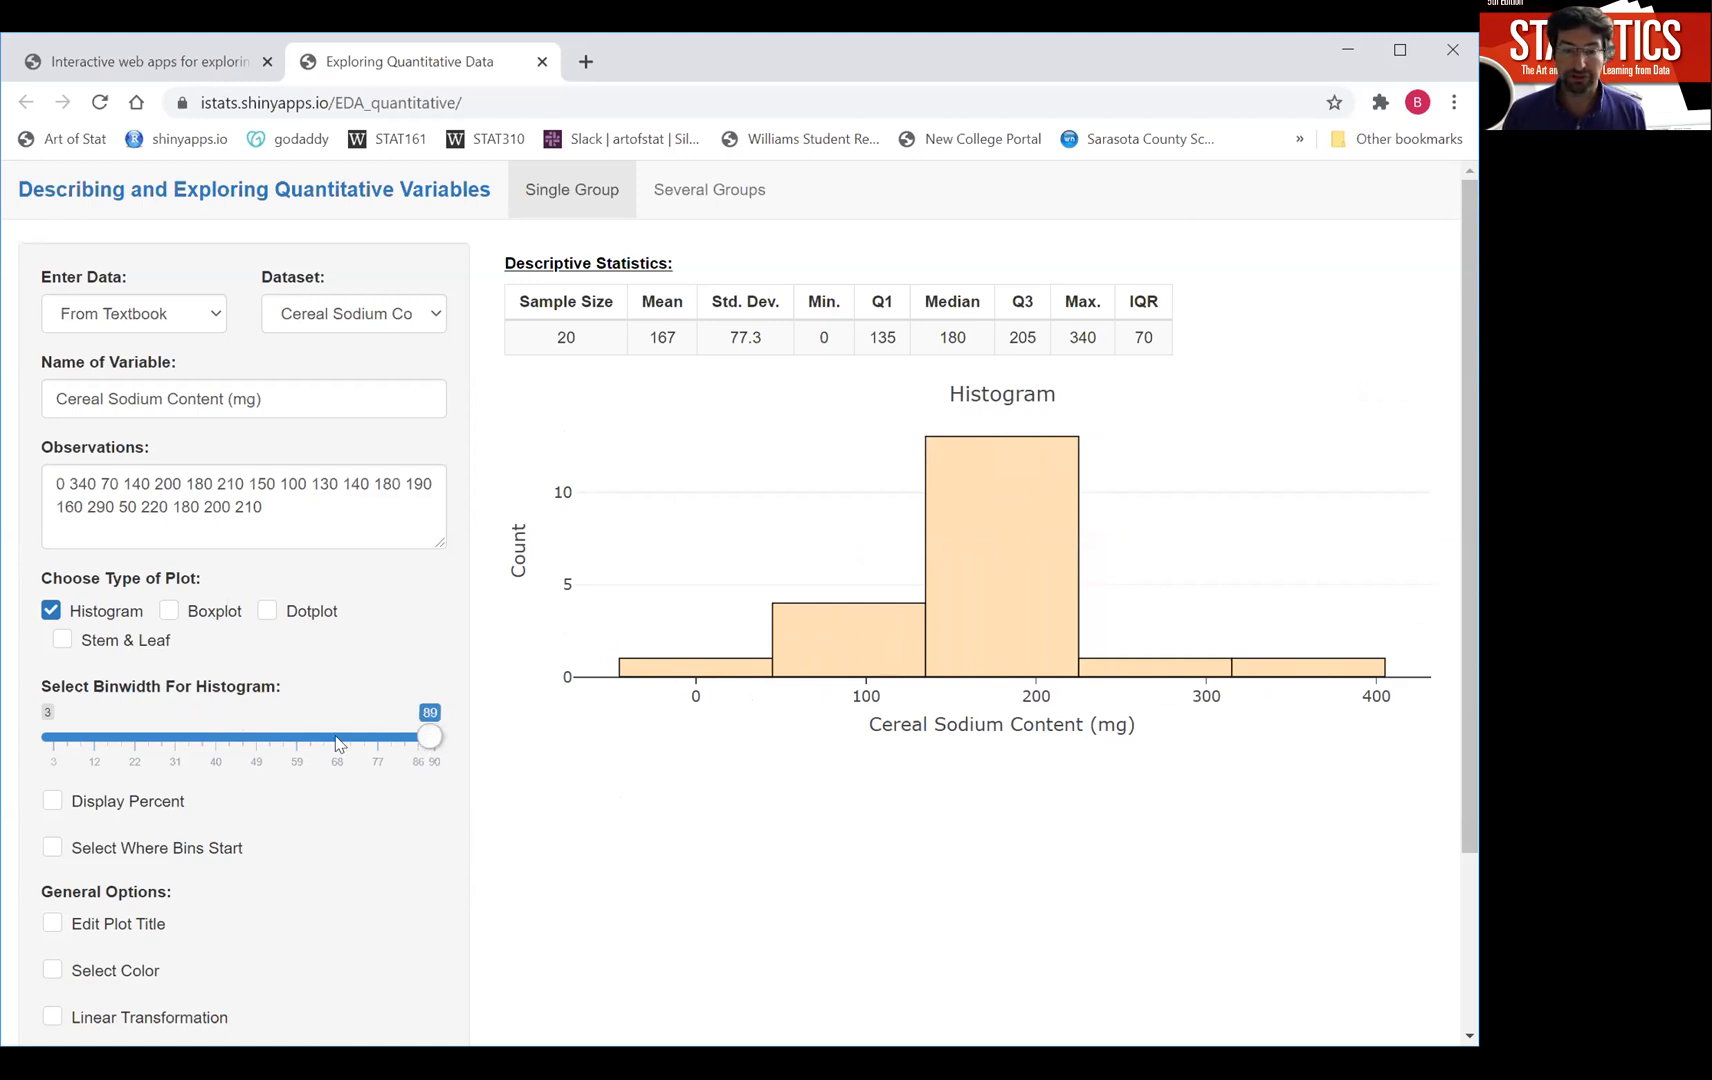
drag(426, 732, 54, 732)
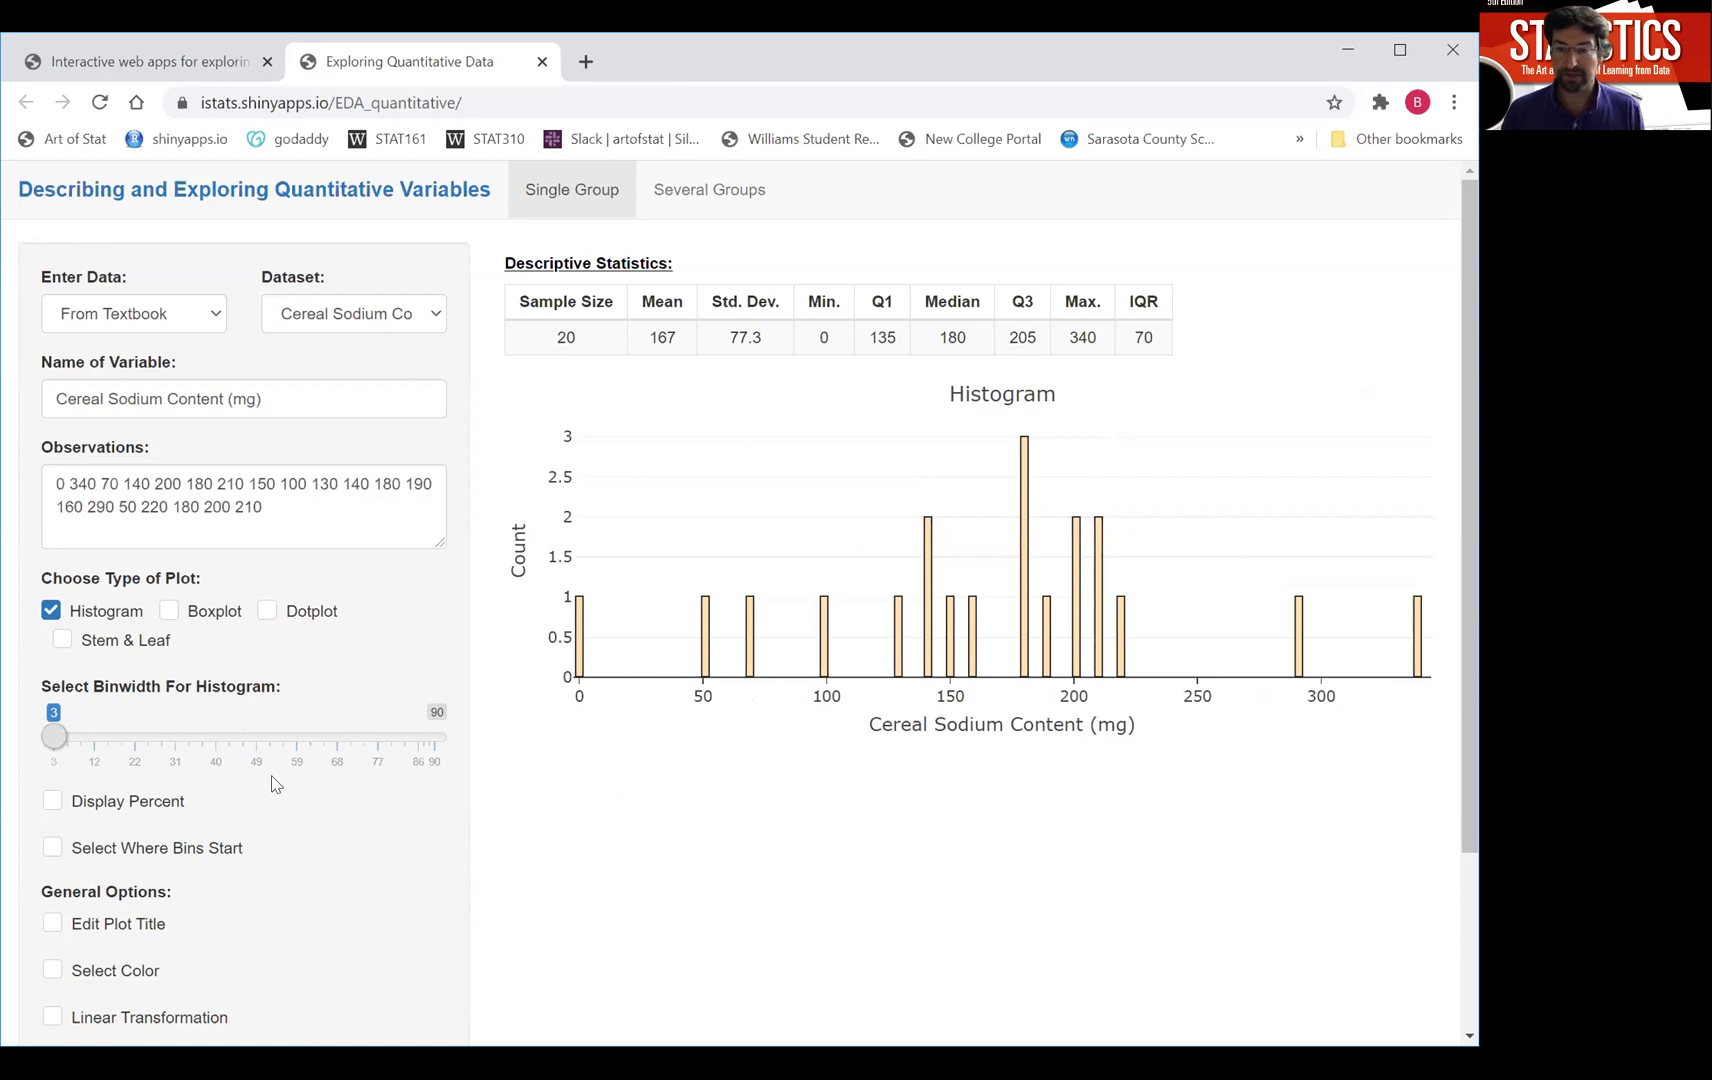
mouse_move(672, 916)
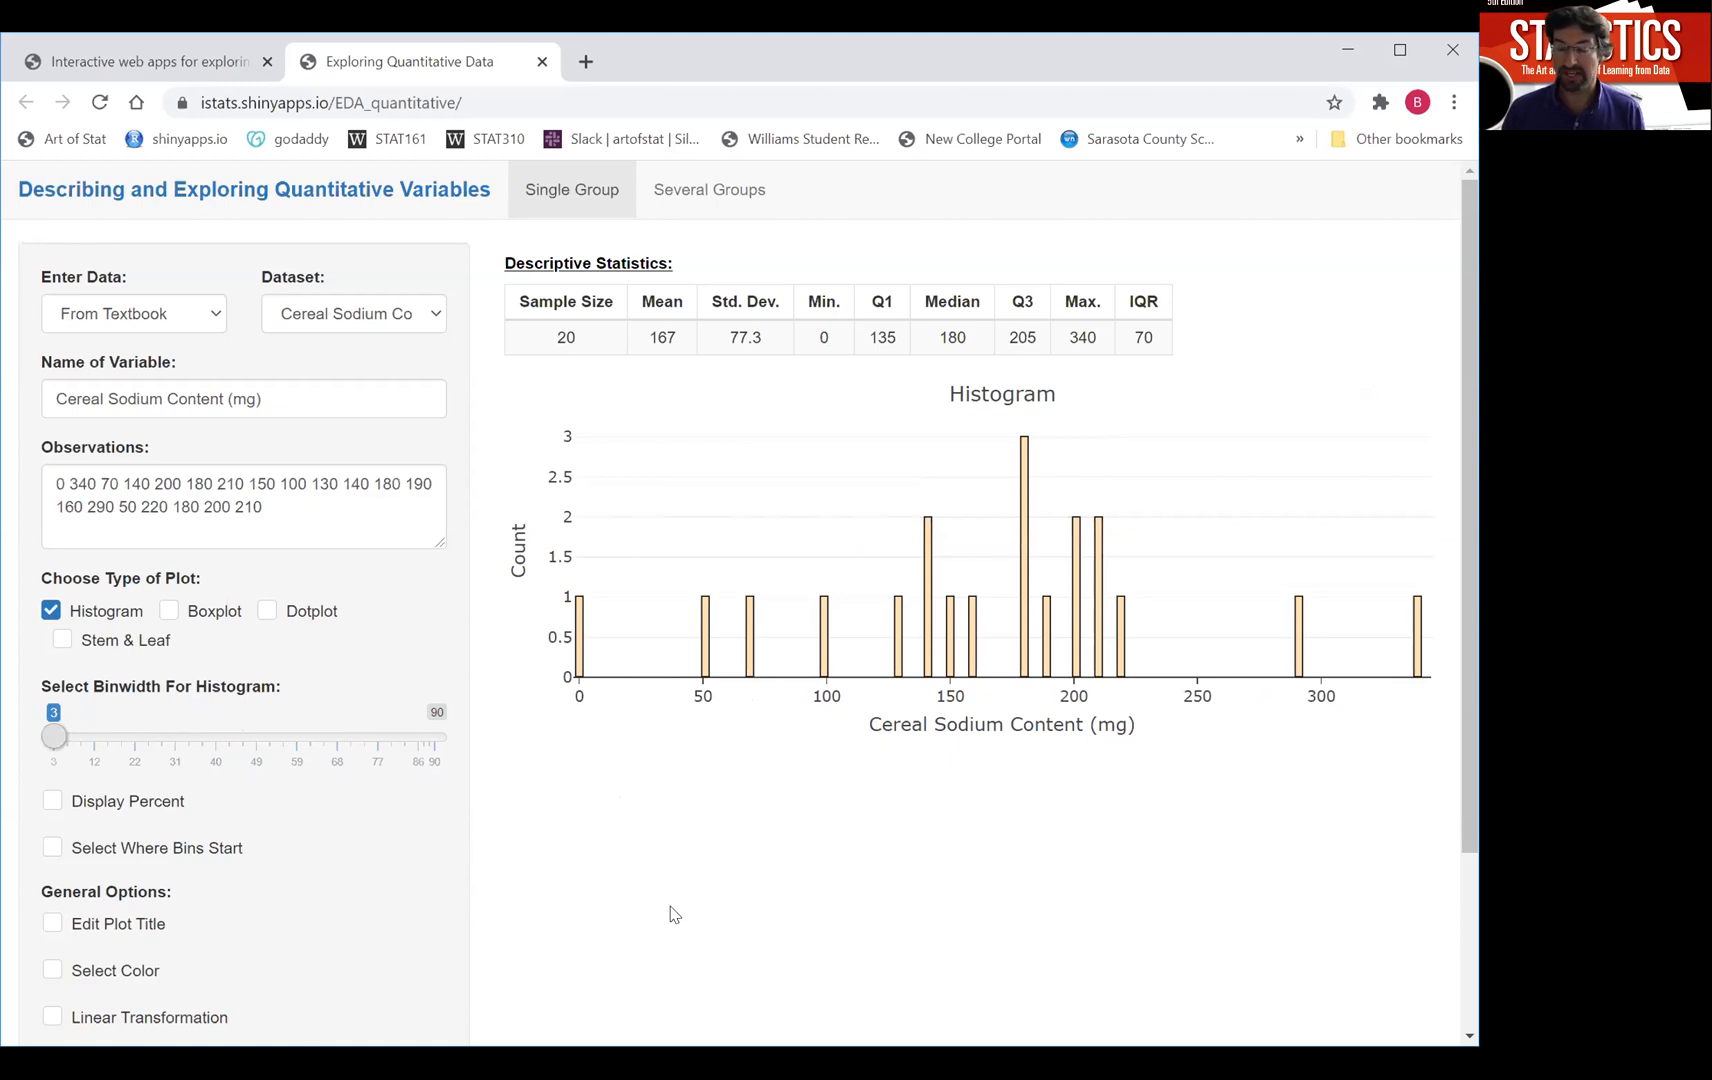
drag(54, 734, 298, 734)
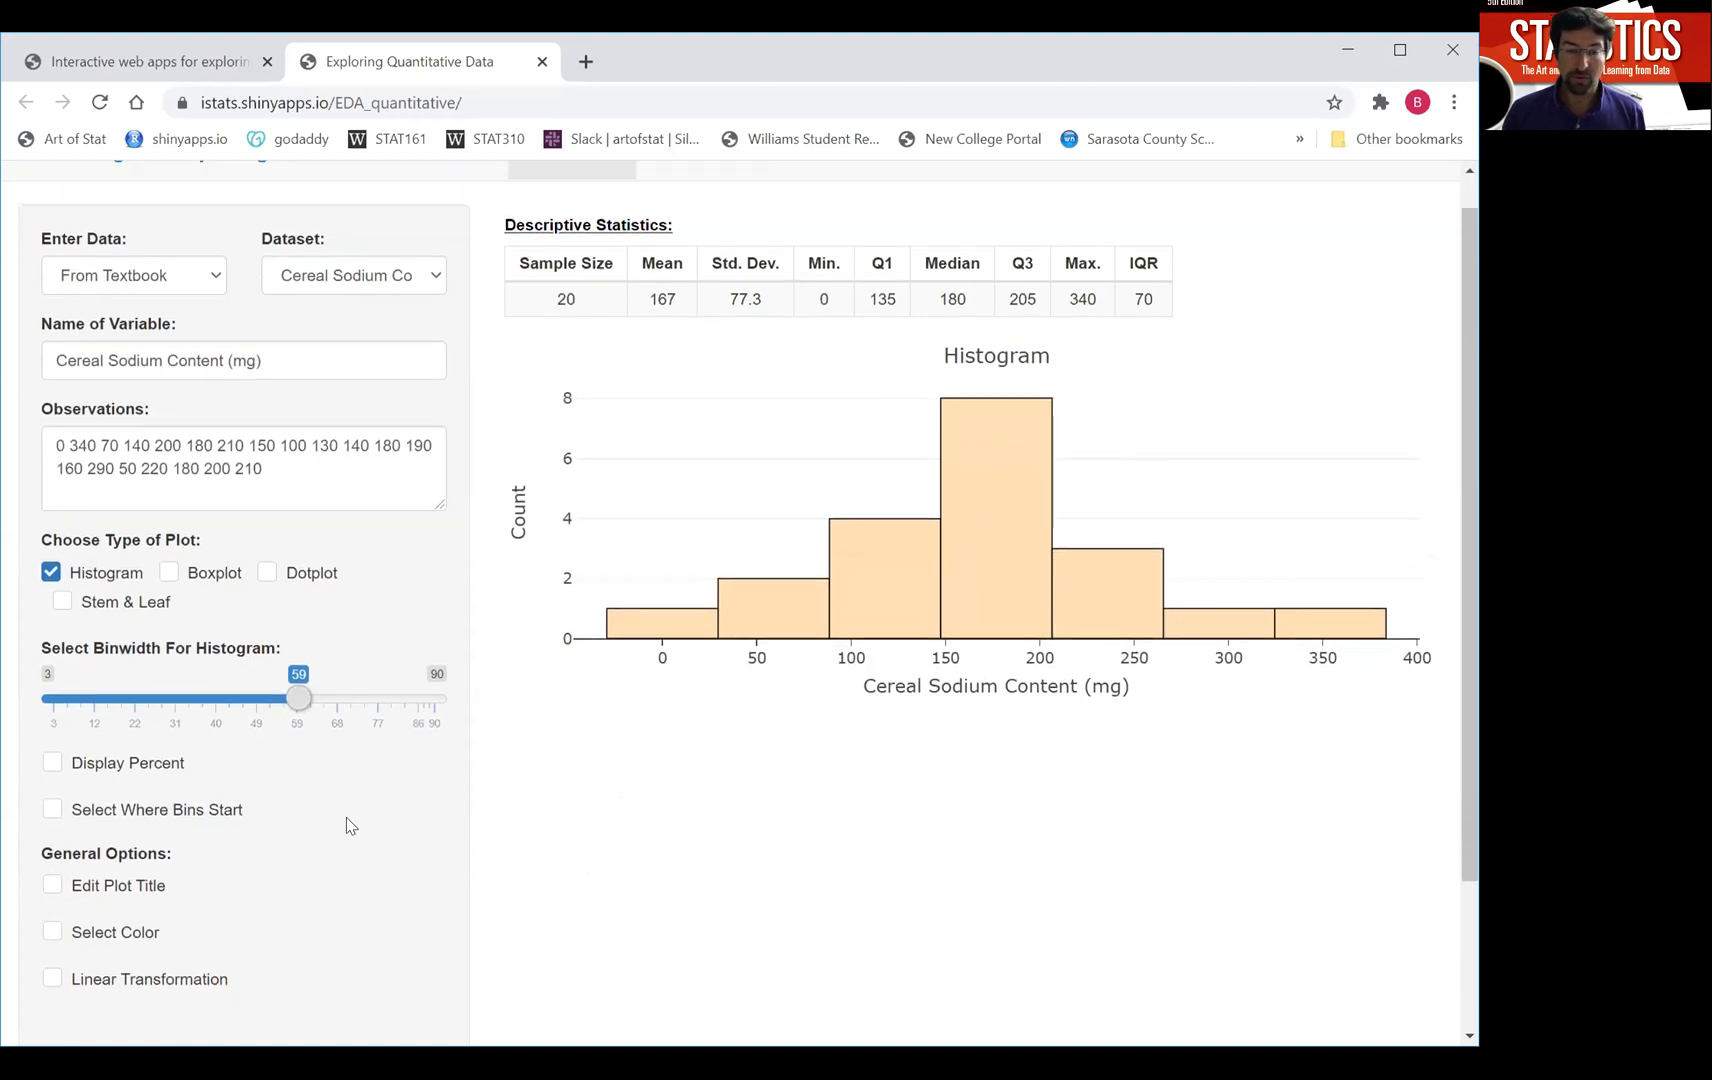
scroll(down, 3)
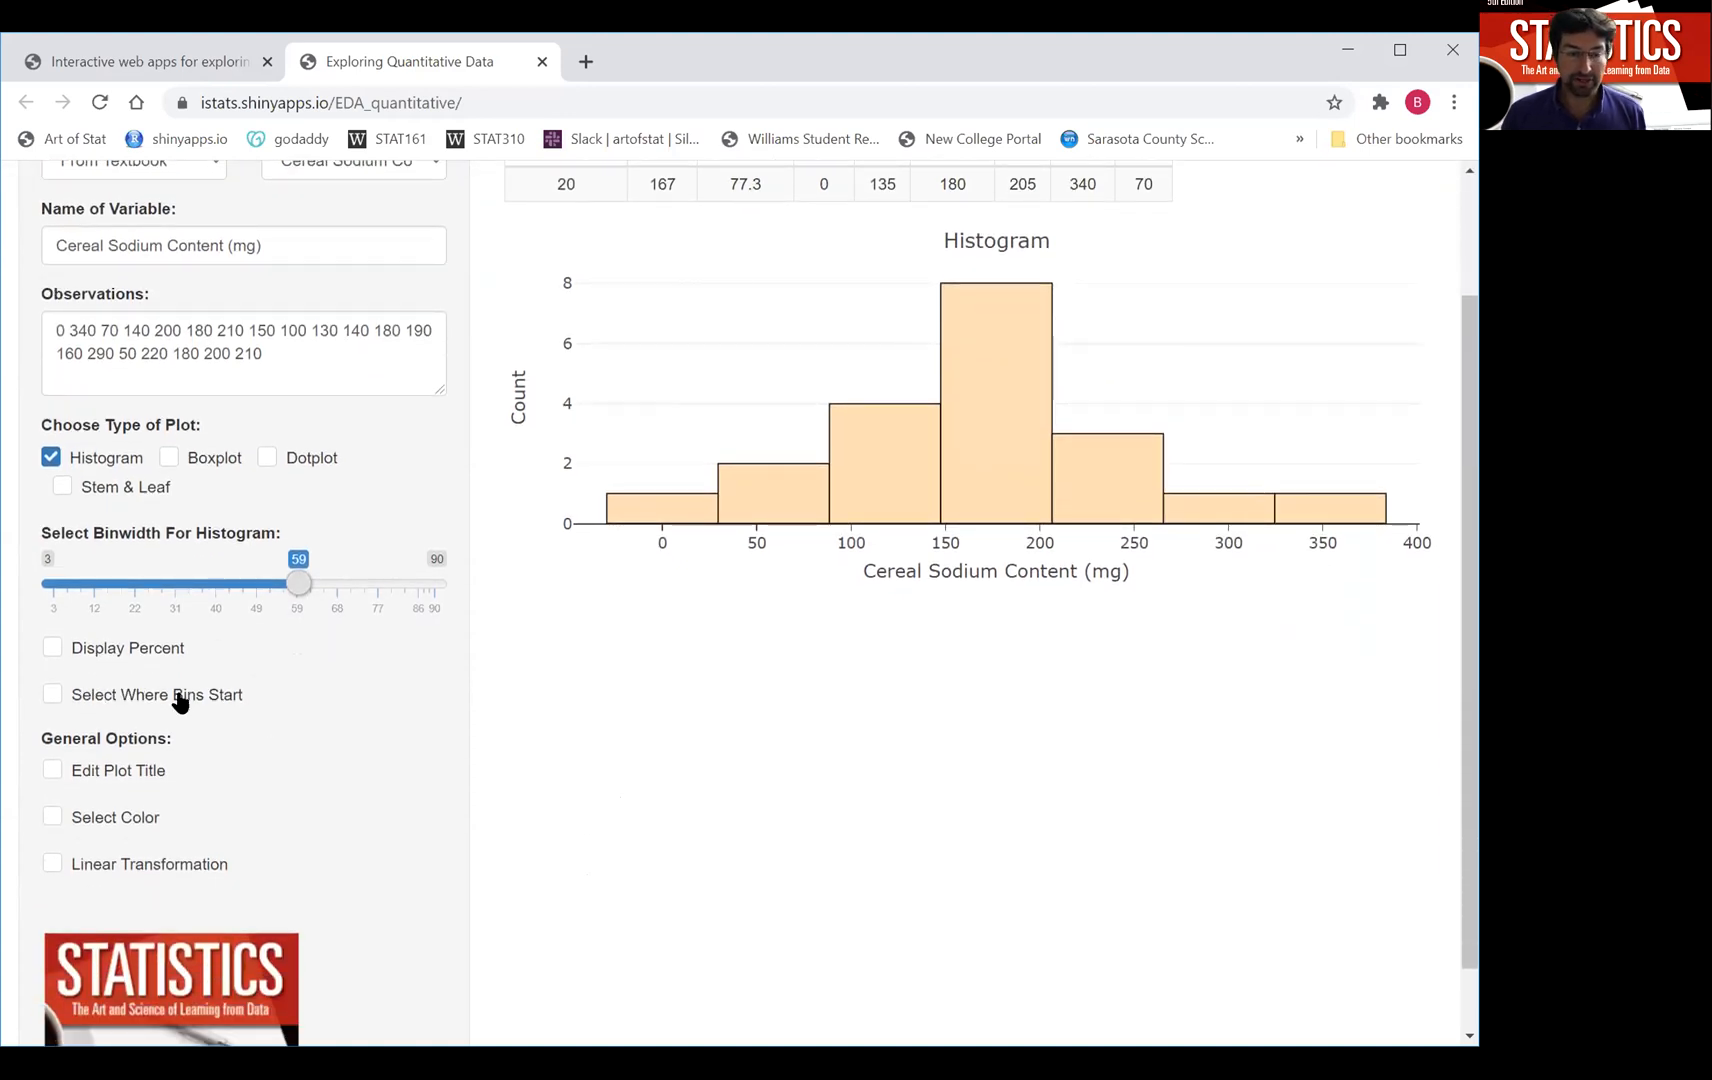
Start the first bin at 0 and set the binwidth to exactly 50.
click(52, 694)
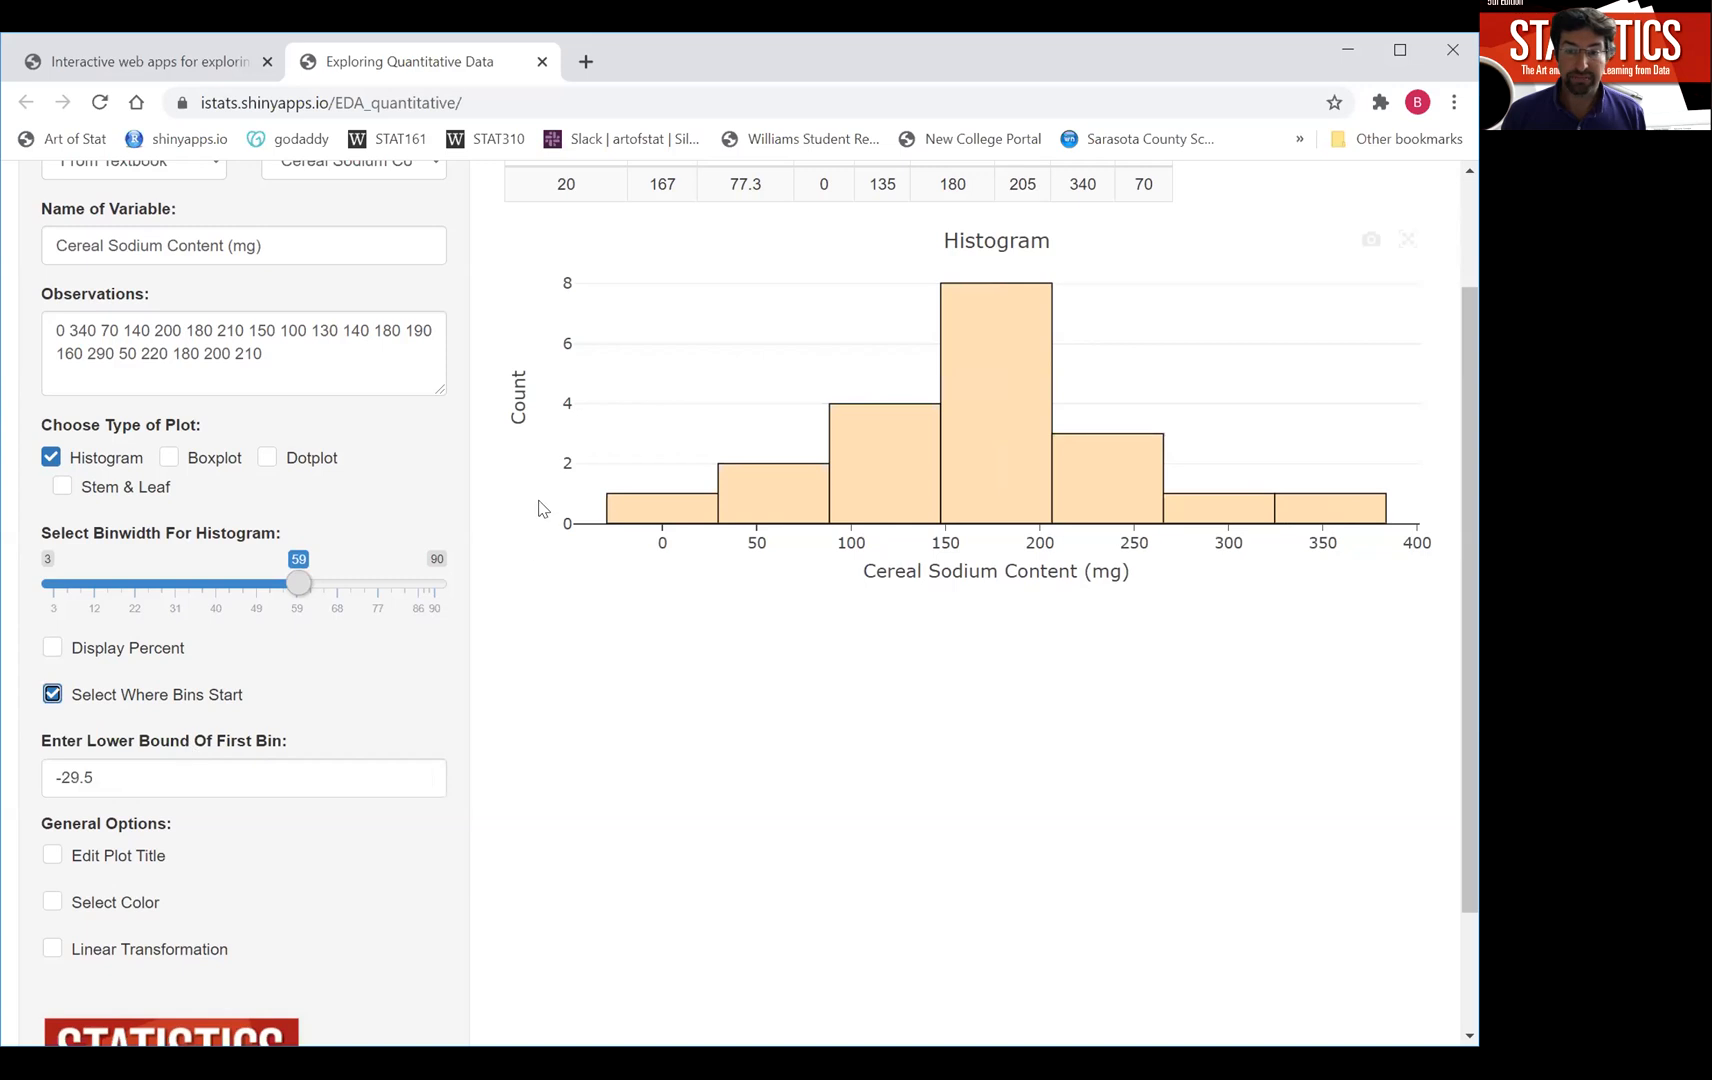
click(218, 776)
text(0)
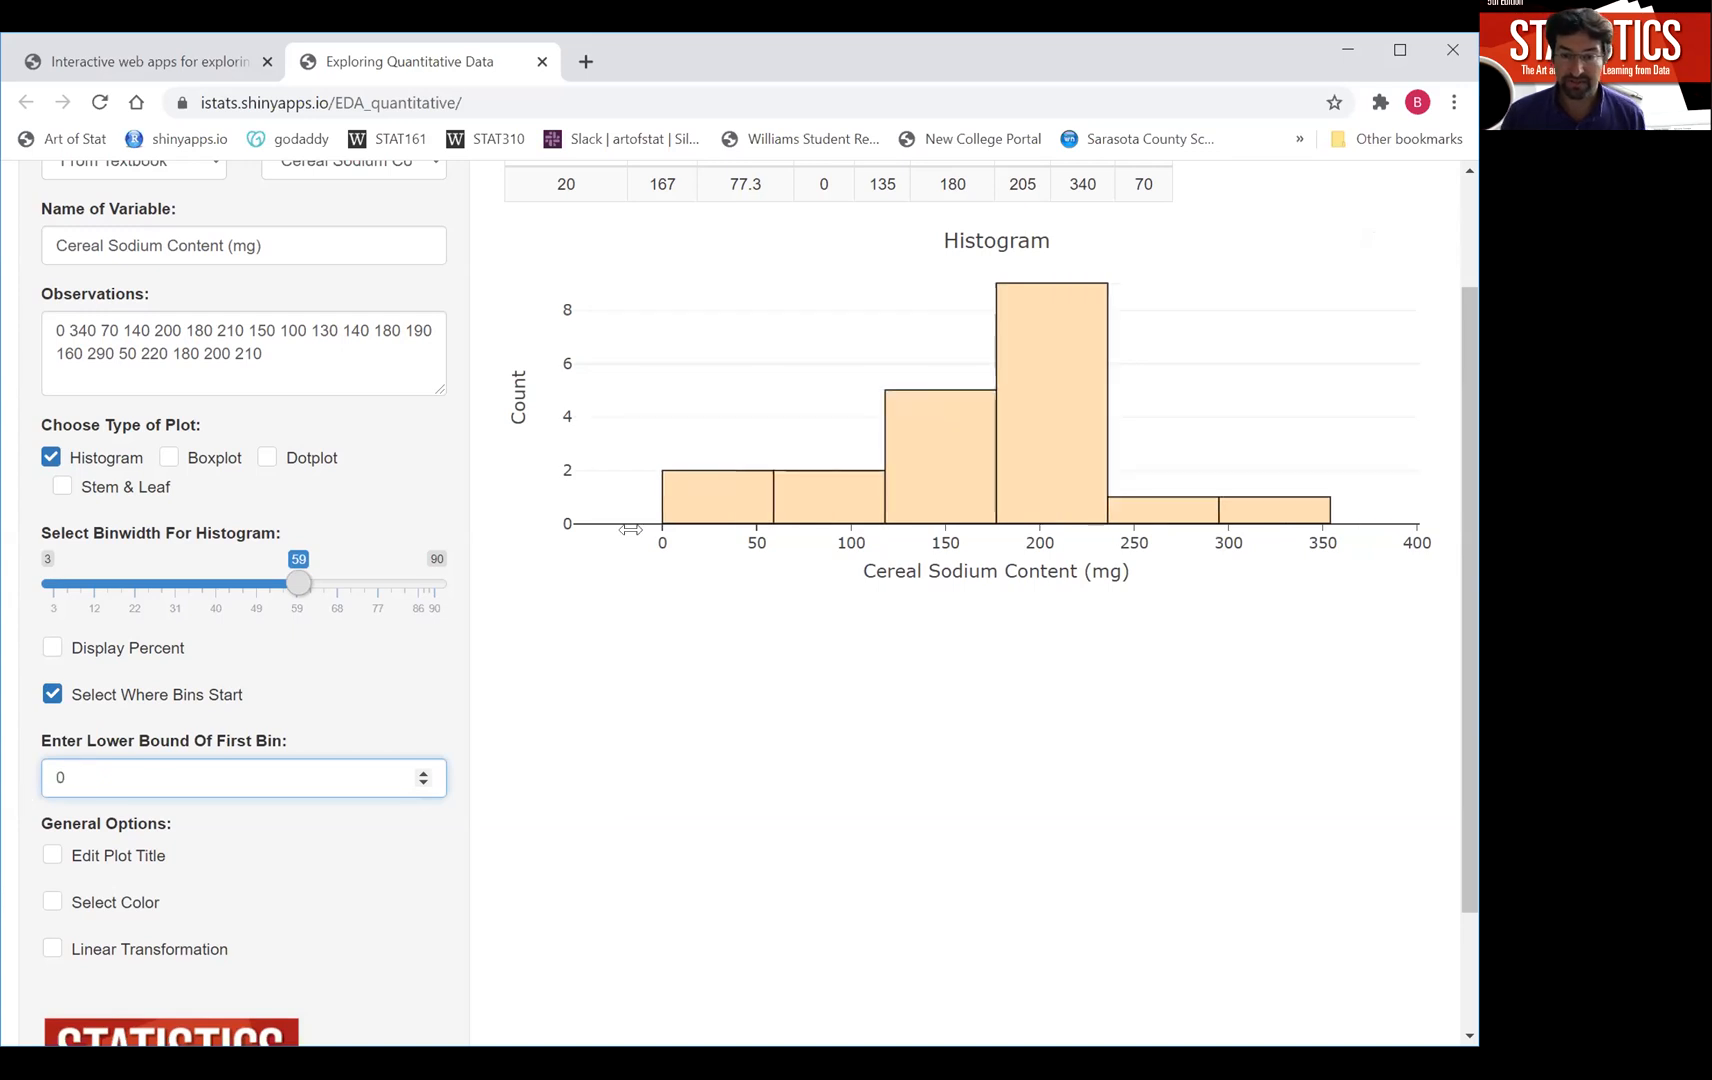
mouse_move(252, 682)
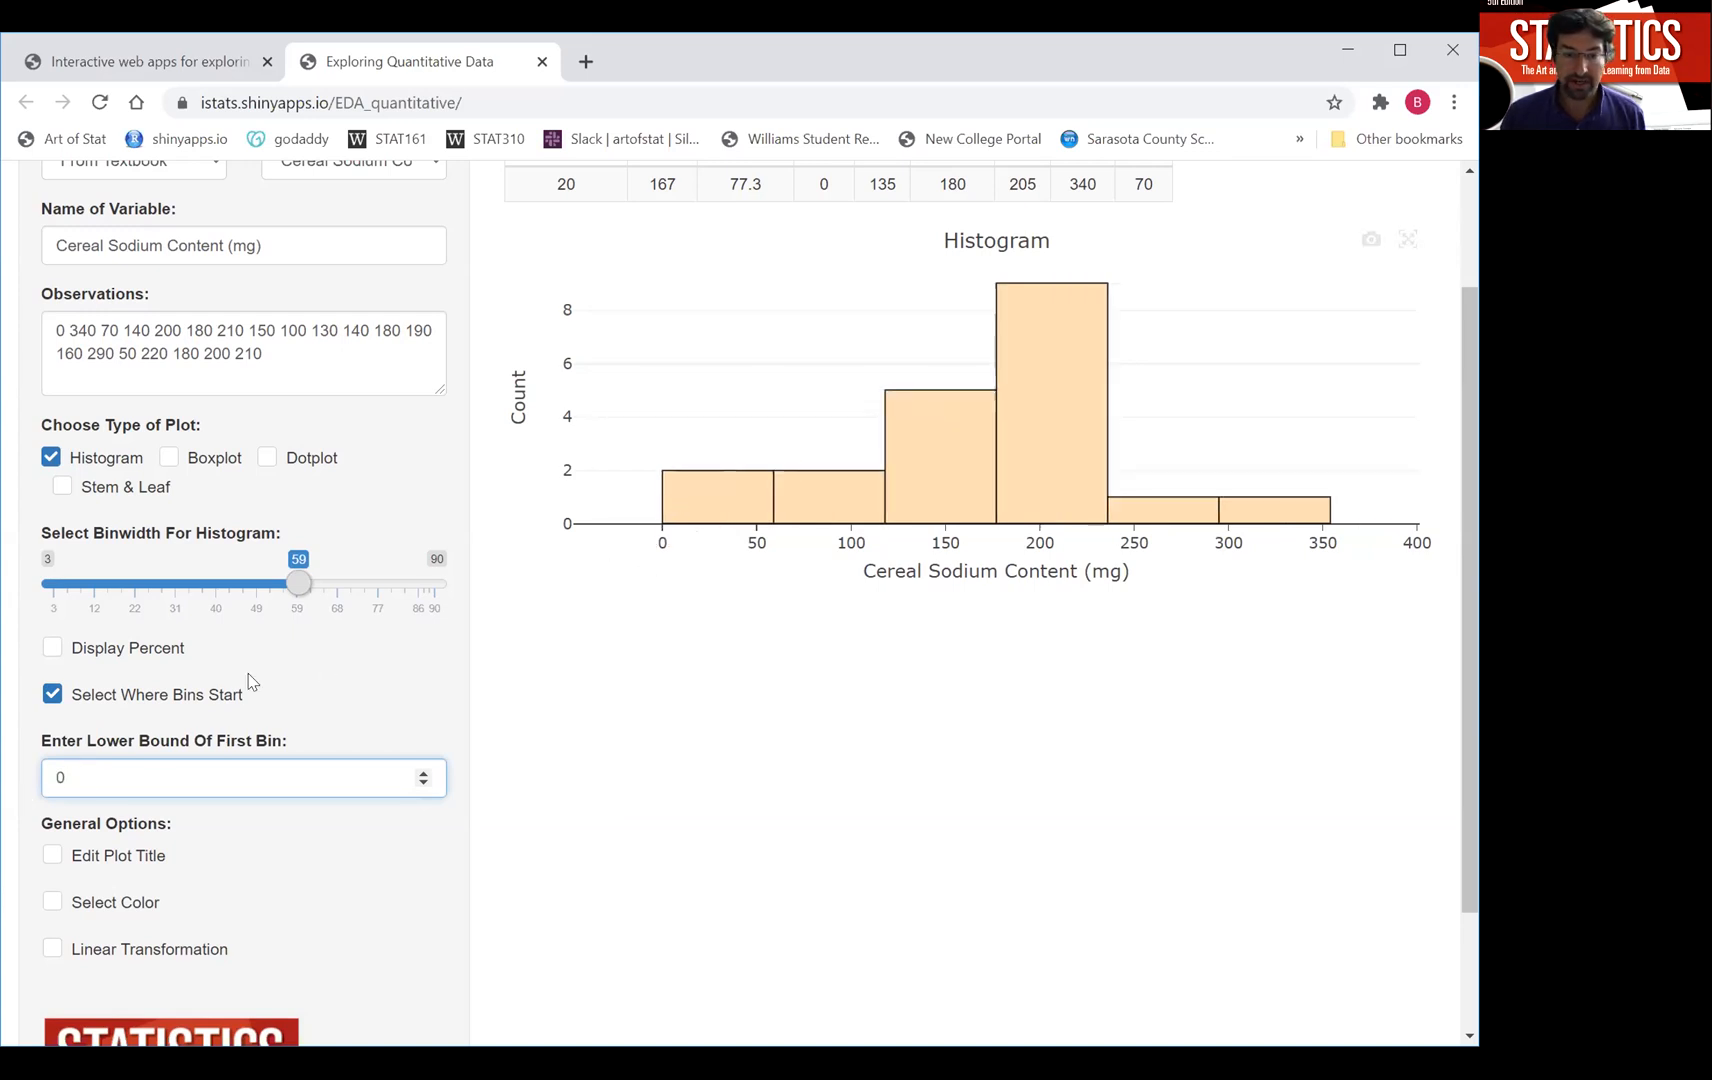
drag(298, 584, 272, 584)
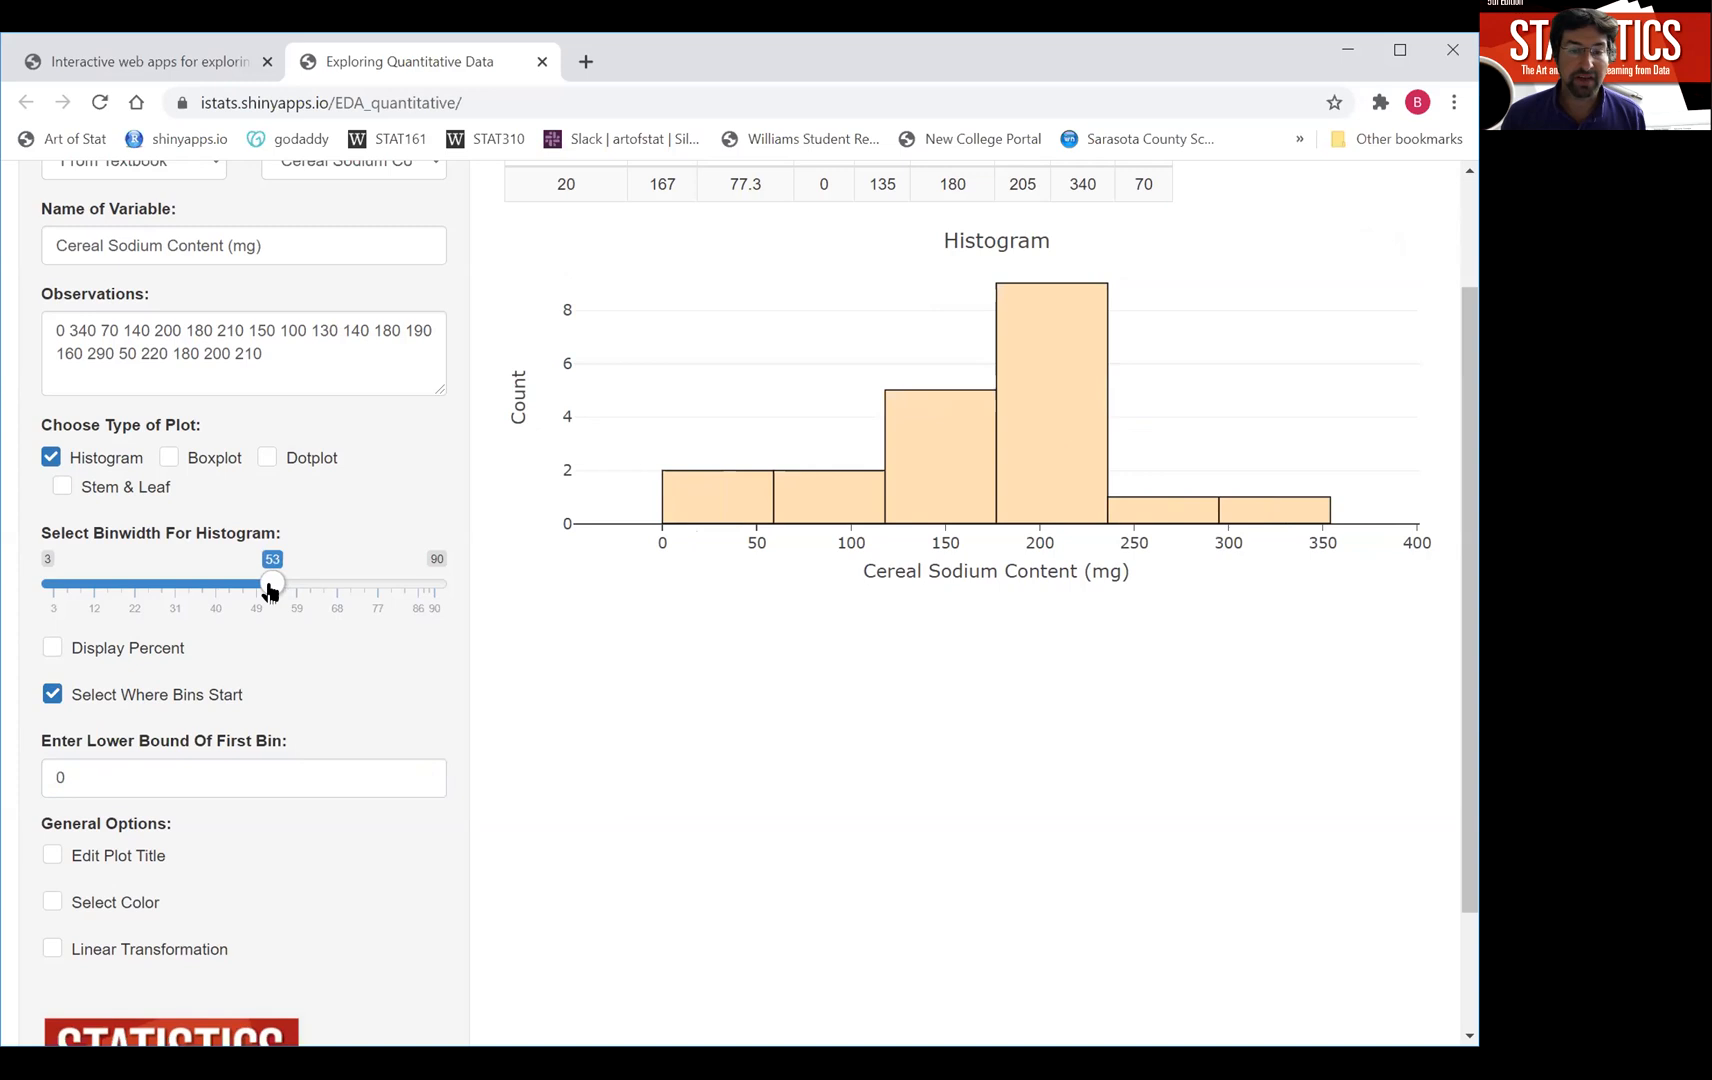
drag(270, 580, 256, 580)
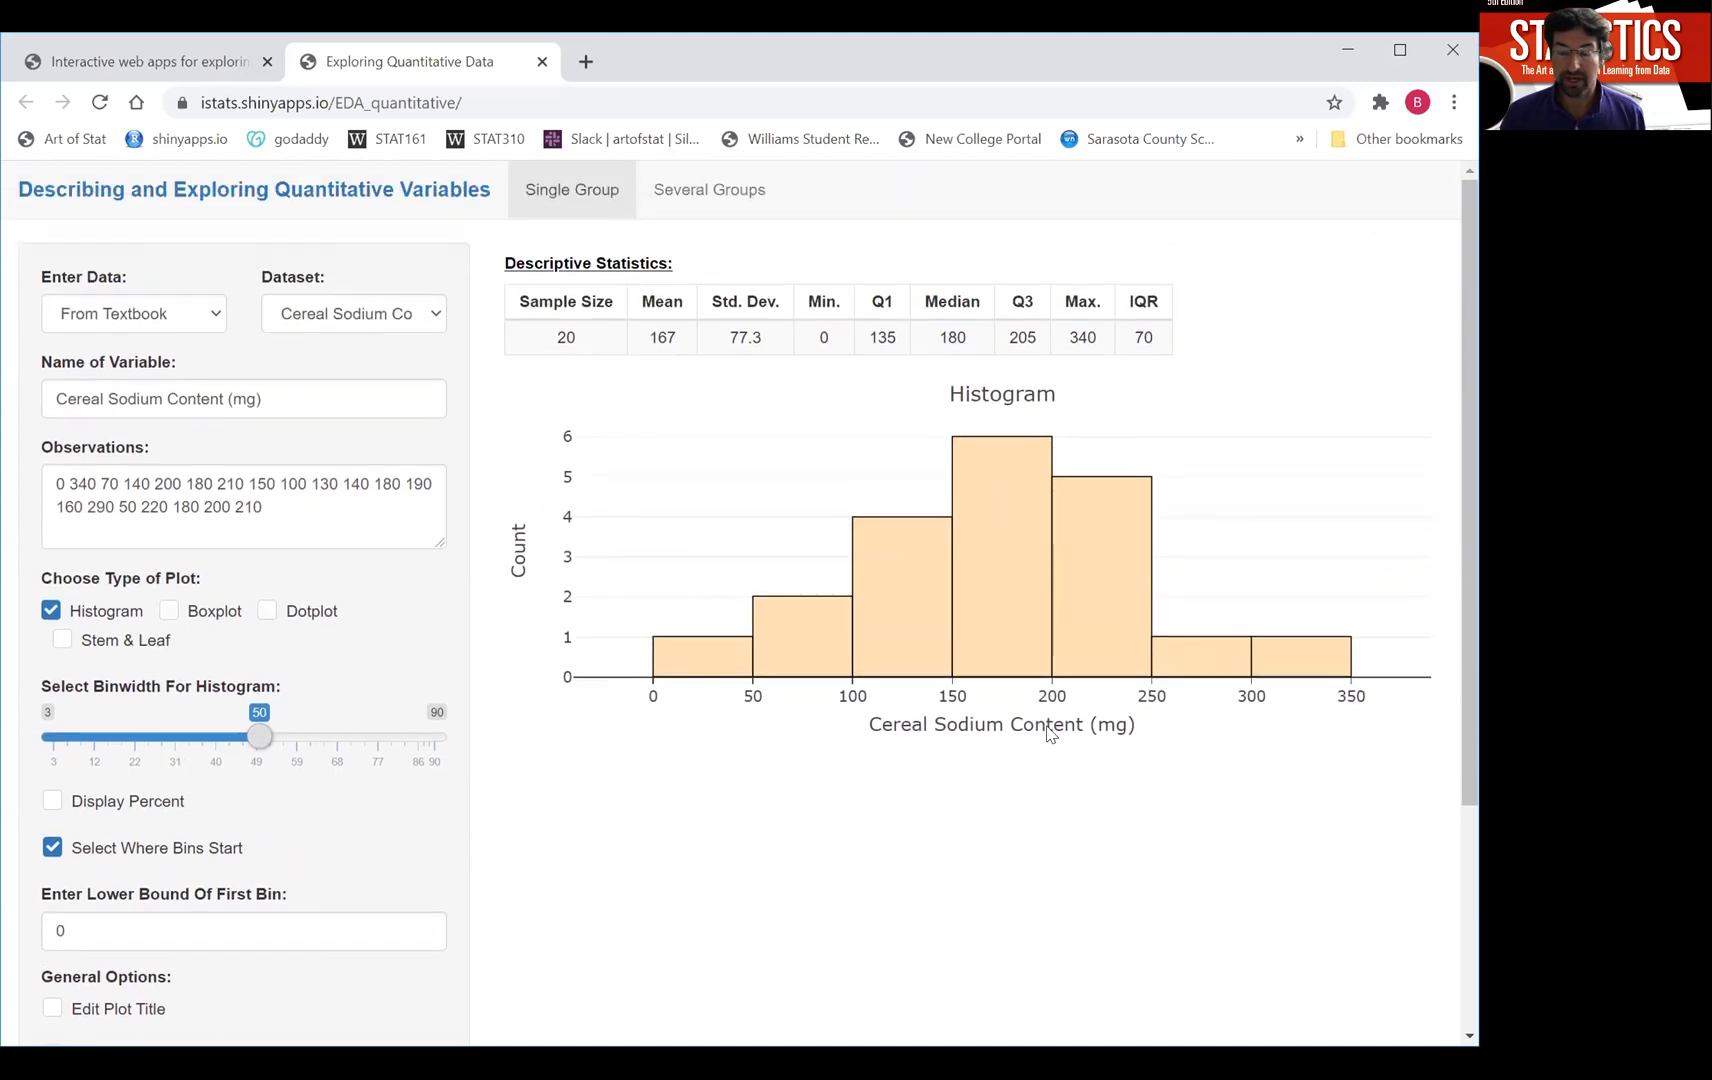
mouse_move(978, 774)
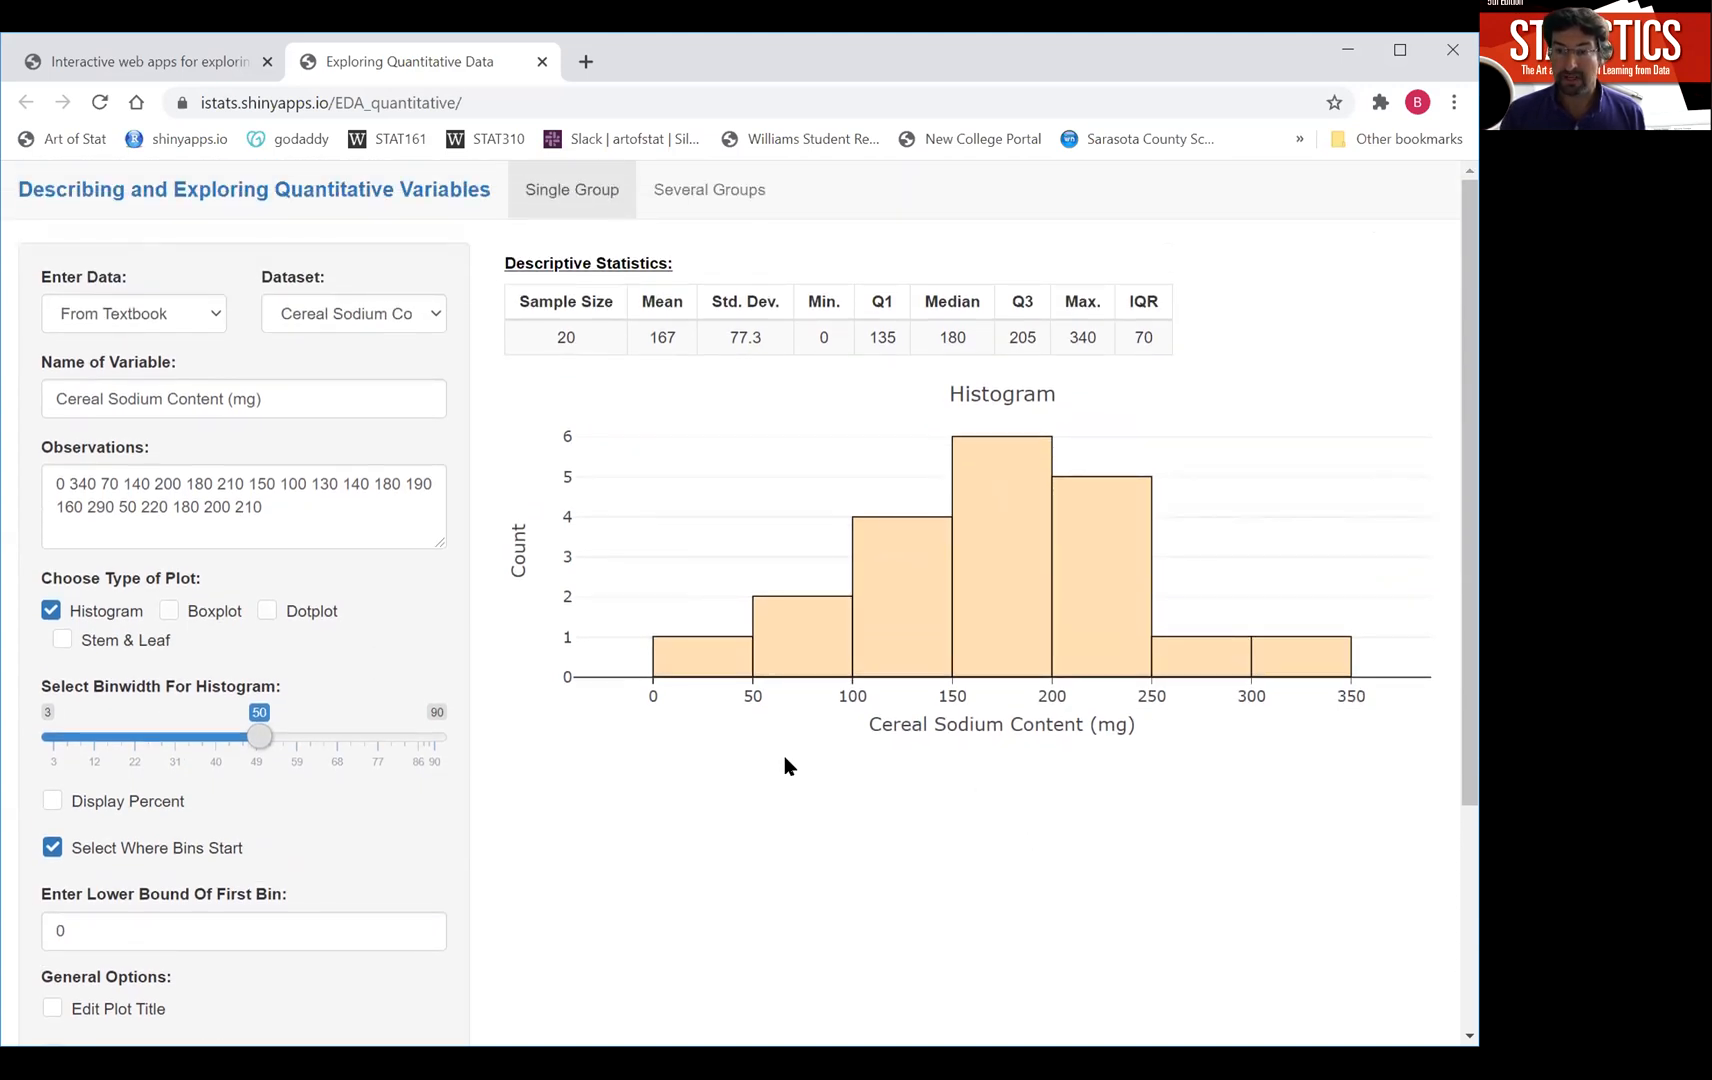
mouse_move(1370, 394)
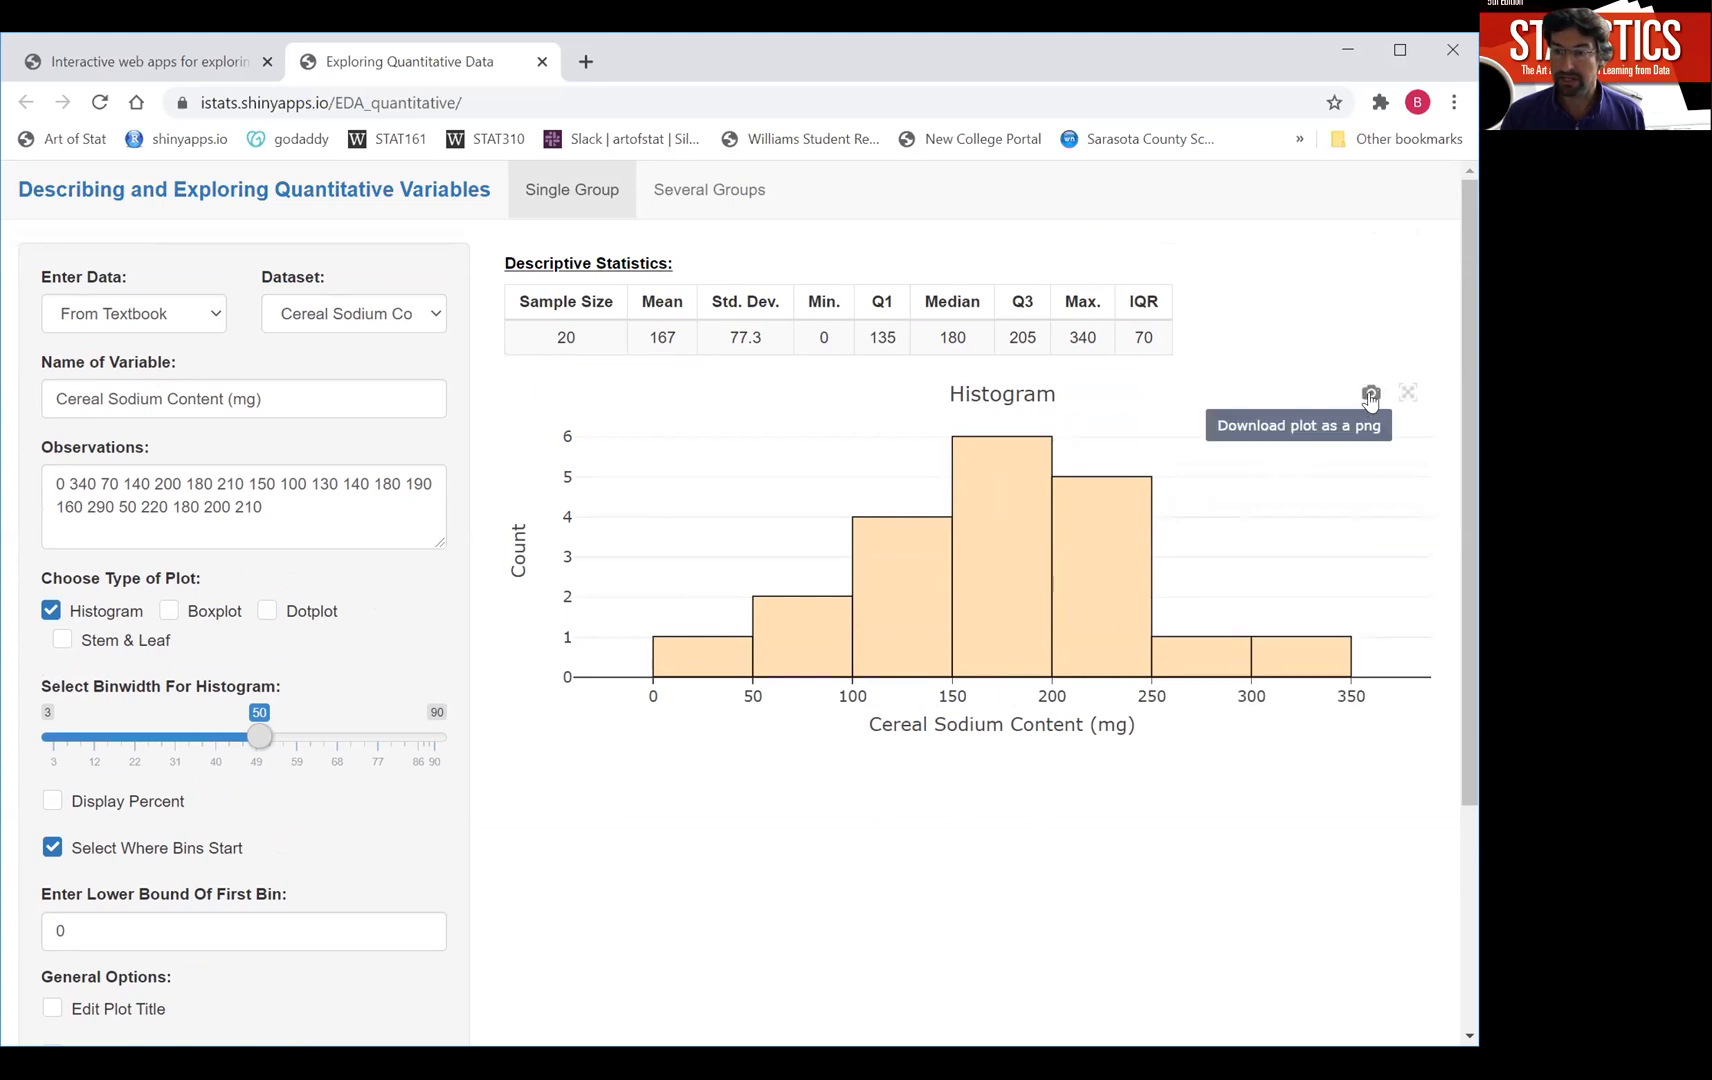
Download the cereal sodium histogram as a PNG via the camera icon.
click(1372, 394)
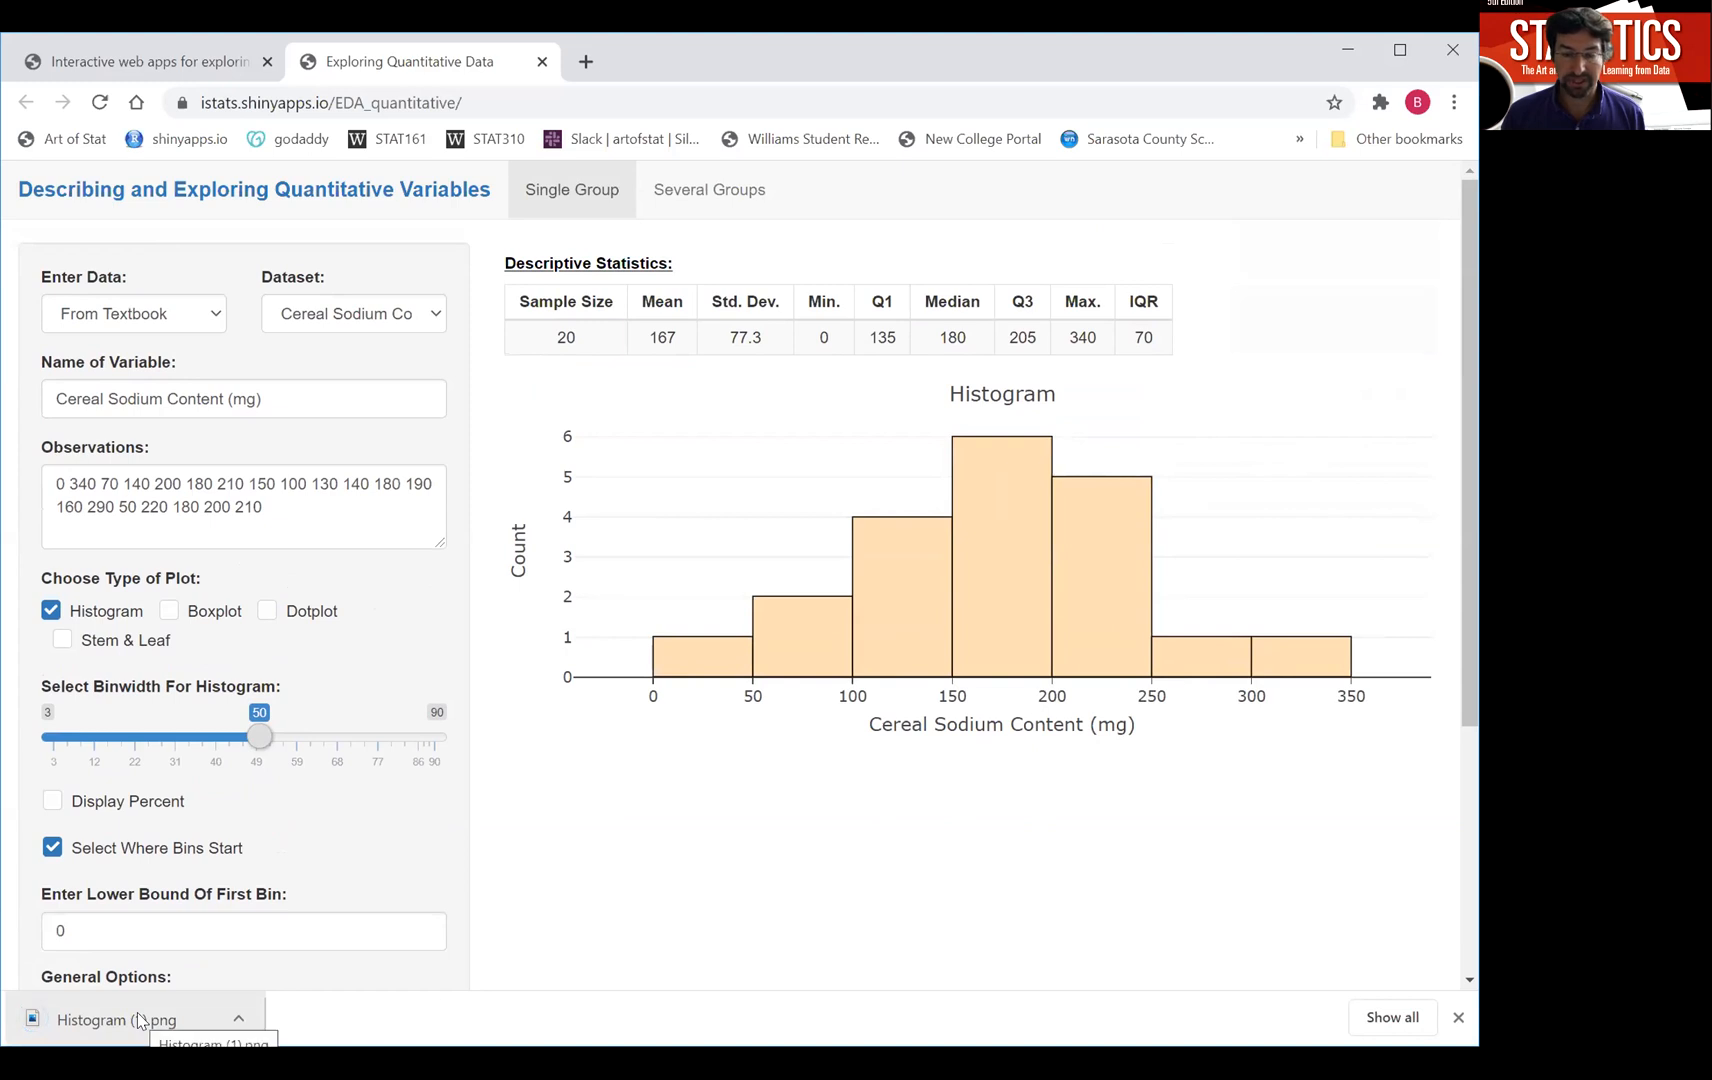
mouse_move(710, 850)
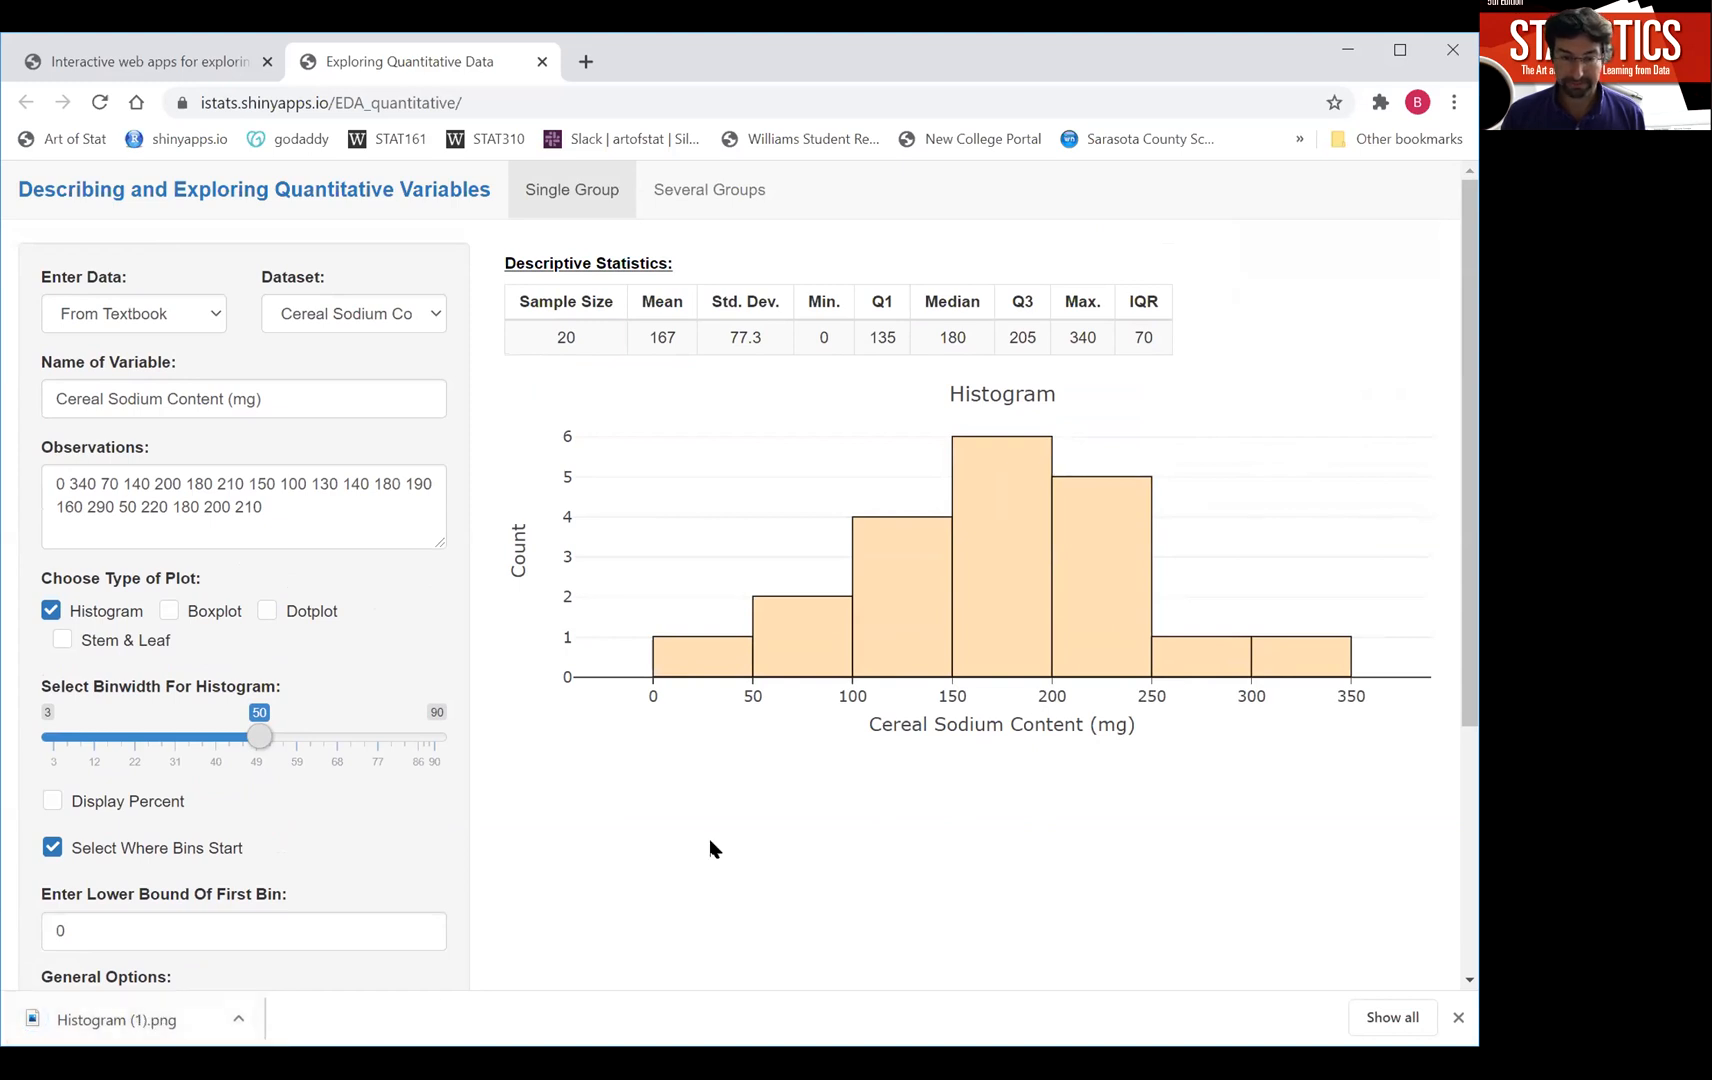
mouse_move(702, 850)
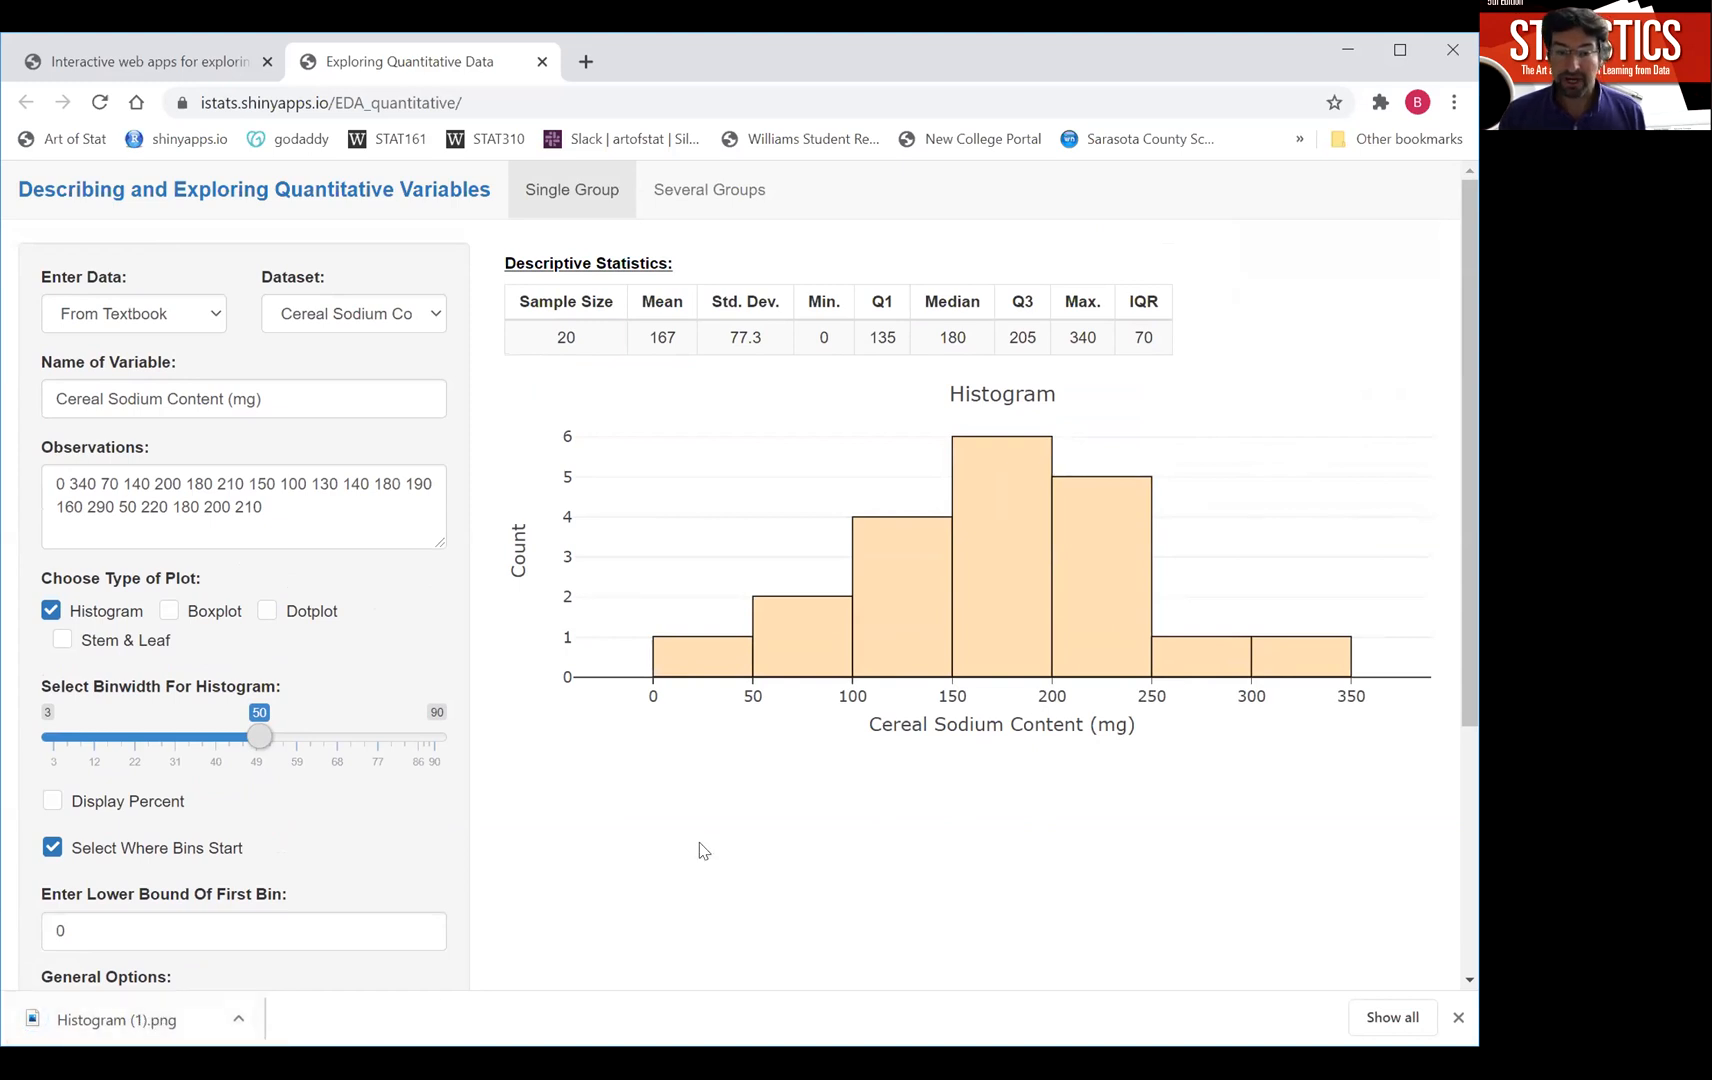
scroll(down, 3)
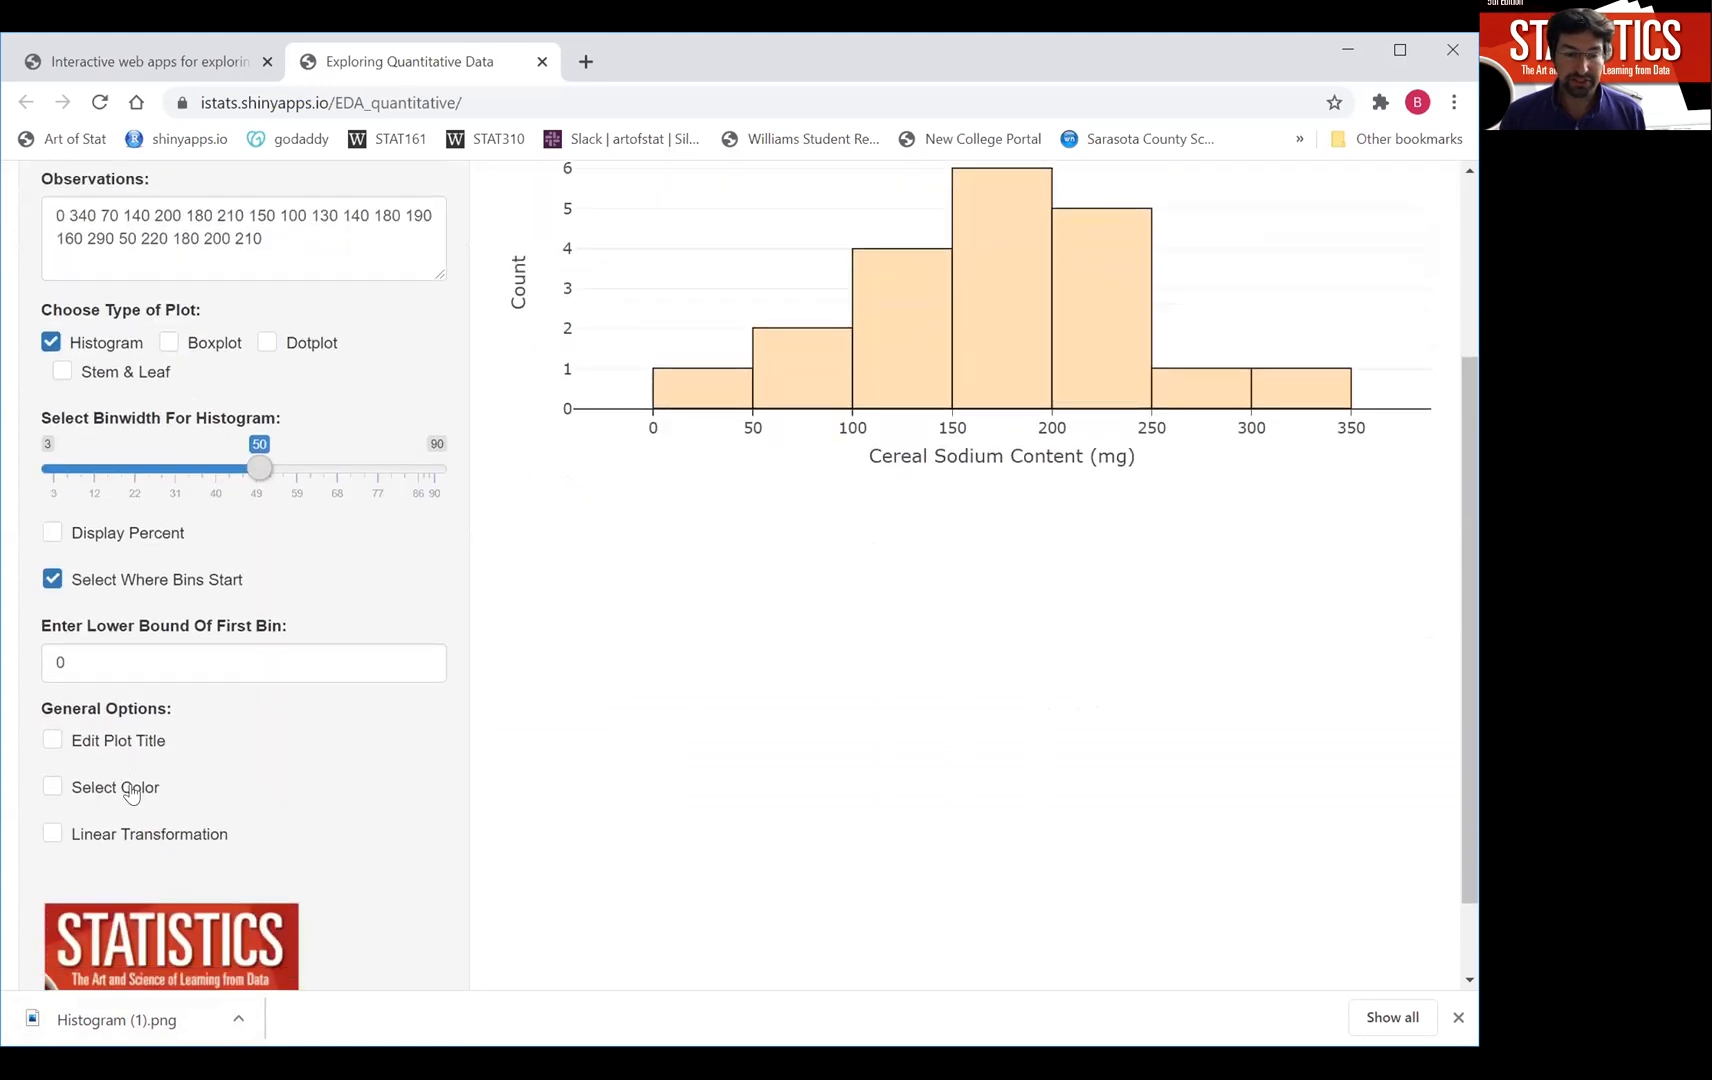
Enable Select Color and recolour the histogram bars light blue.
click(52, 786)
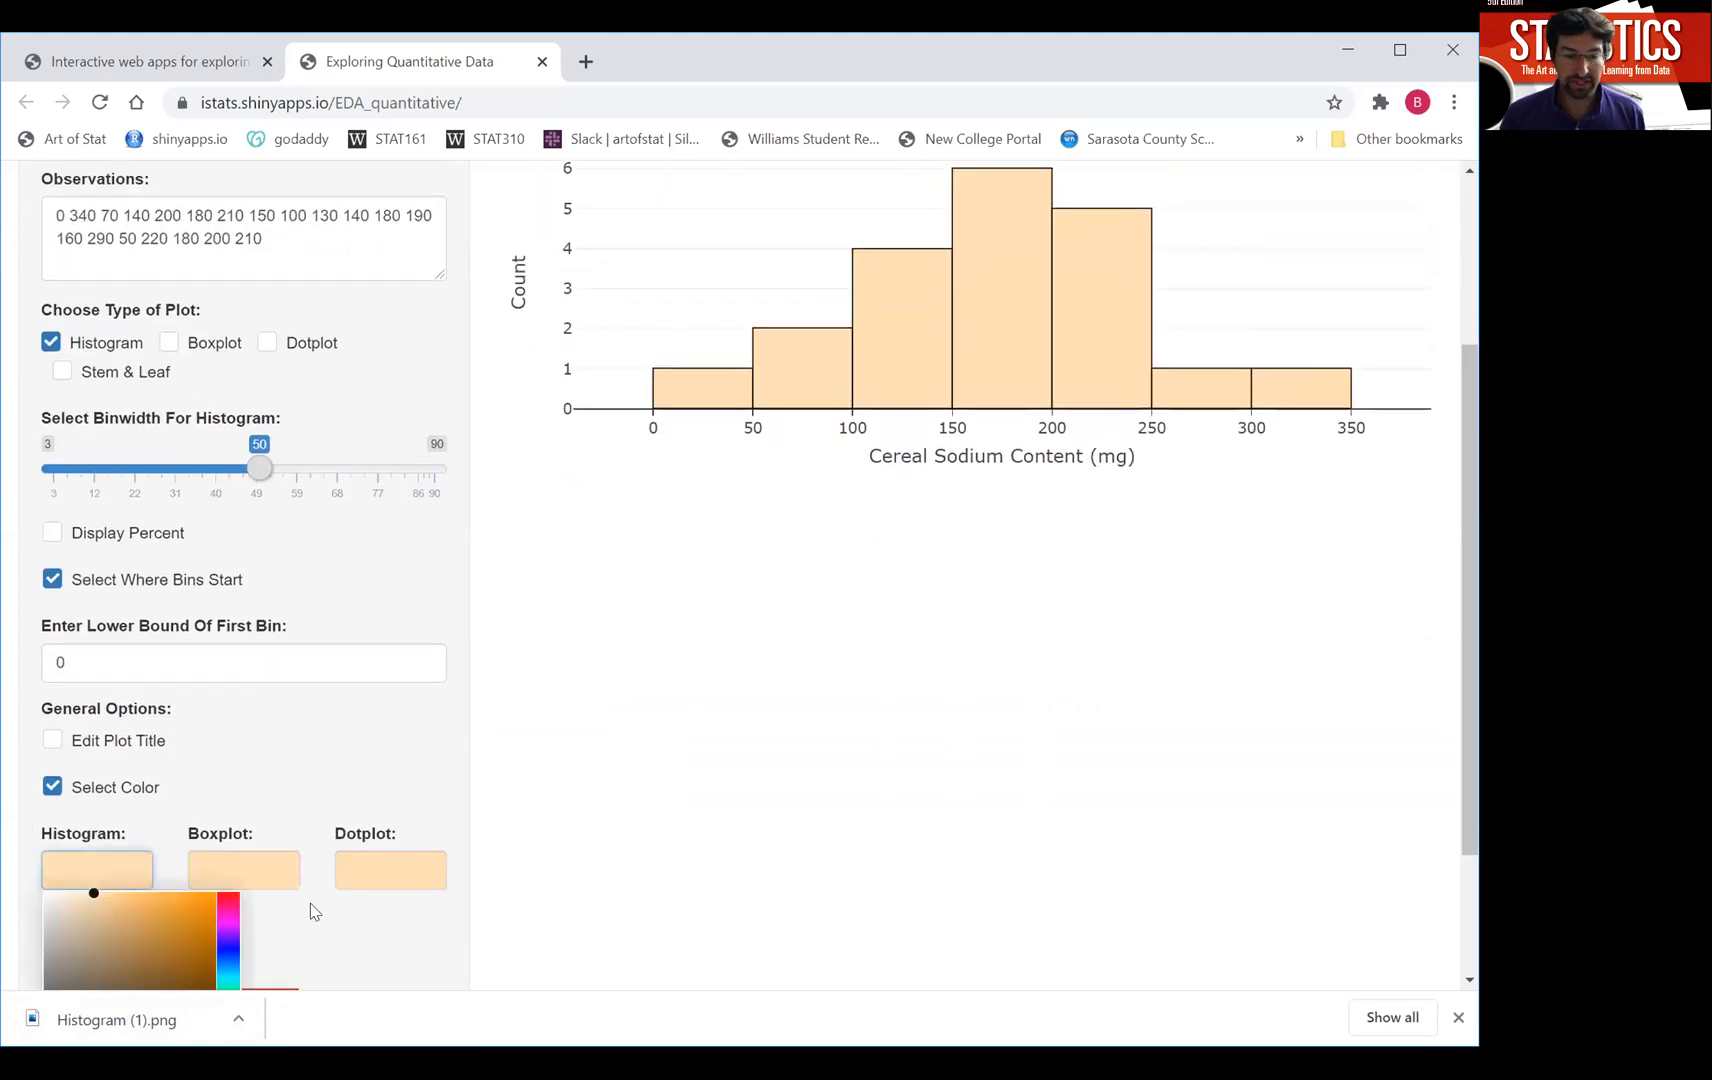
click(92, 744)
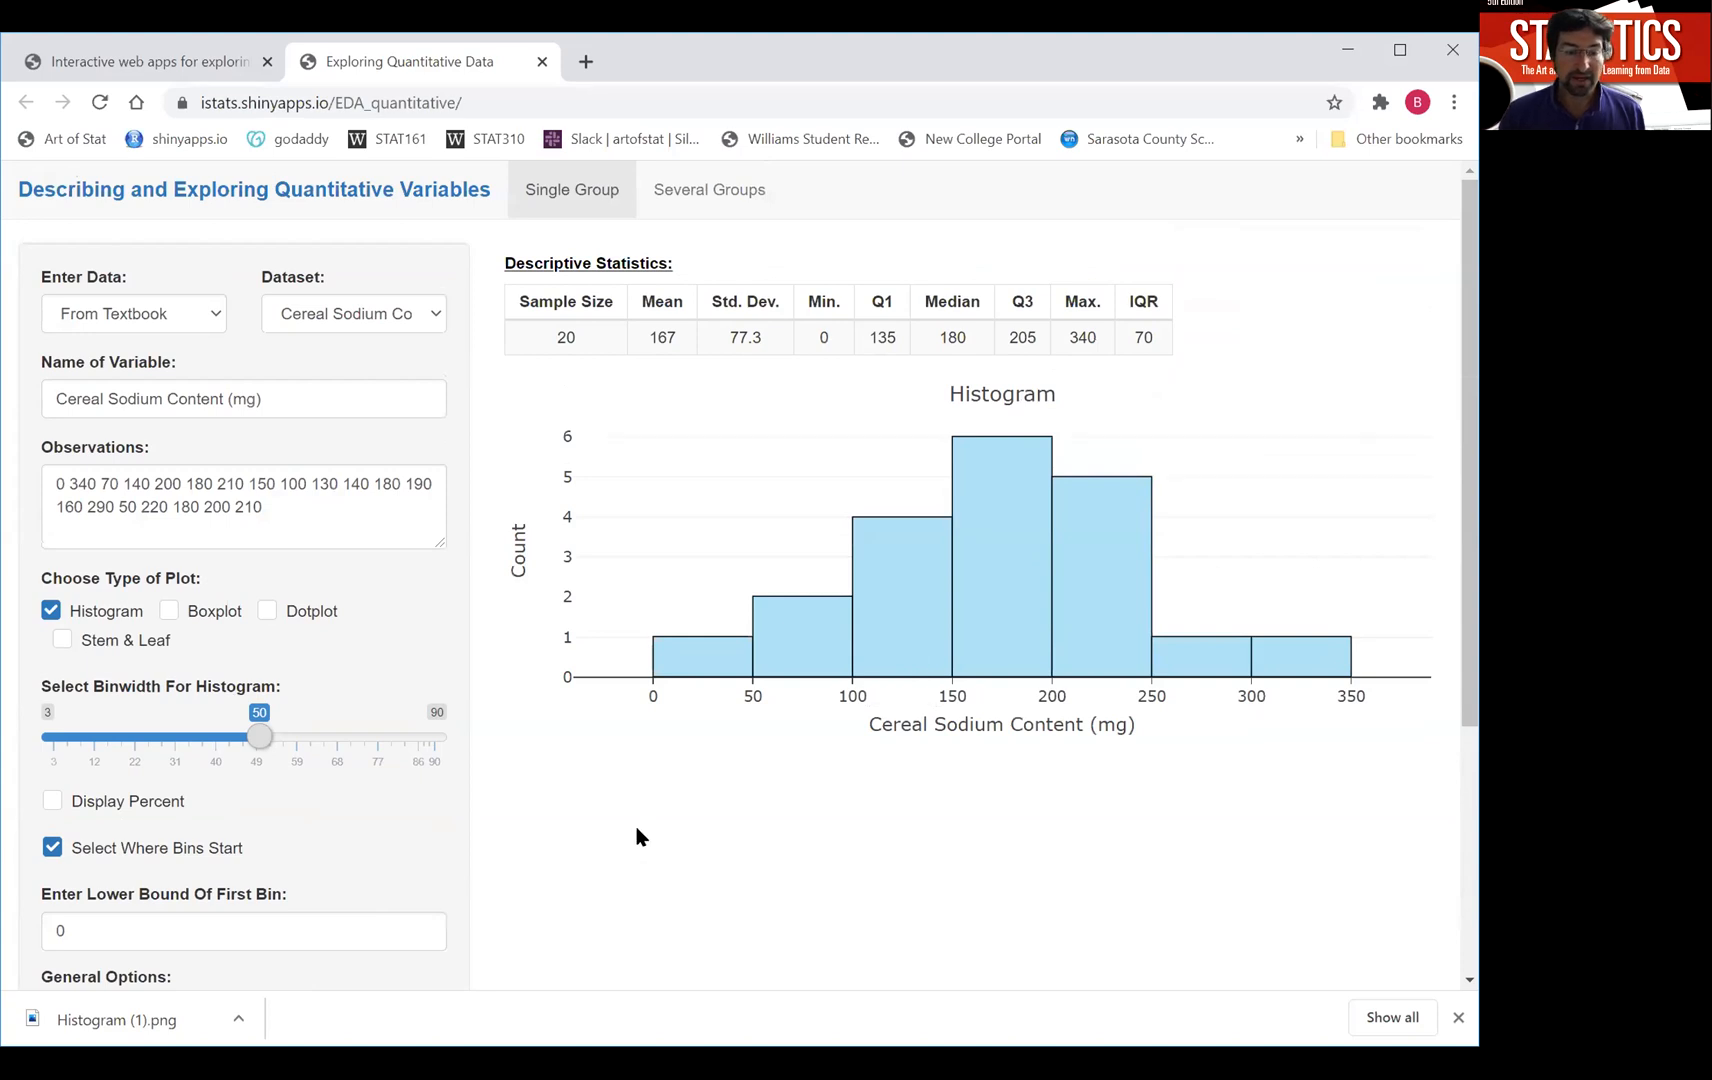
mouse_move(588, 820)
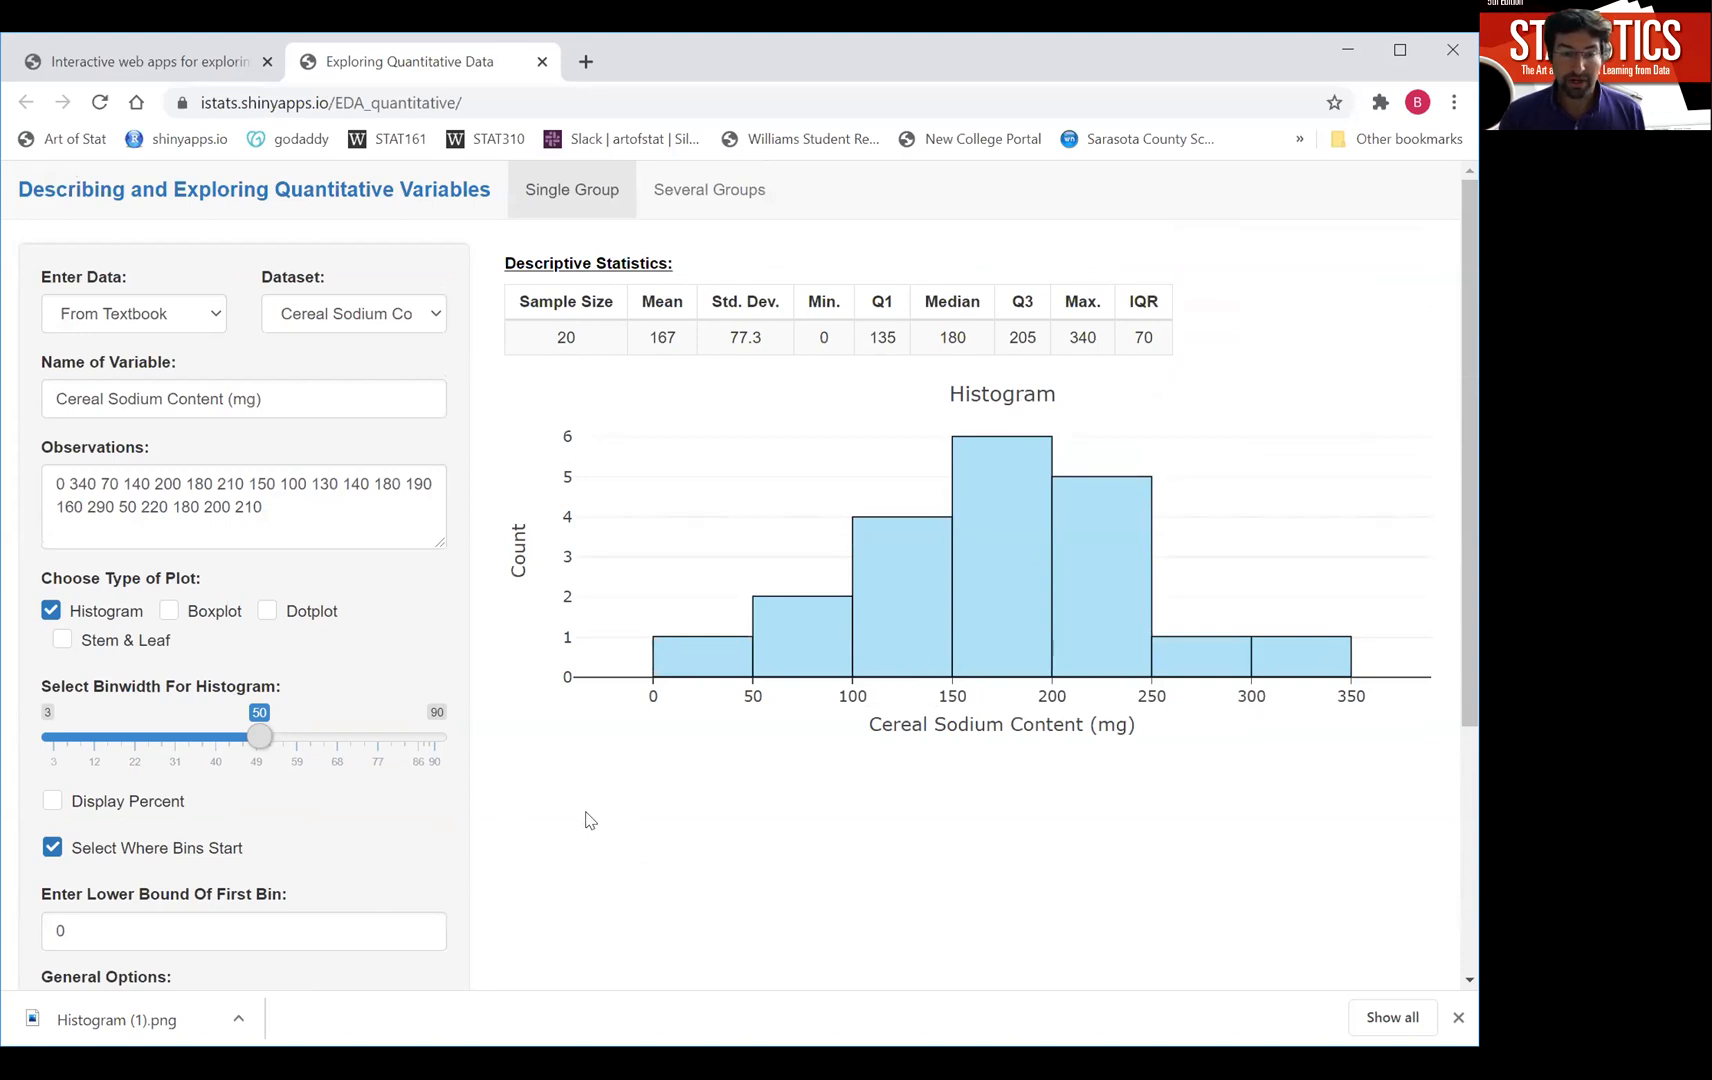
mouse_move(548, 826)
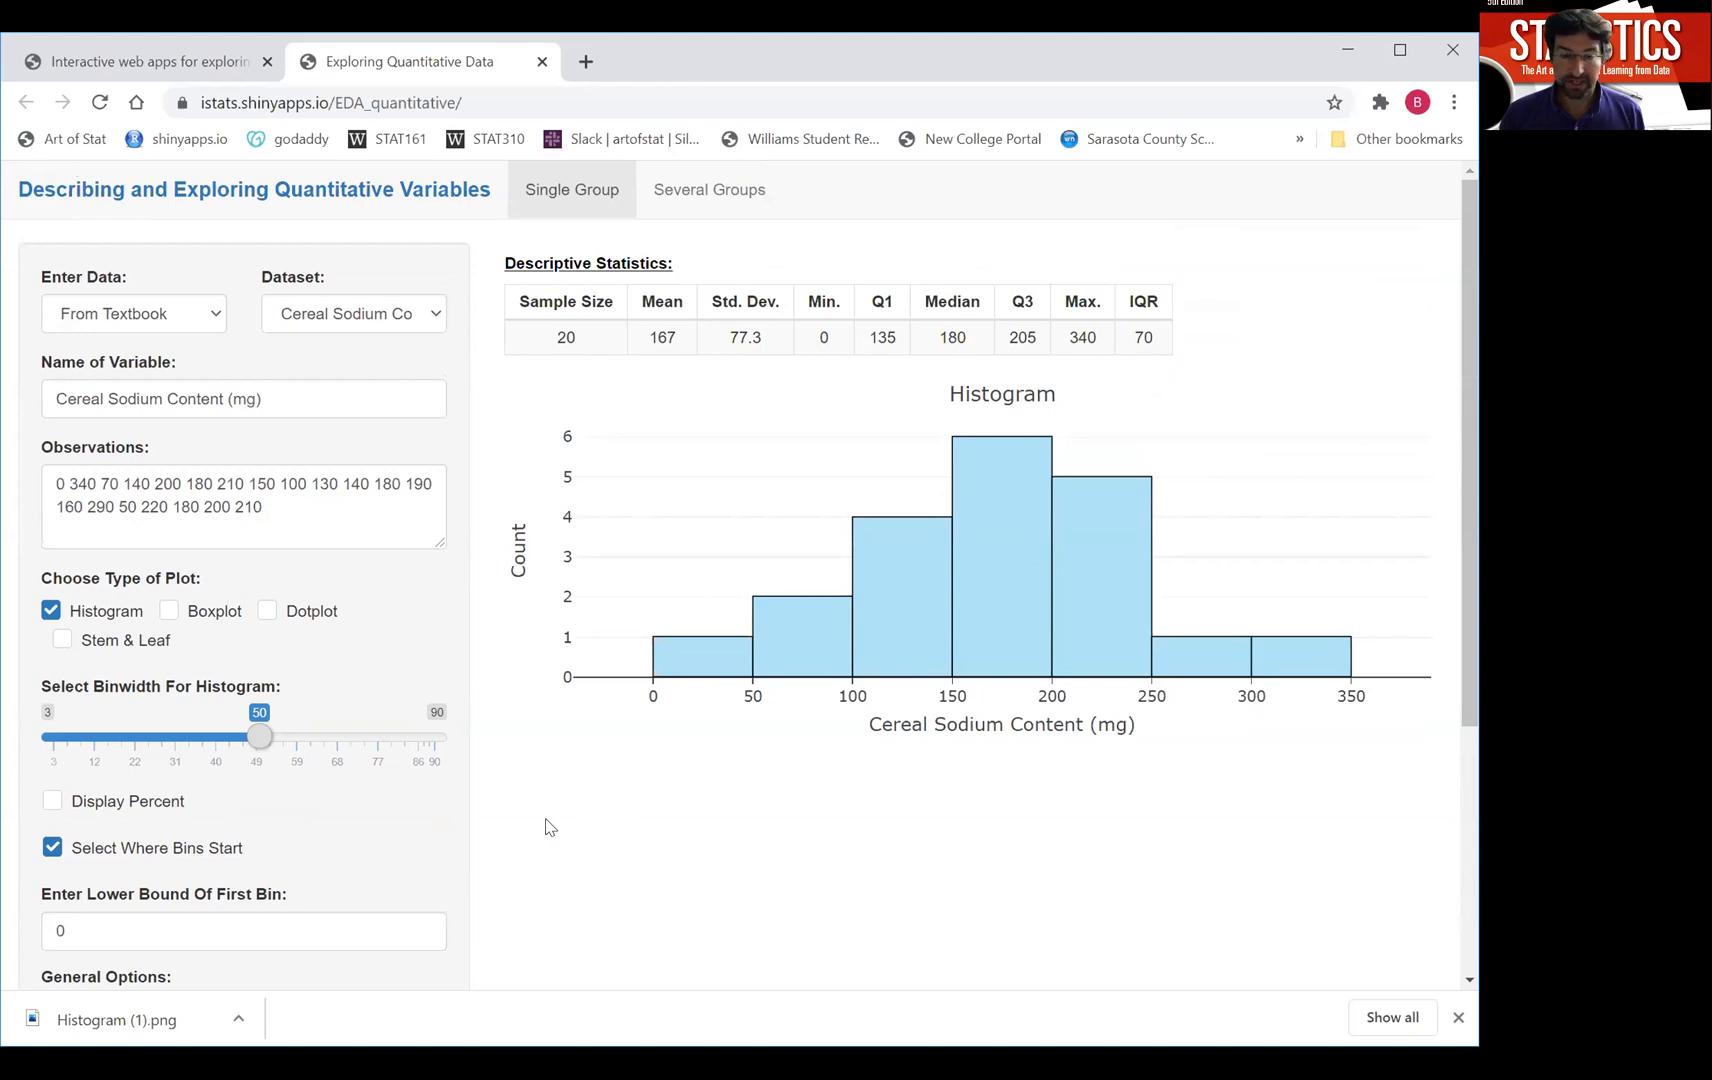
Add a stem-and-leaf plot and set its length to long so stems split into two rows.
click(62, 640)
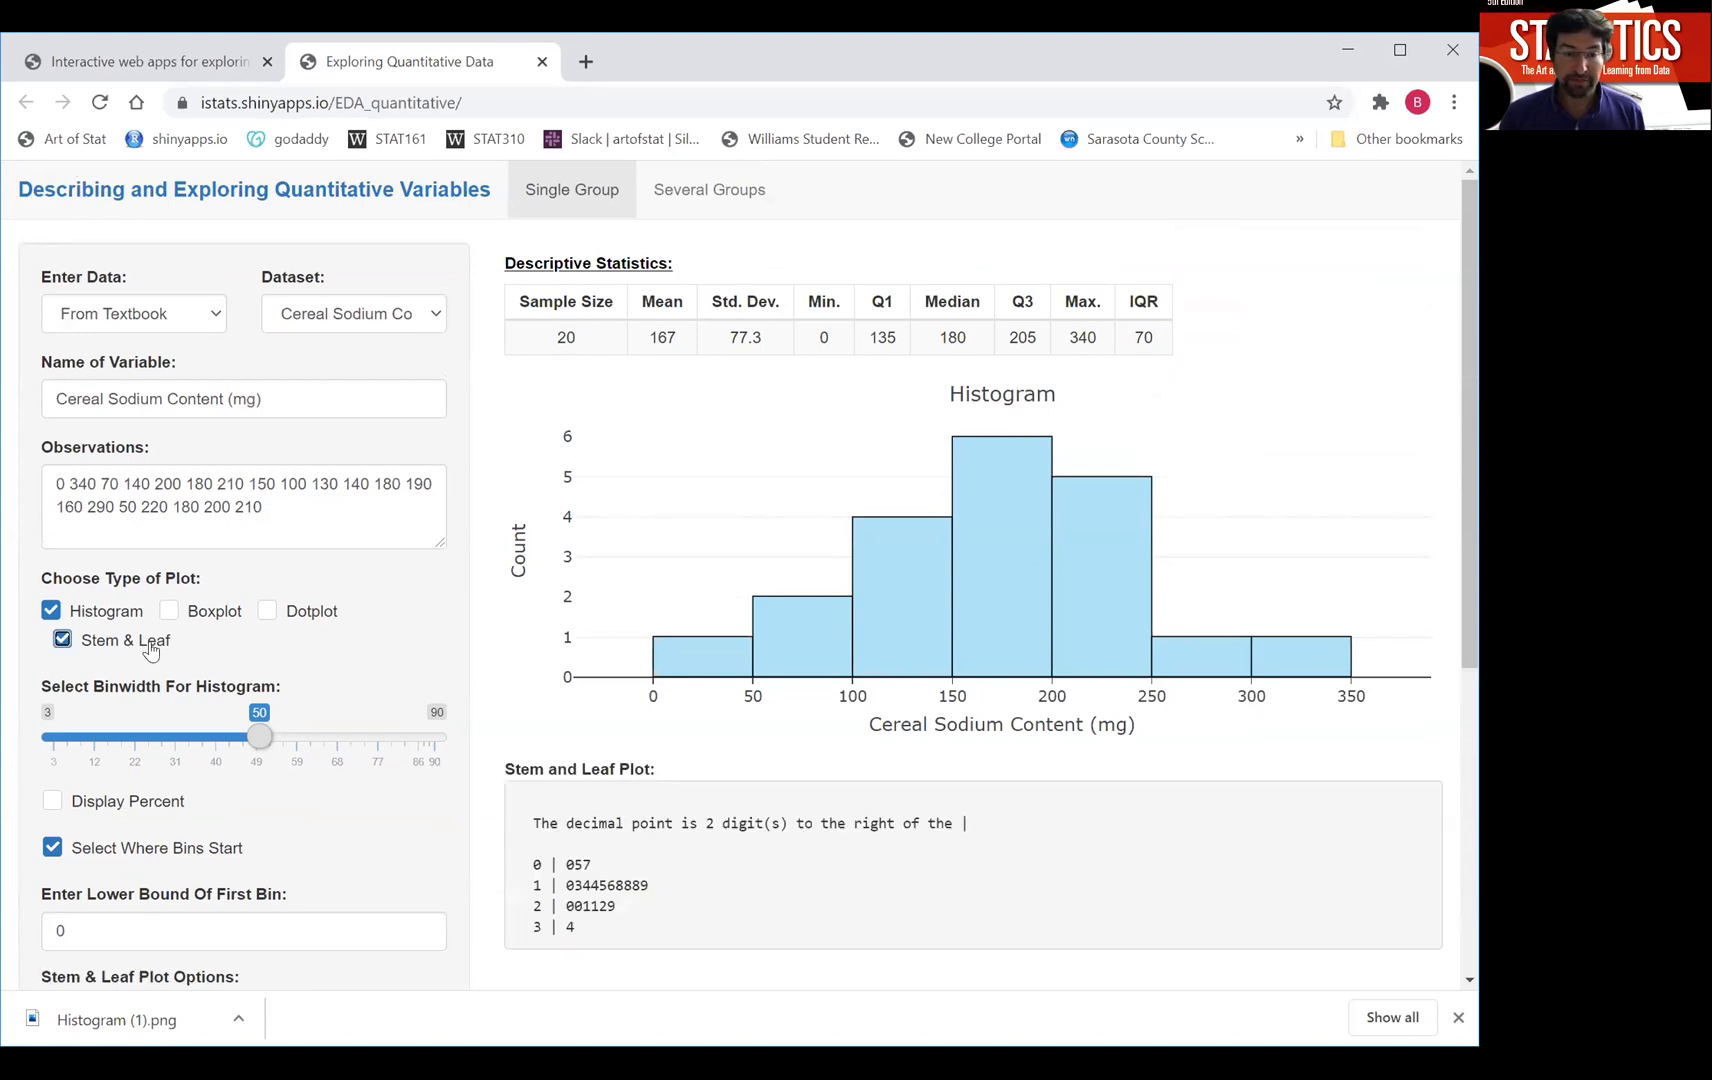
scroll(down, 3)
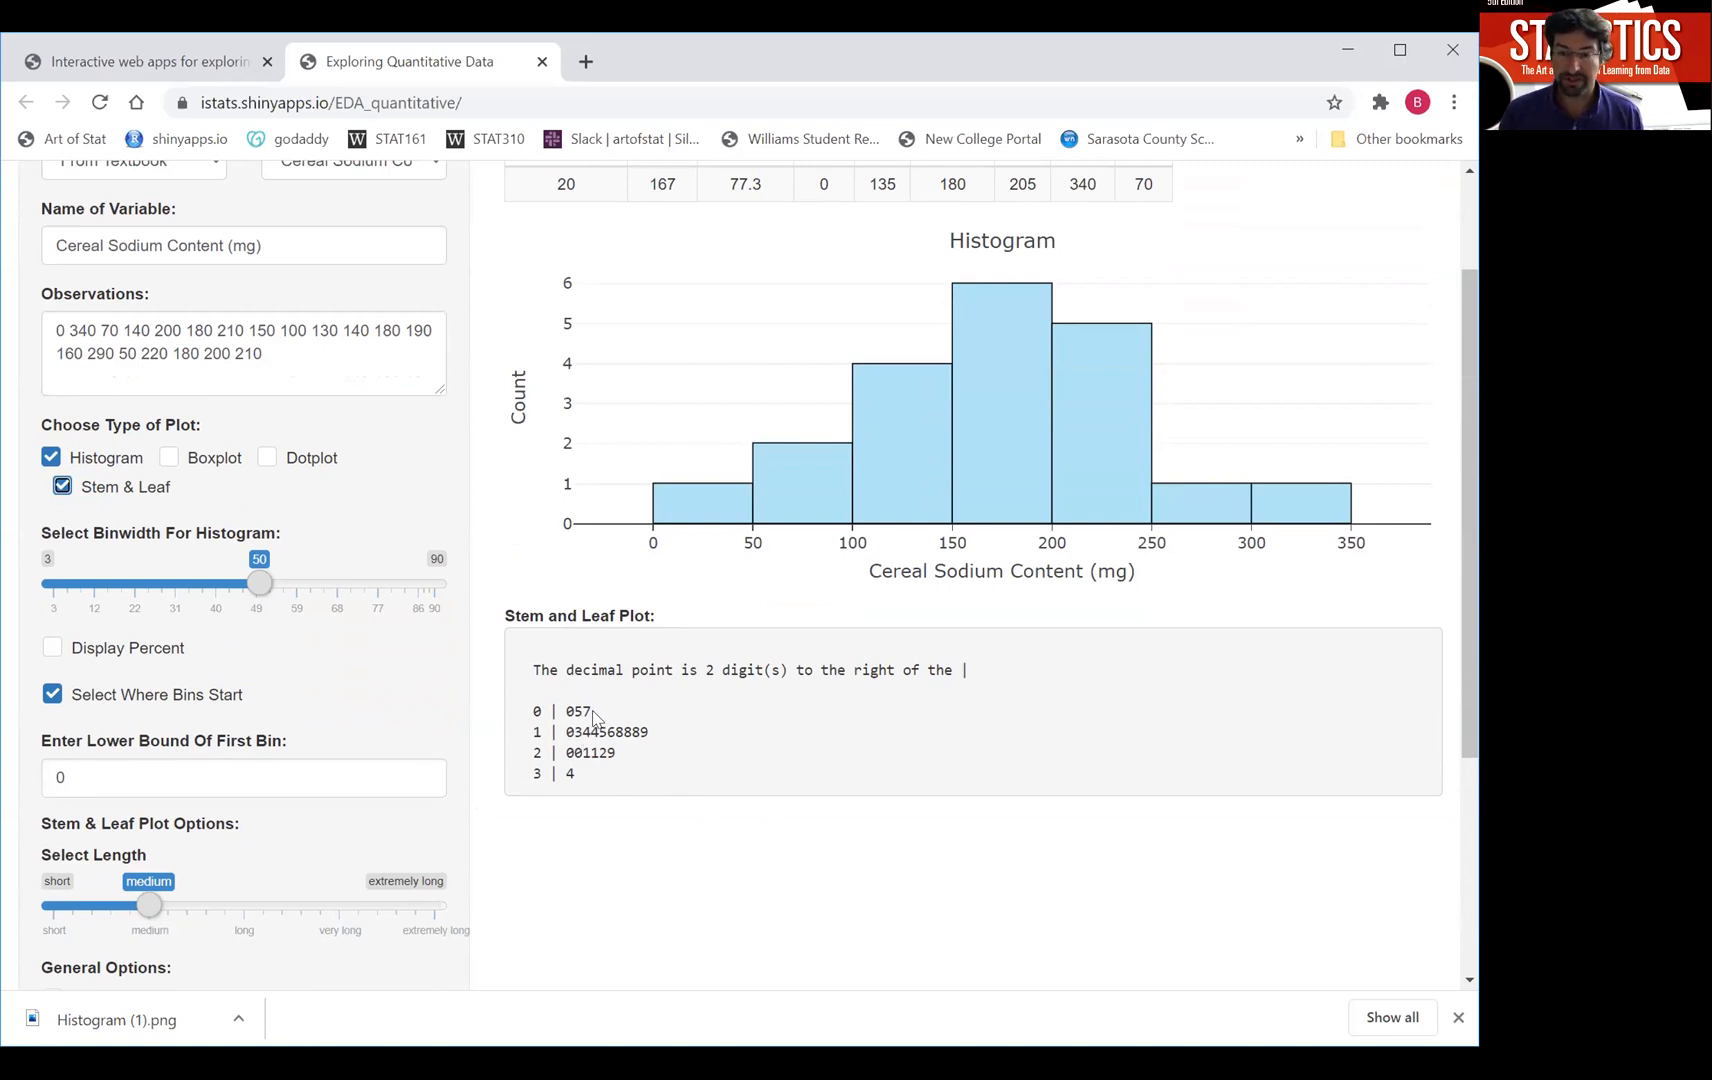
mouse_move(996, 324)
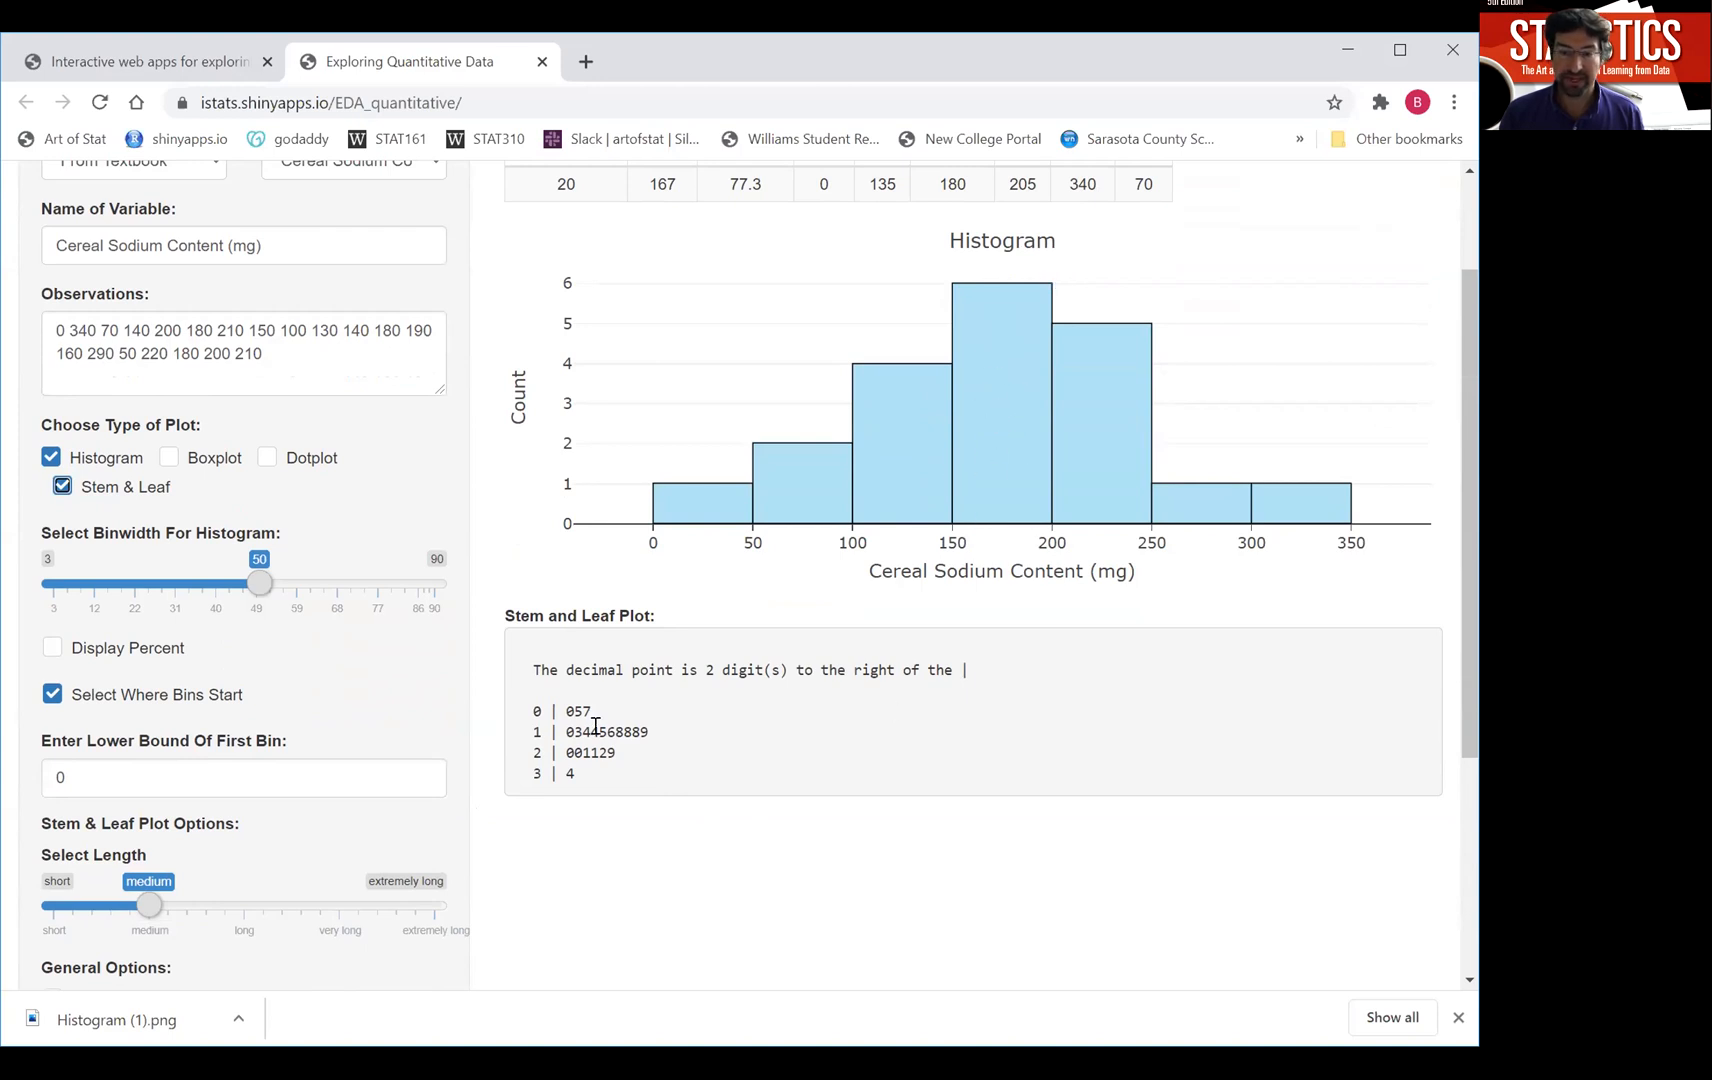
mouse_move(658, 778)
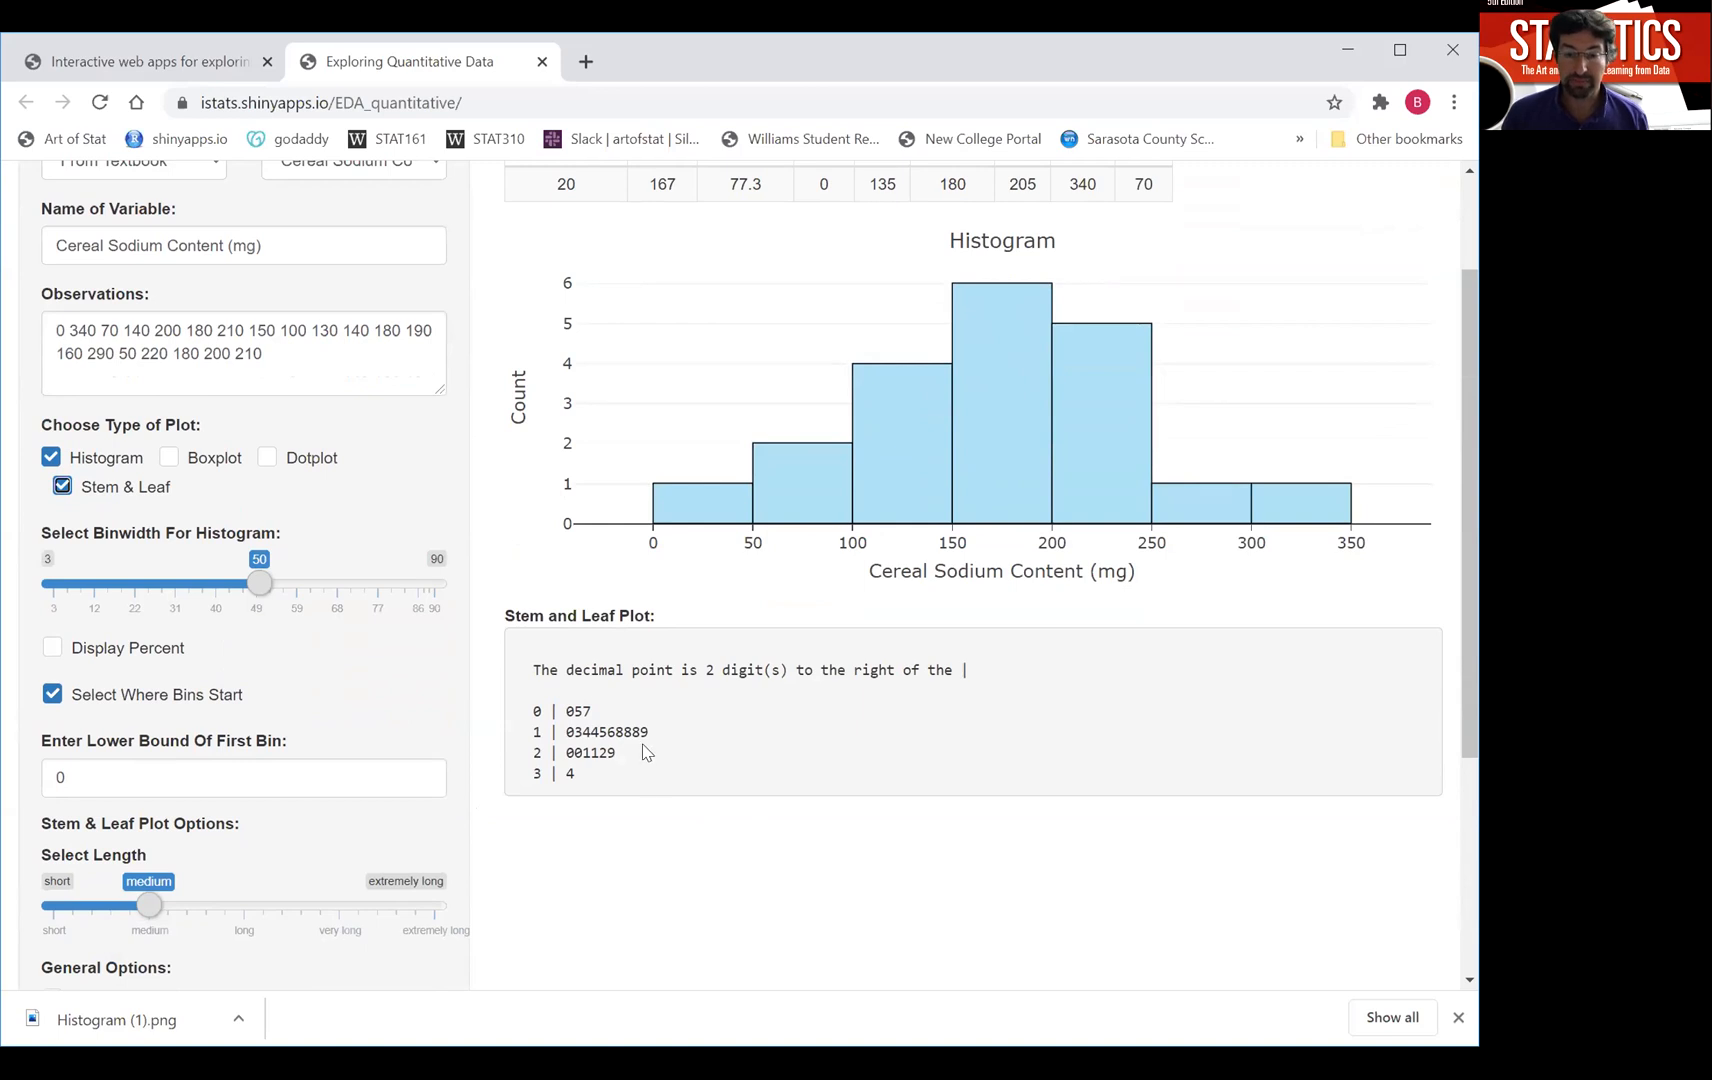
mouse_move(164, 920)
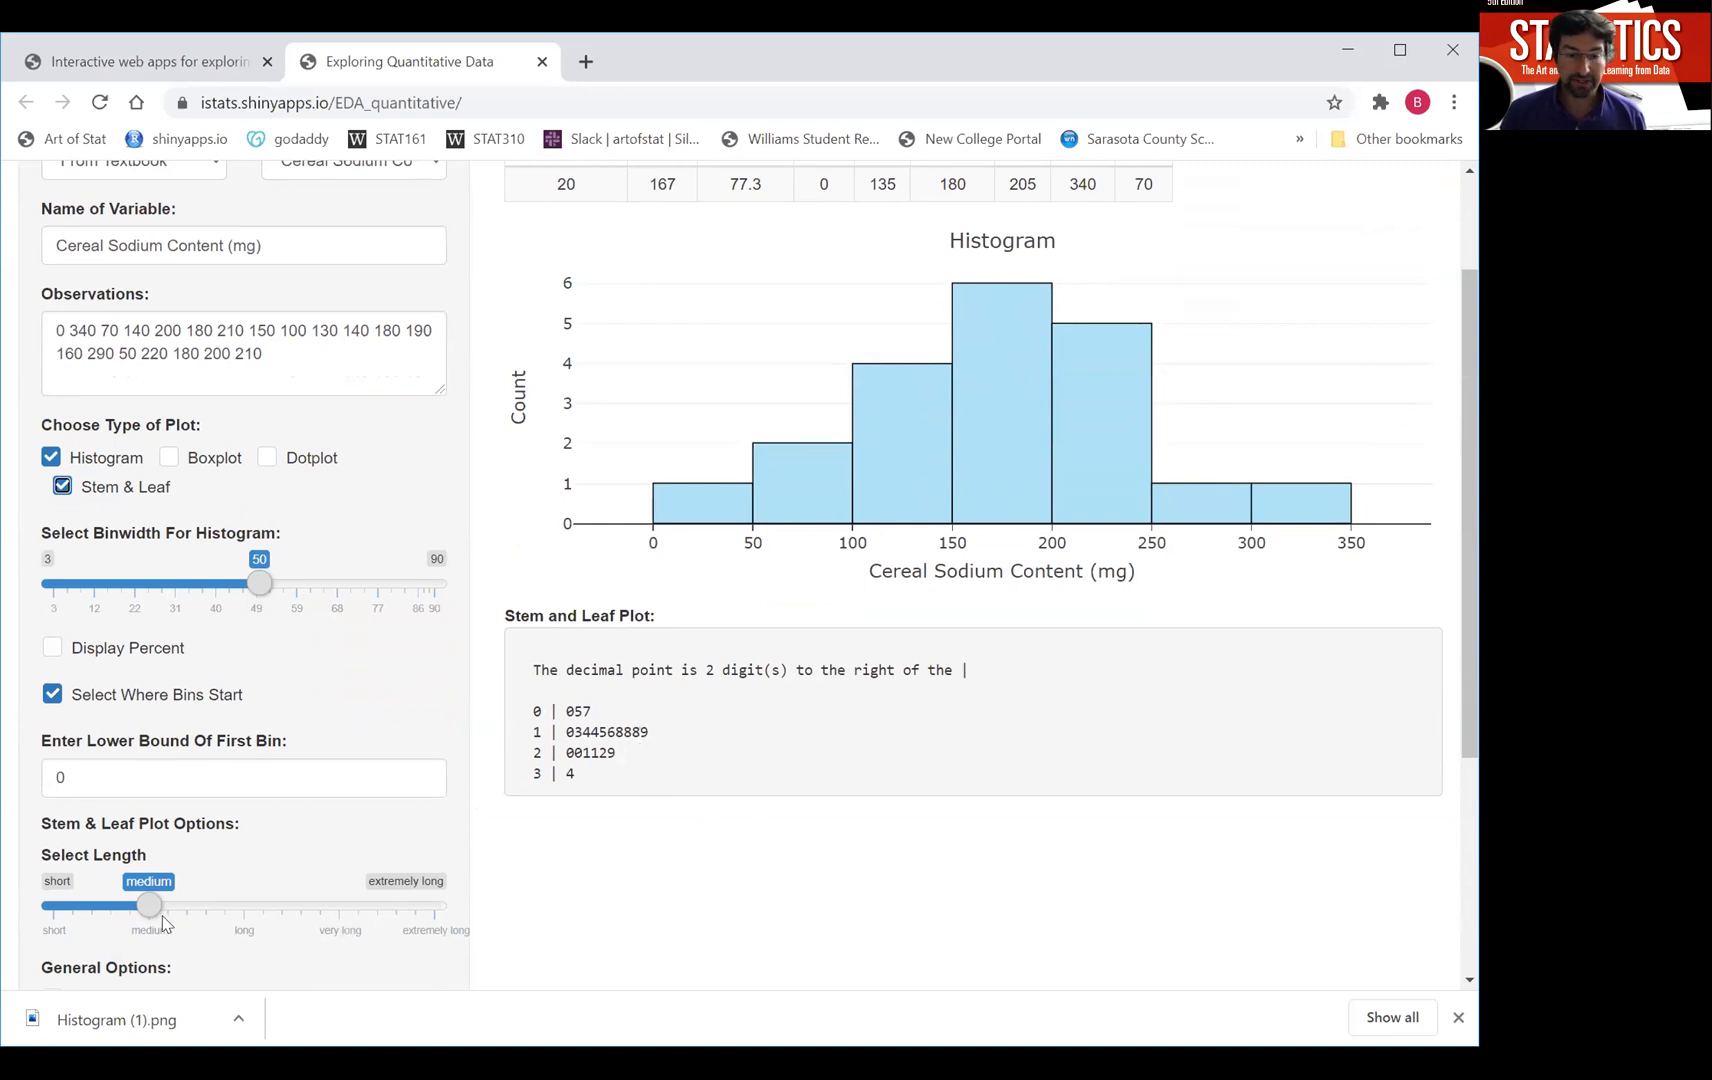
drag(150, 904, 242, 904)
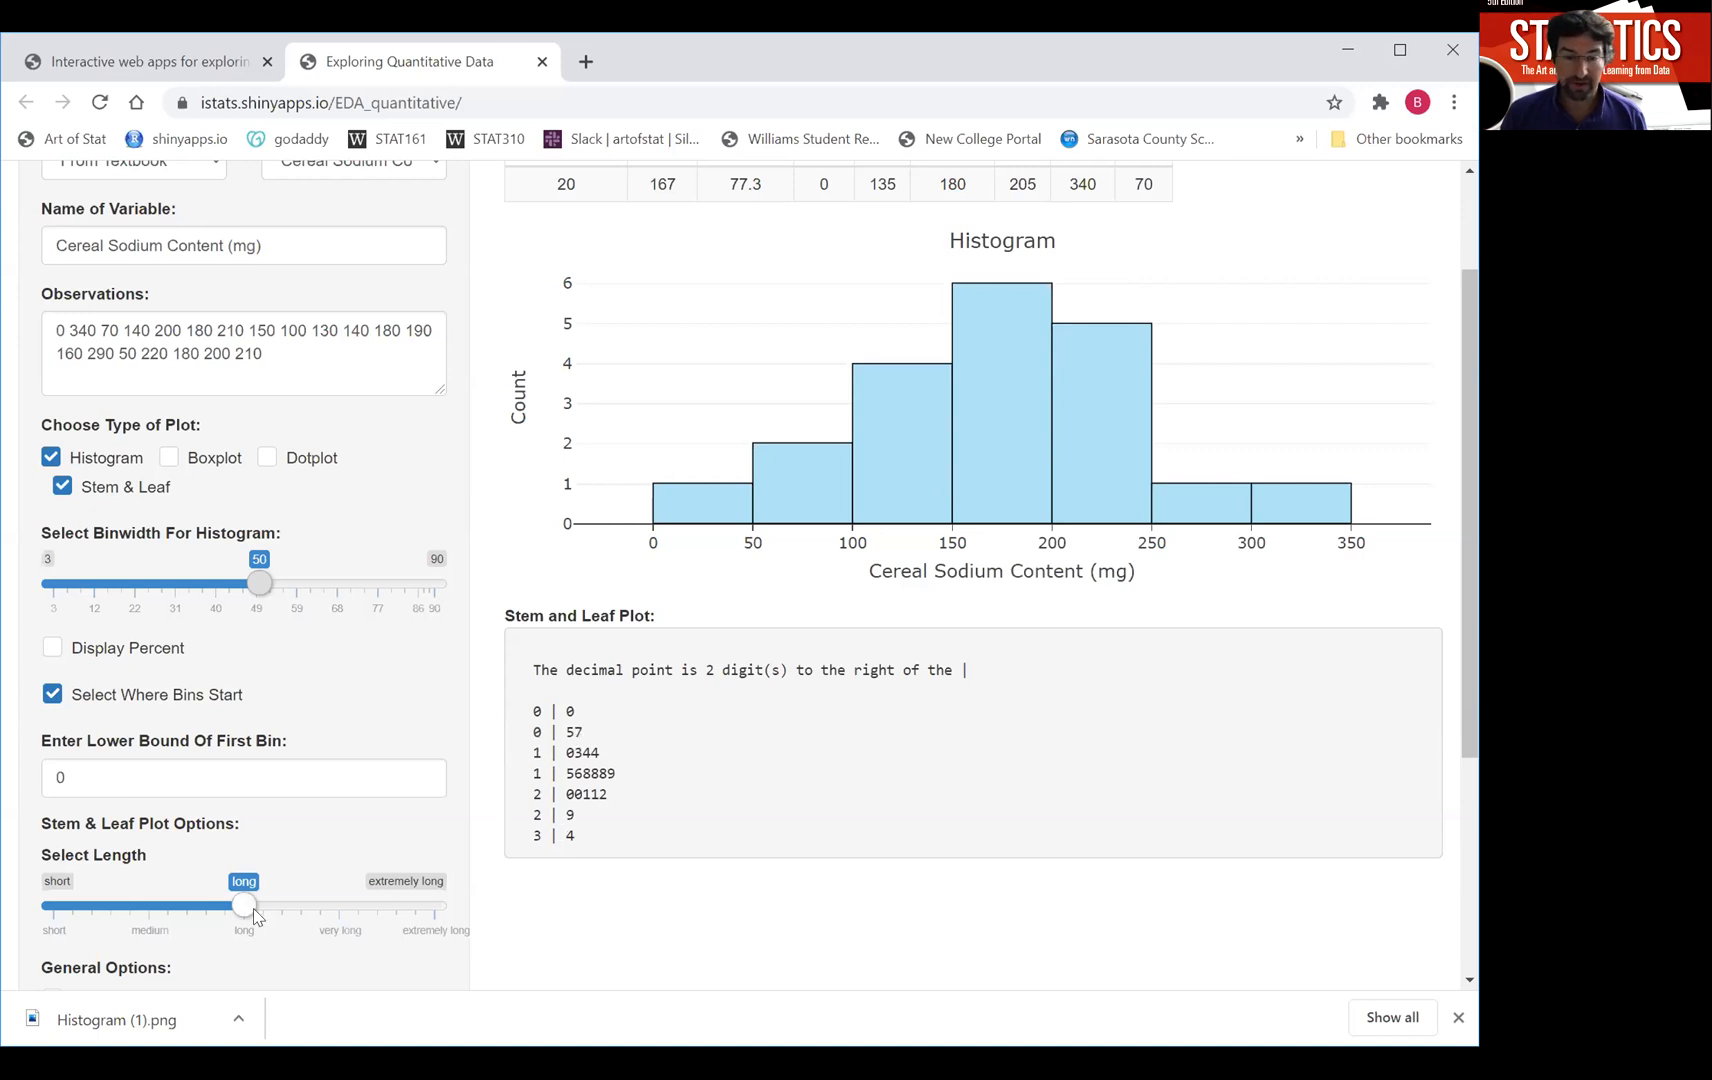
drag(242, 904, 148, 904)
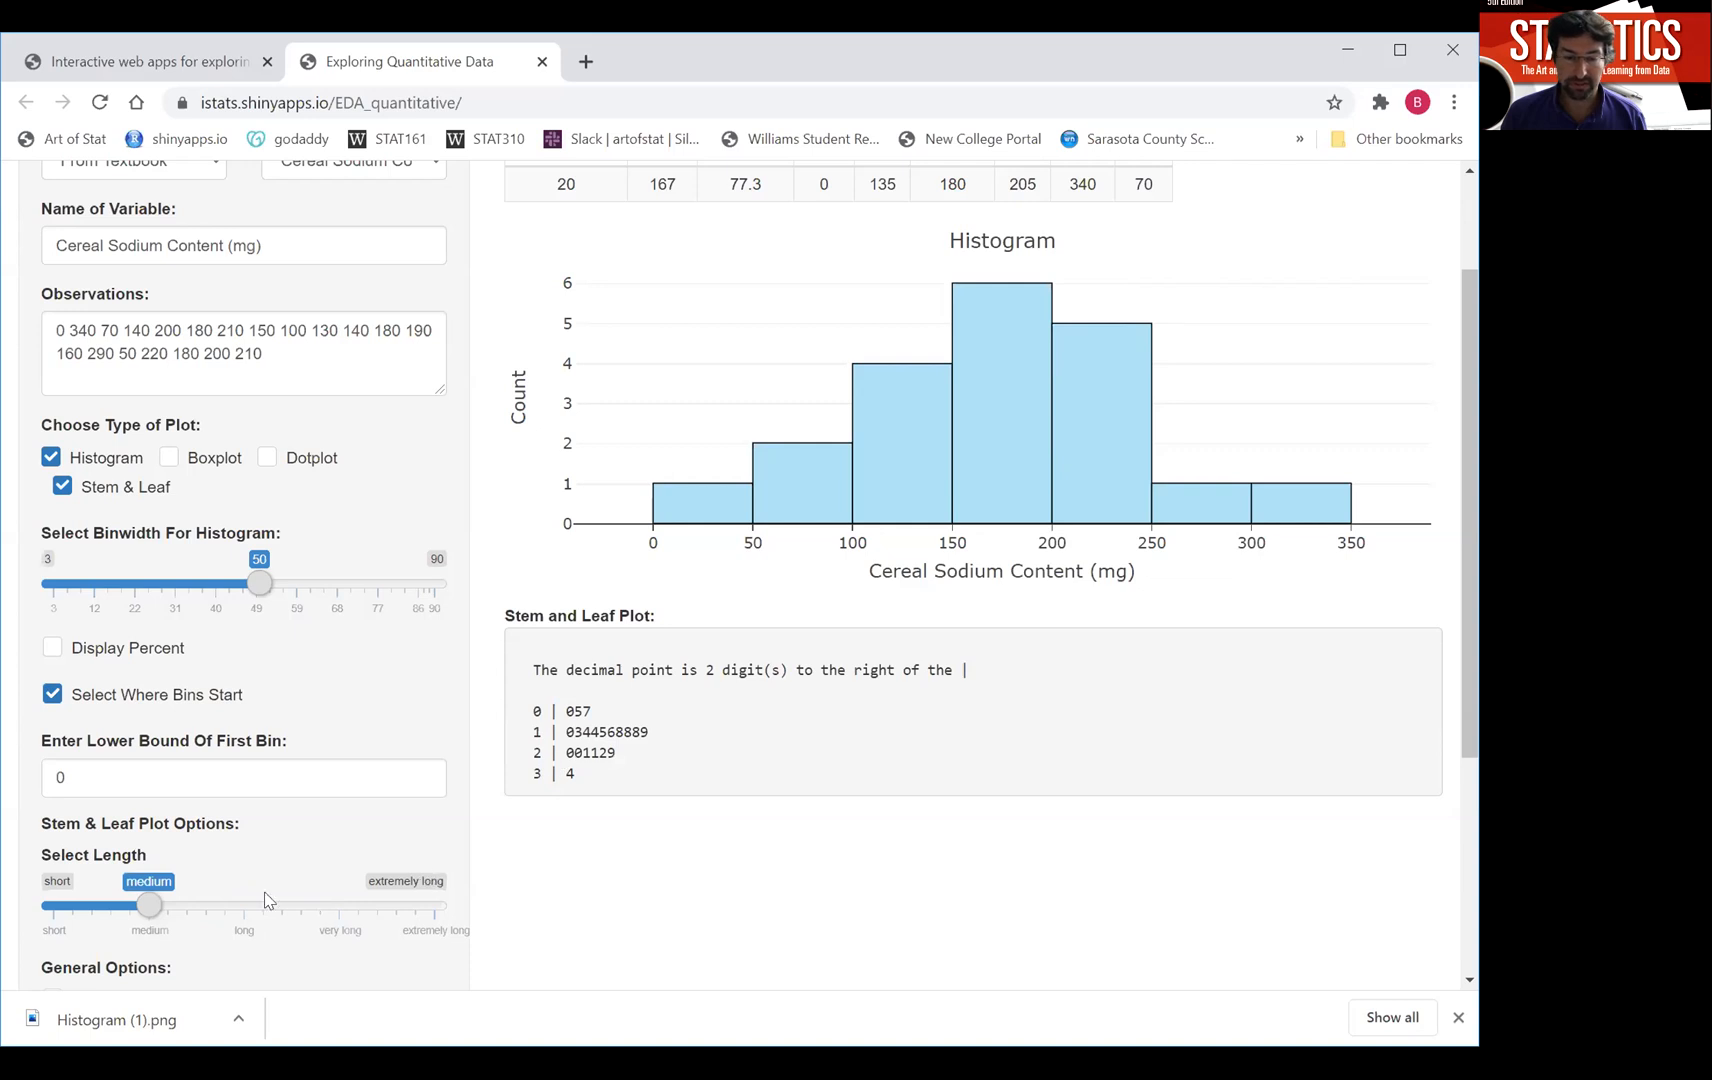
drag(150, 904, 242, 904)
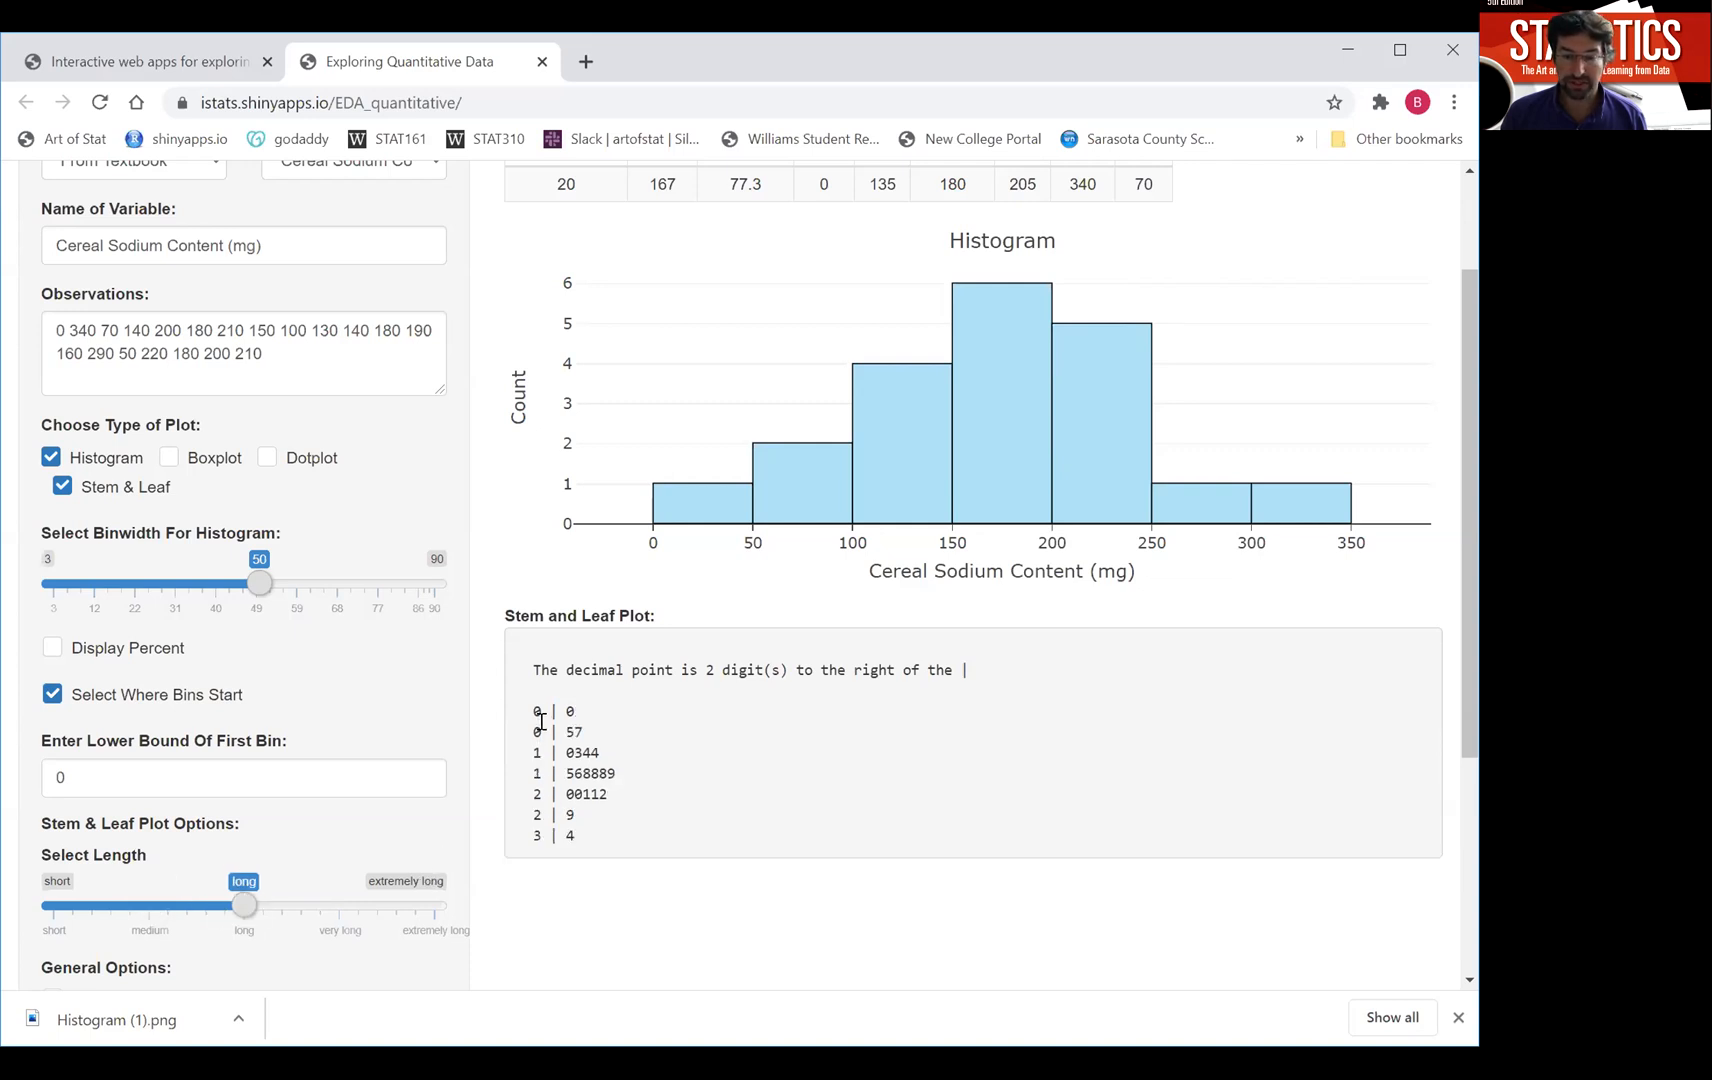
mouse_move(536, 748)
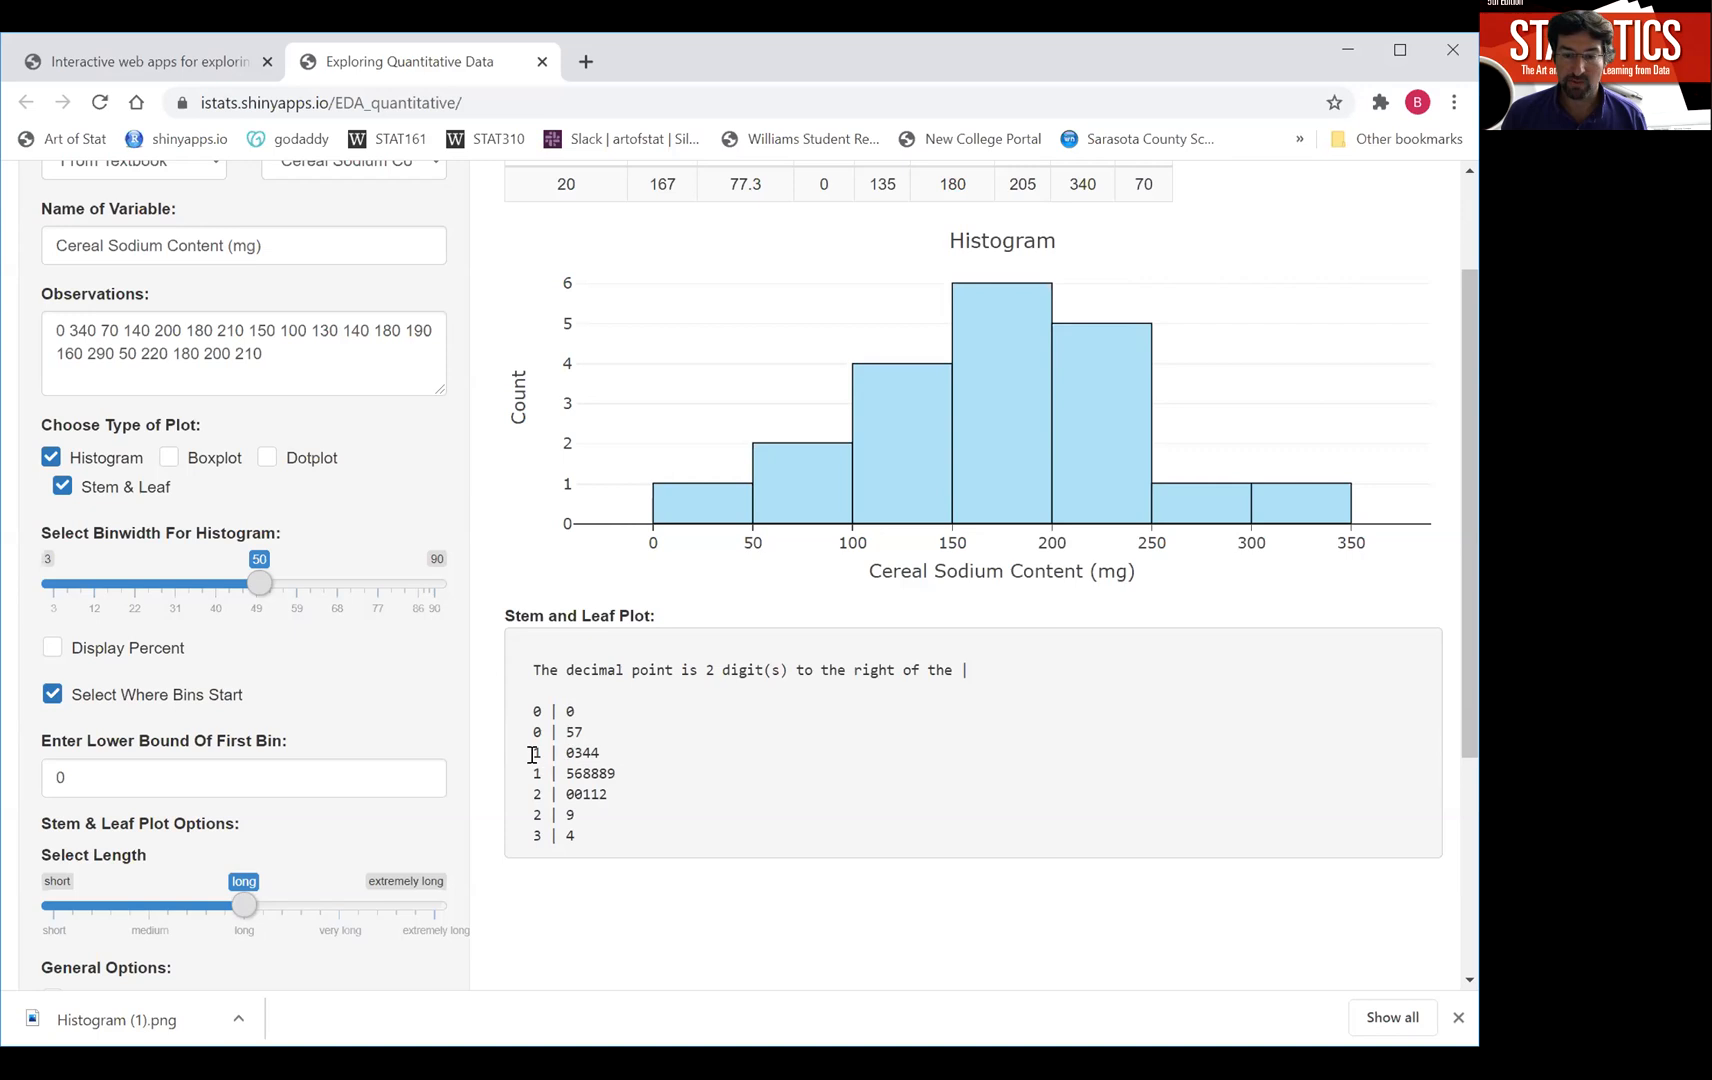
mouse_move(532, 754)
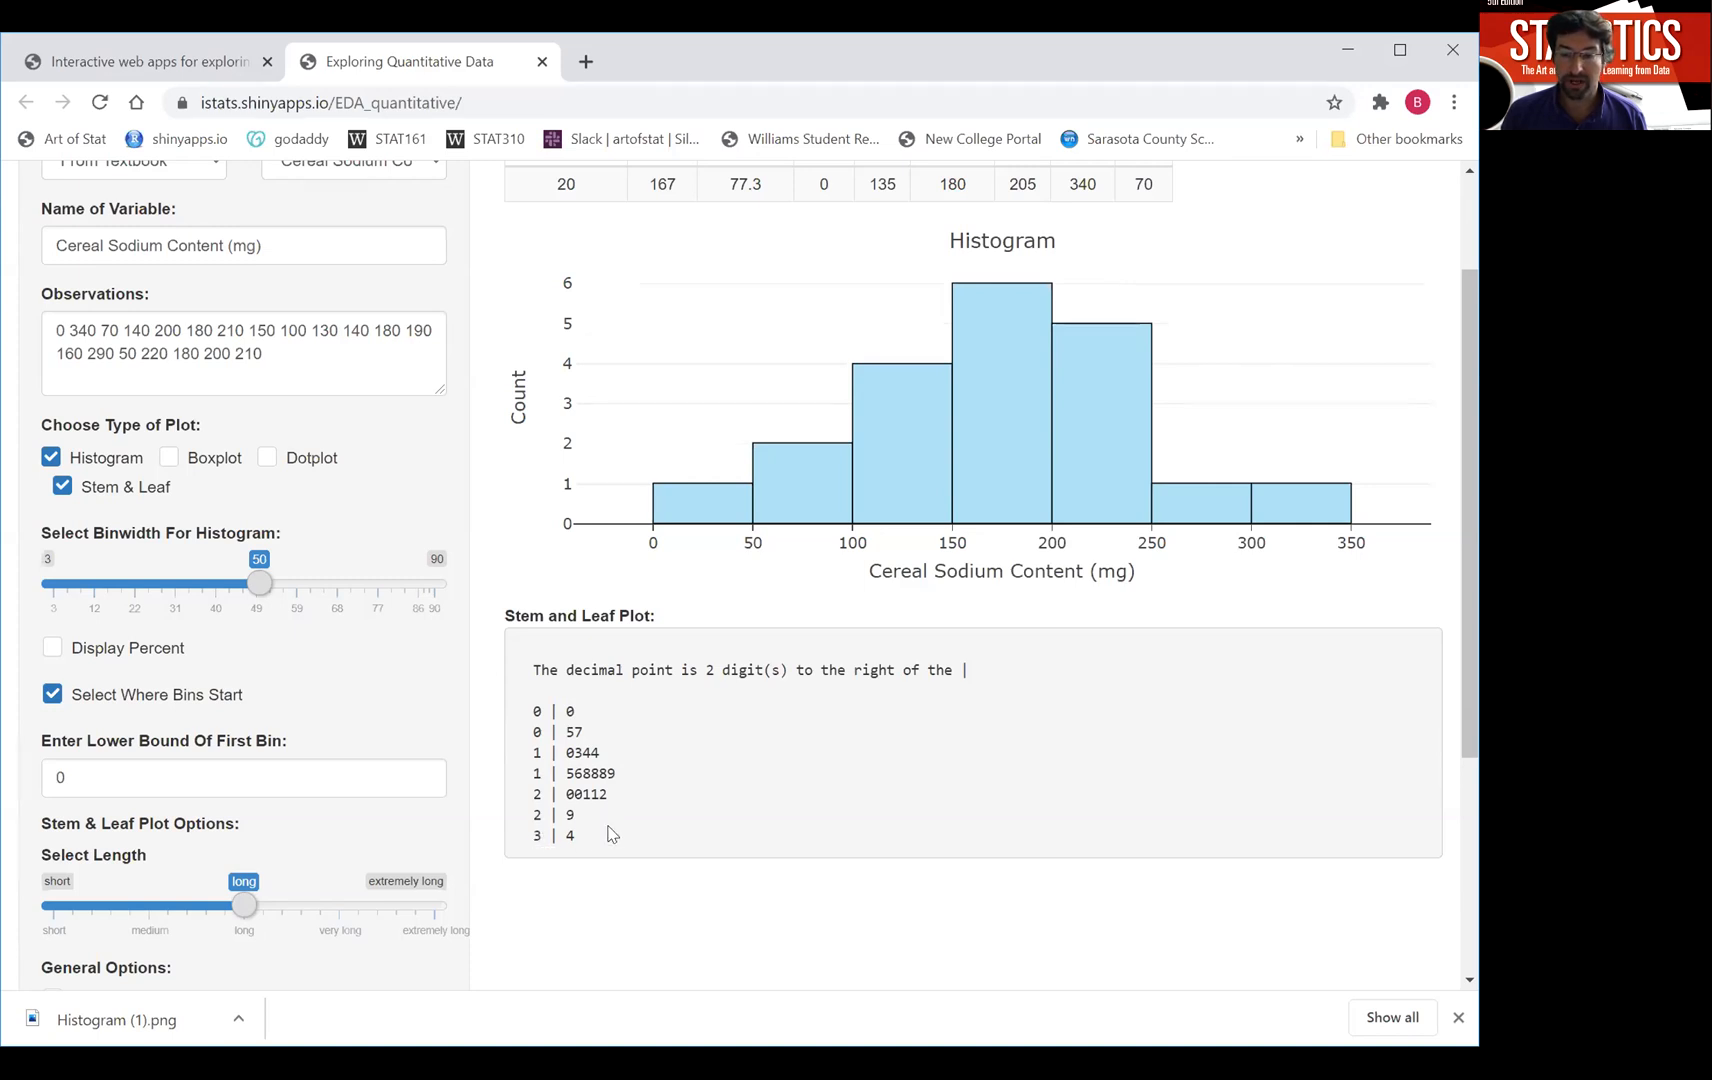
mouse_move(694, 696)
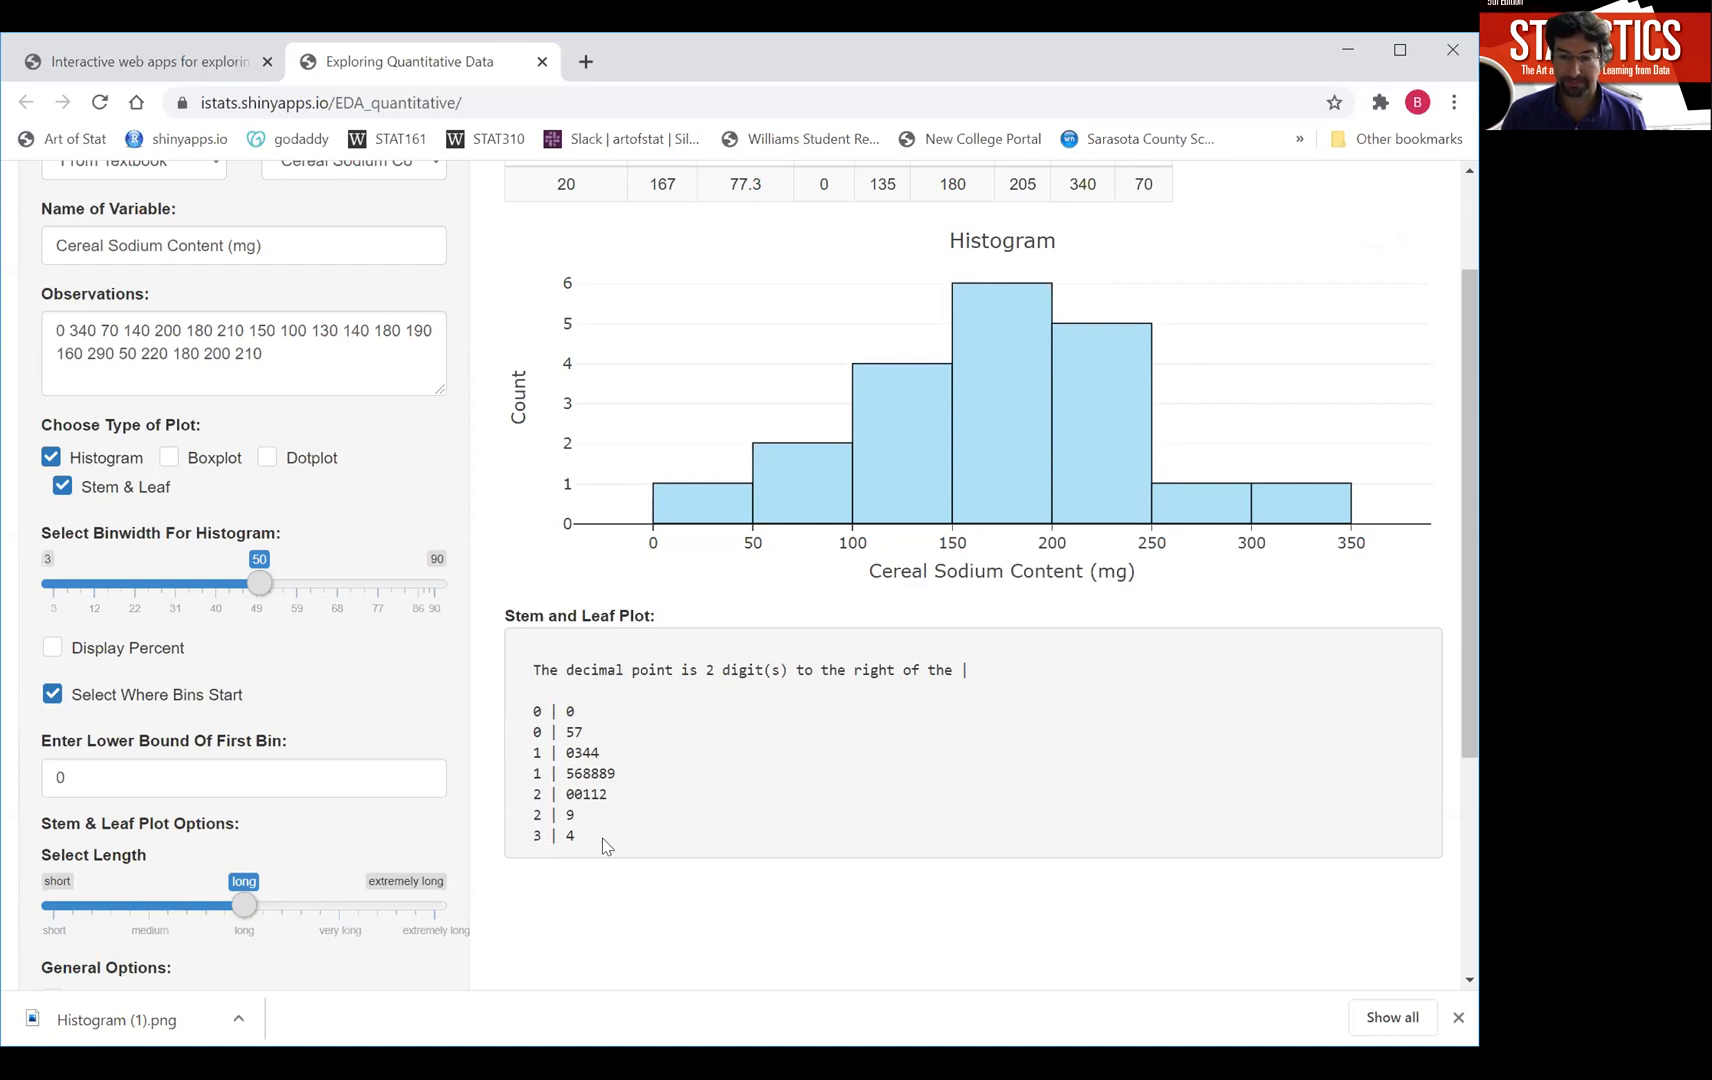
mouse_move(774, 800)
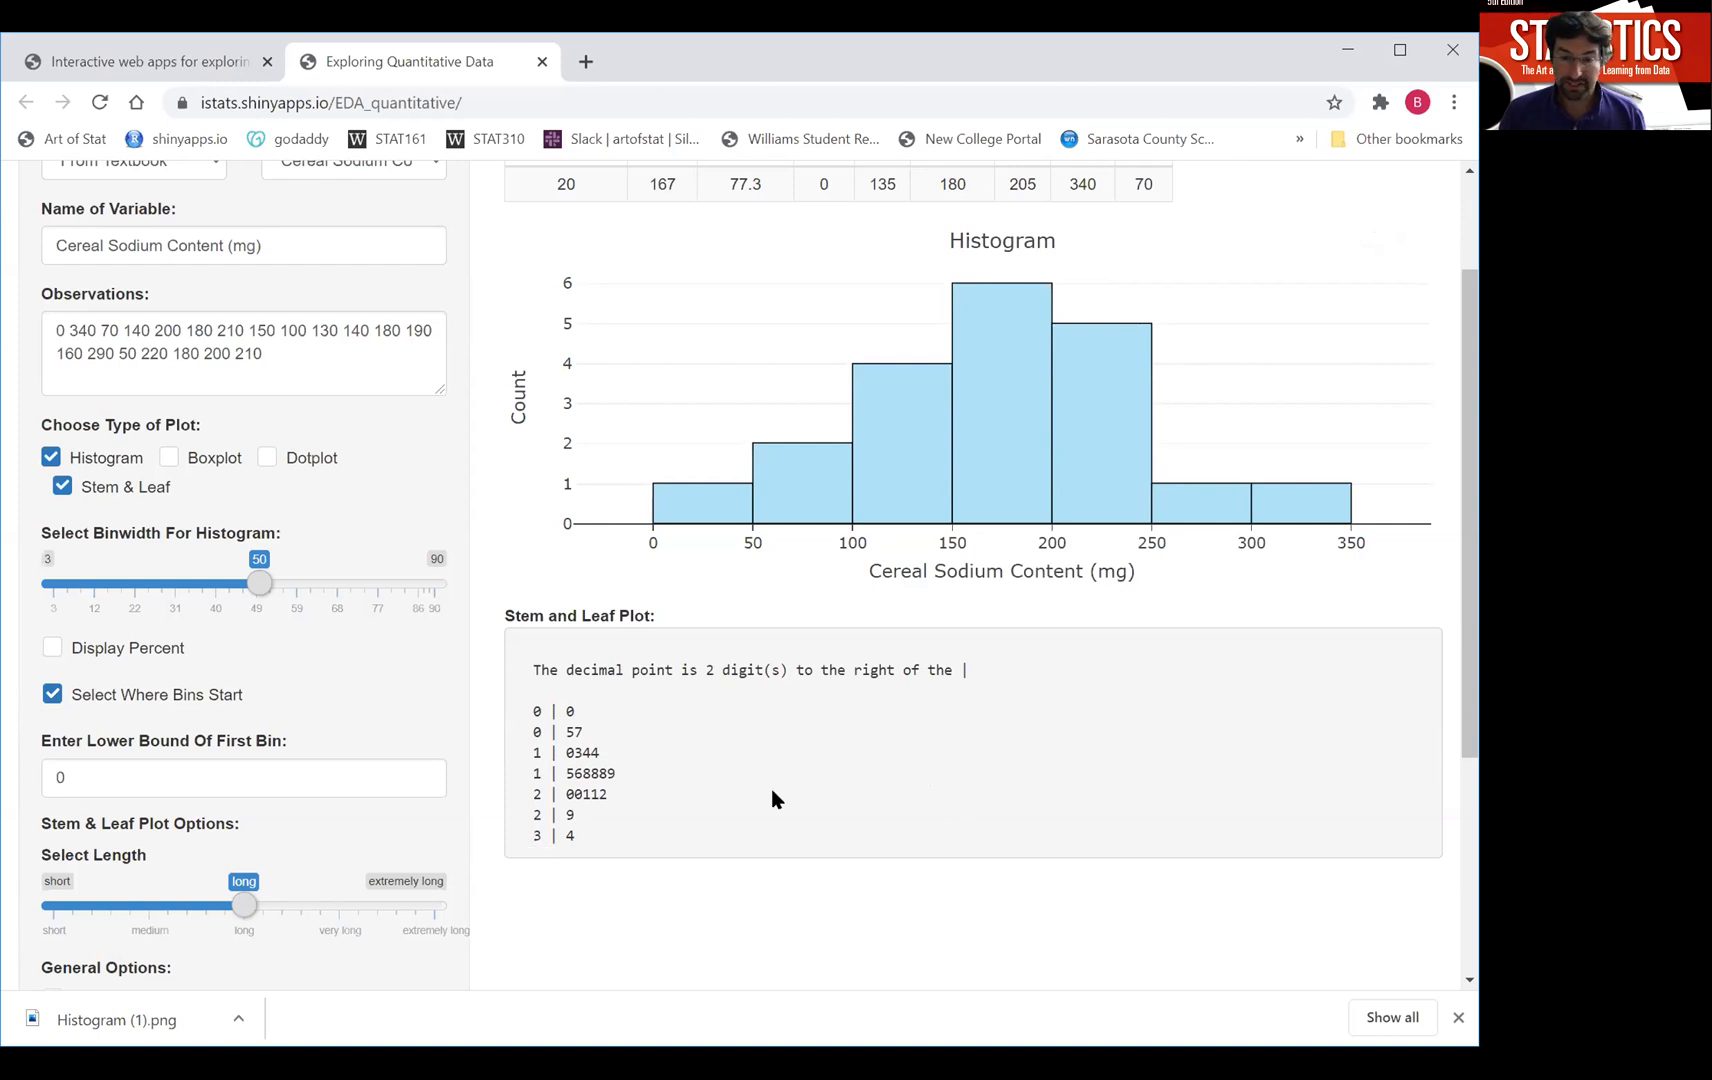
mouse_move(274, 466)
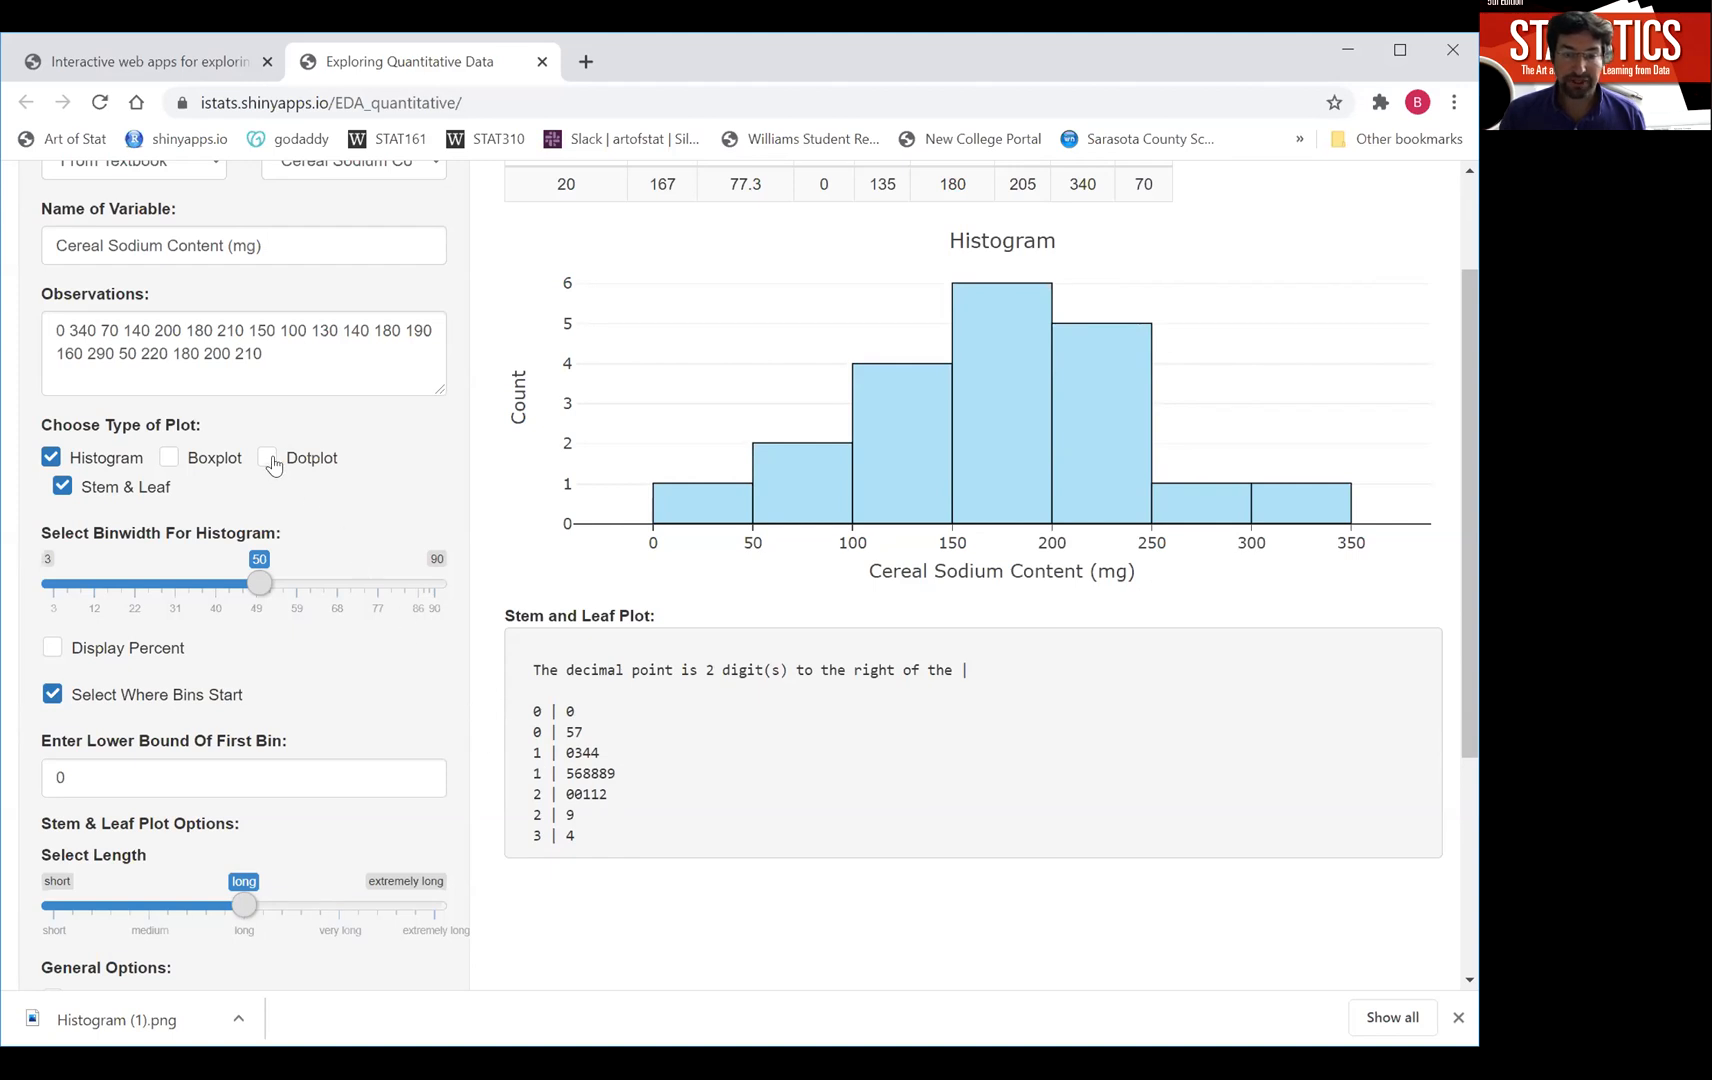
Replace the stem-and-leaf plot with a dotplot and set its binwidth to about 14.5.
click(268, 458)
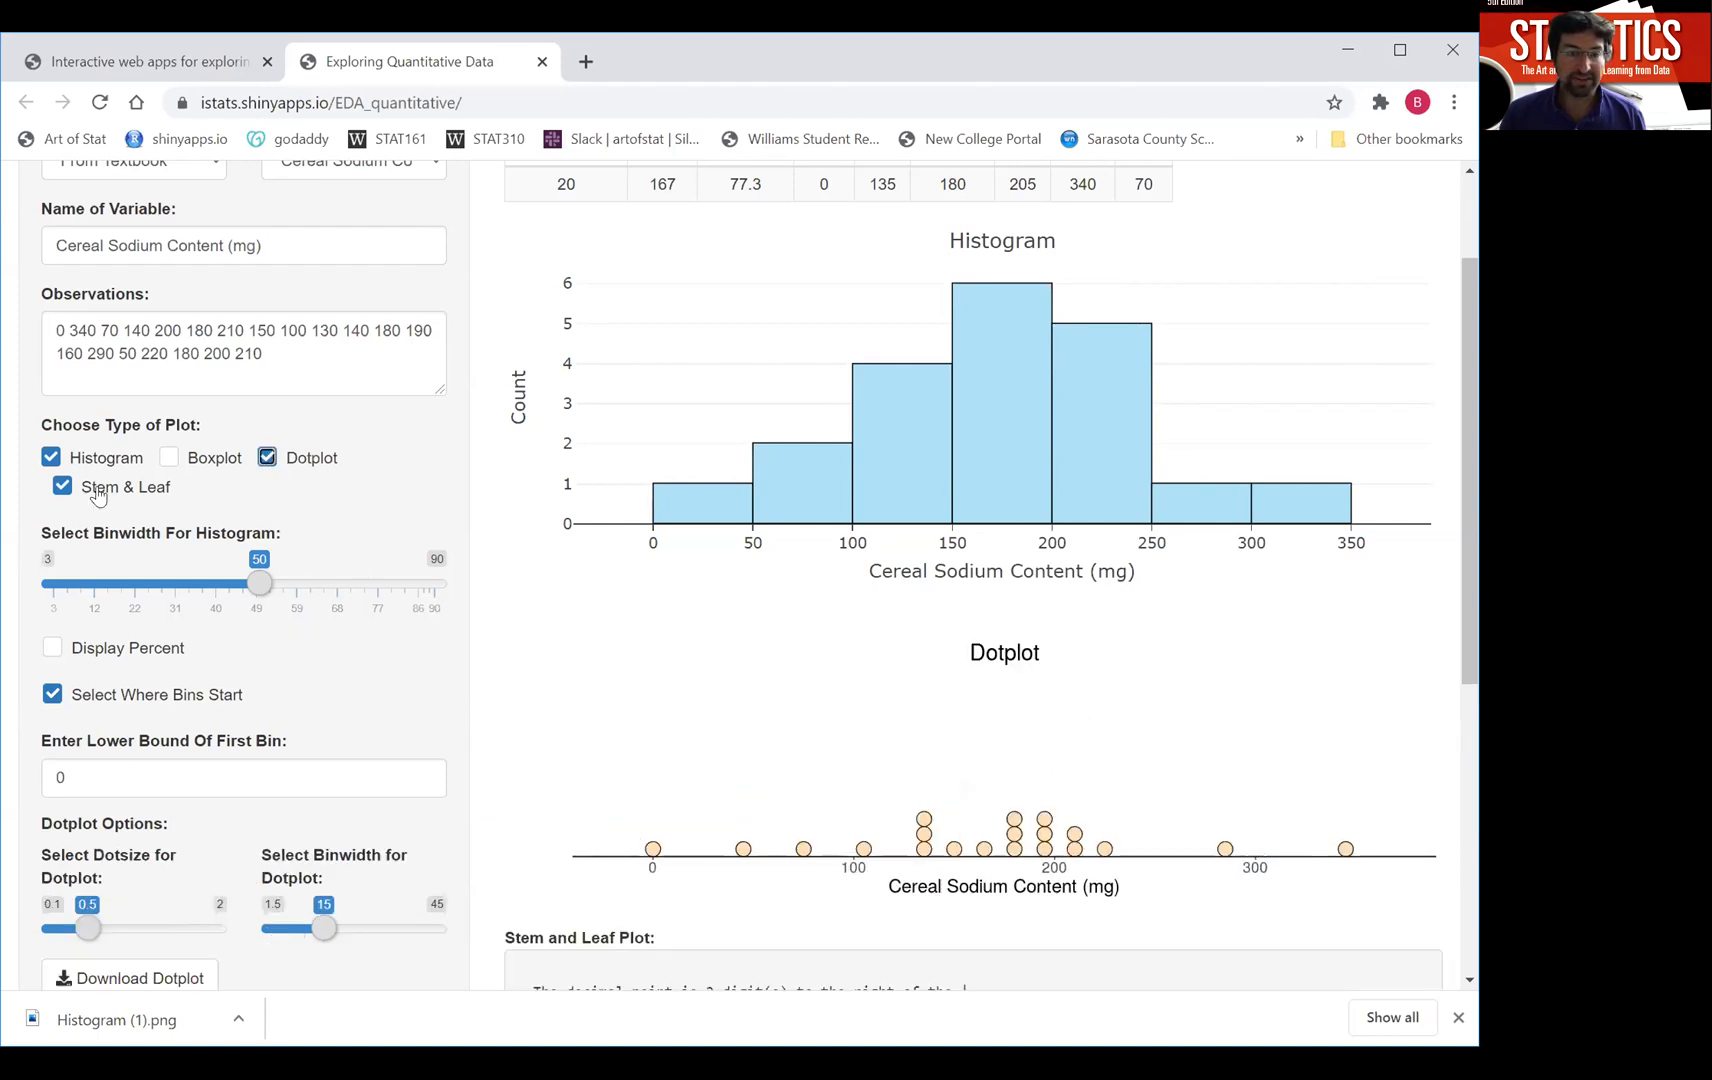
click(62, 486)
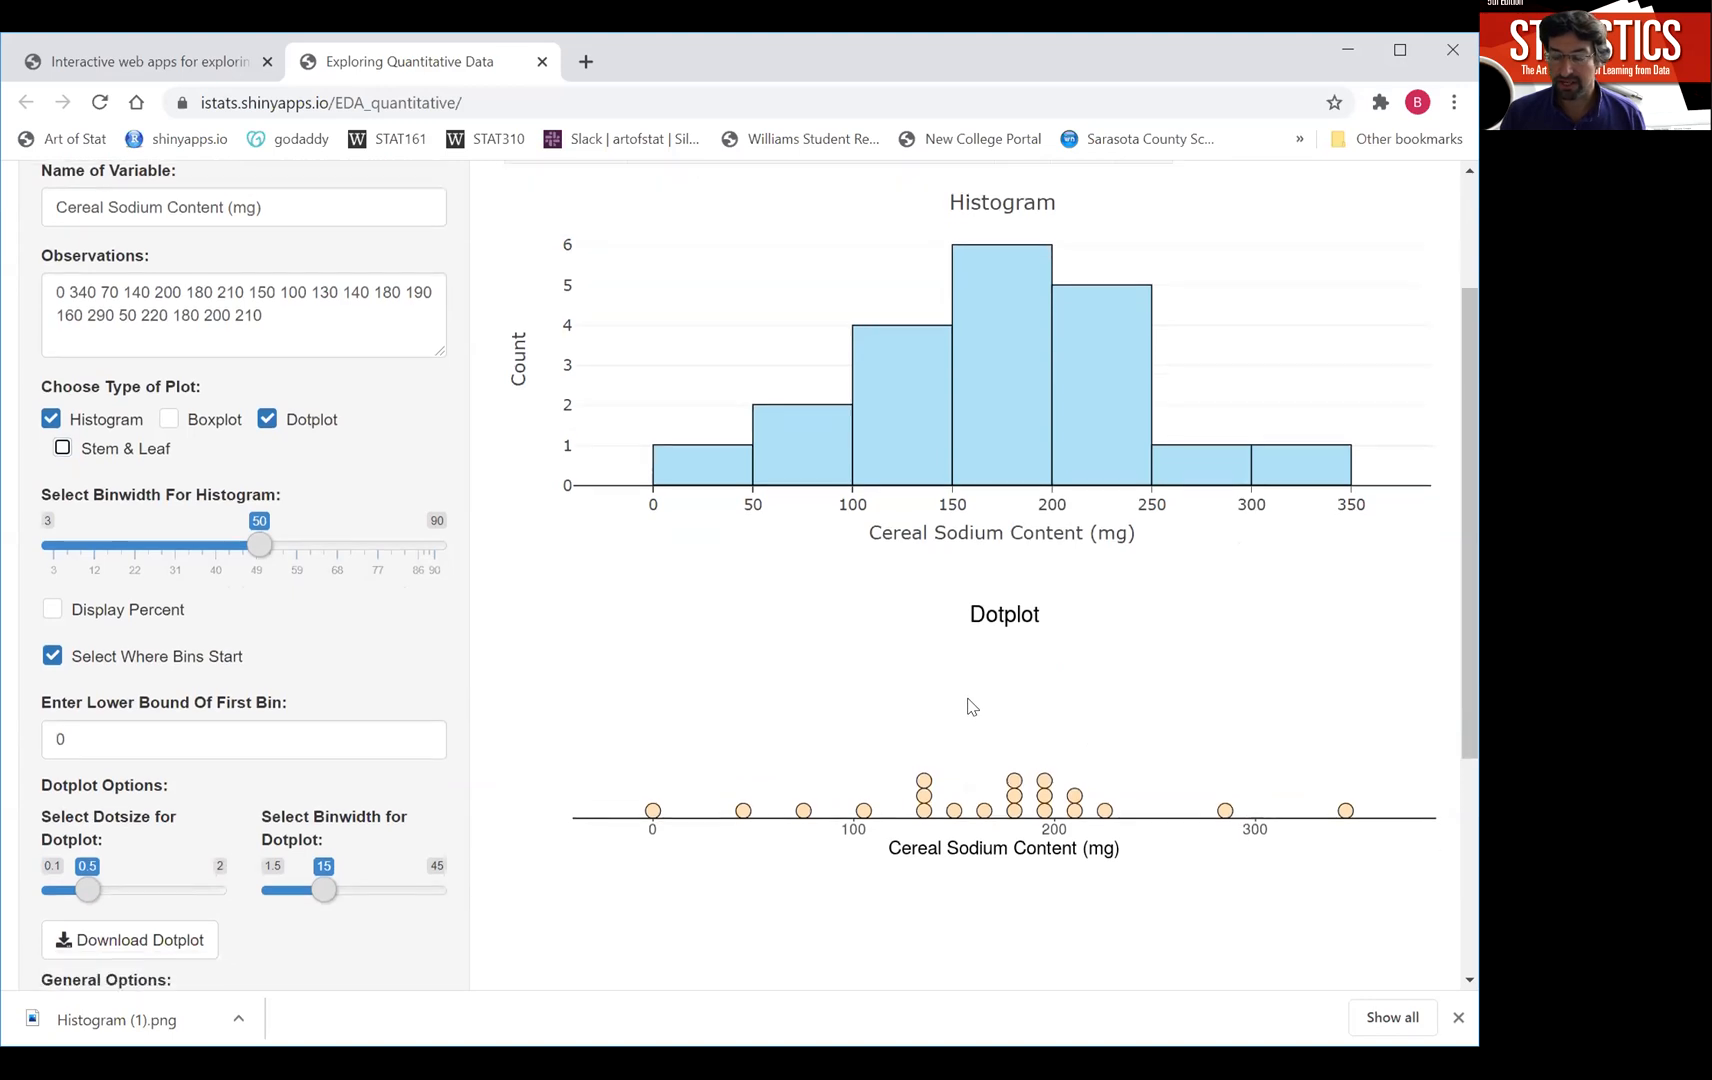
scroll(down, 3)
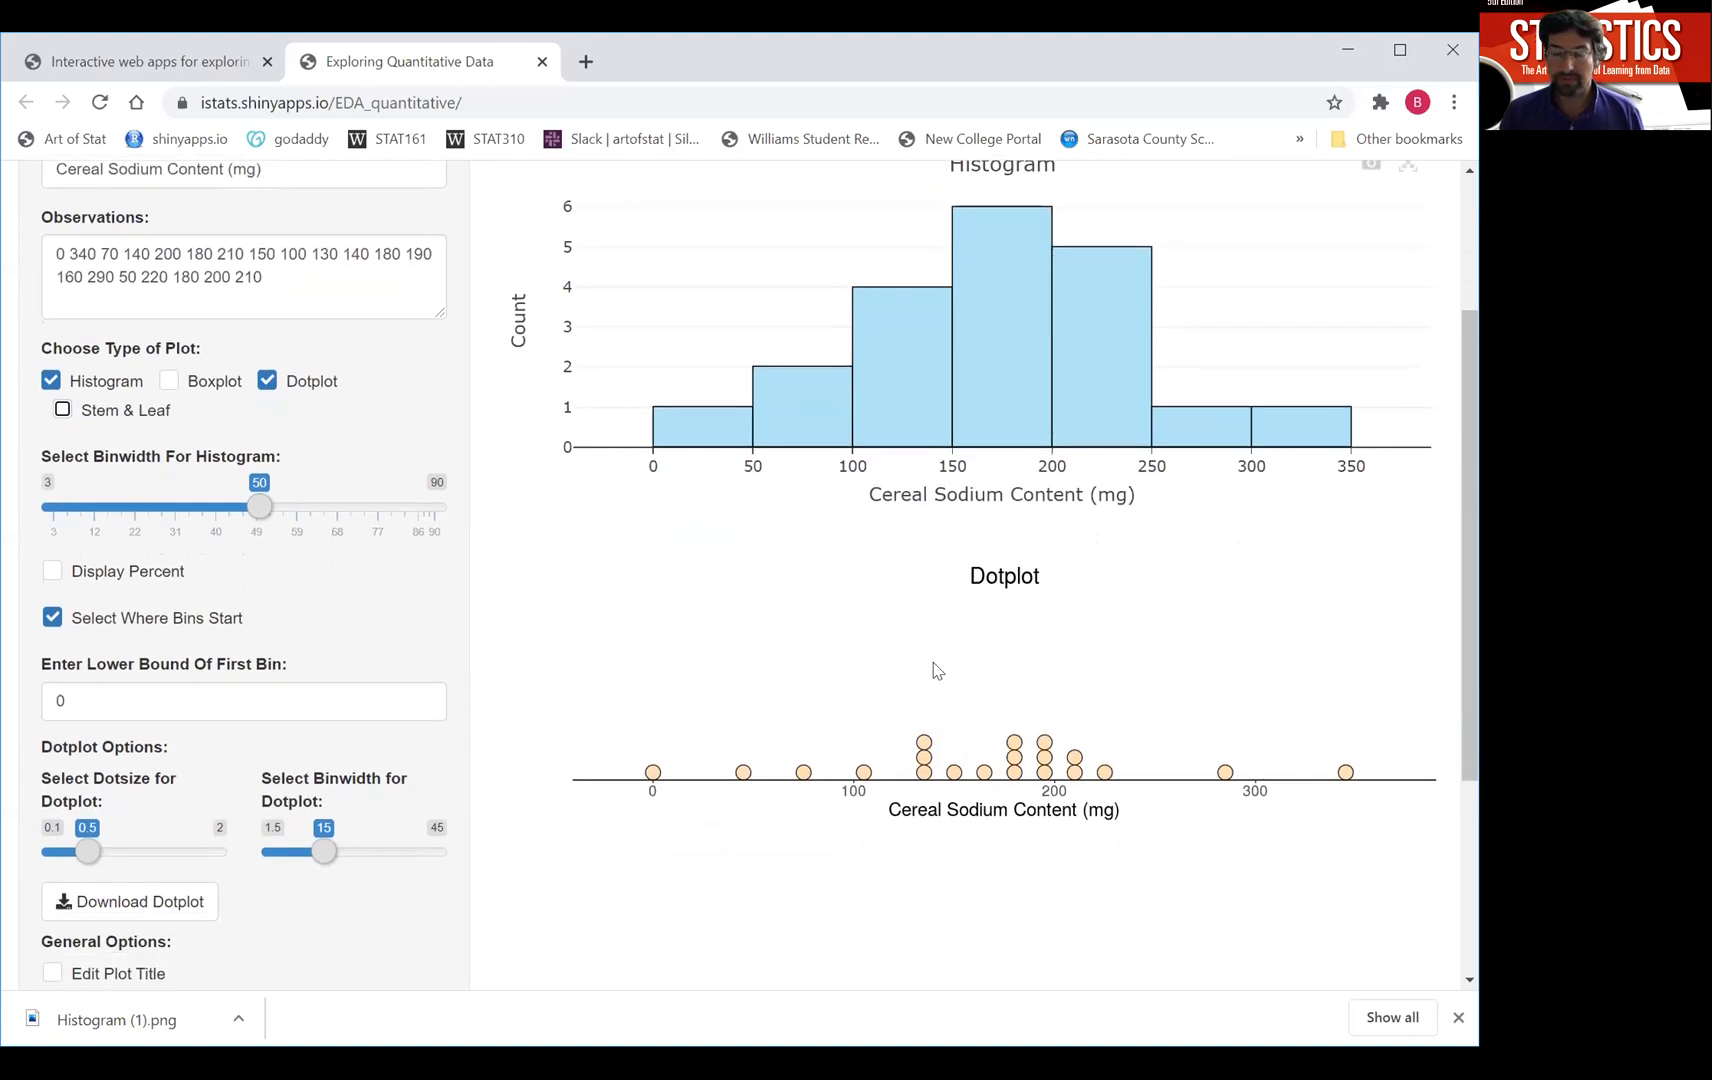
mouse_move(970, 678)
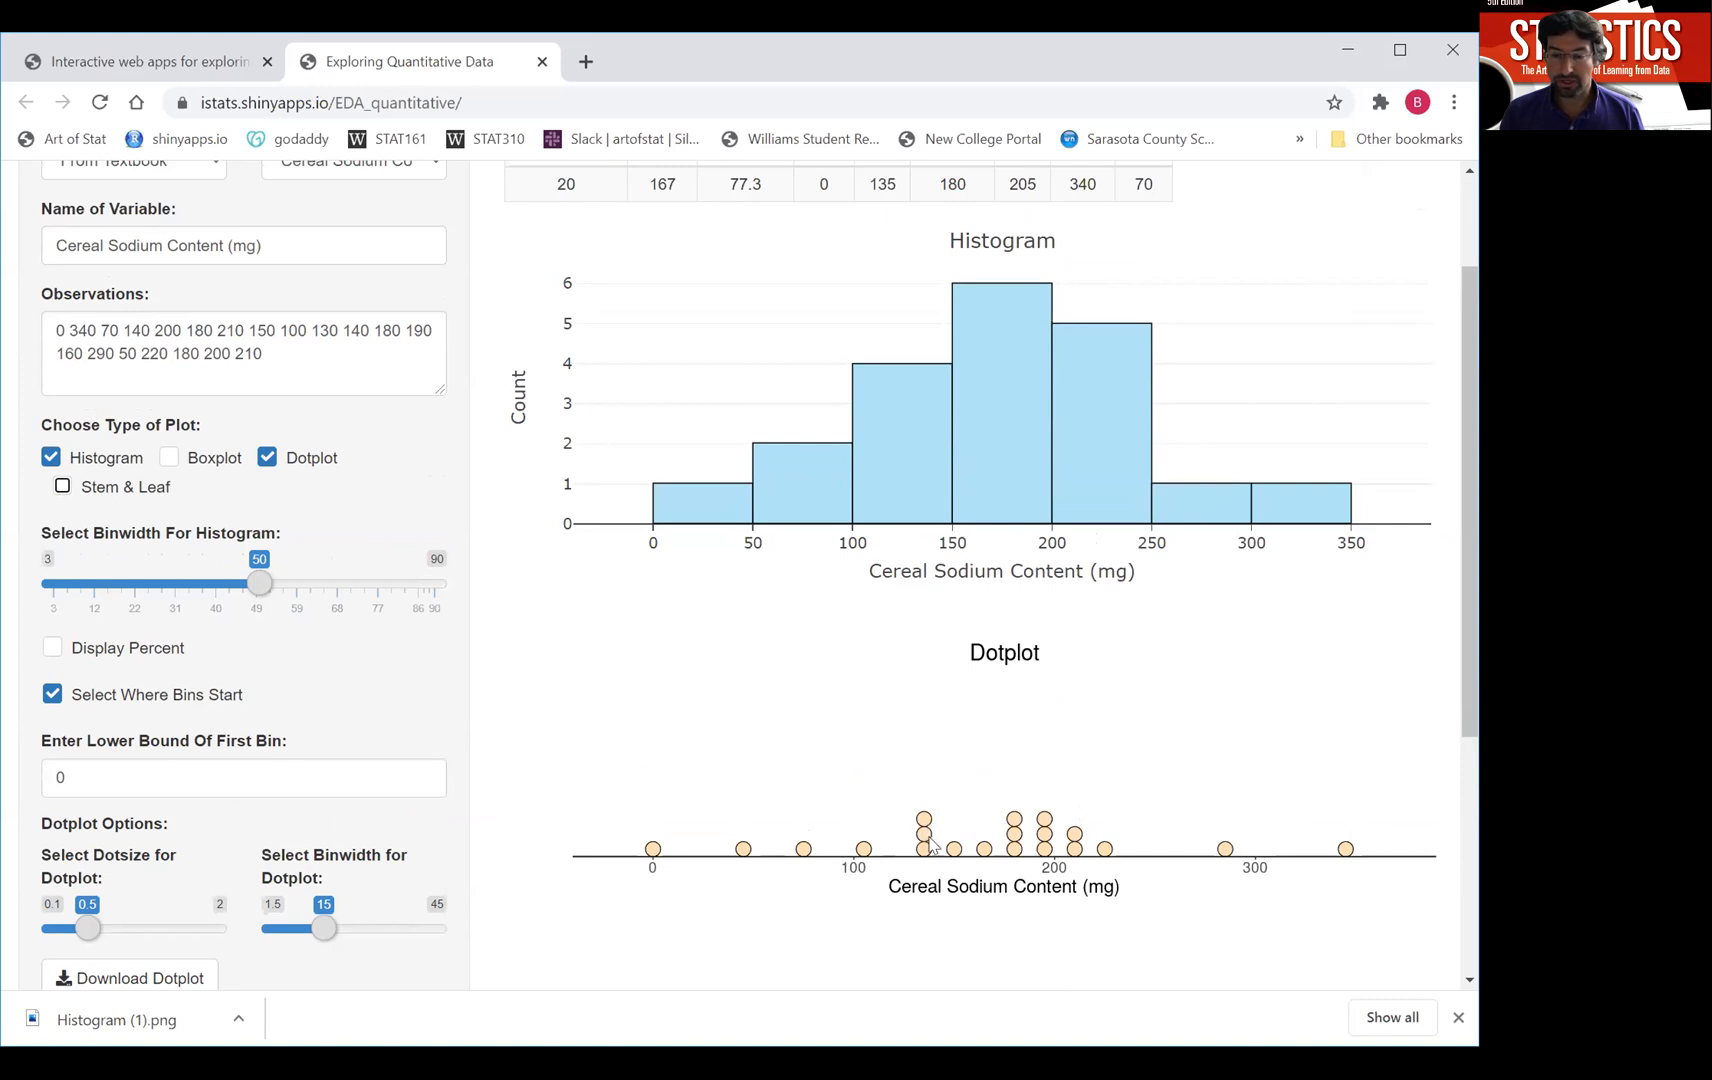
scroll(down, 3)
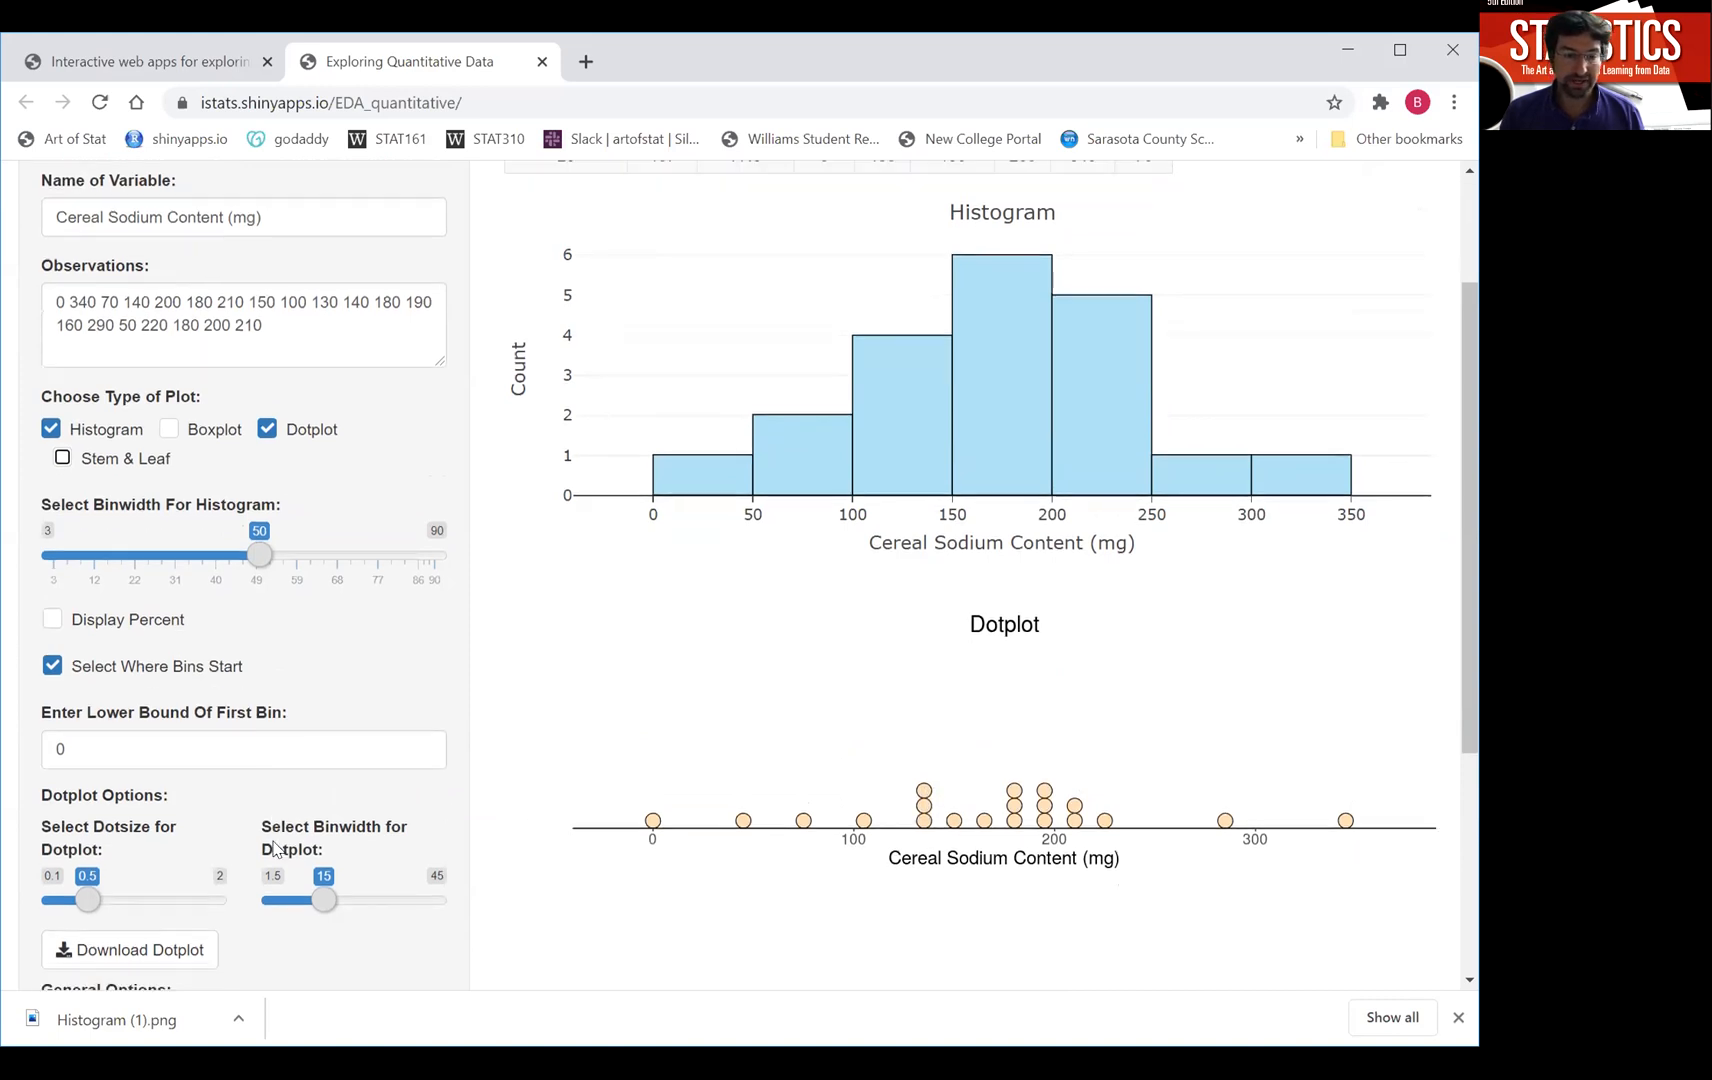
scroll(down, 3)
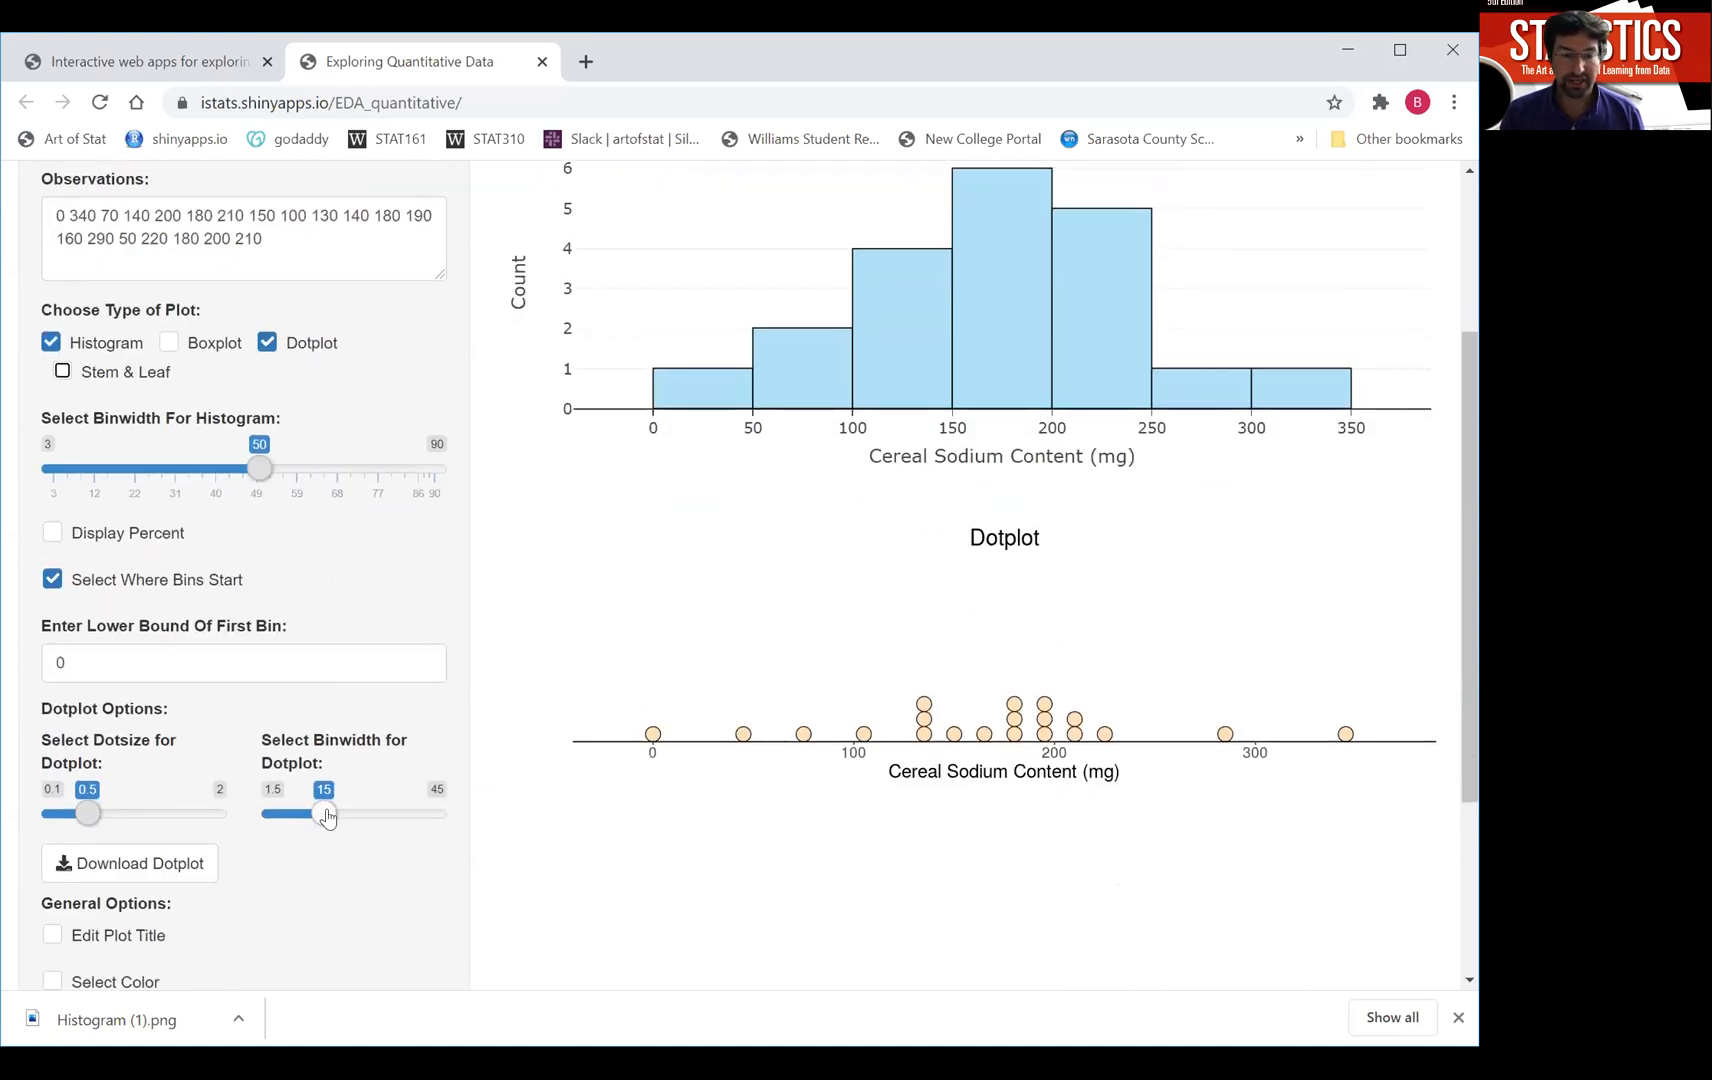
drag(322, 812, 390, 812)
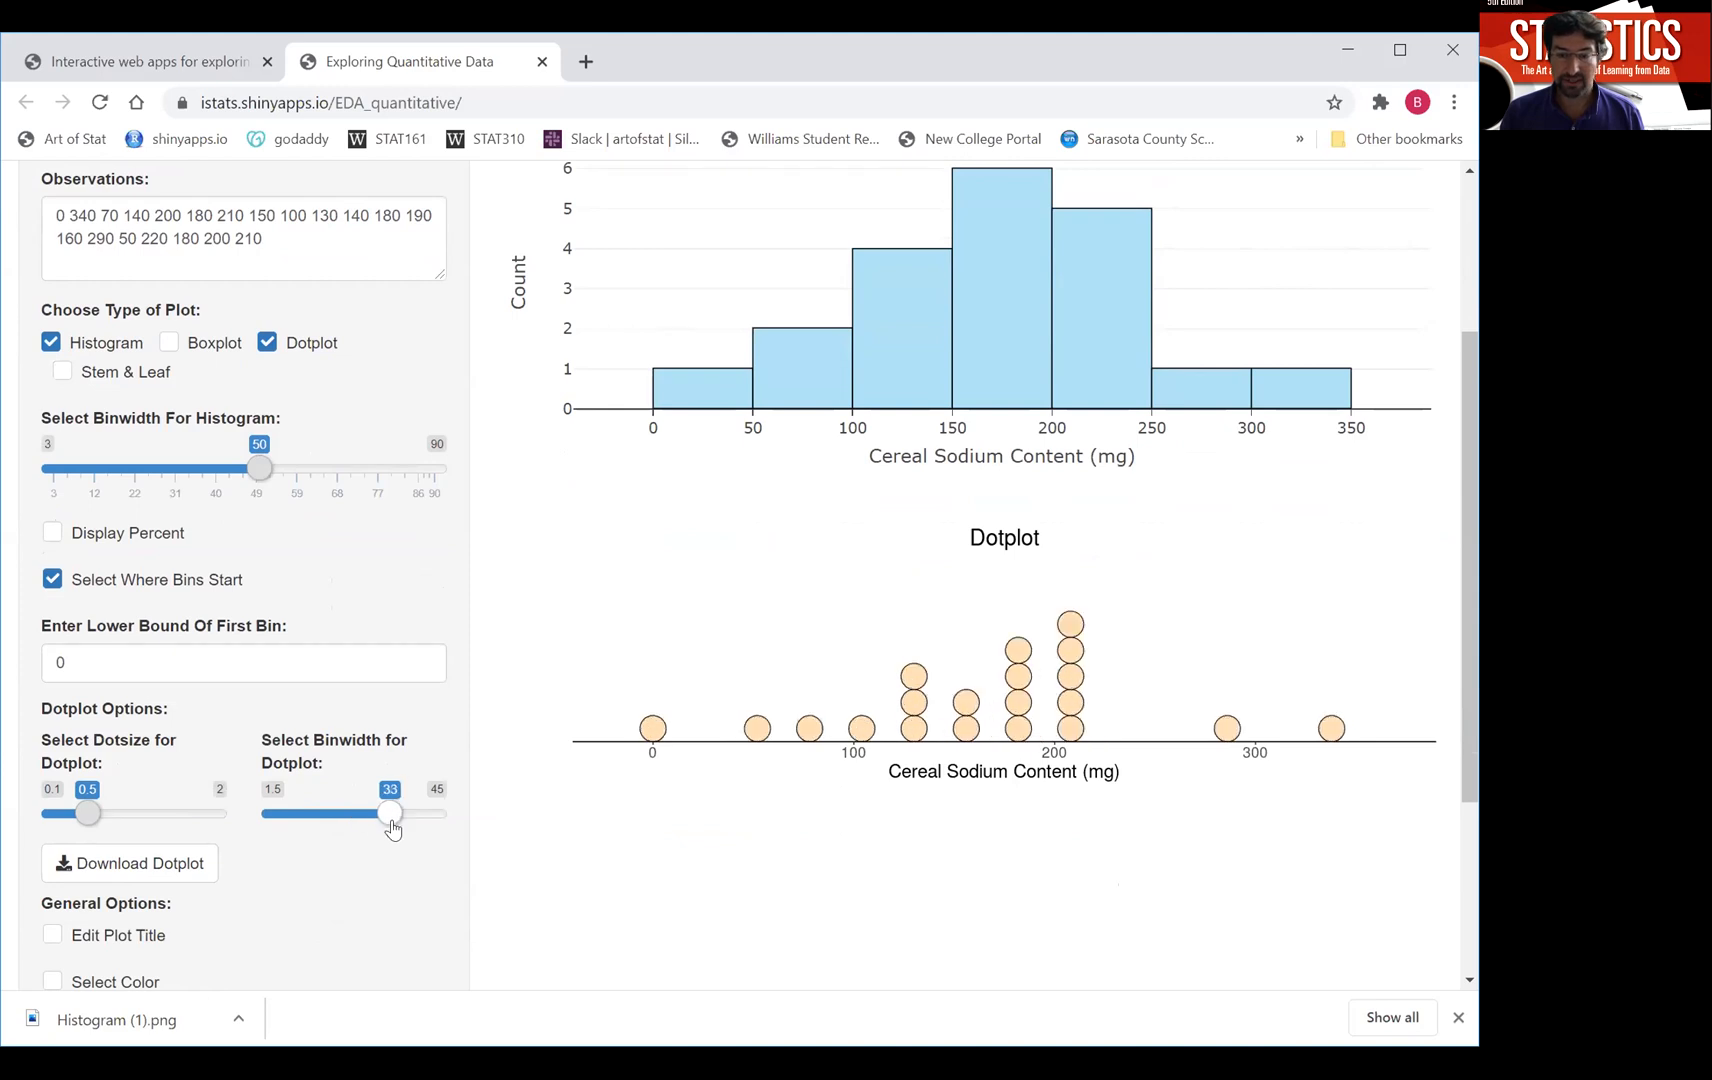
drag(390, 812, 352, 812)
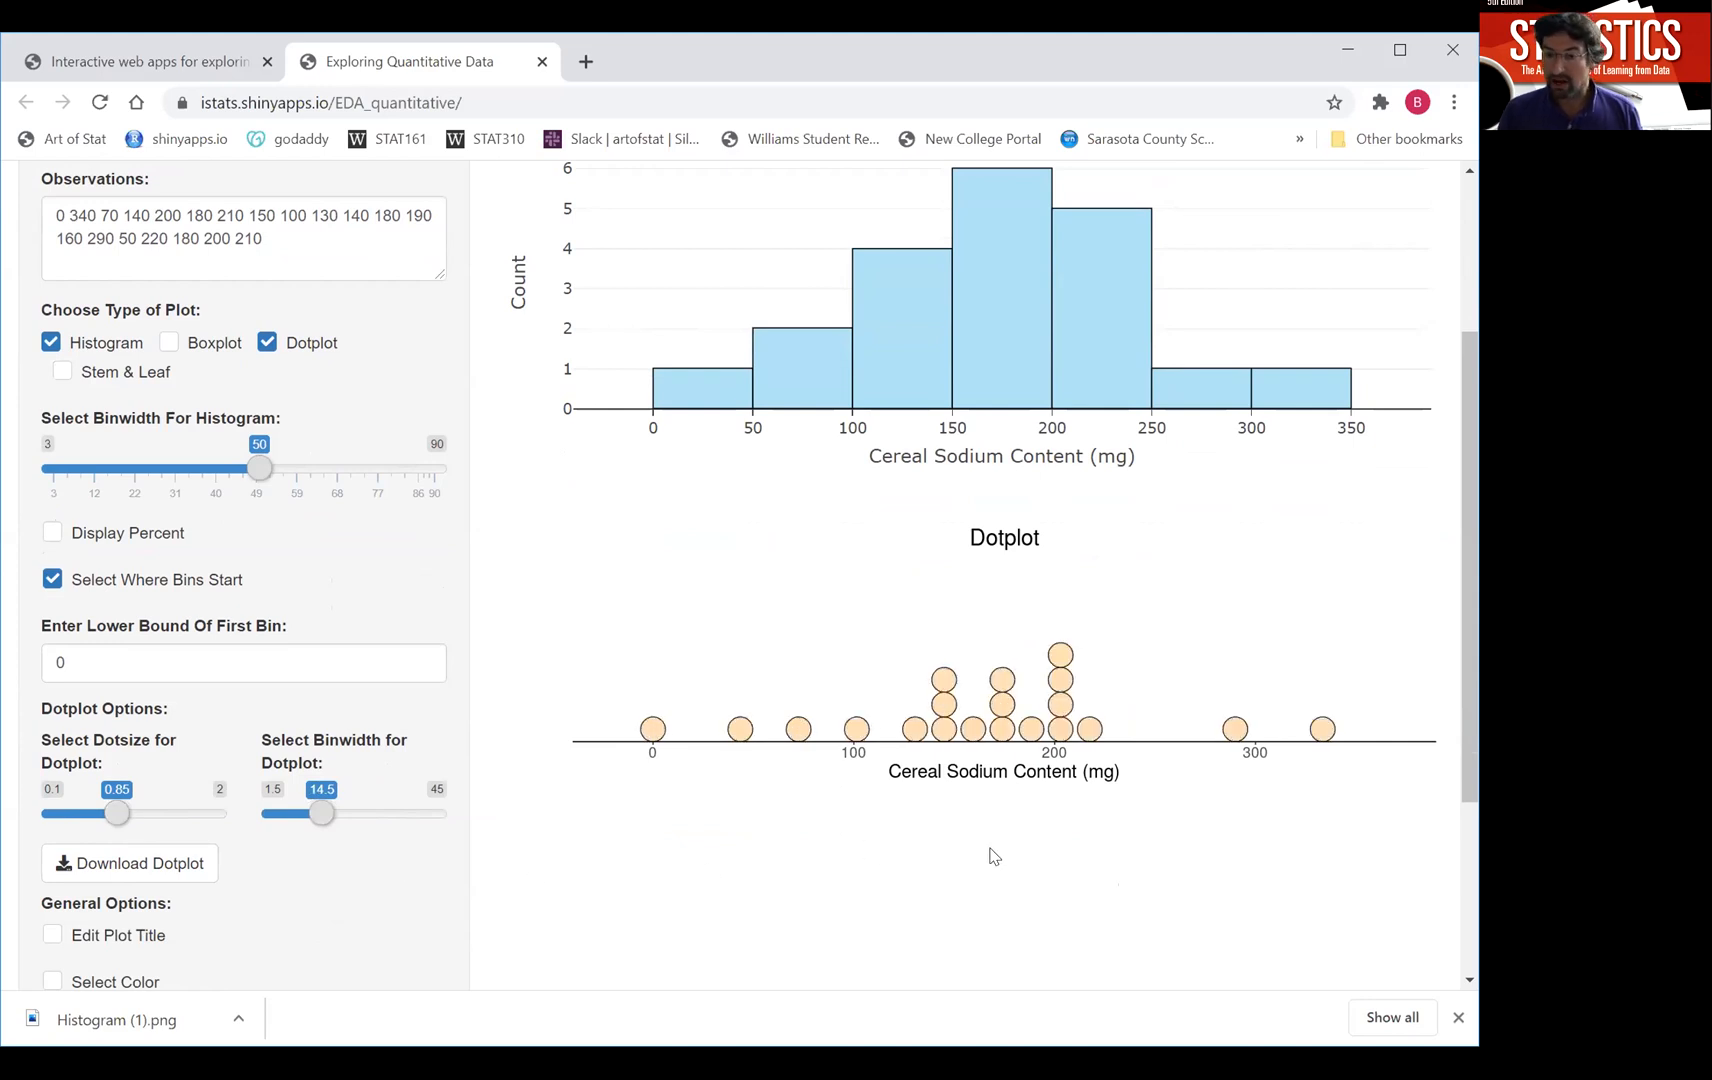
mouse_move(972, 832)
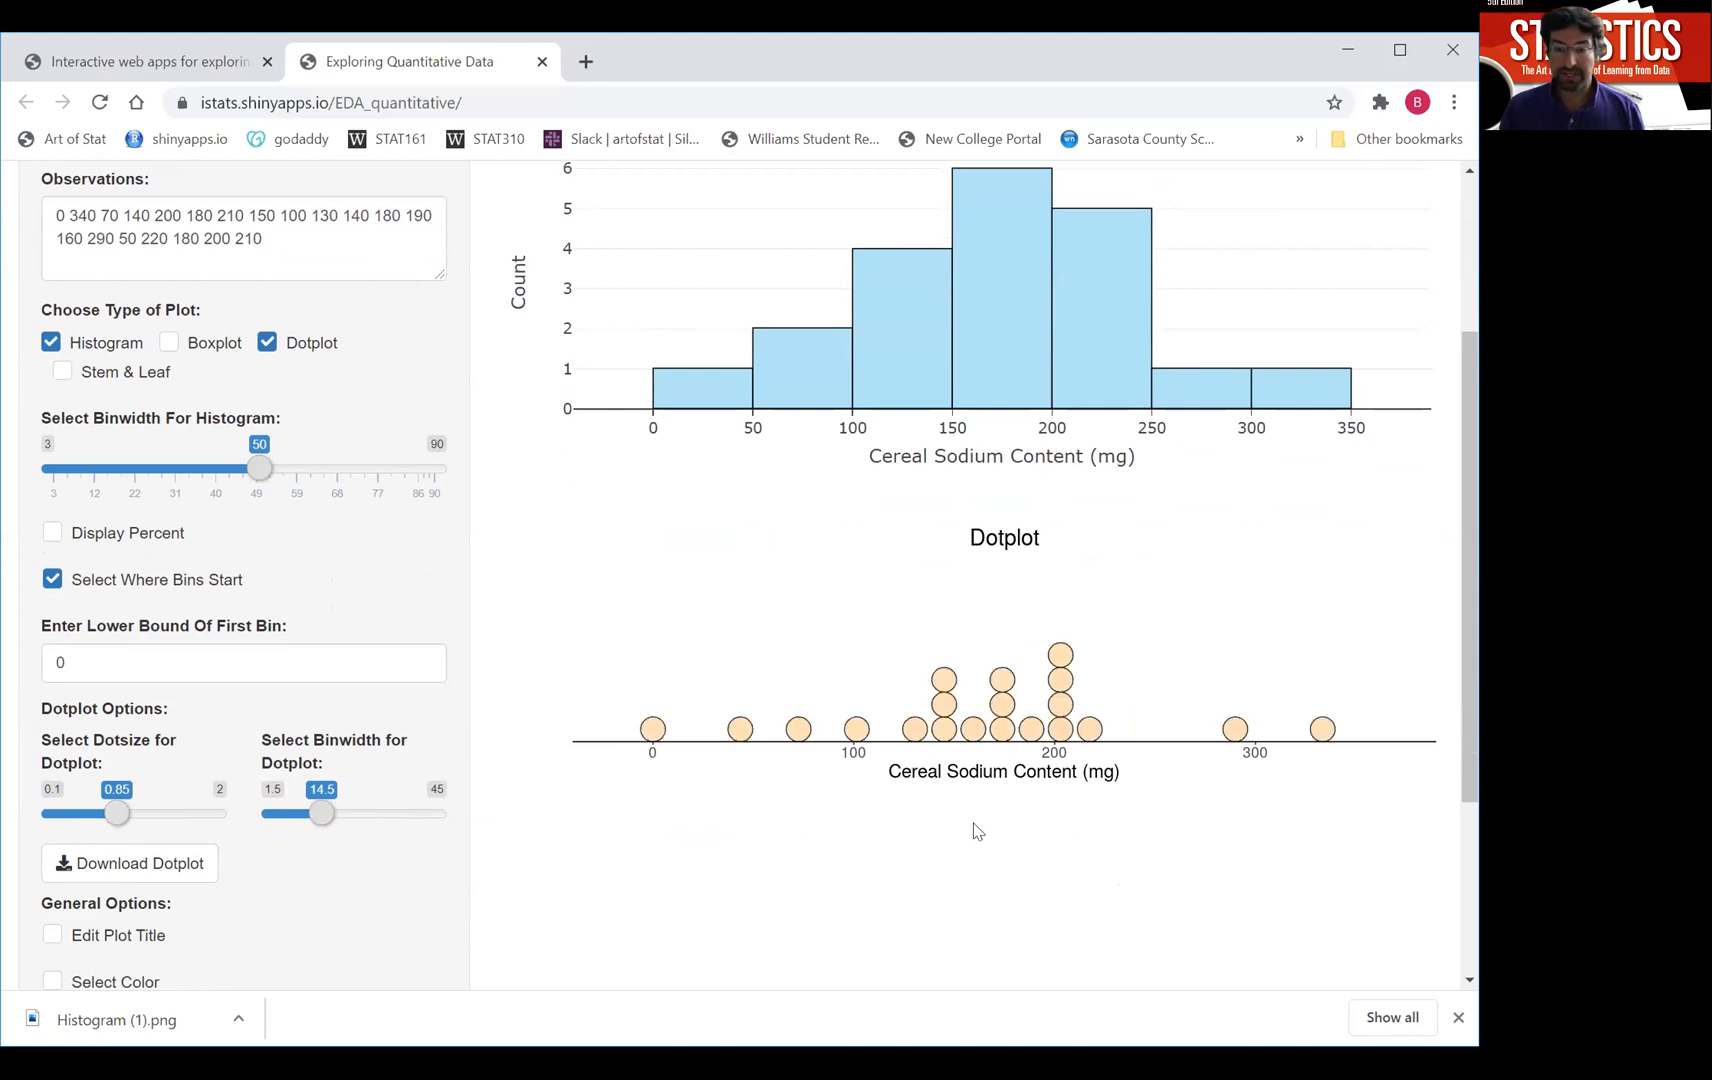
mouse_move(838, 742)
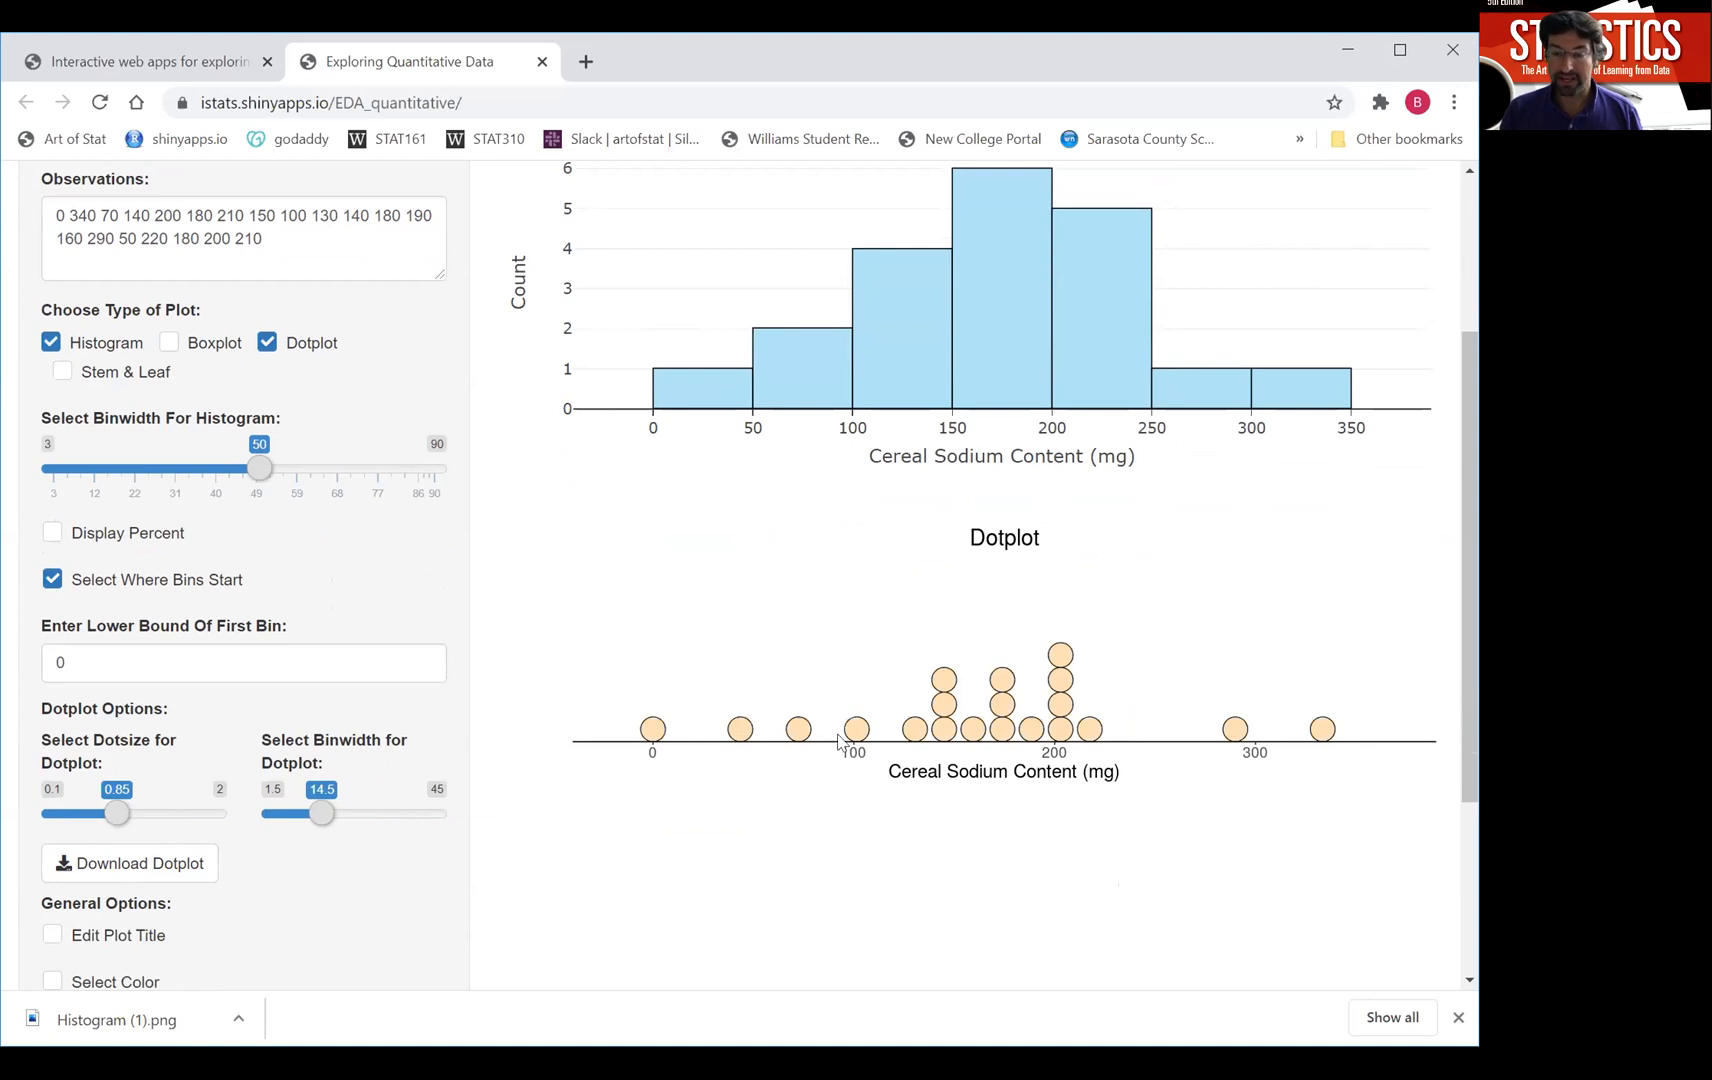
mouse_move(784, 776)
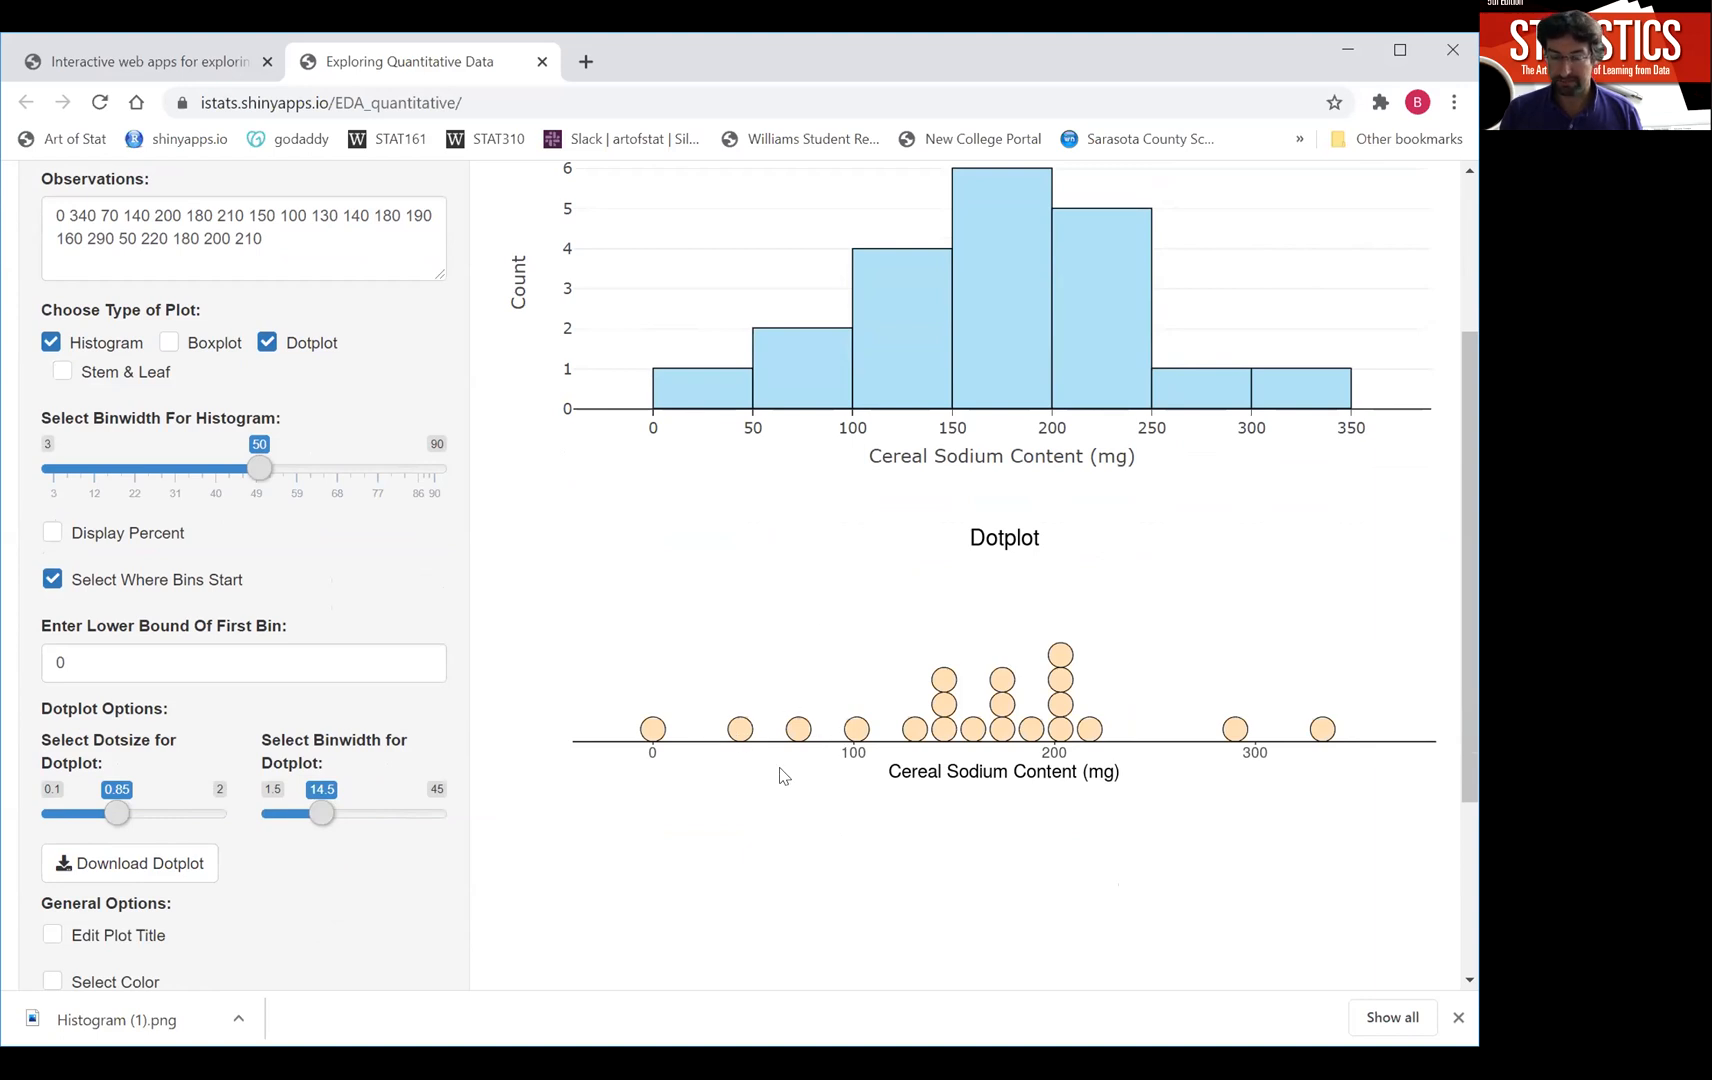
mouse_move(718, 422)
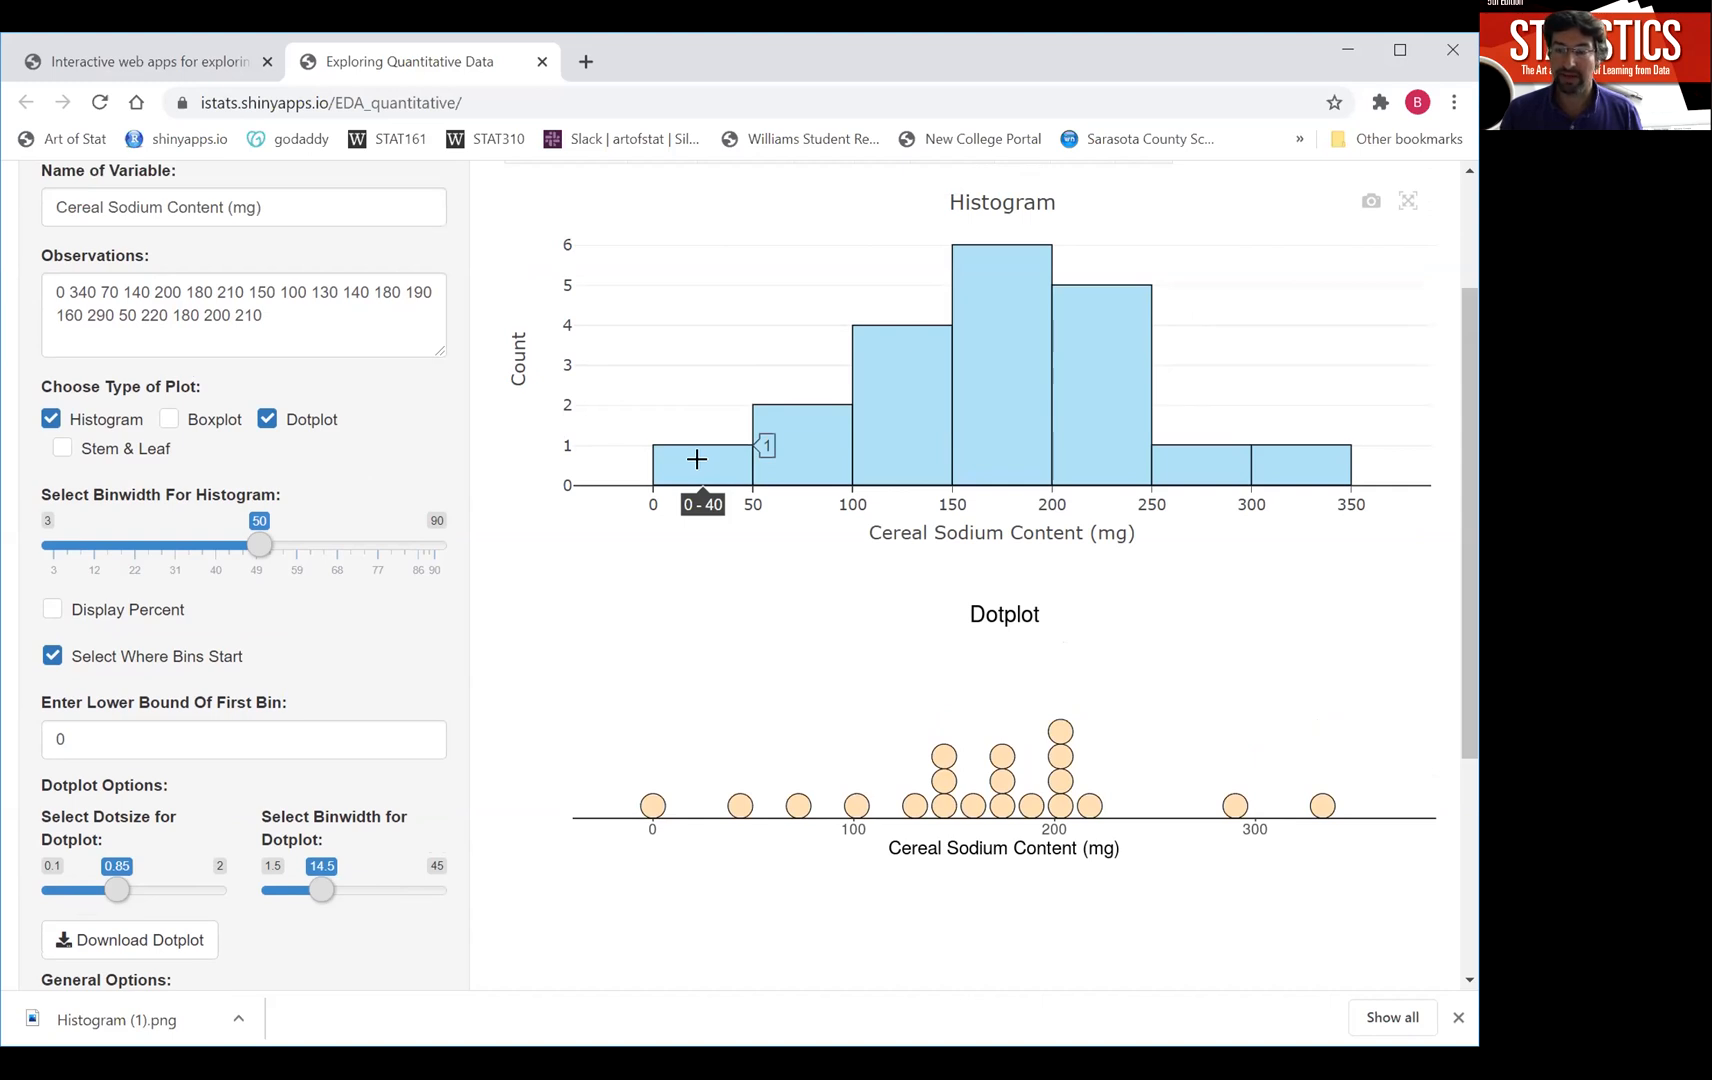
mouse_move(718, 716)
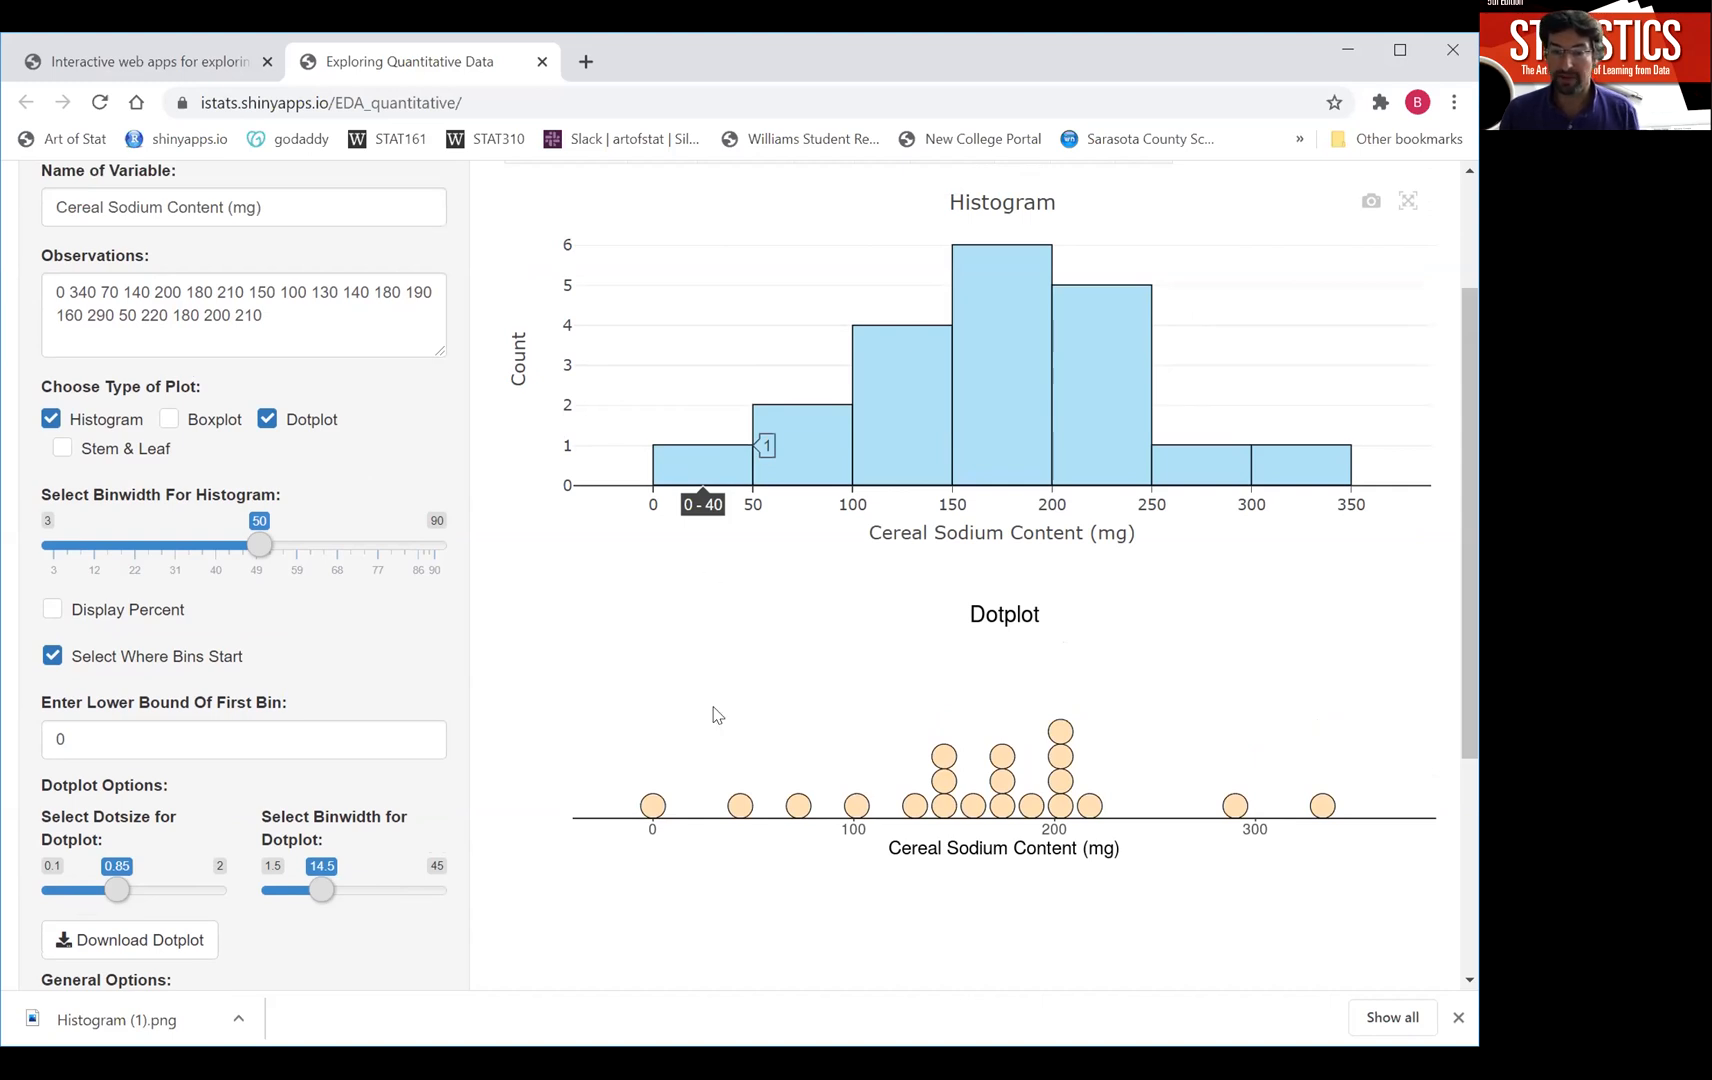
mouse_move(656, 788)
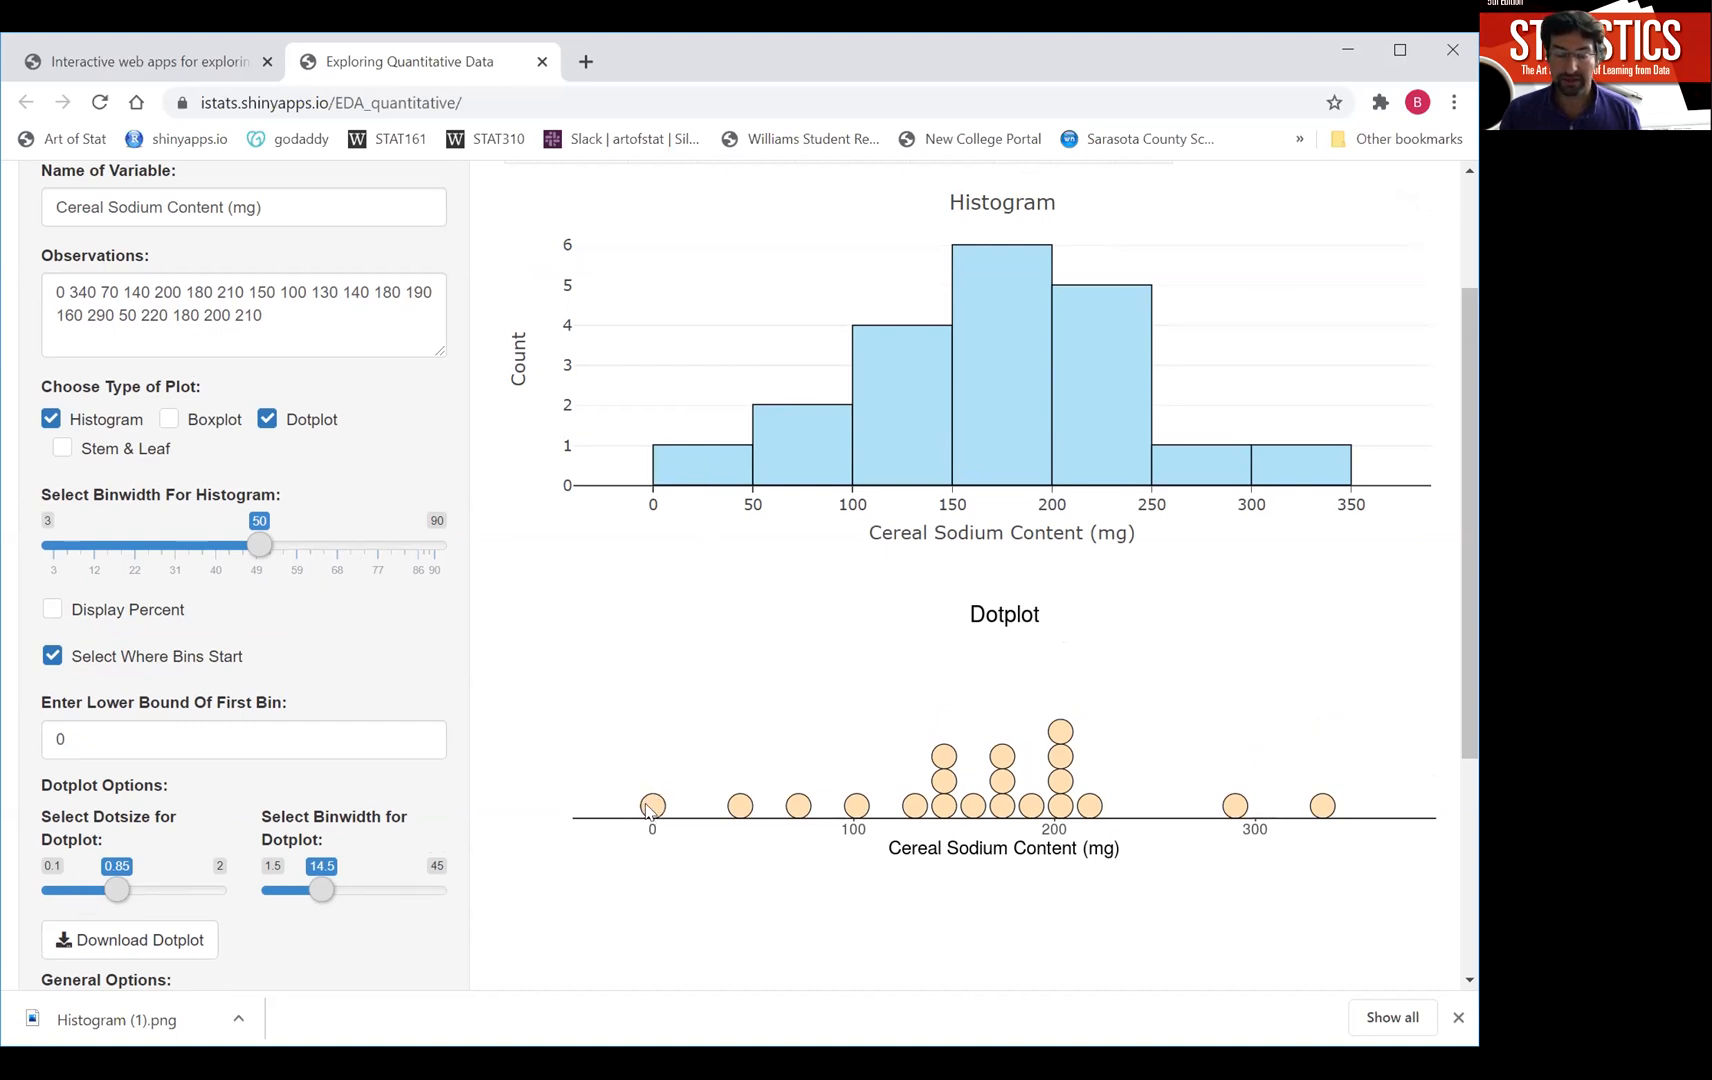
mouse_move(686, 694)
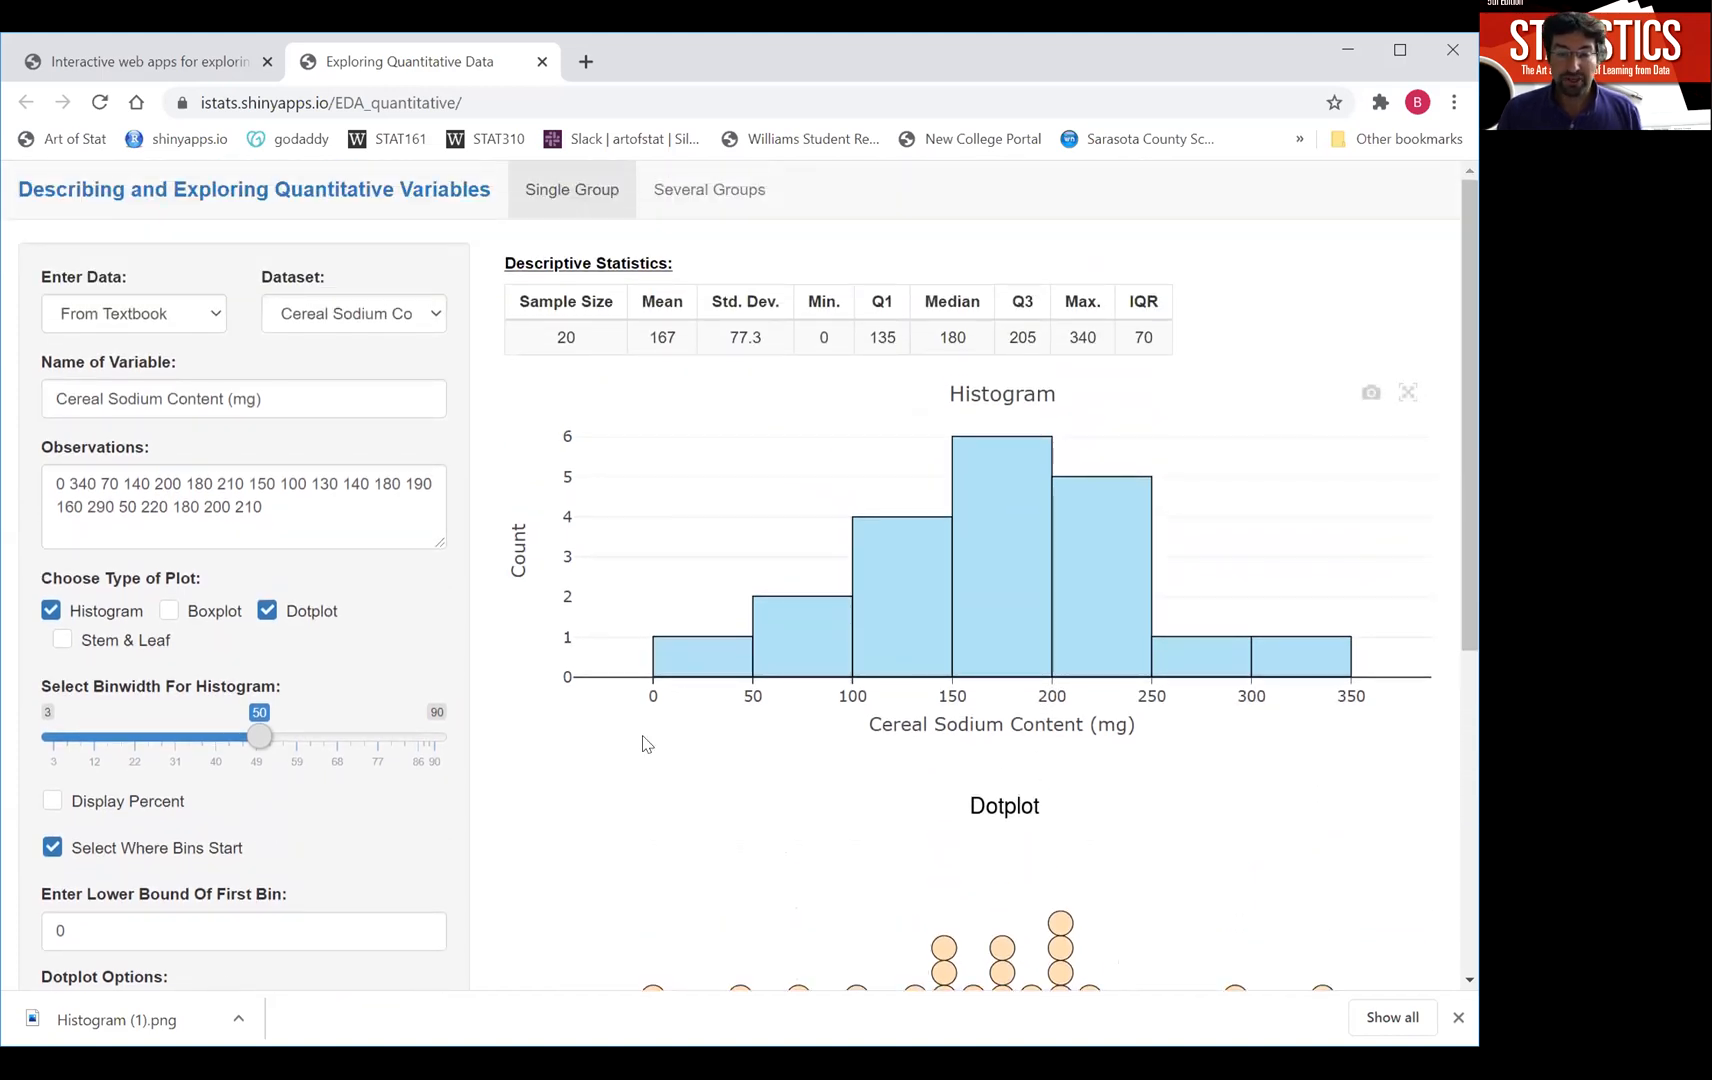
mouse_move(718, 816)
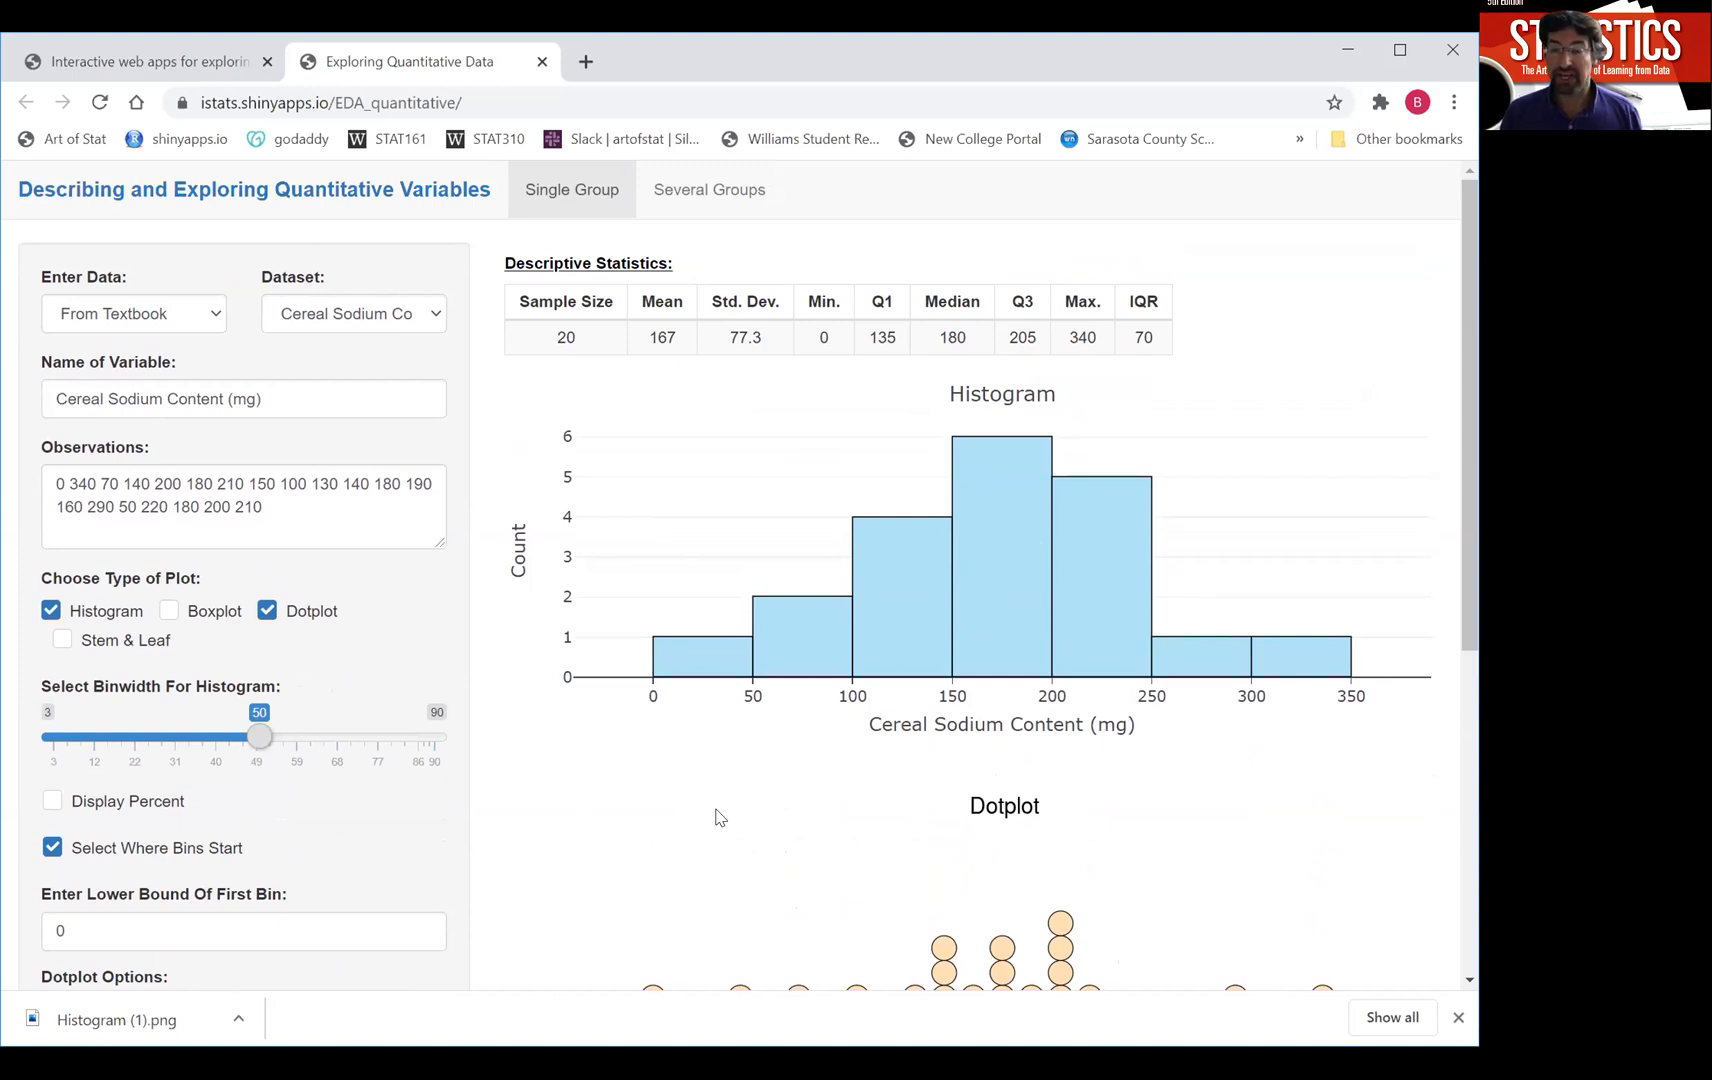
mouse_move(1340, 662)
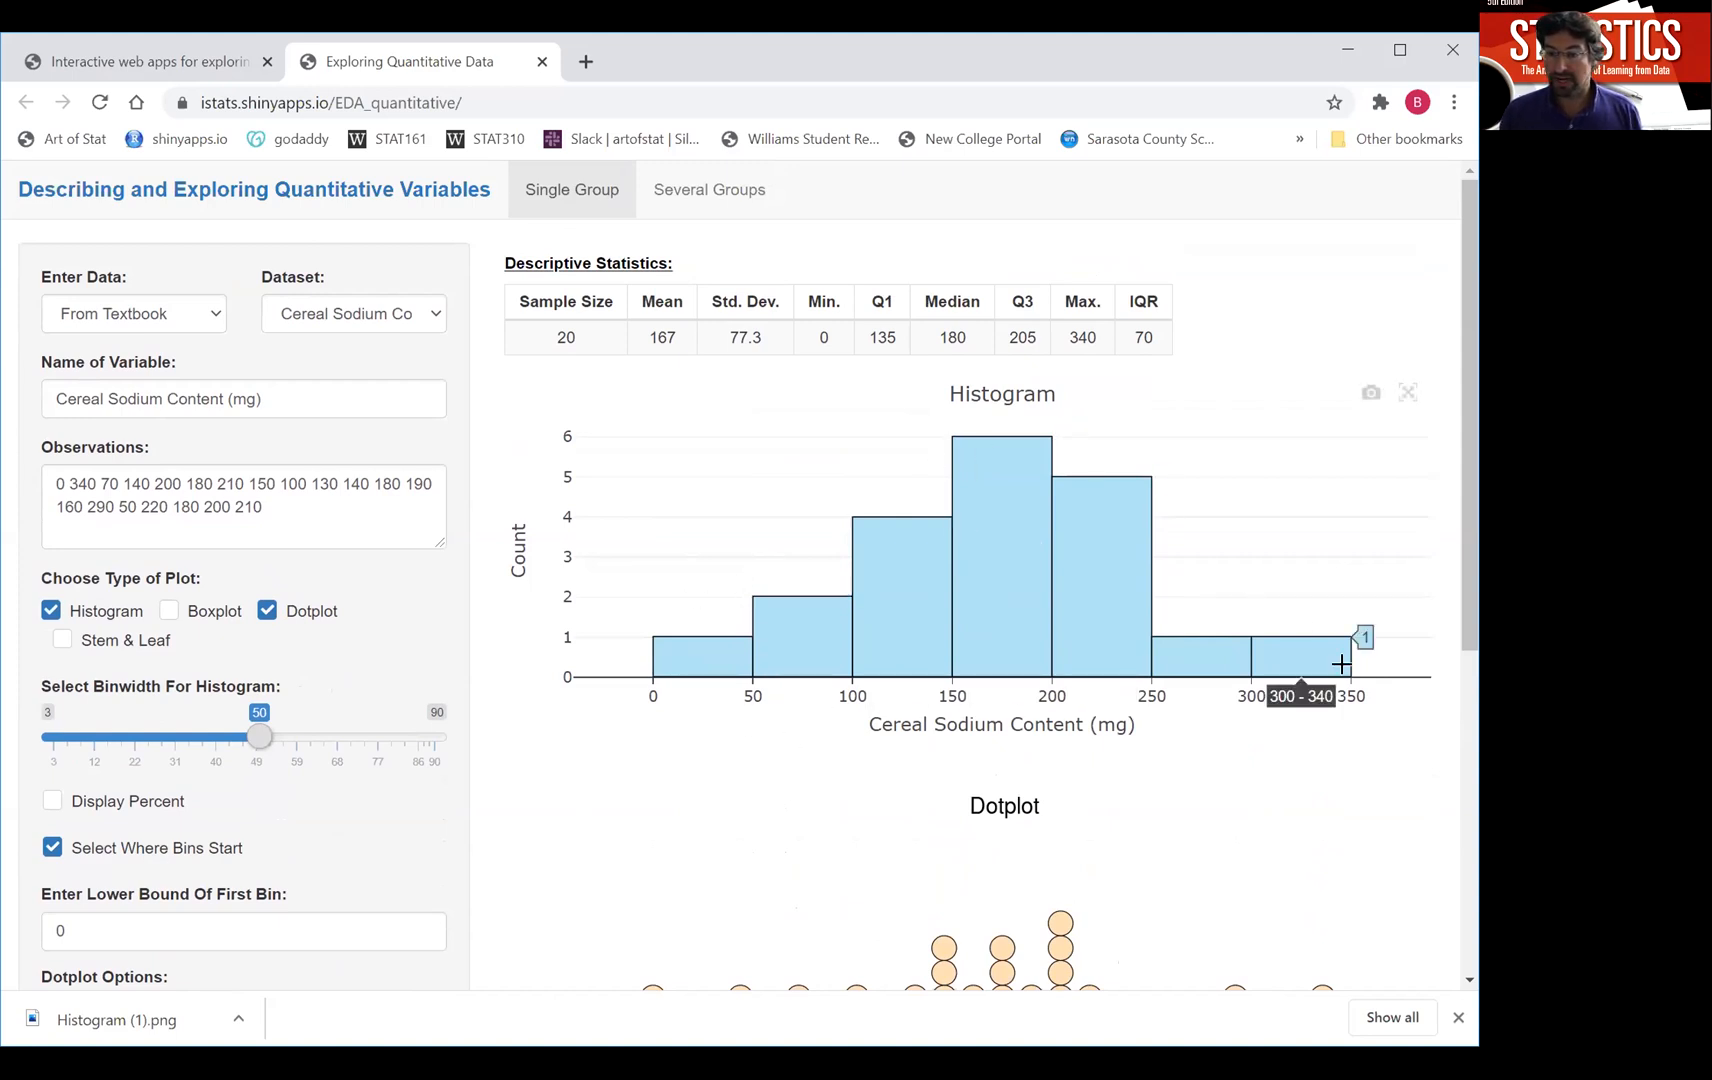
mouse_move(956, 584)
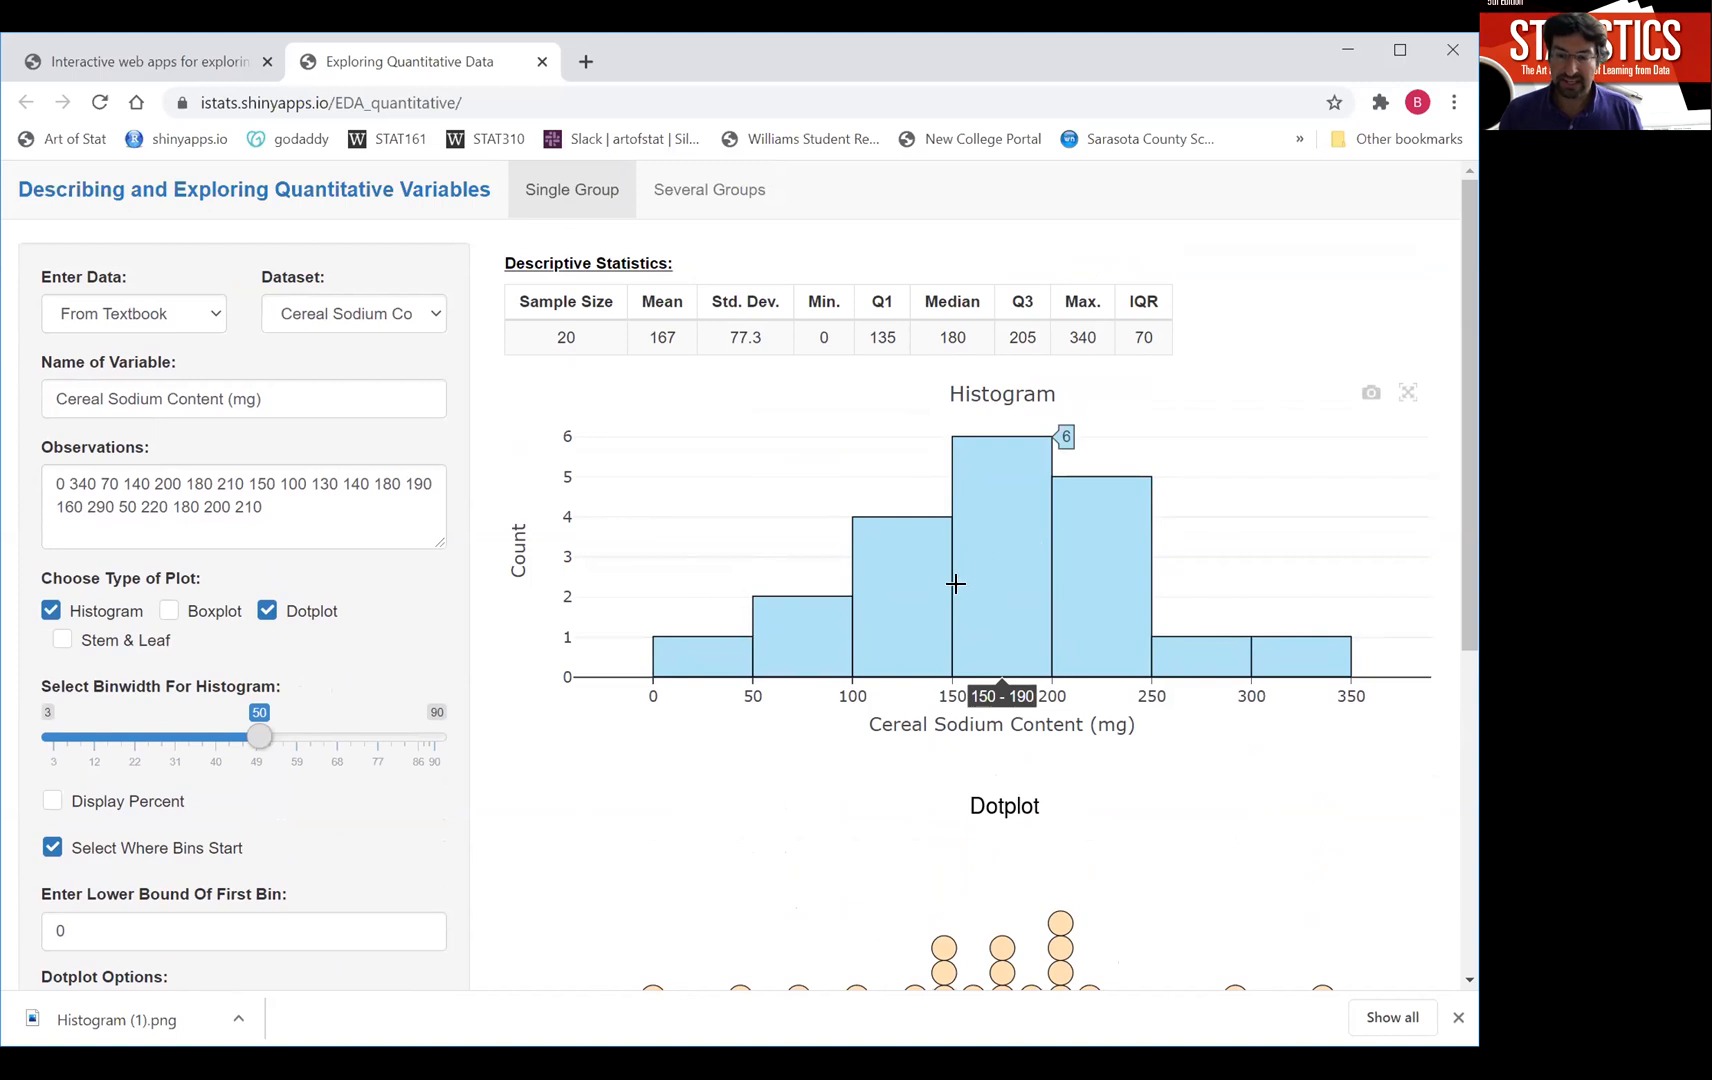
mouse_move(866, 780)
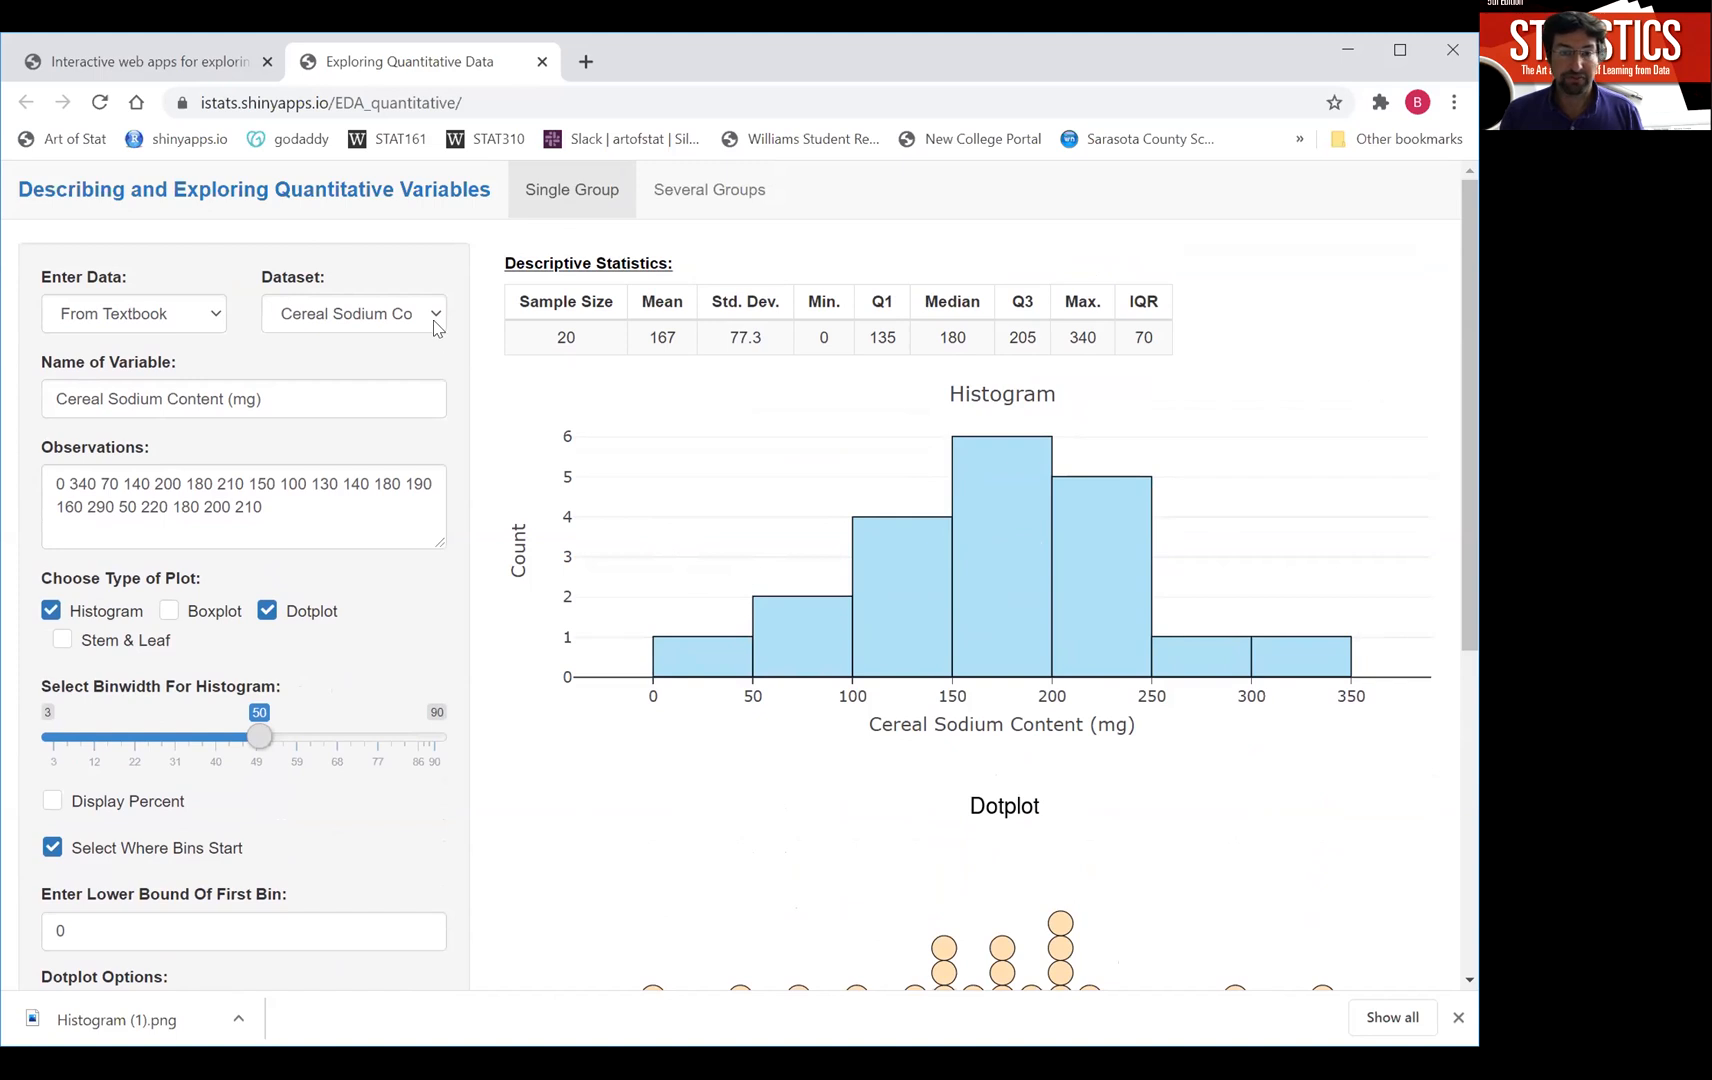
Load the Hours Watching TV (2013) and then Youth Unemployment Rate in EU datasets.
click(352, 314)
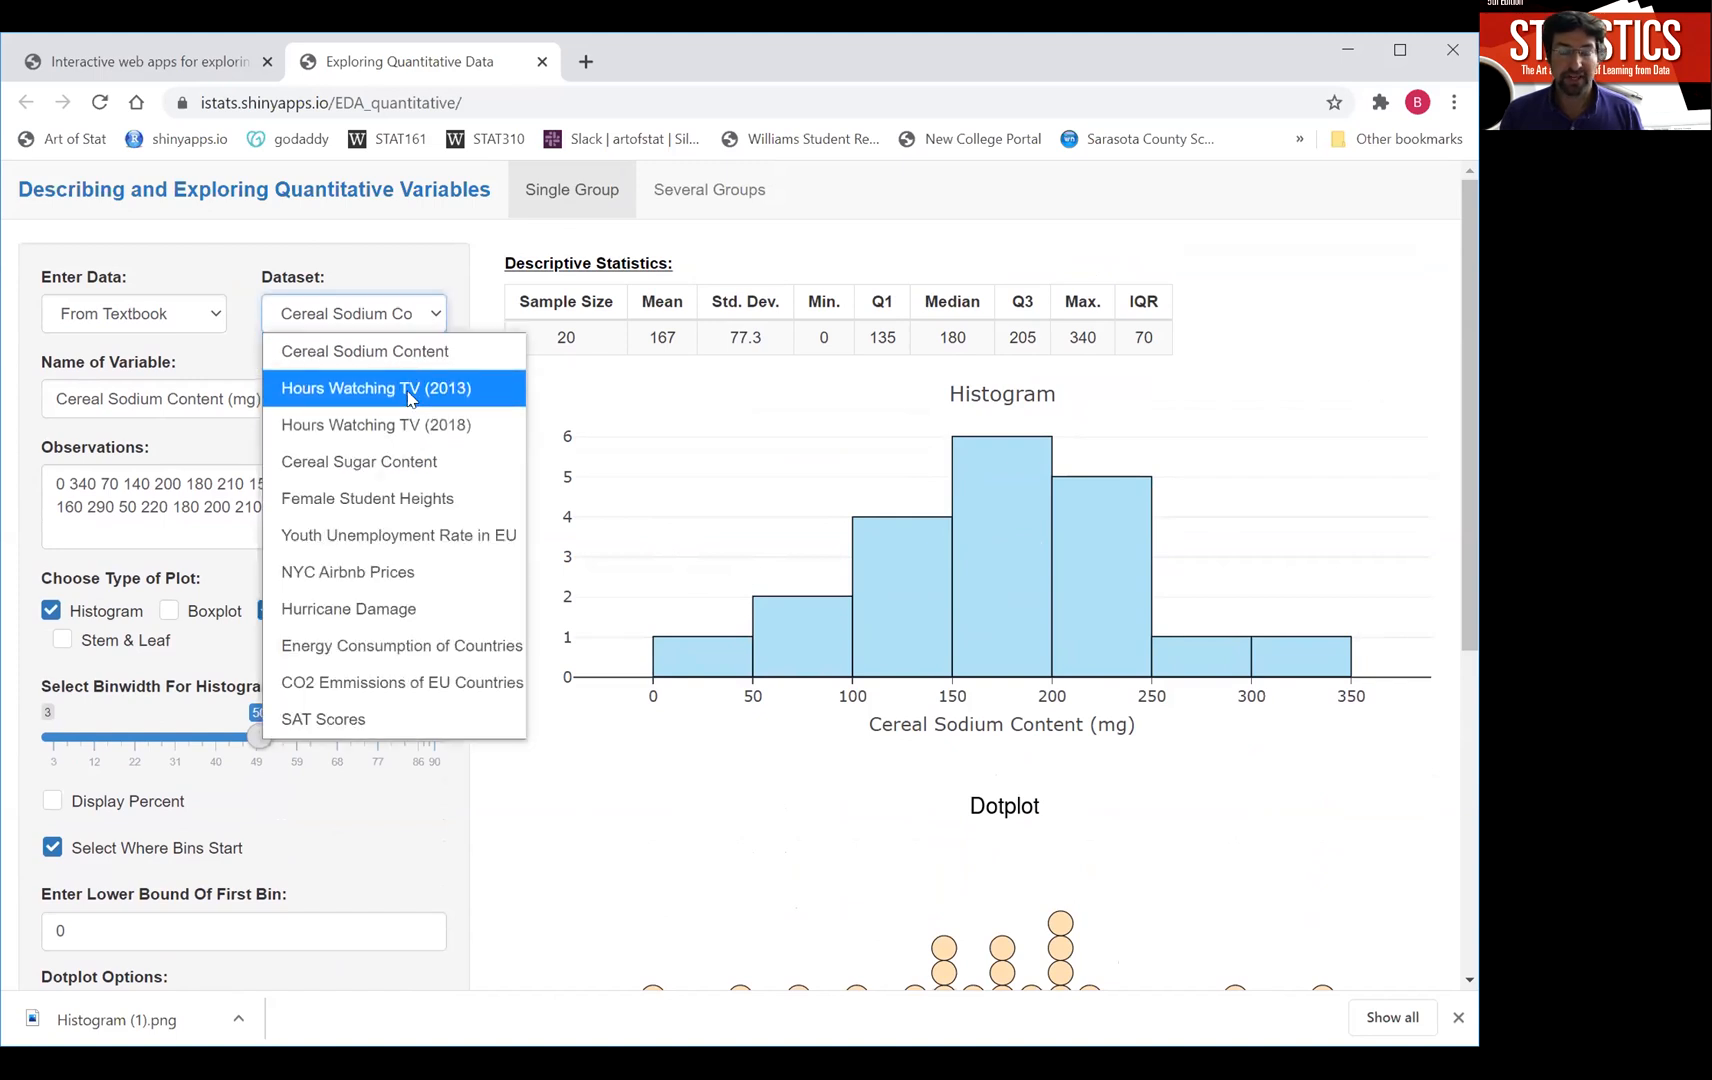
click(374, 388)
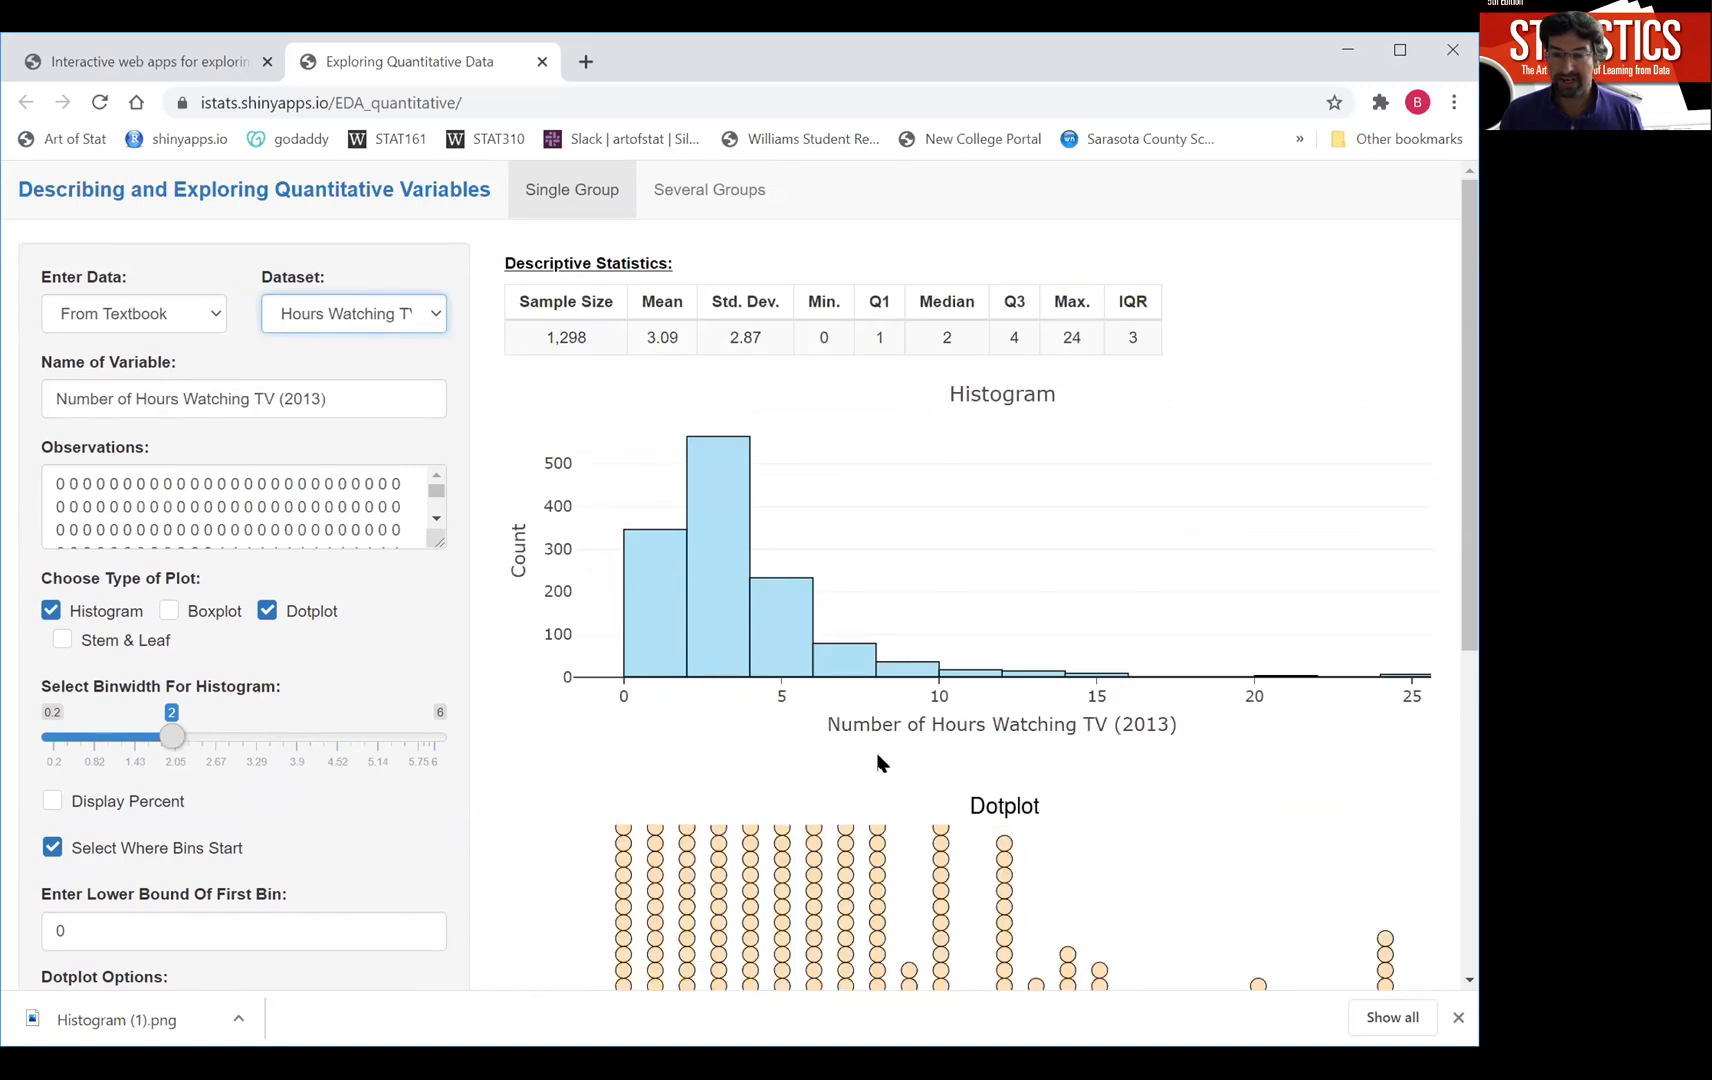
mouse_move(1056, 748)
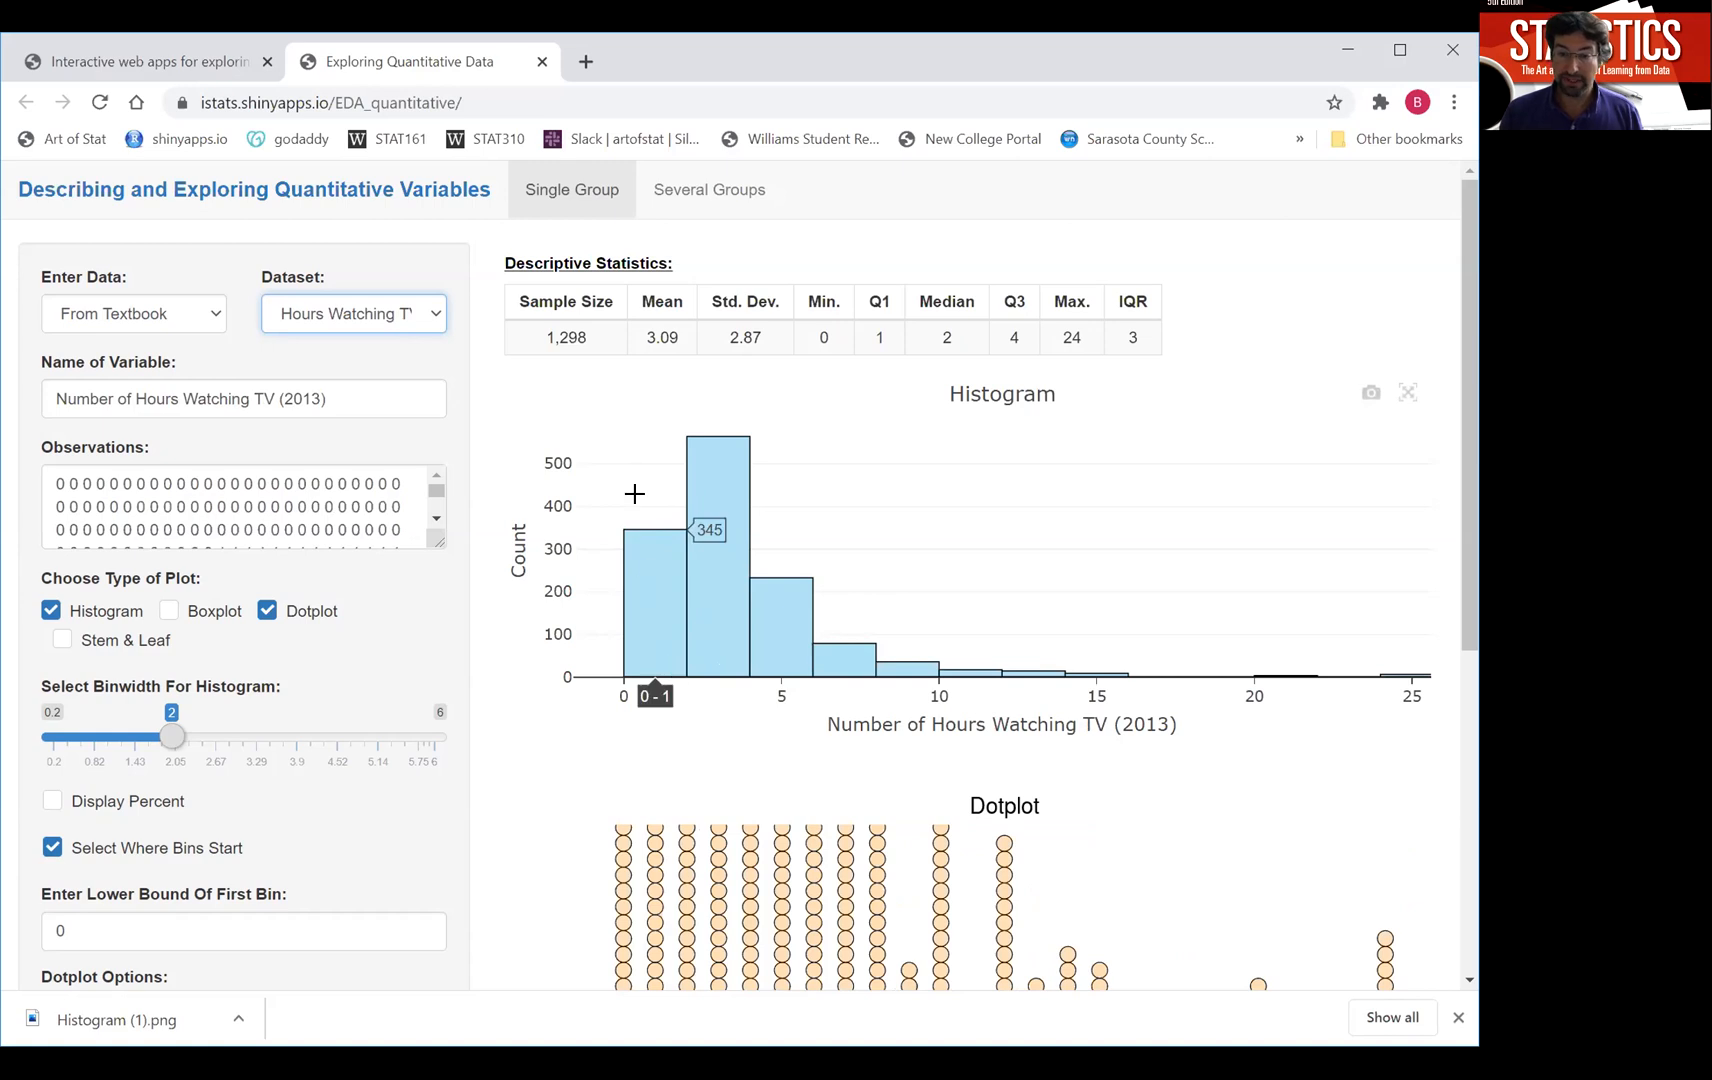
mouse_move(484, 376)
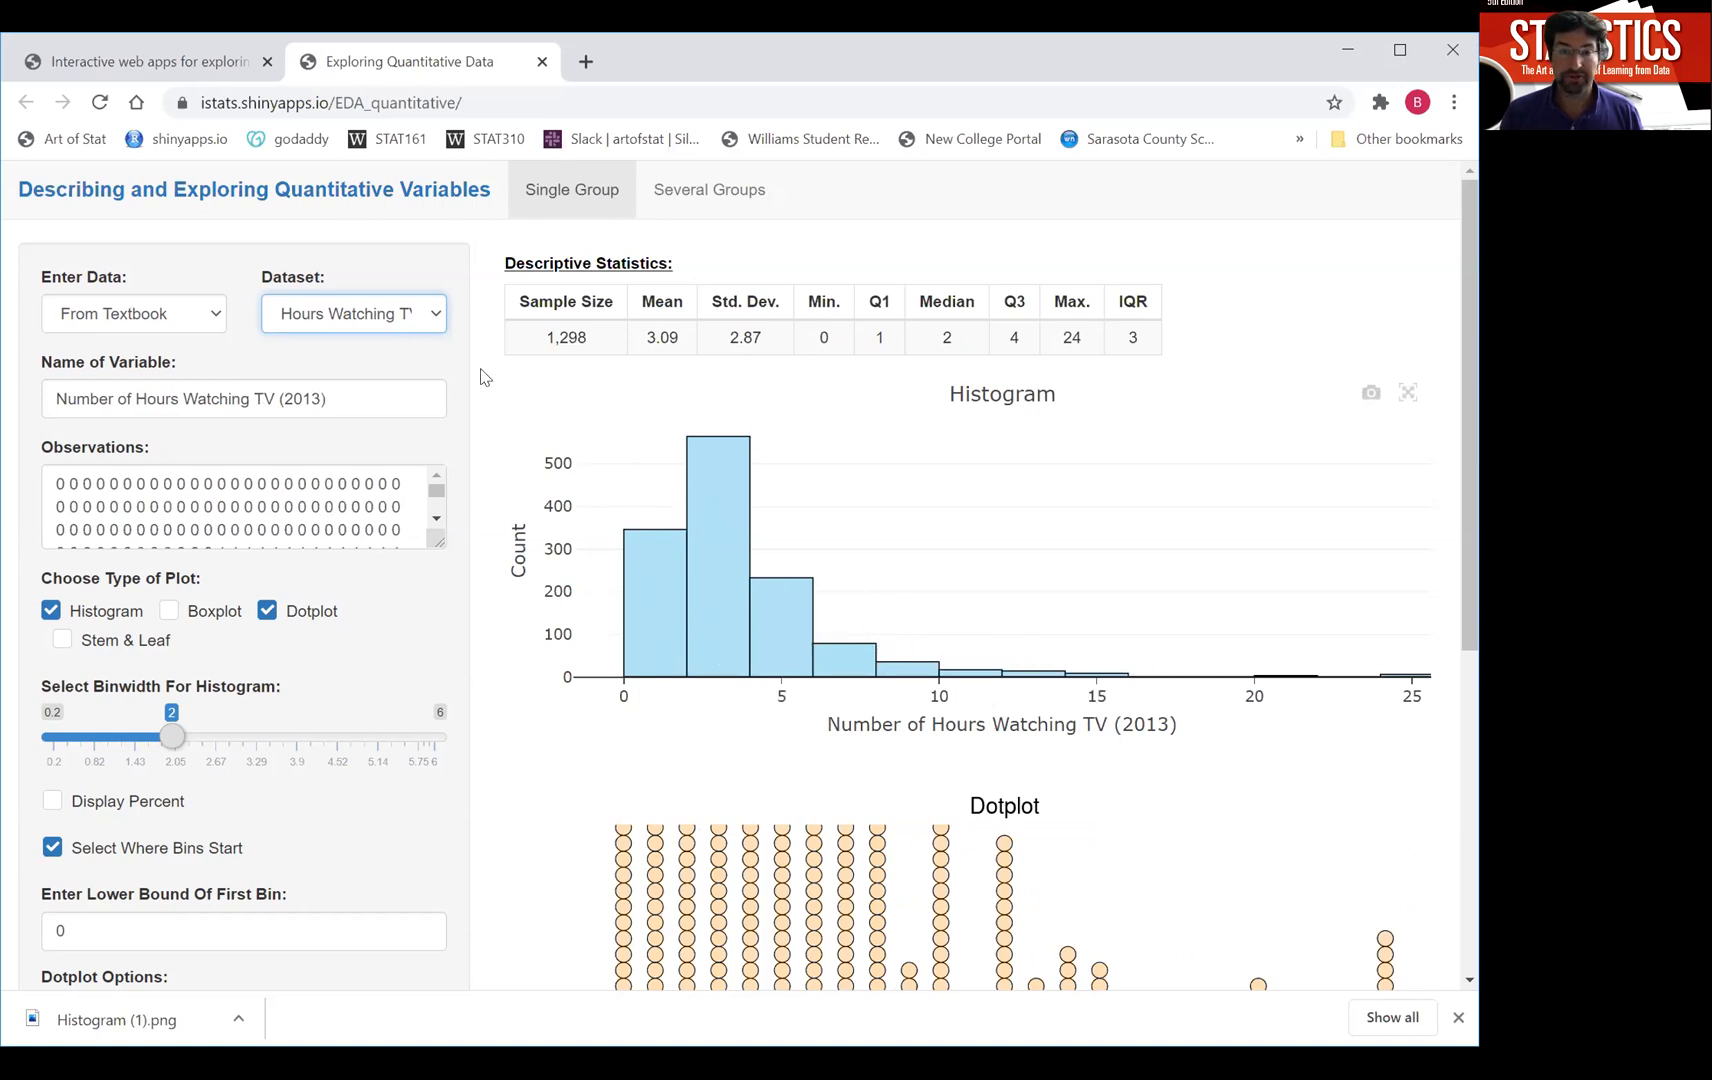
click(352, 314)
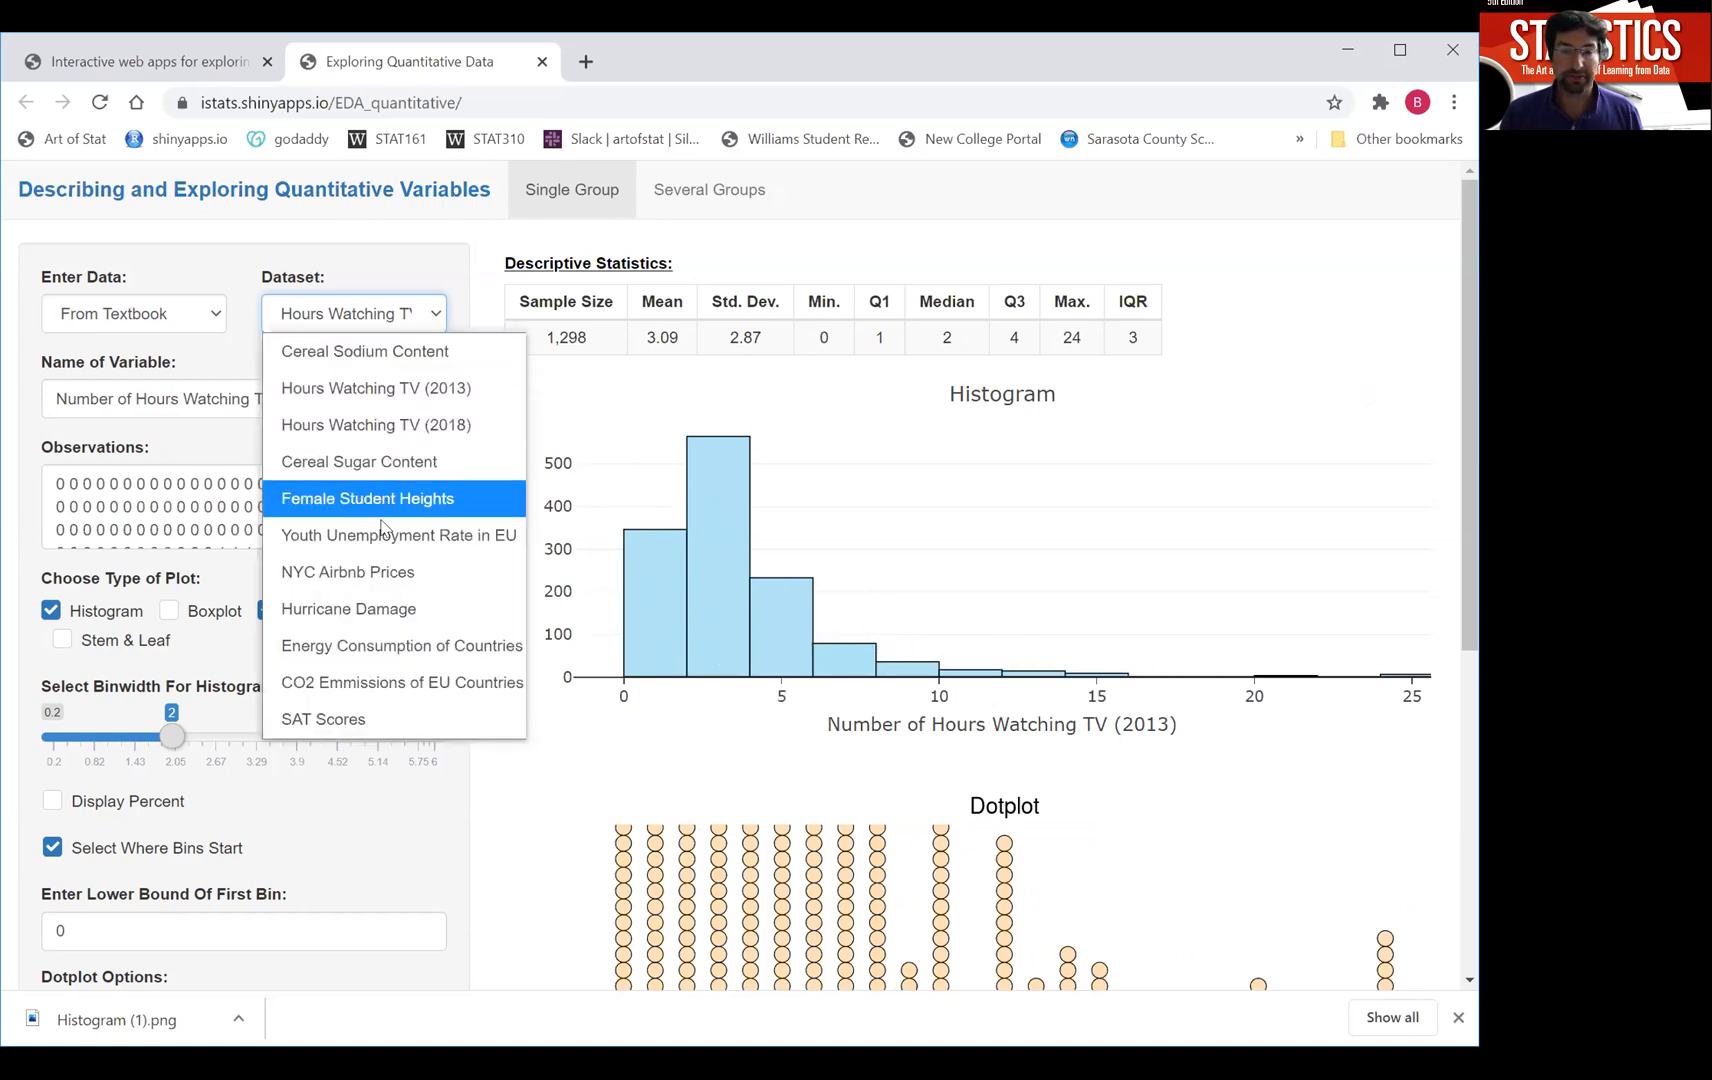
click(398, 536)
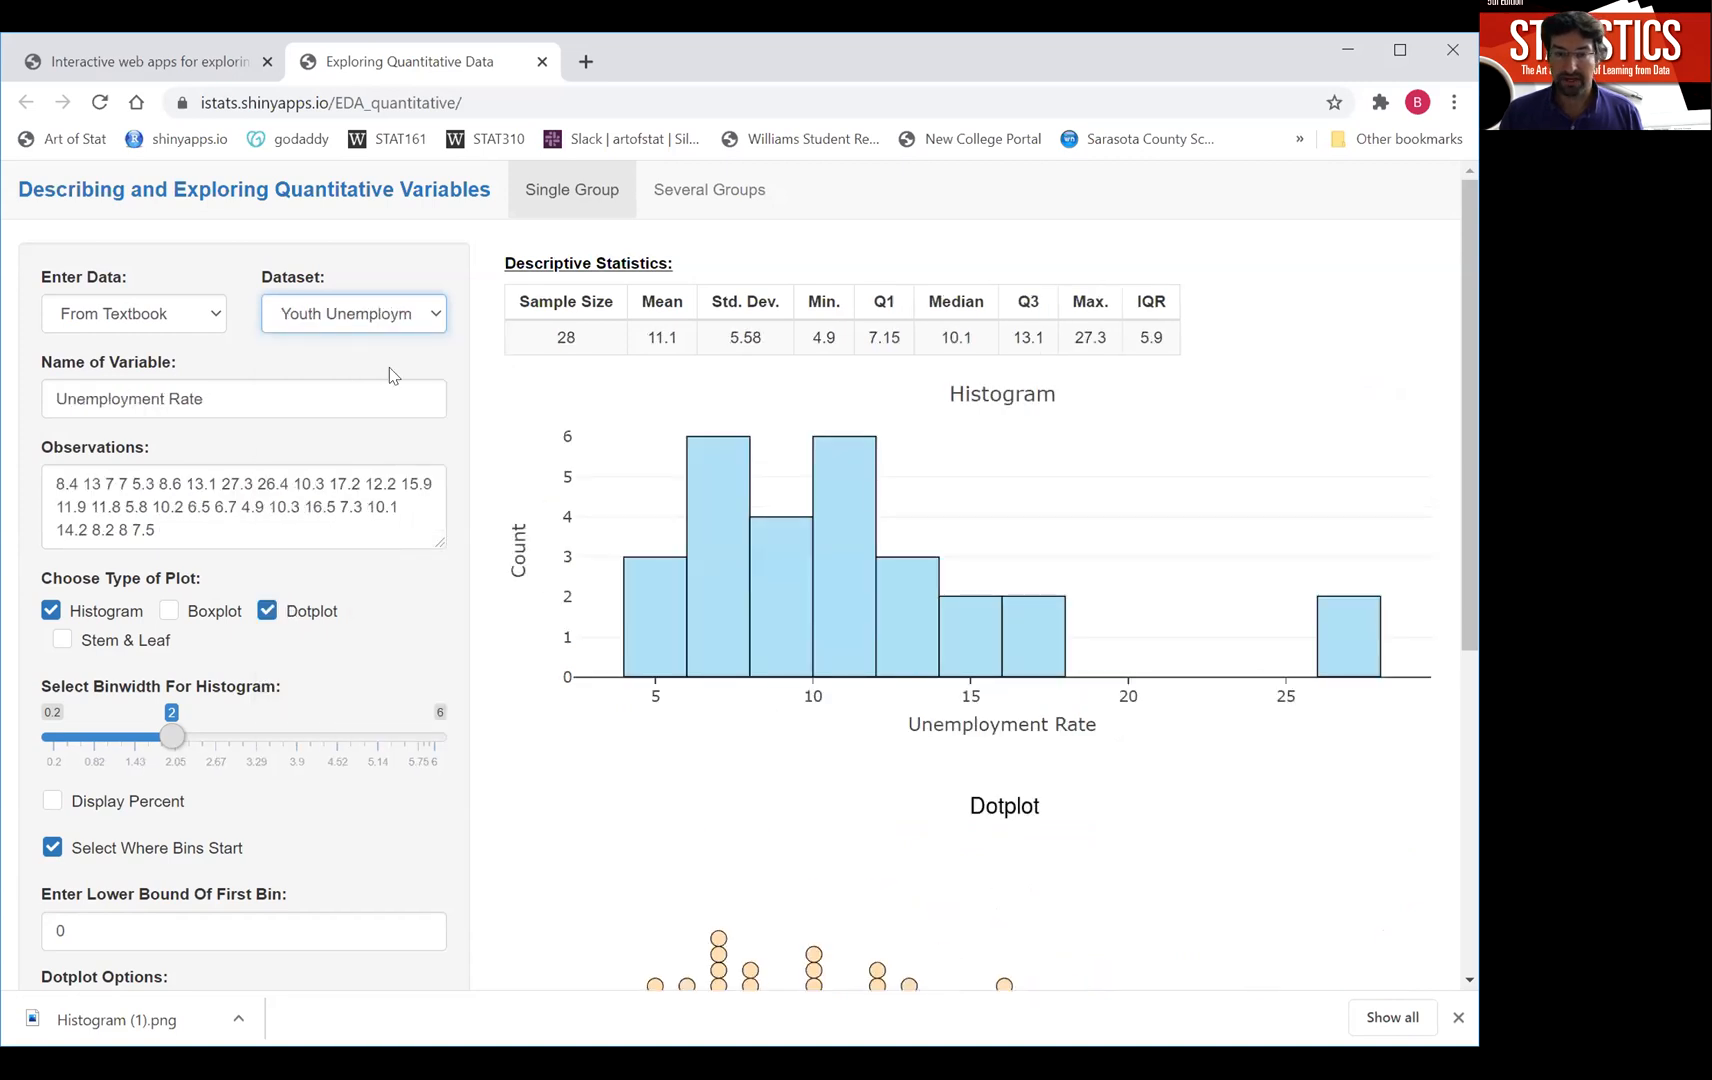
Load Hurricane Damage and narrow its histogram bins to 6,500 then 5,000.
click(352, 314)
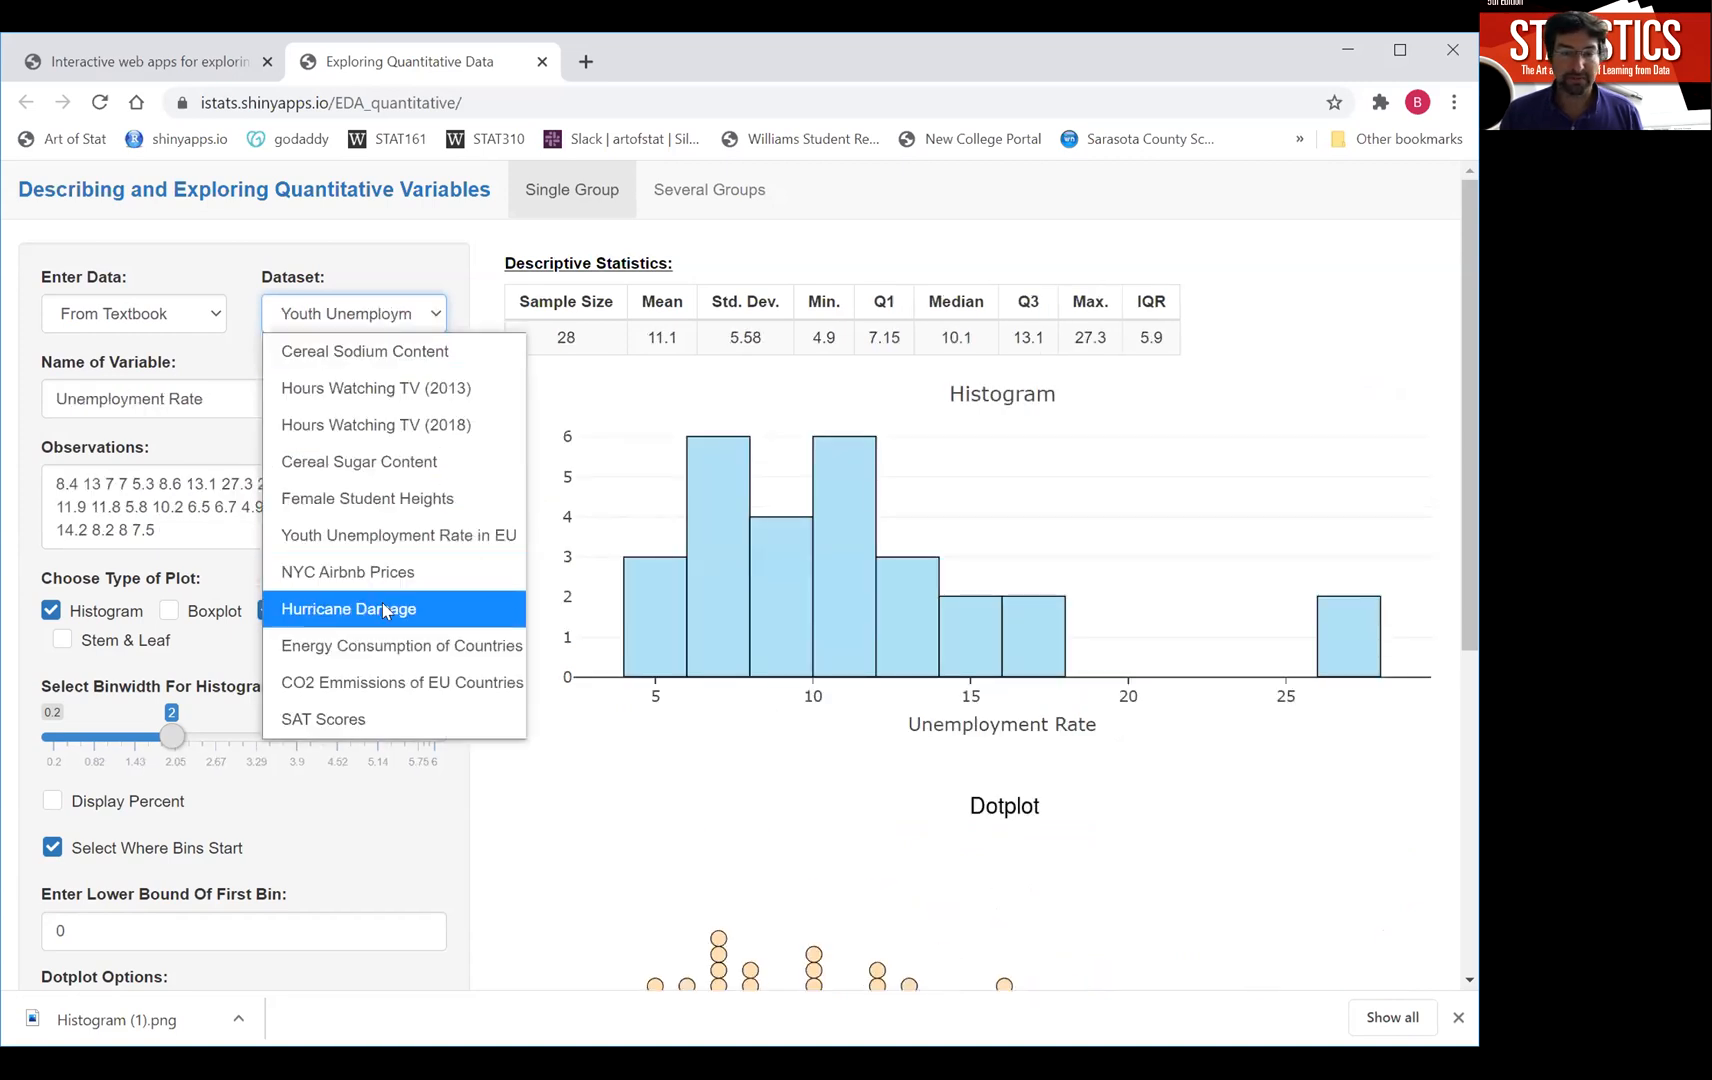
click(348, 608)
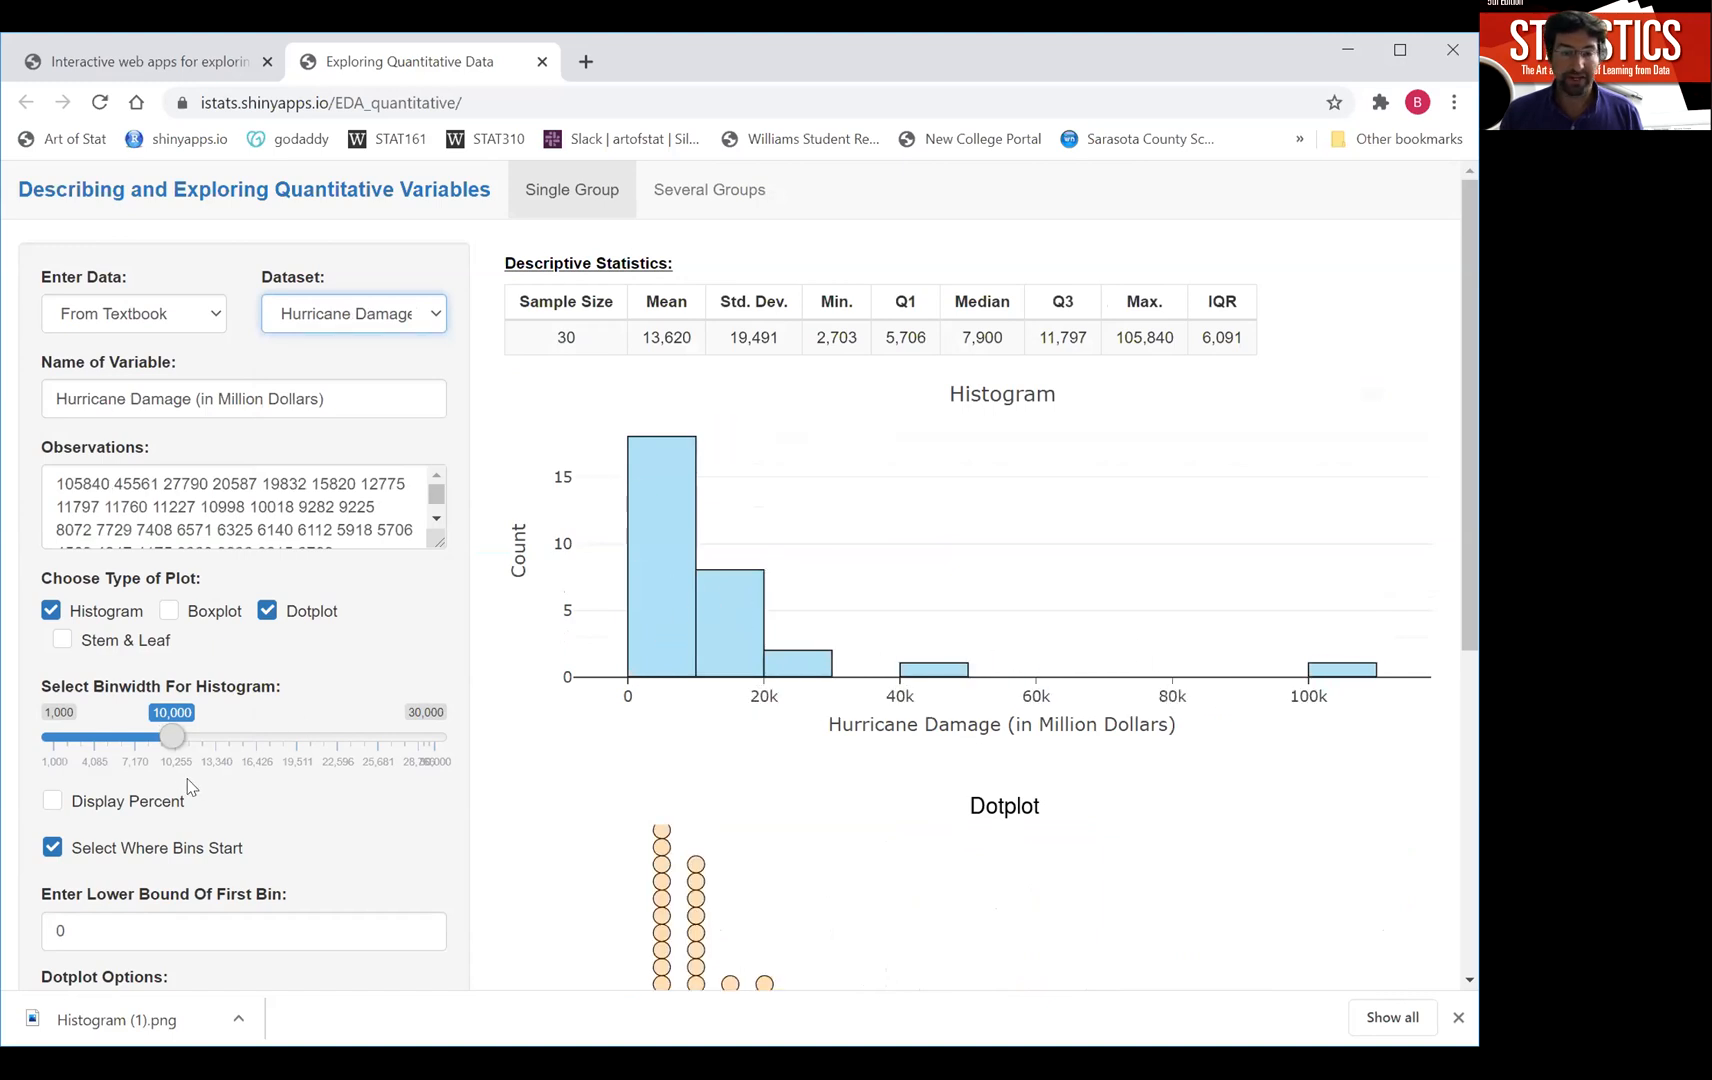
drag(176, 736, 122, 736)
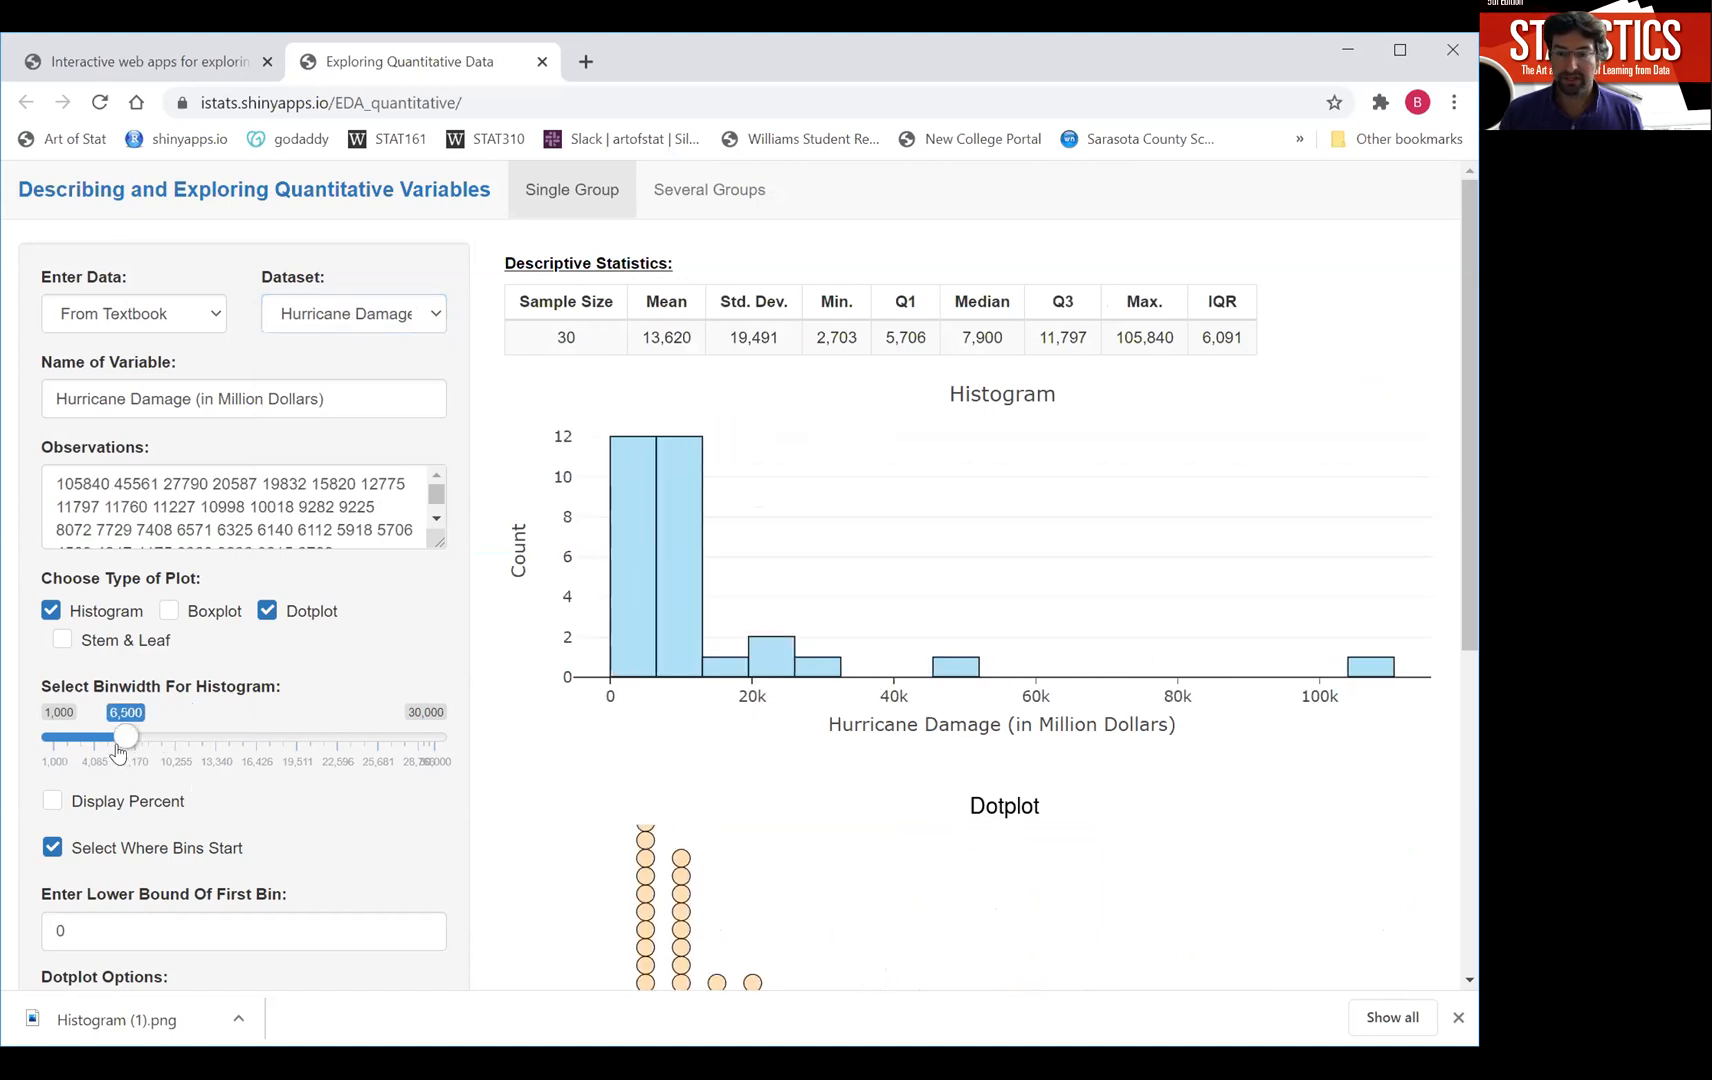
drag(124, 736, 106, 736)
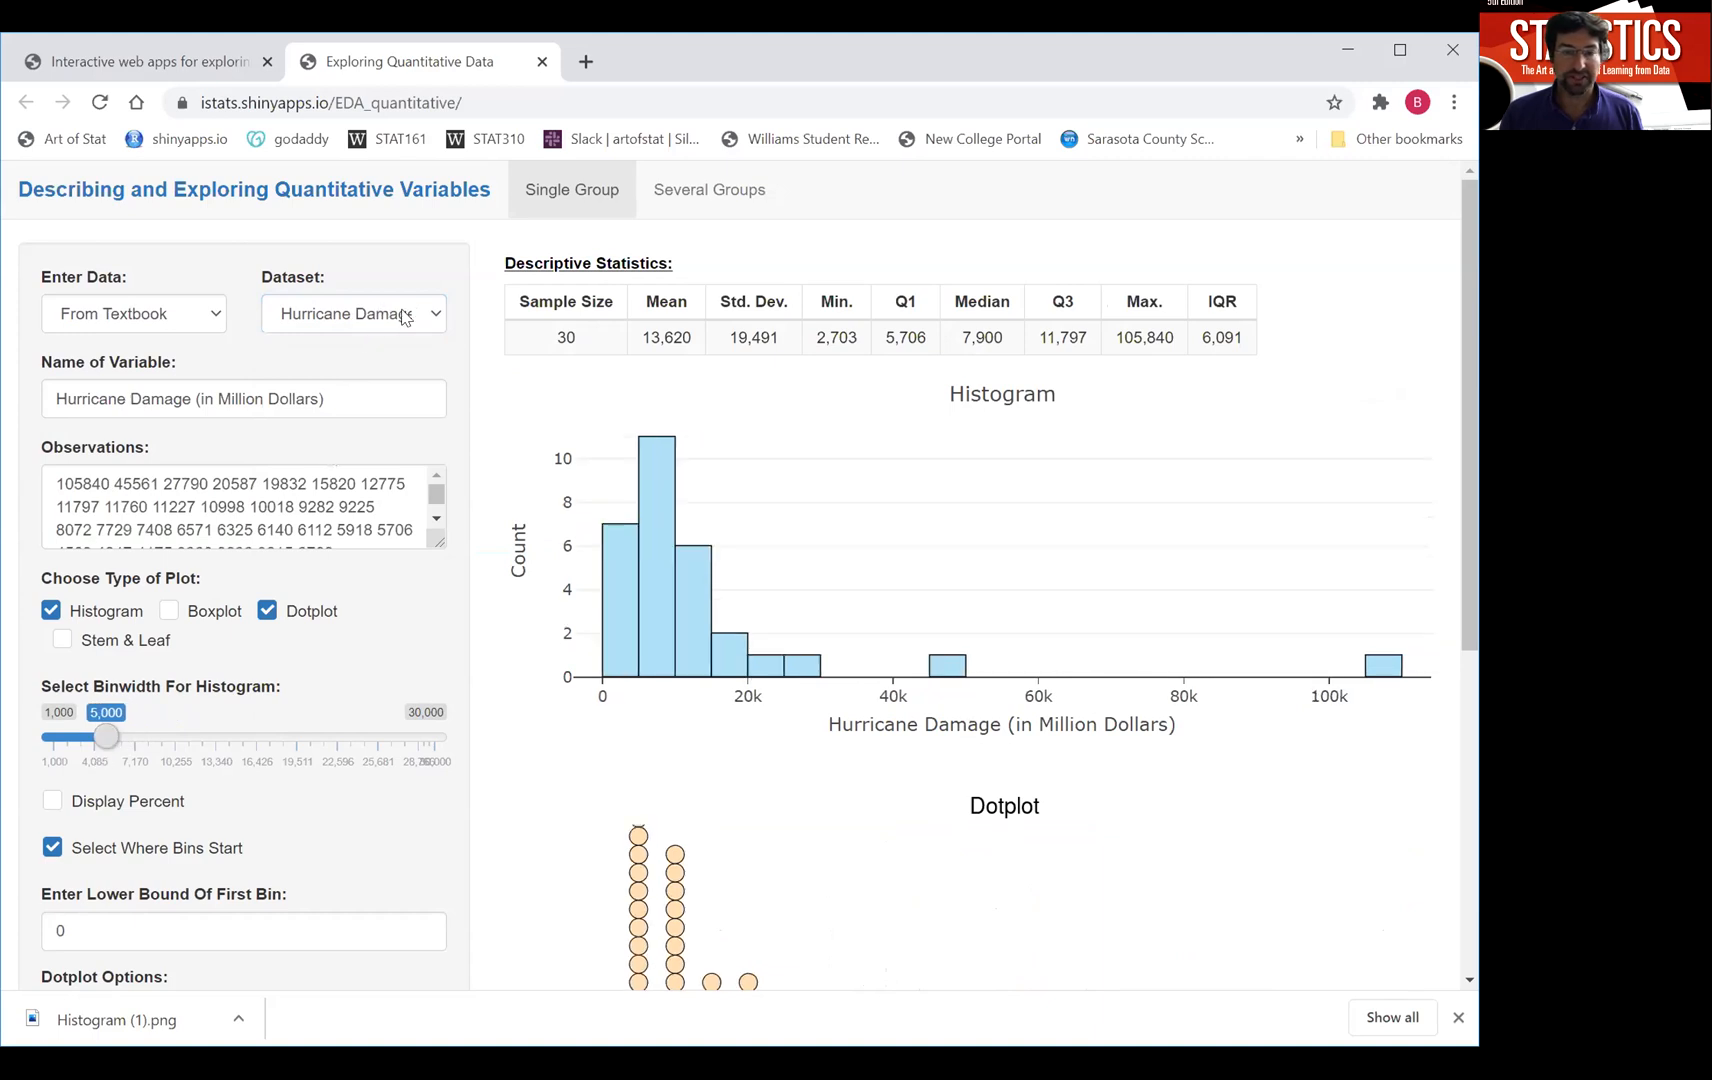
Load the NYC Airbnb Prices dataset to show its histogram.
click(352, 314)
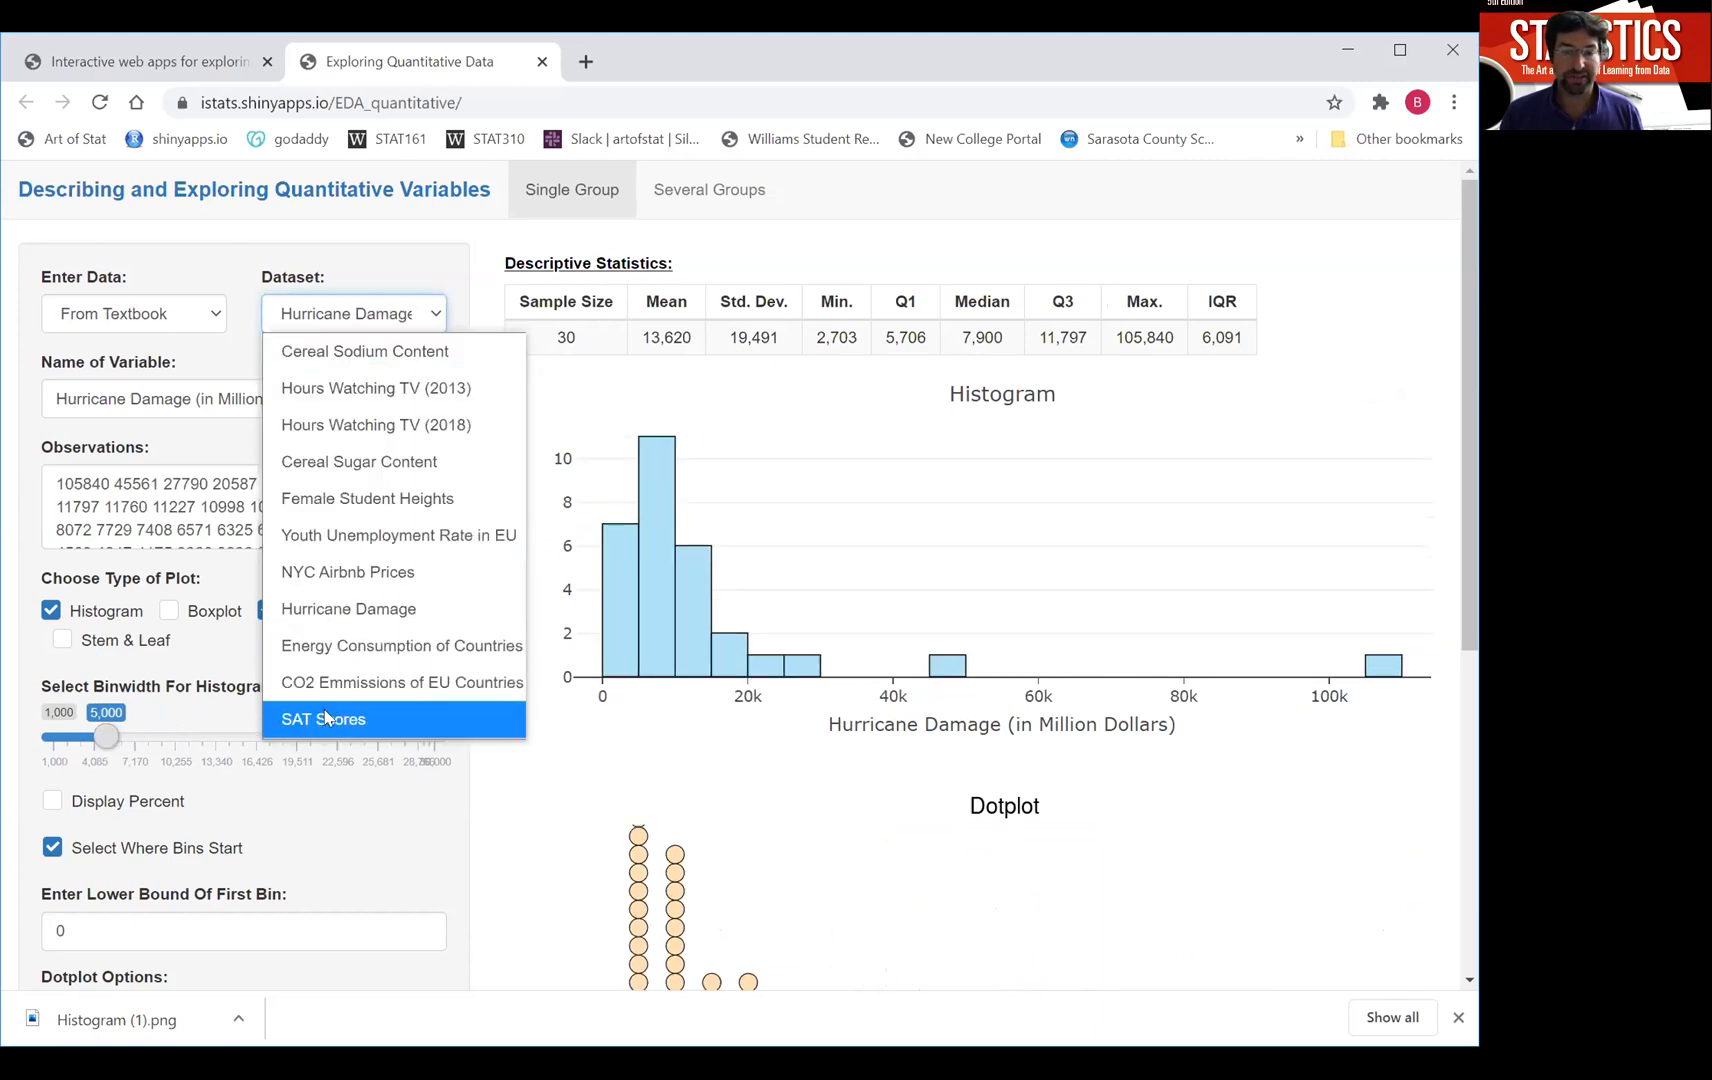
click(348, 572)
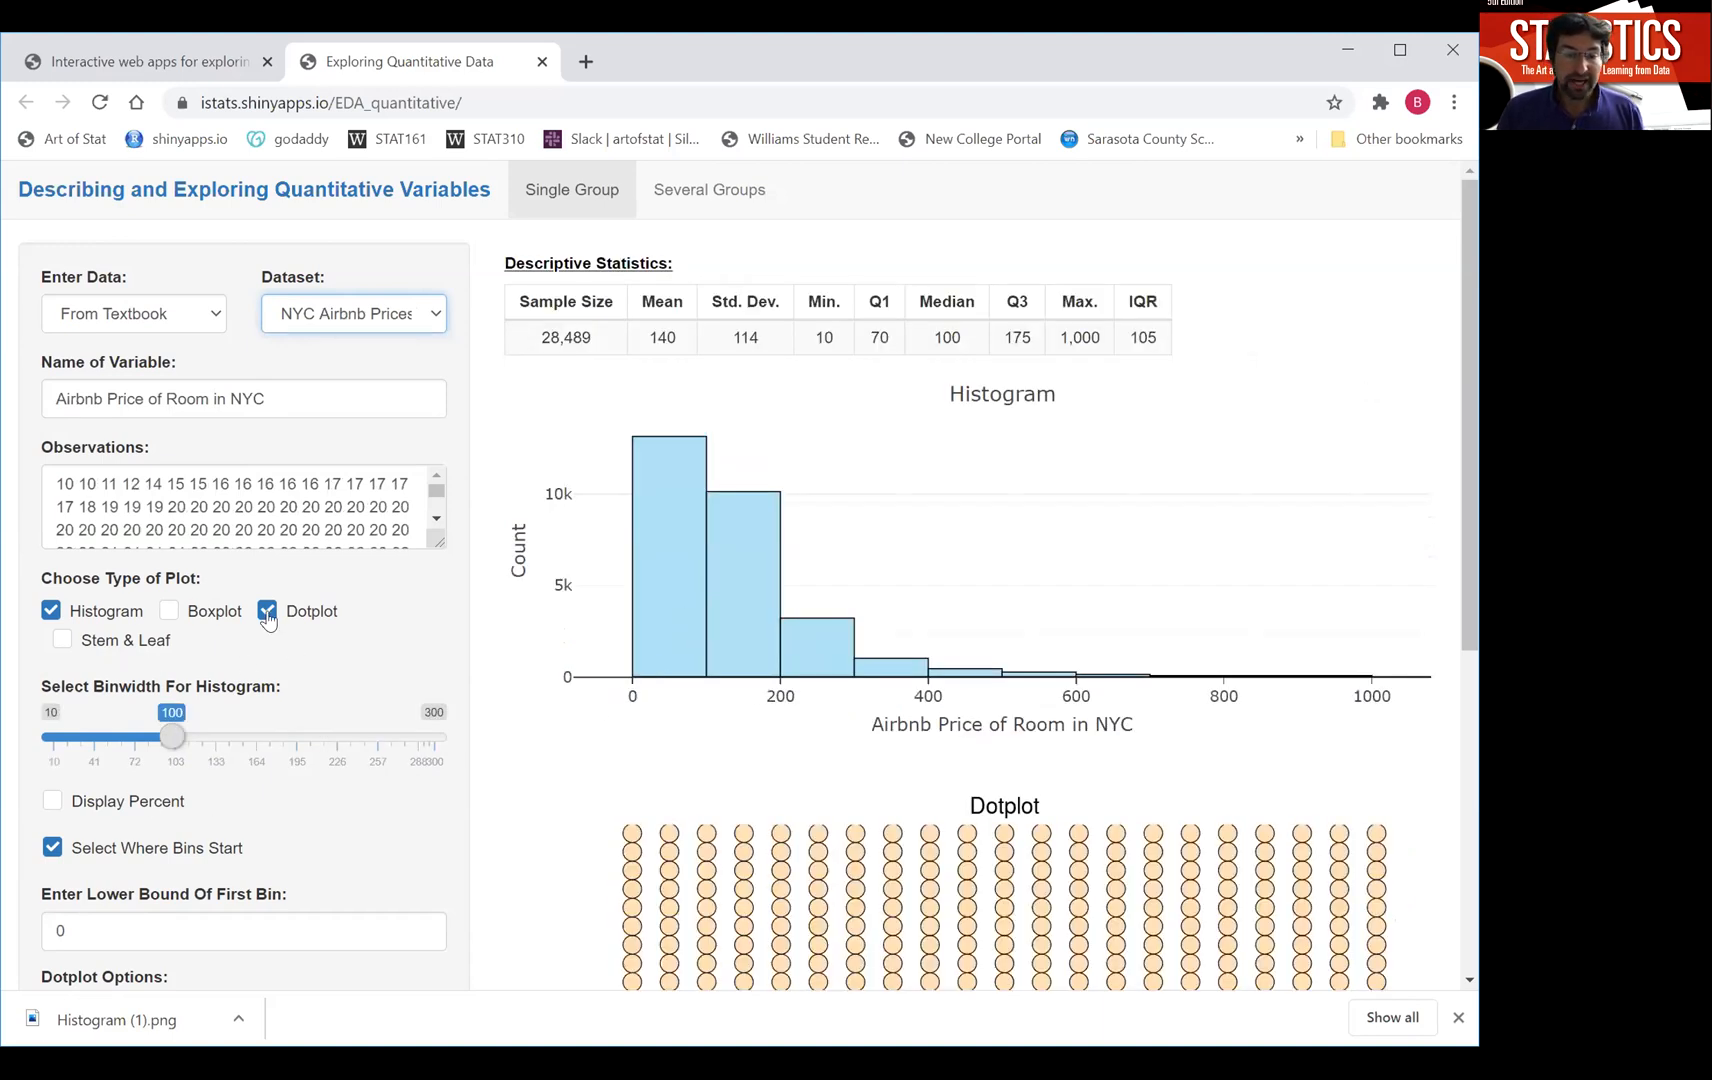
Hide the dotplot and enter your own nine Airbnb prices from 23 to 40.
click(268, 610)
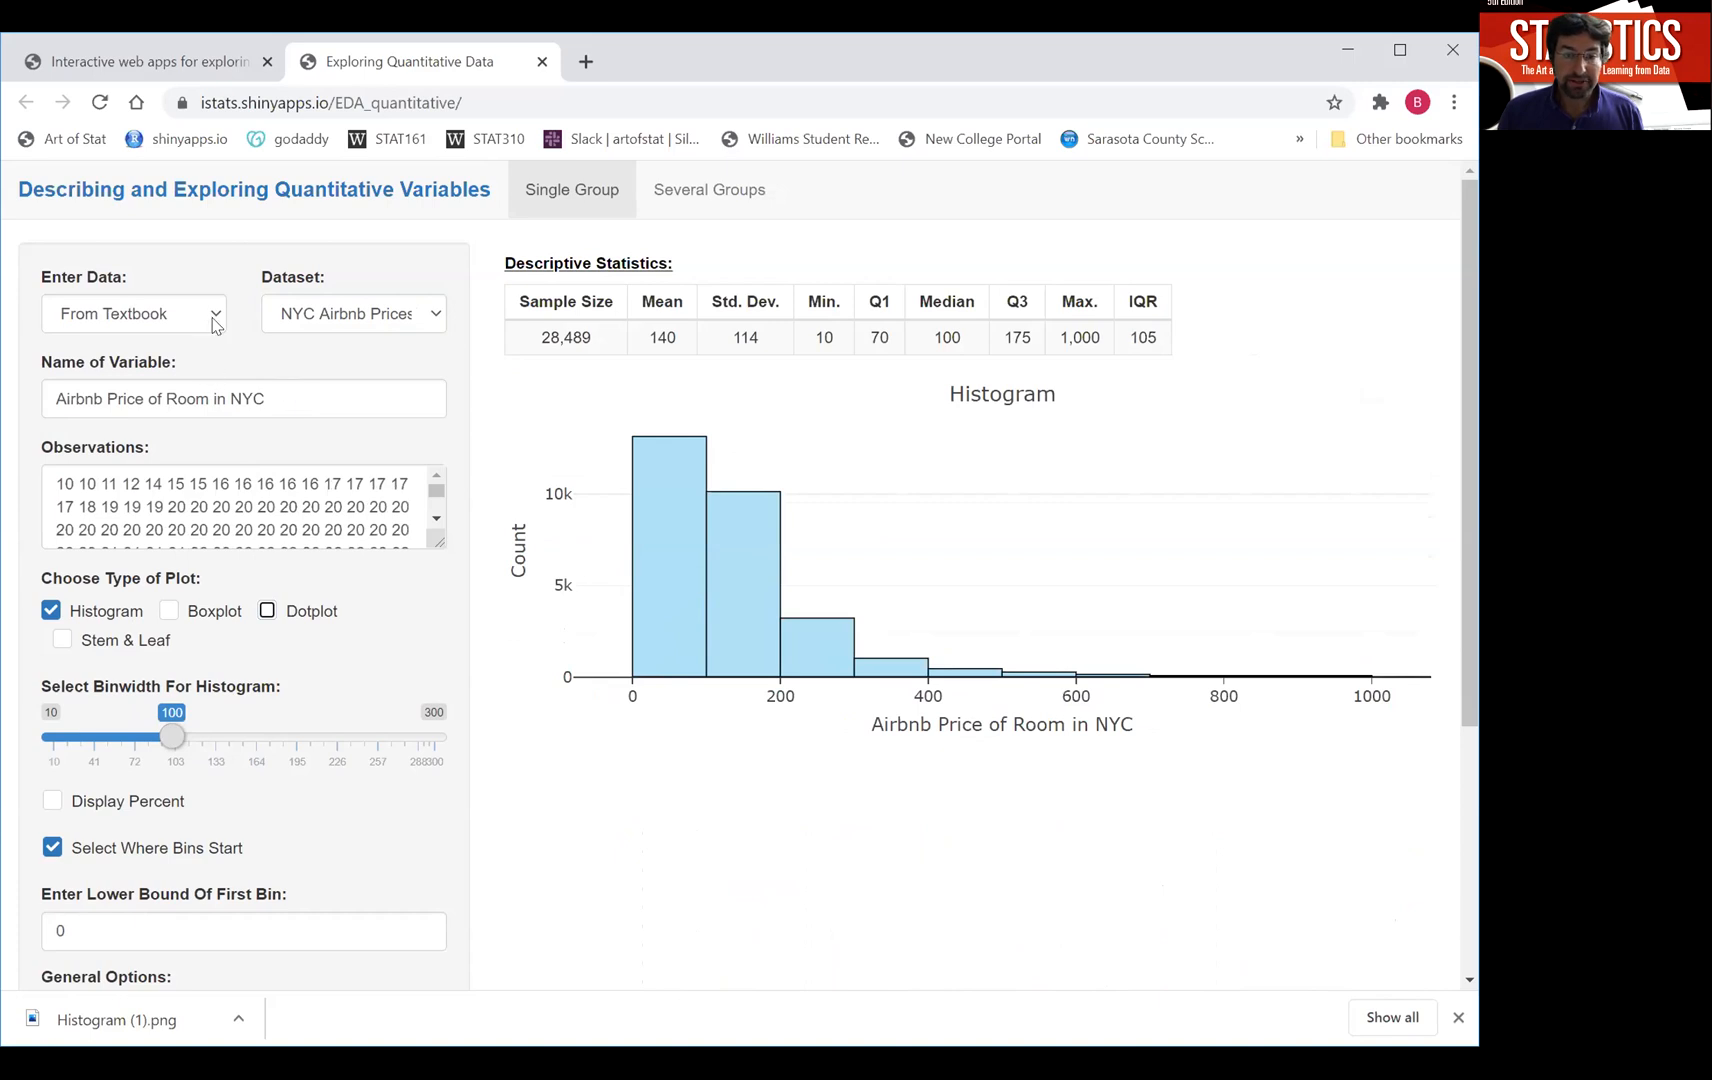
click(134, 314)
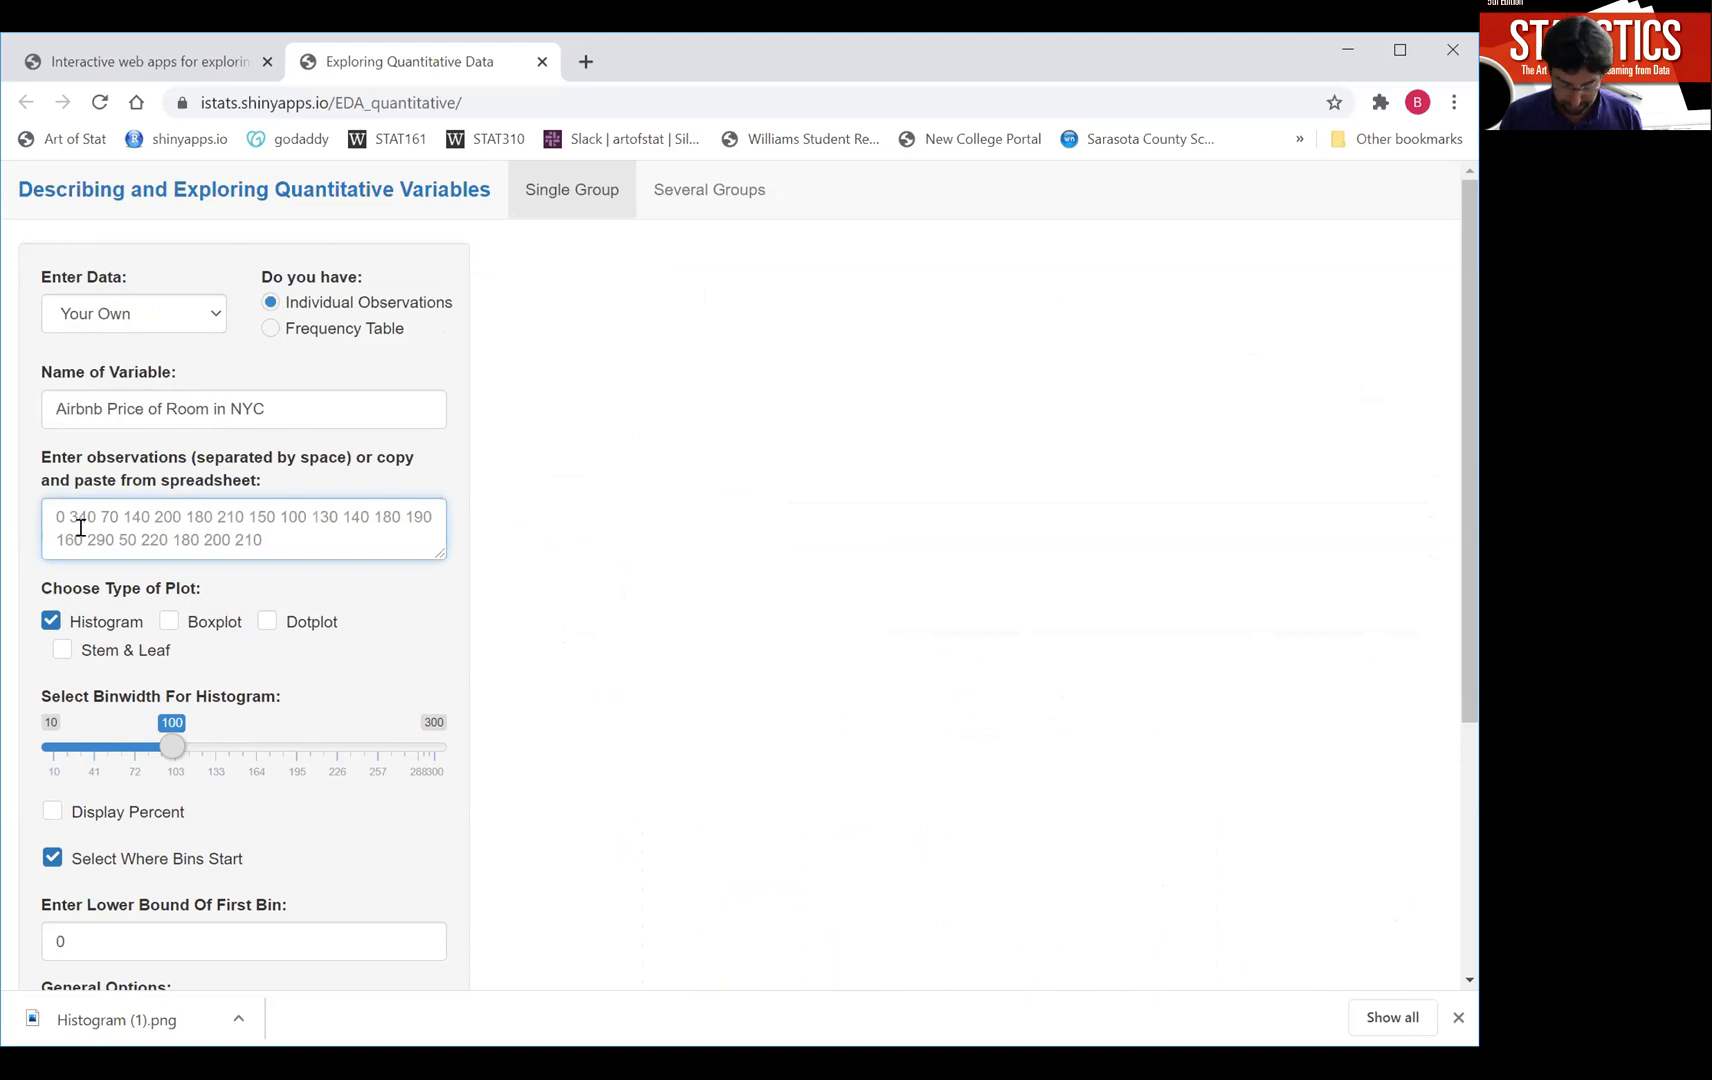
text(23.27 29 24)
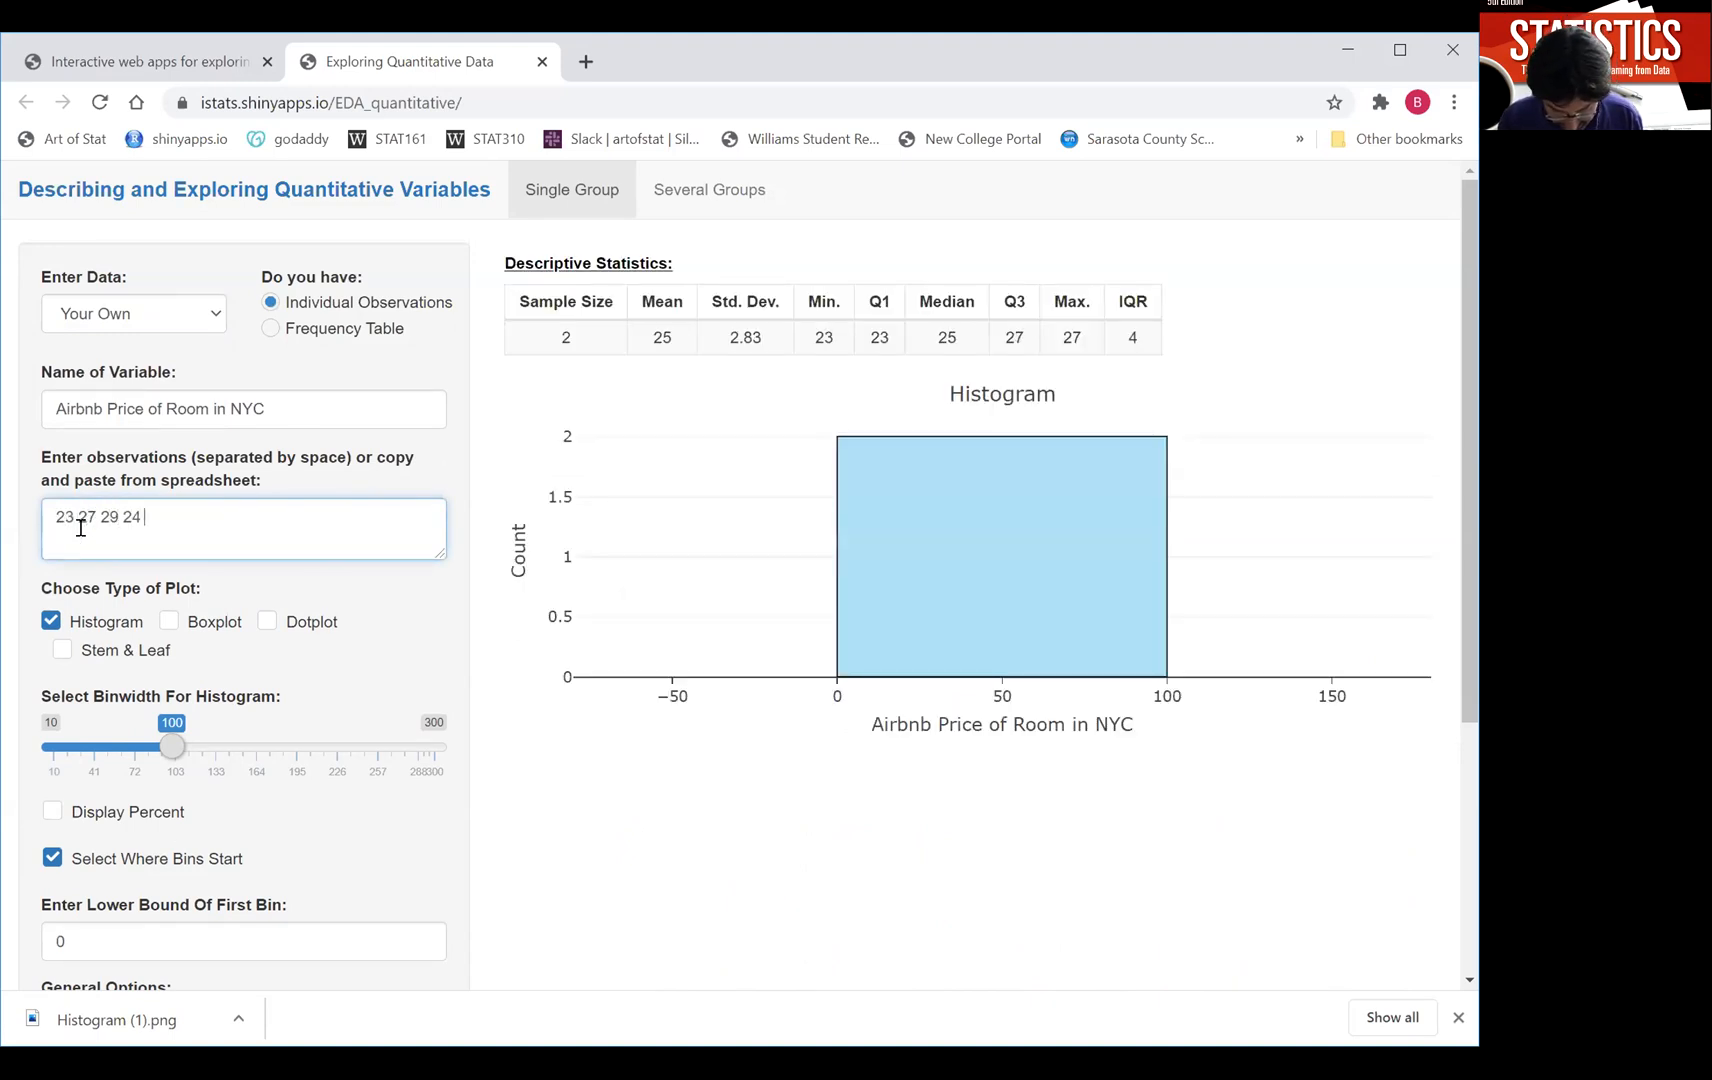
text(29 40 2)
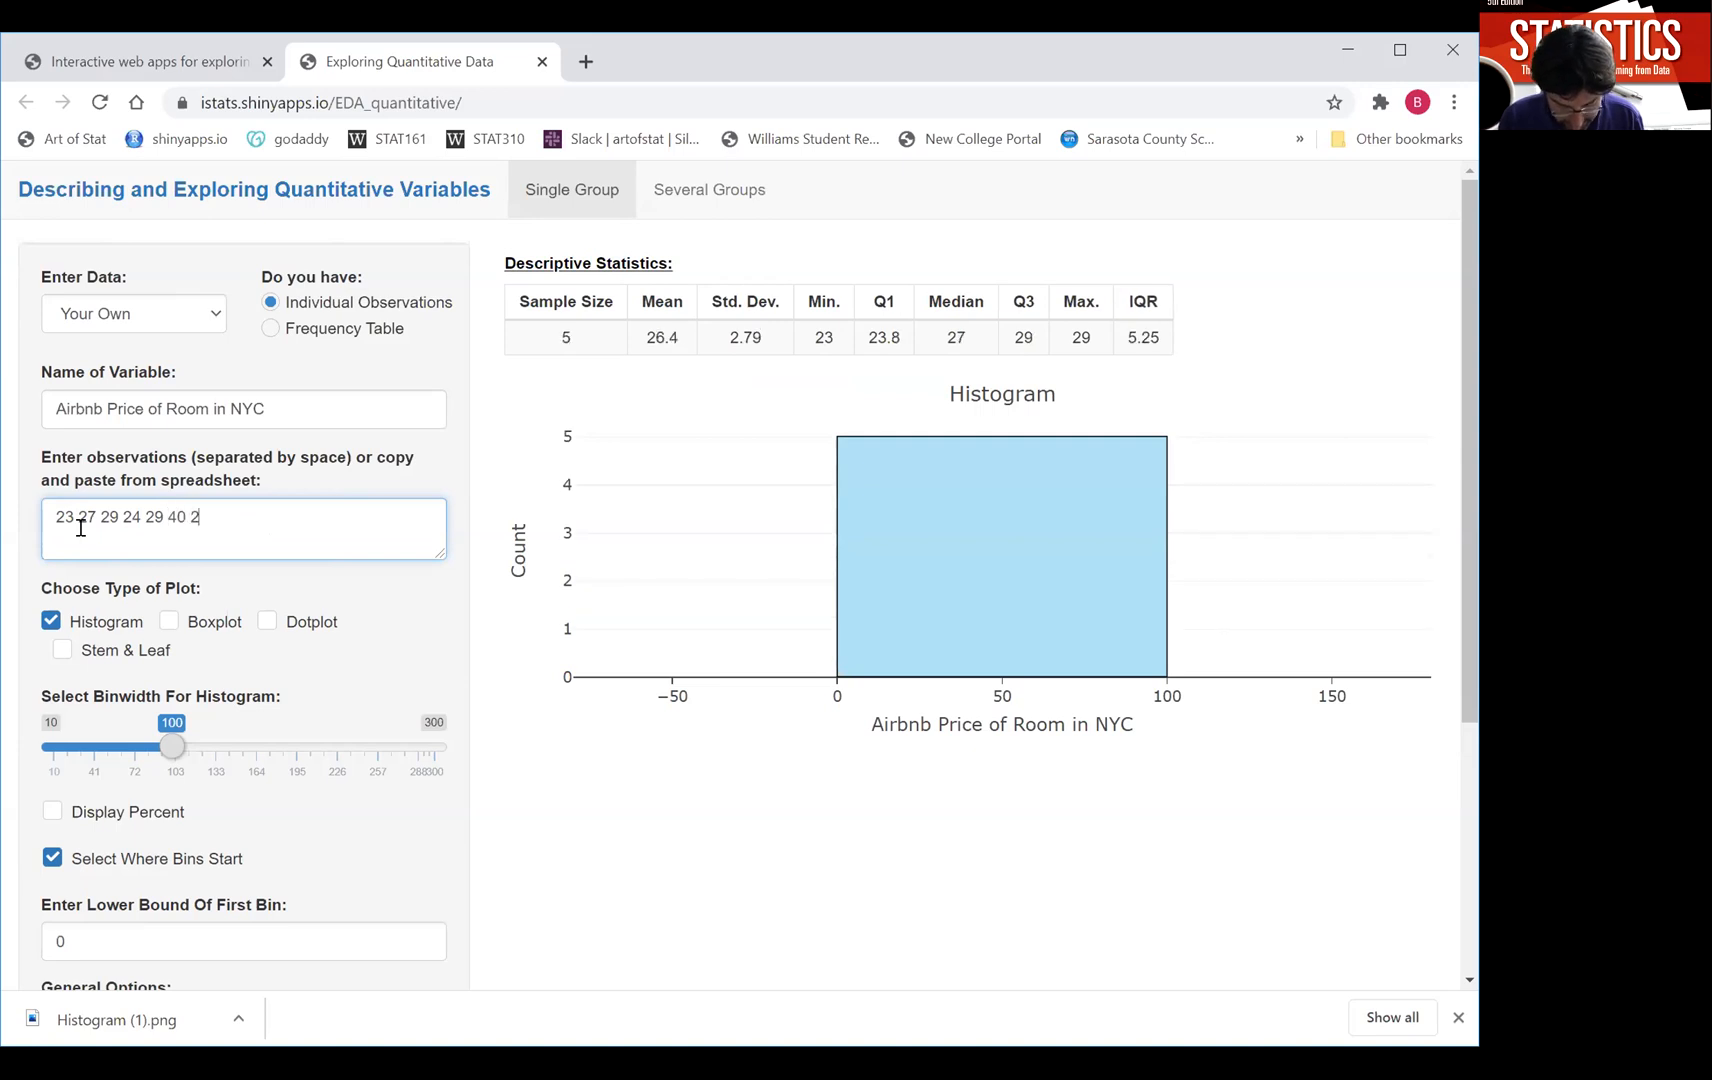
text(24 30 40)
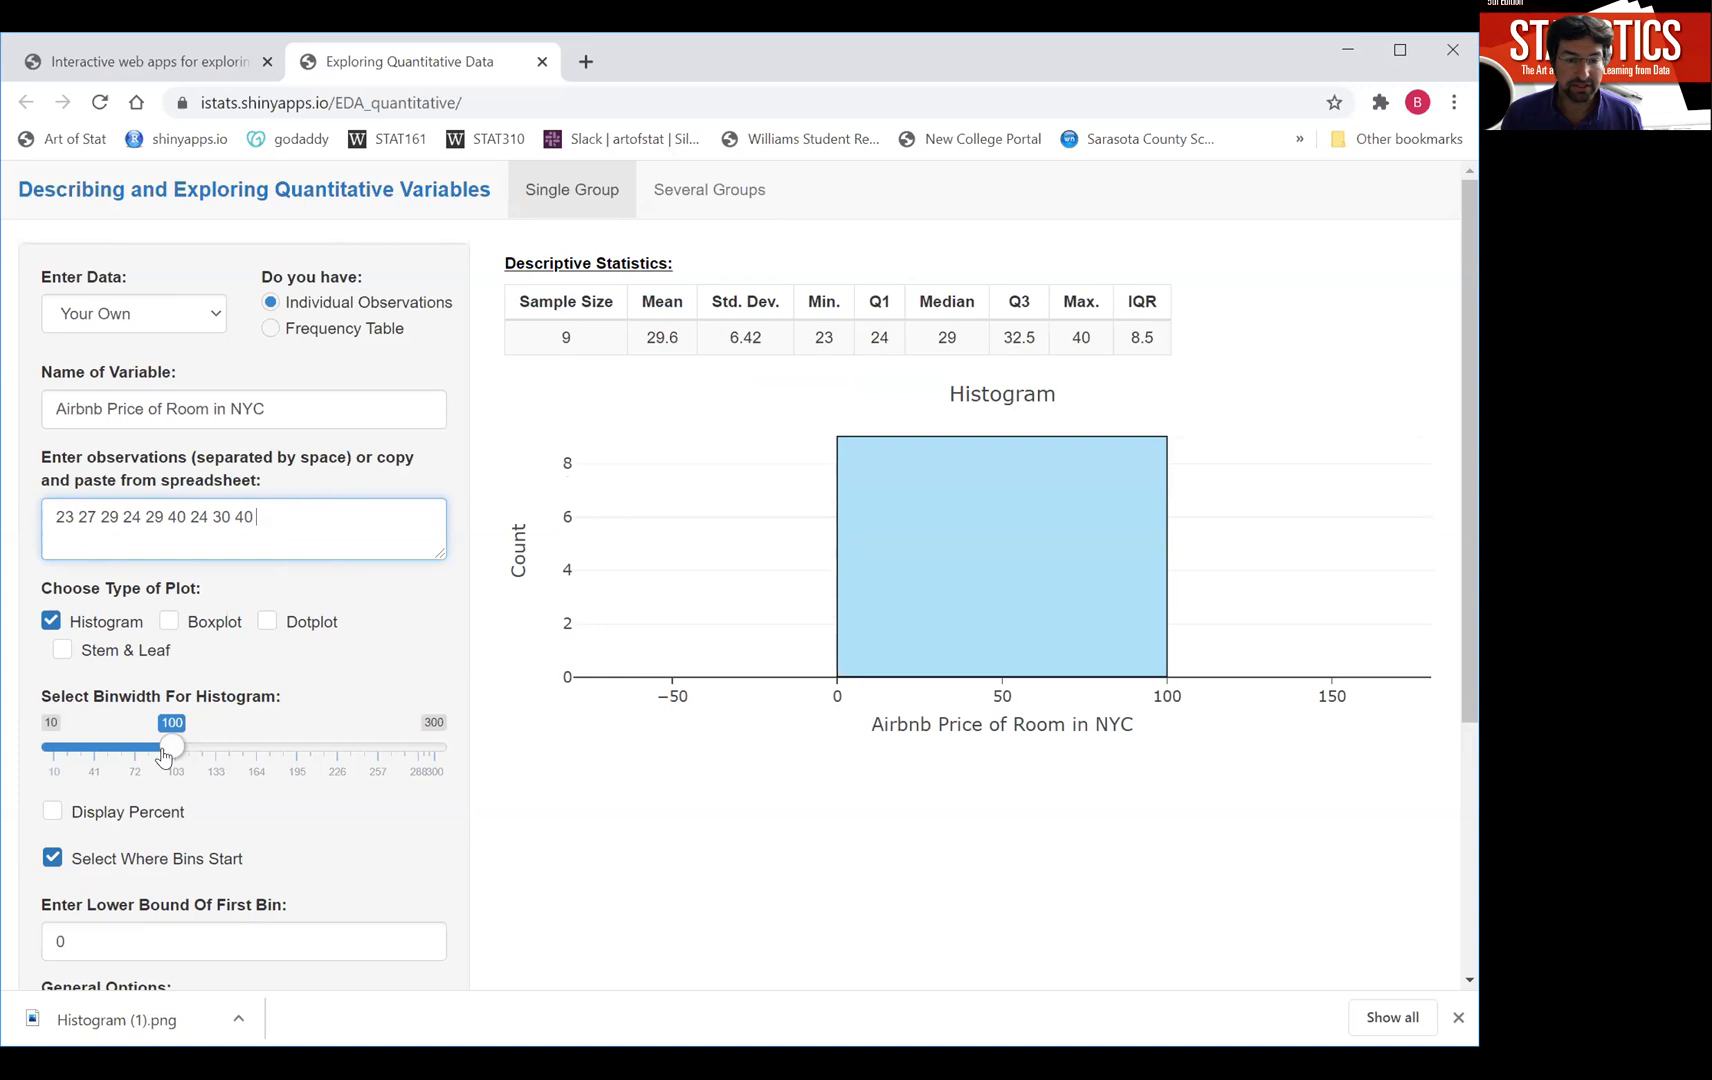
Try bin widths 50 and 10, then settle the histogram binwidth at 25.
drag(170, 746, 104, 746)
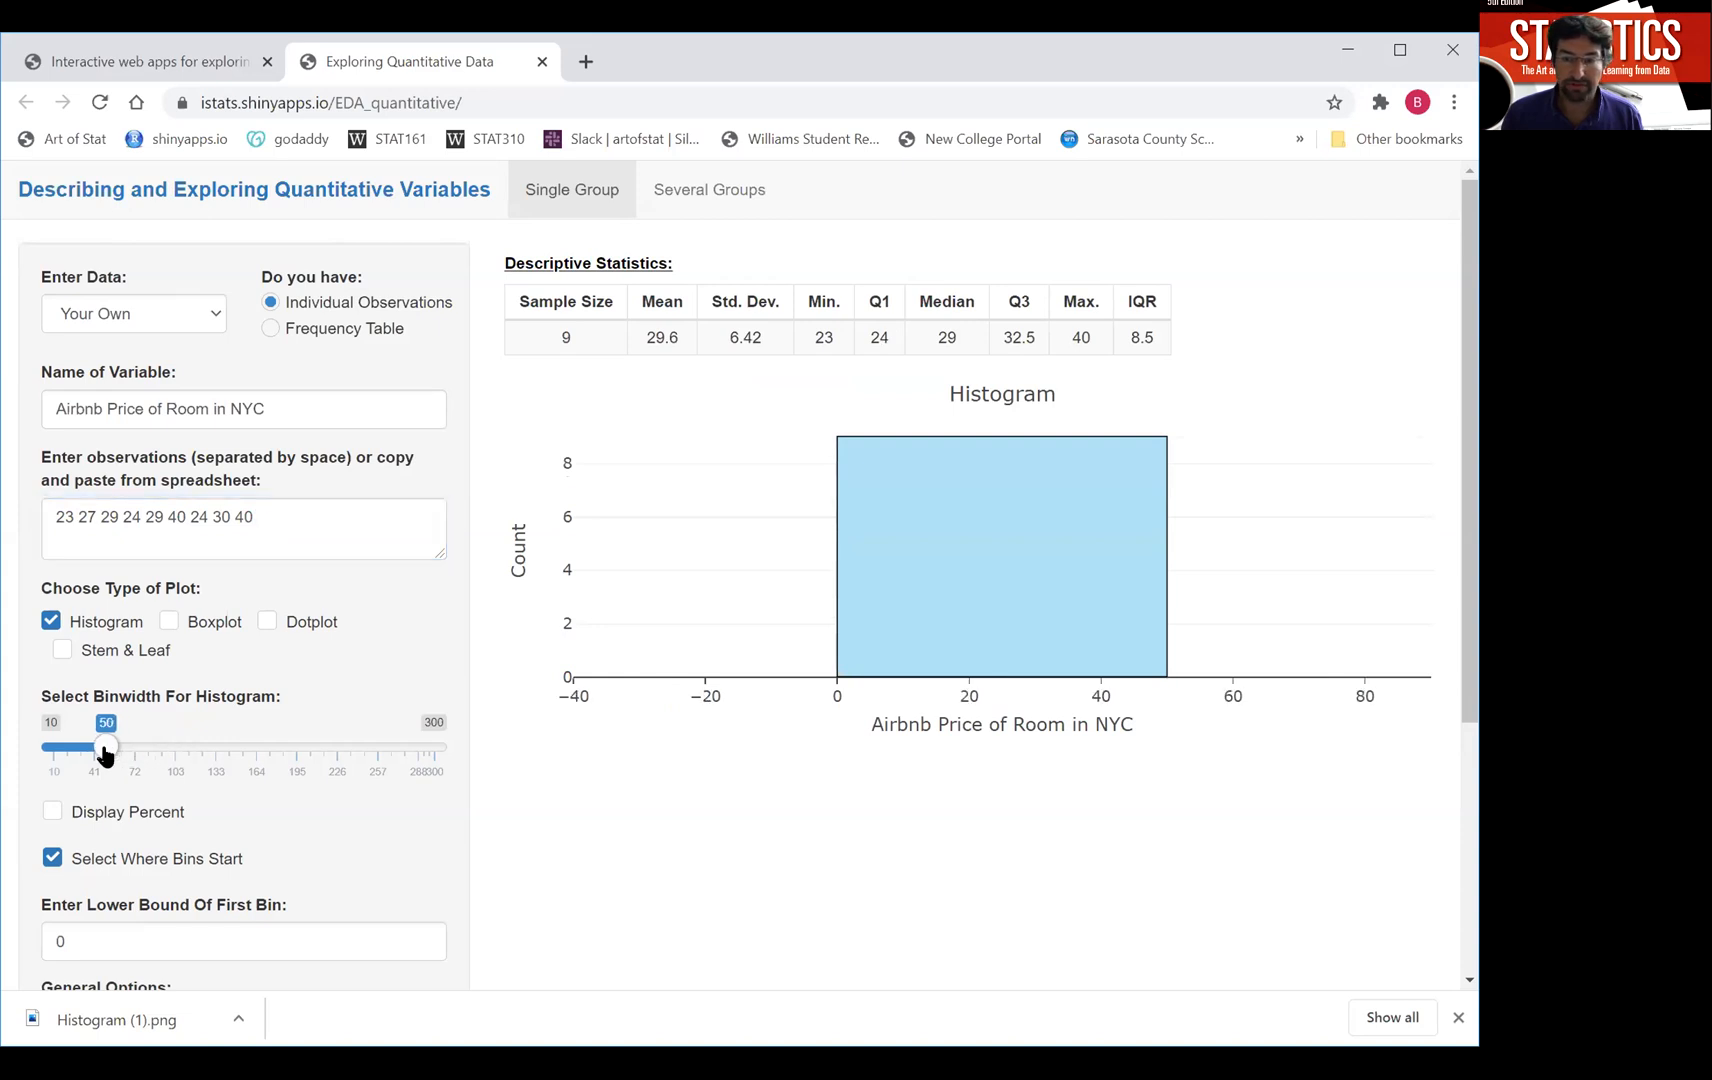
drag(104, 746, 54, 746)
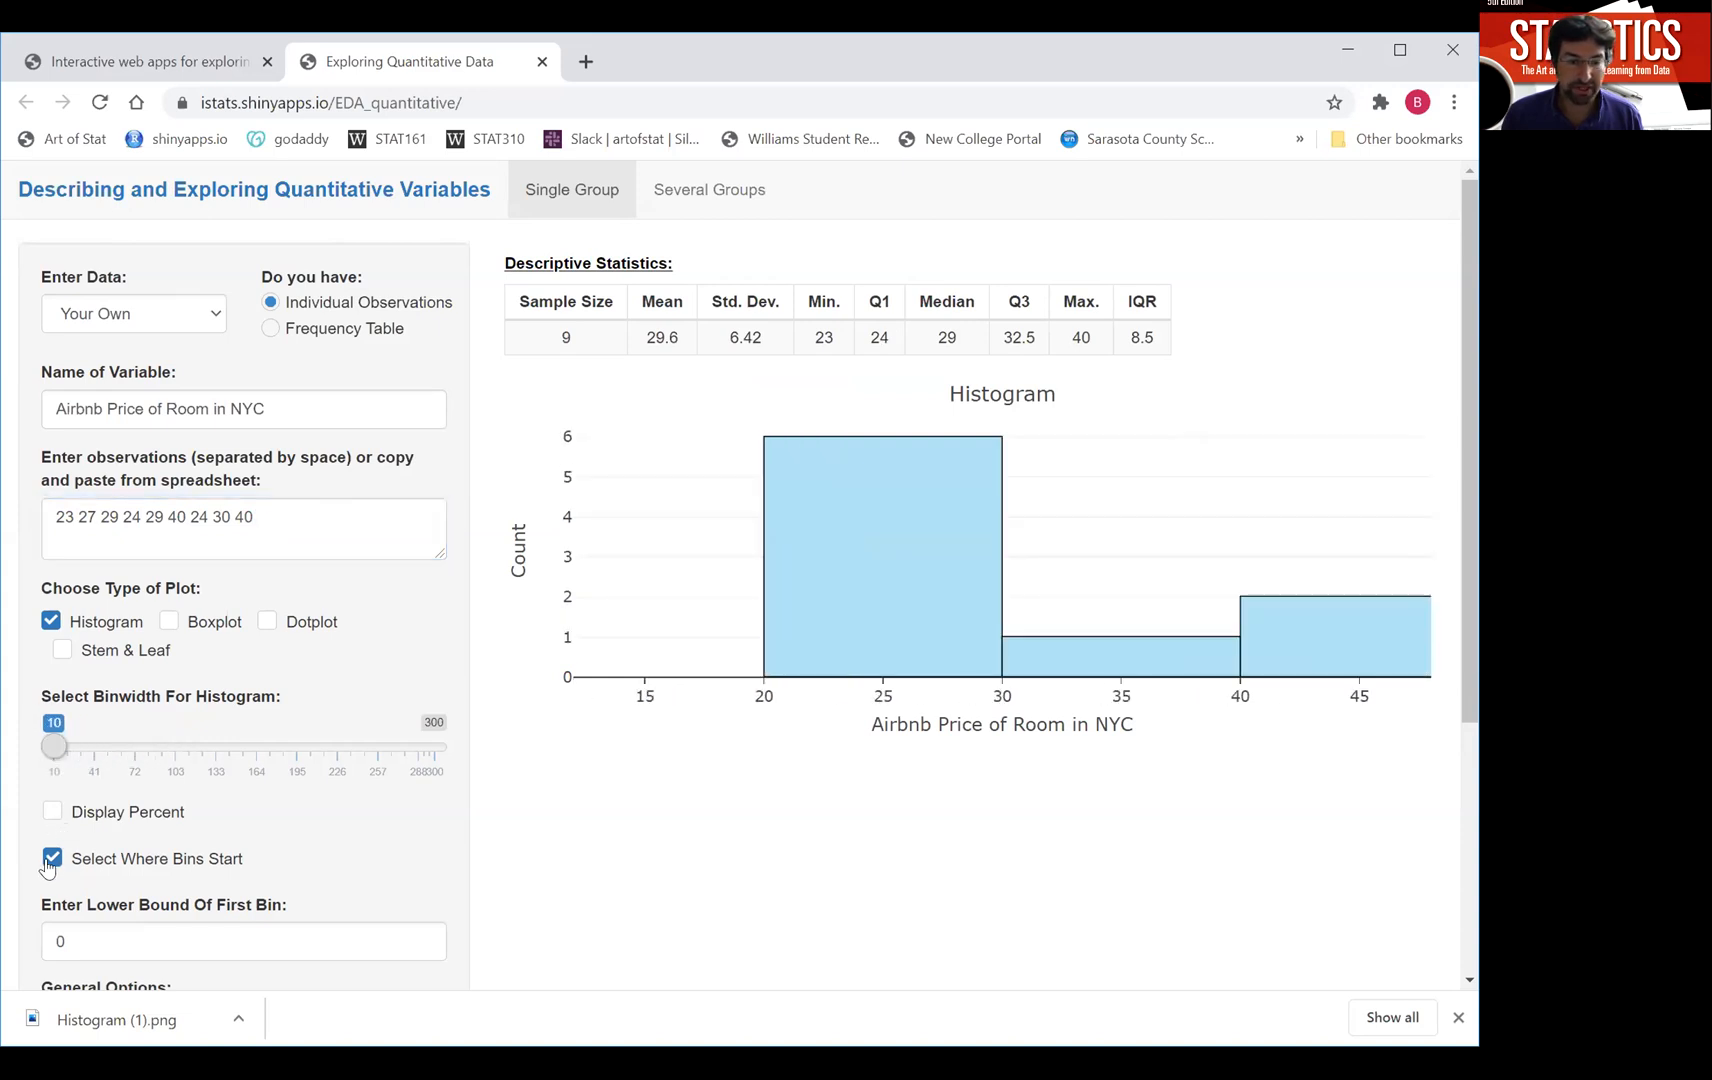
drag(54, 746, 110, 746)
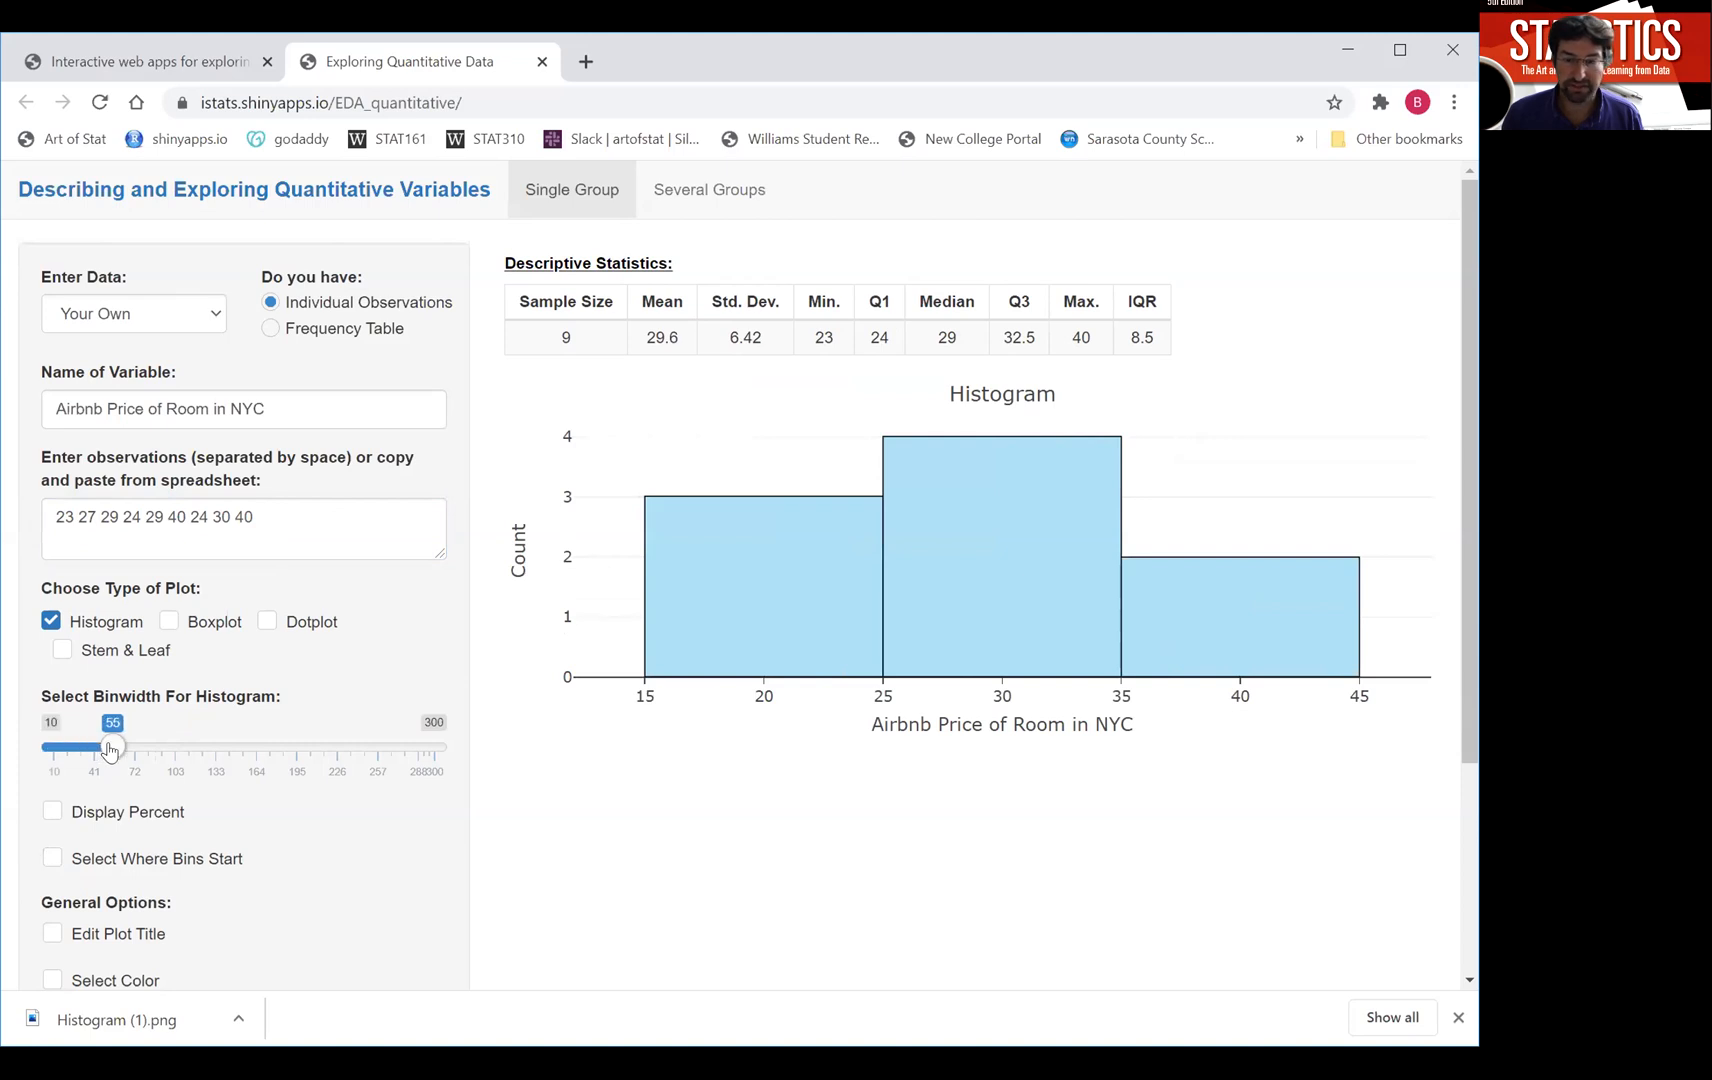
drag(110, 746, 74, 746)
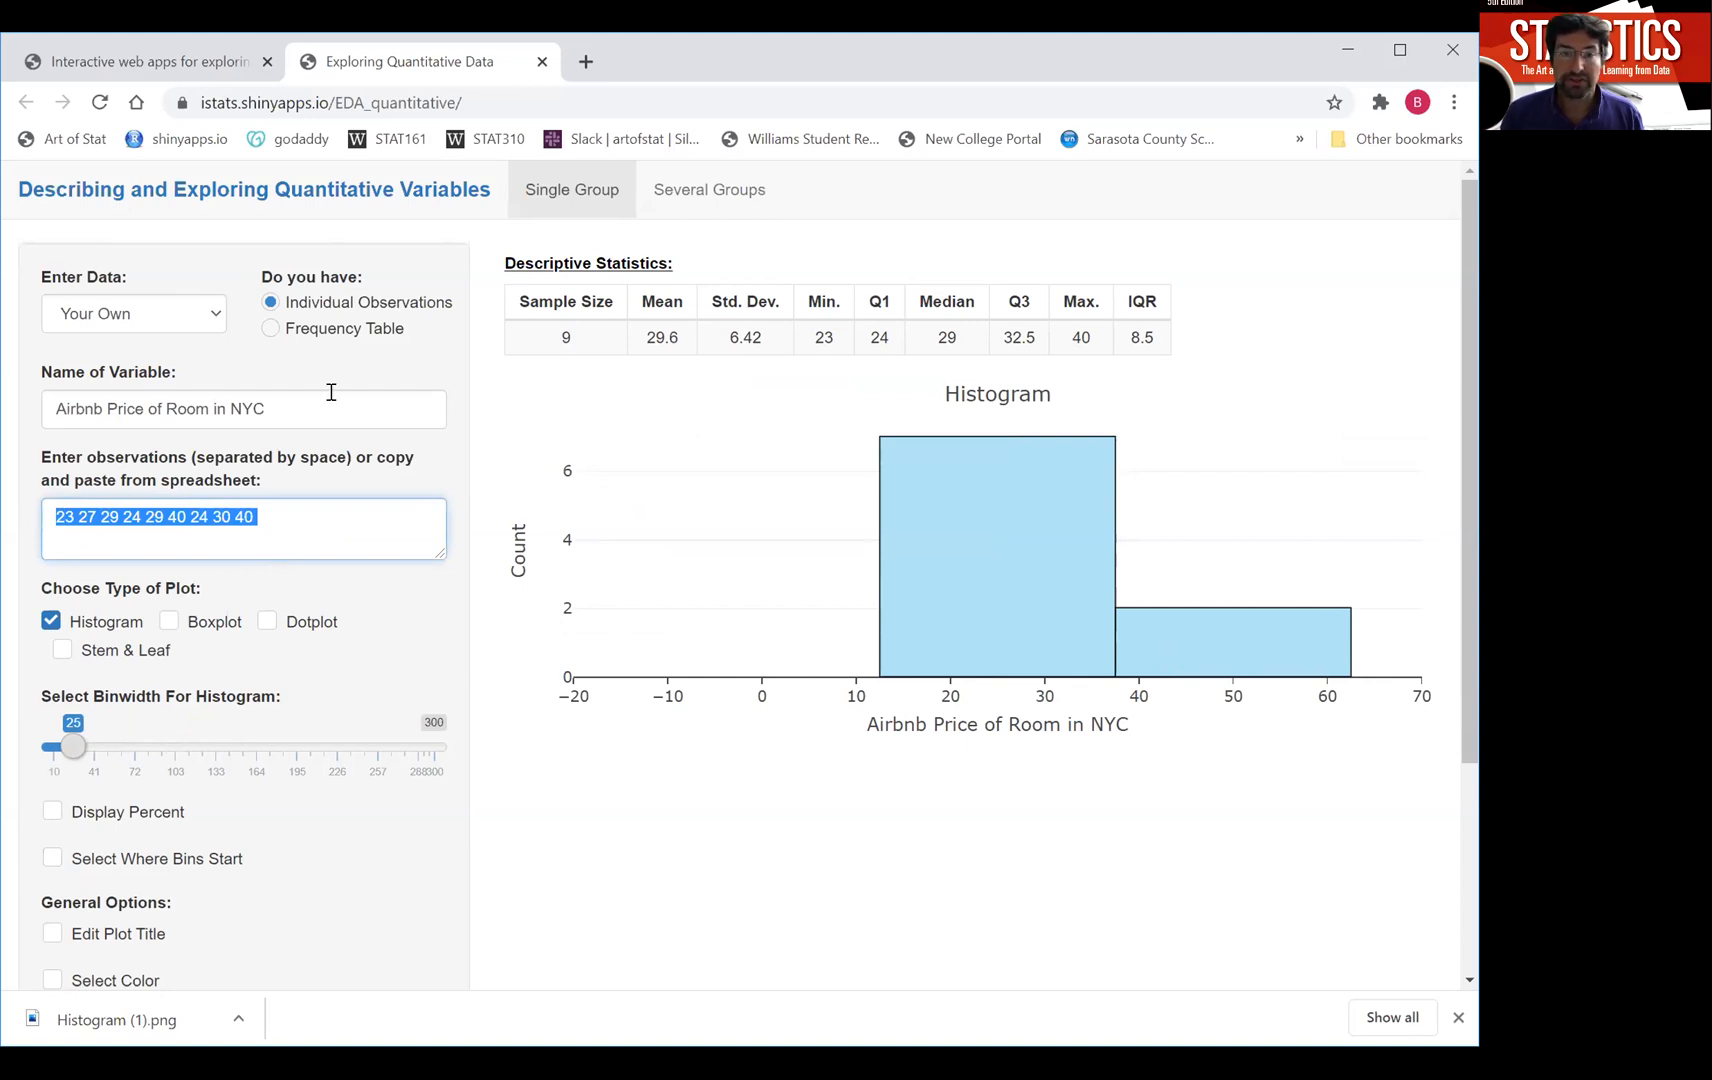
mouse_move(316, 334)
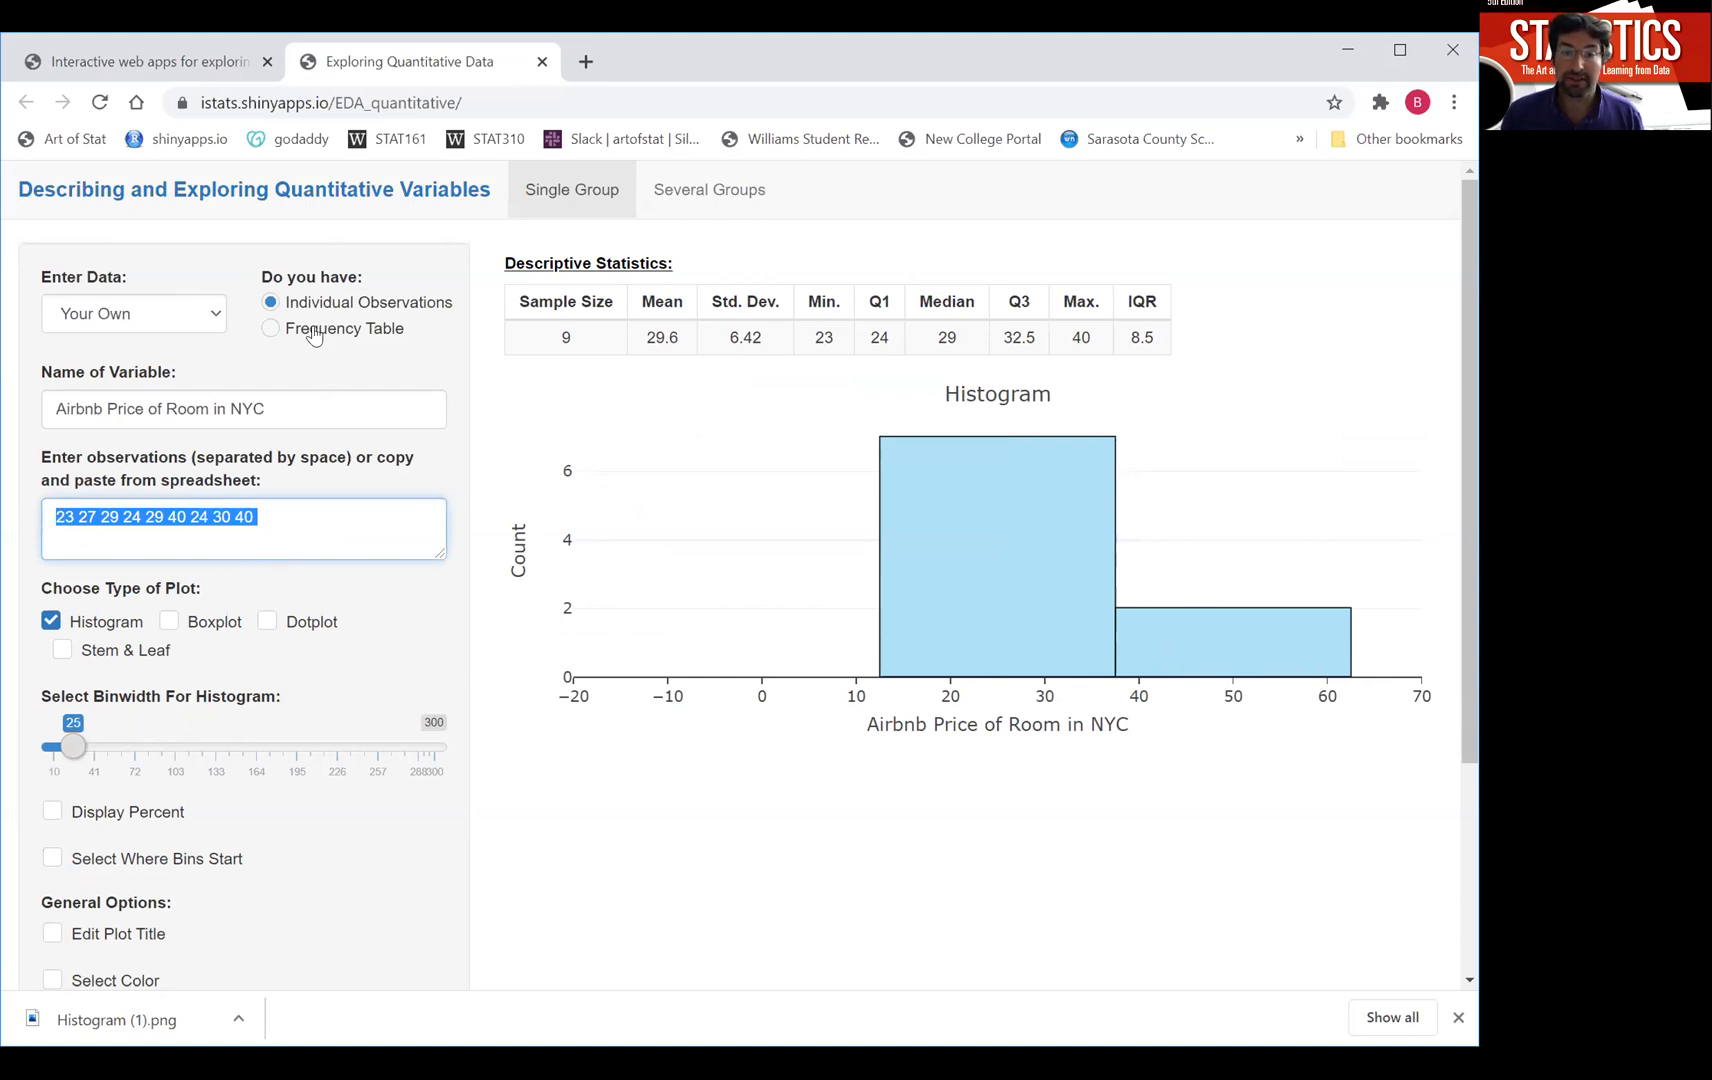
Show the Frequency Table input, then reload the NYC Airbnb Prices textbook dataset.
click(270, 328)
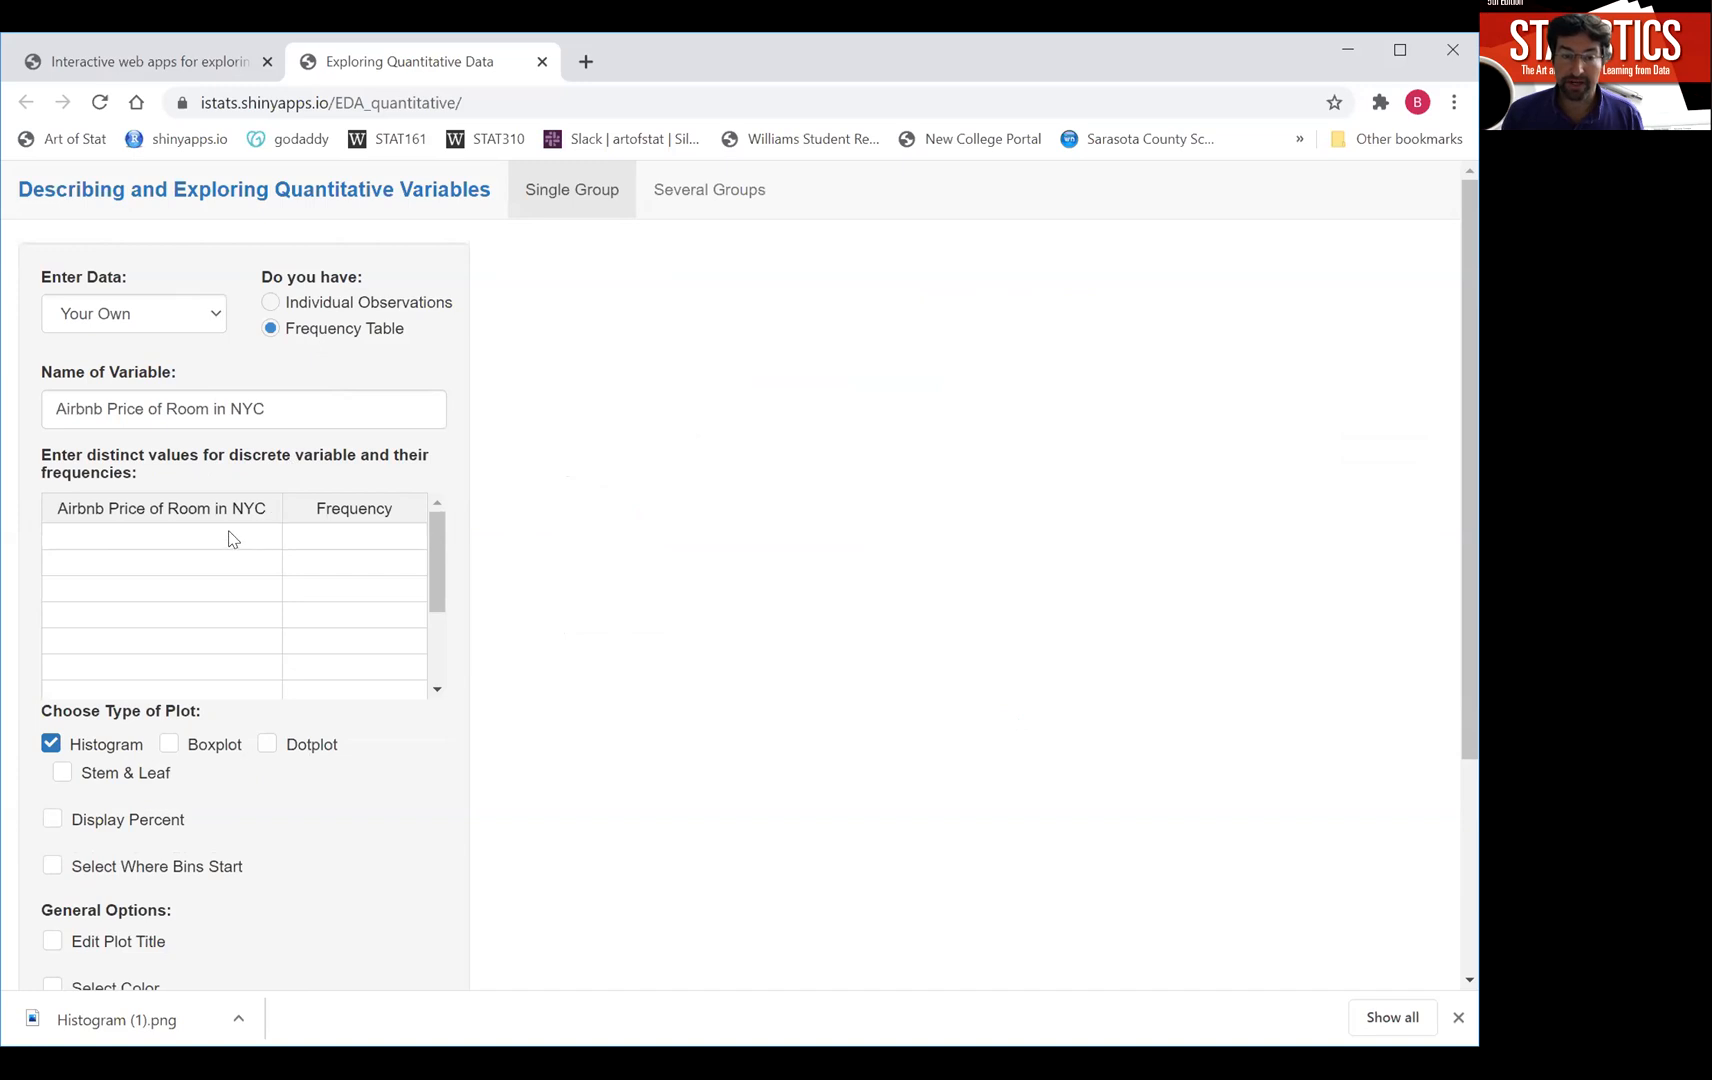
mouse_move(346, 364)
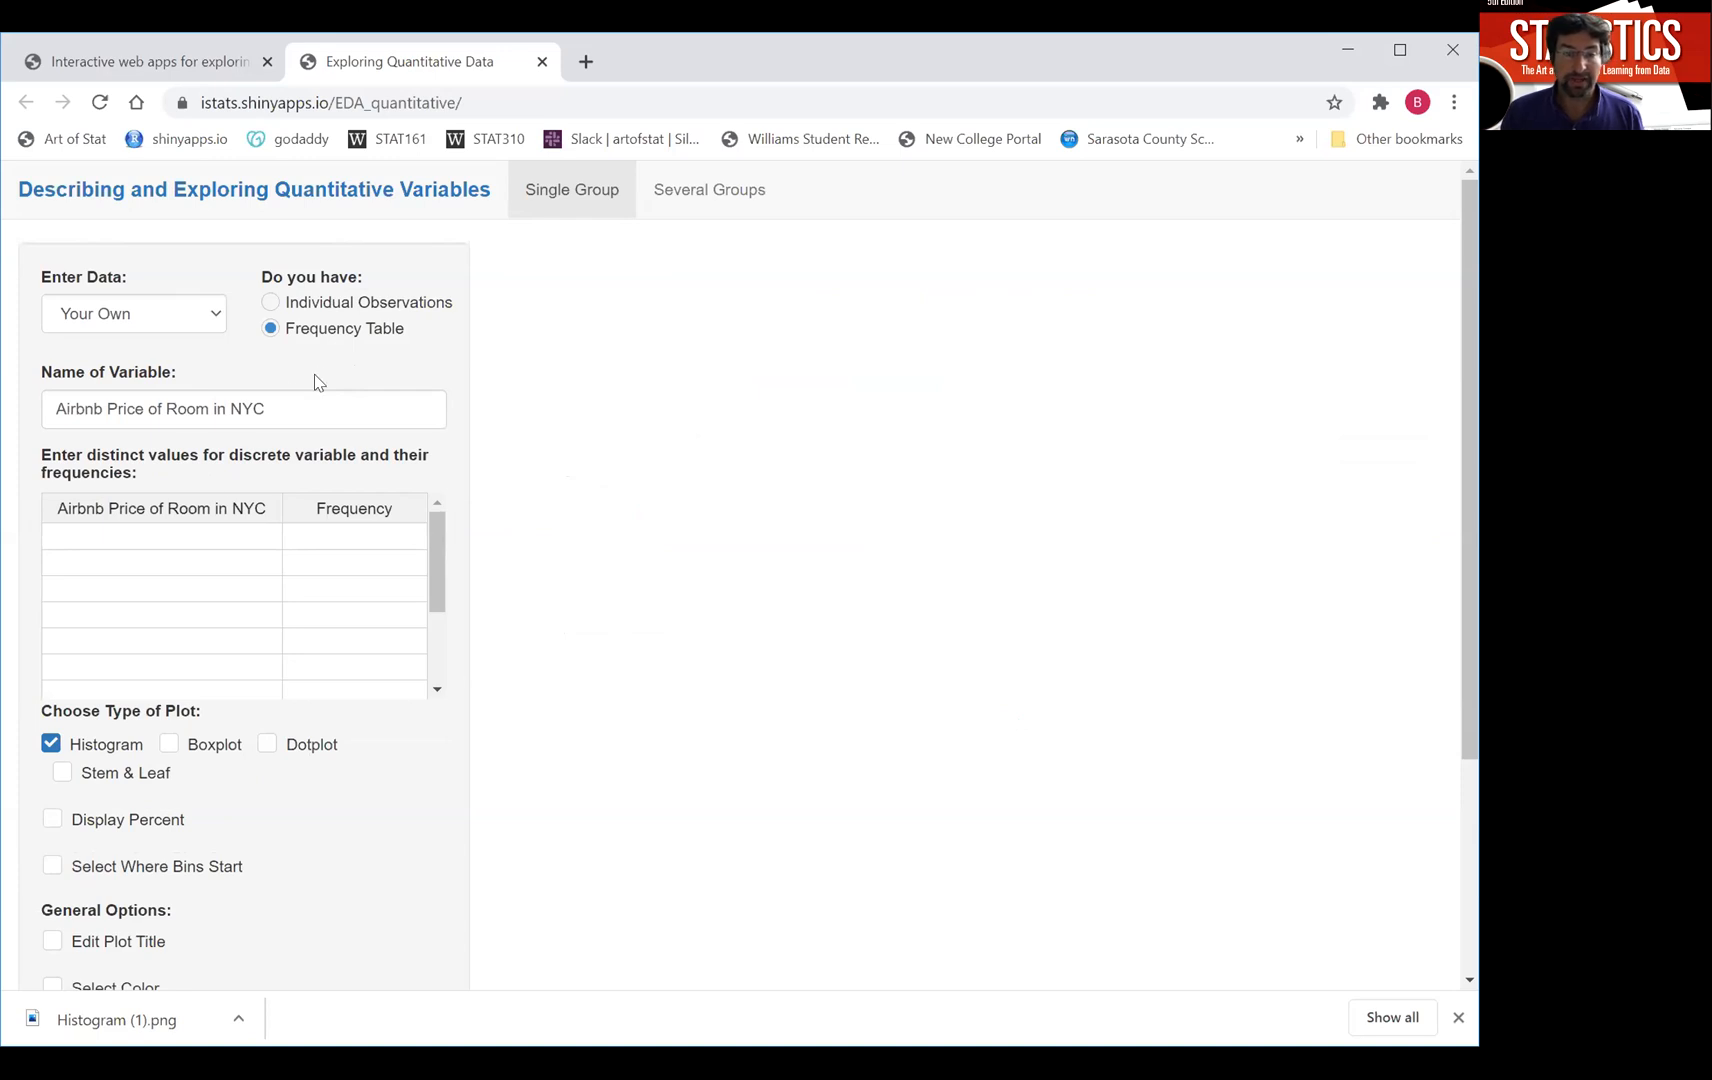
click(134, 314)
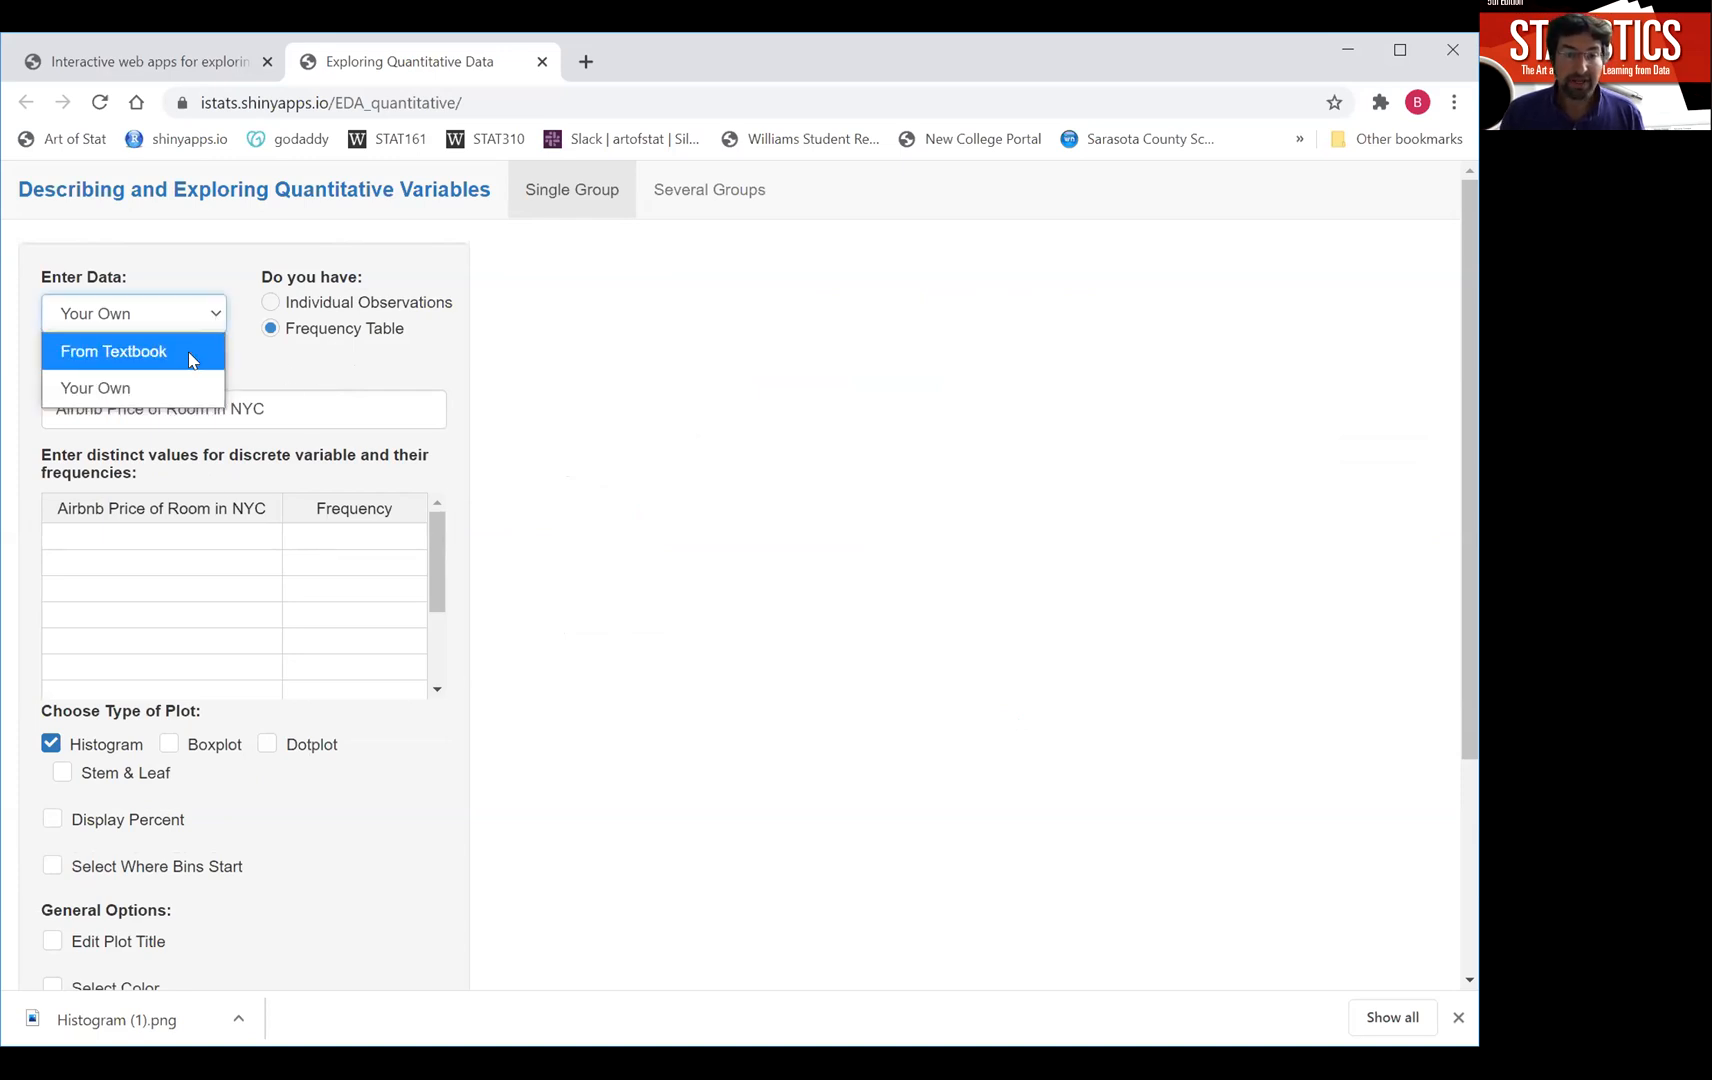
click(114, 350)
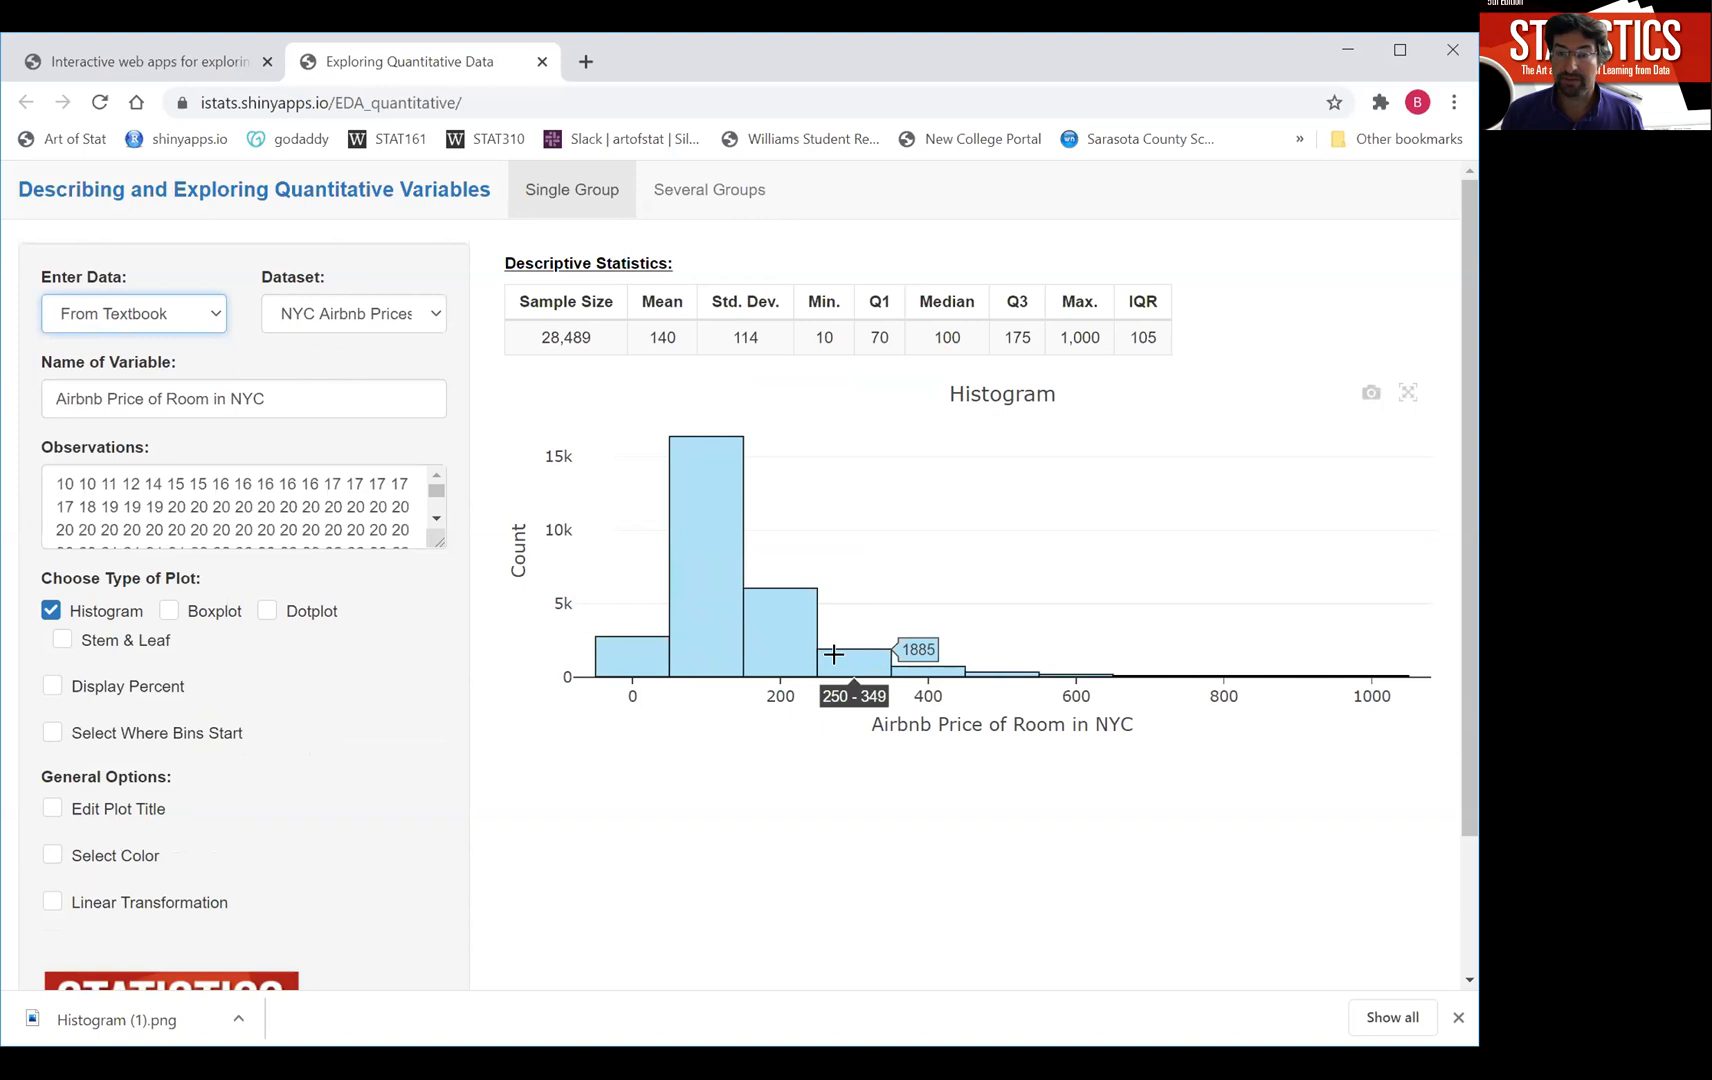